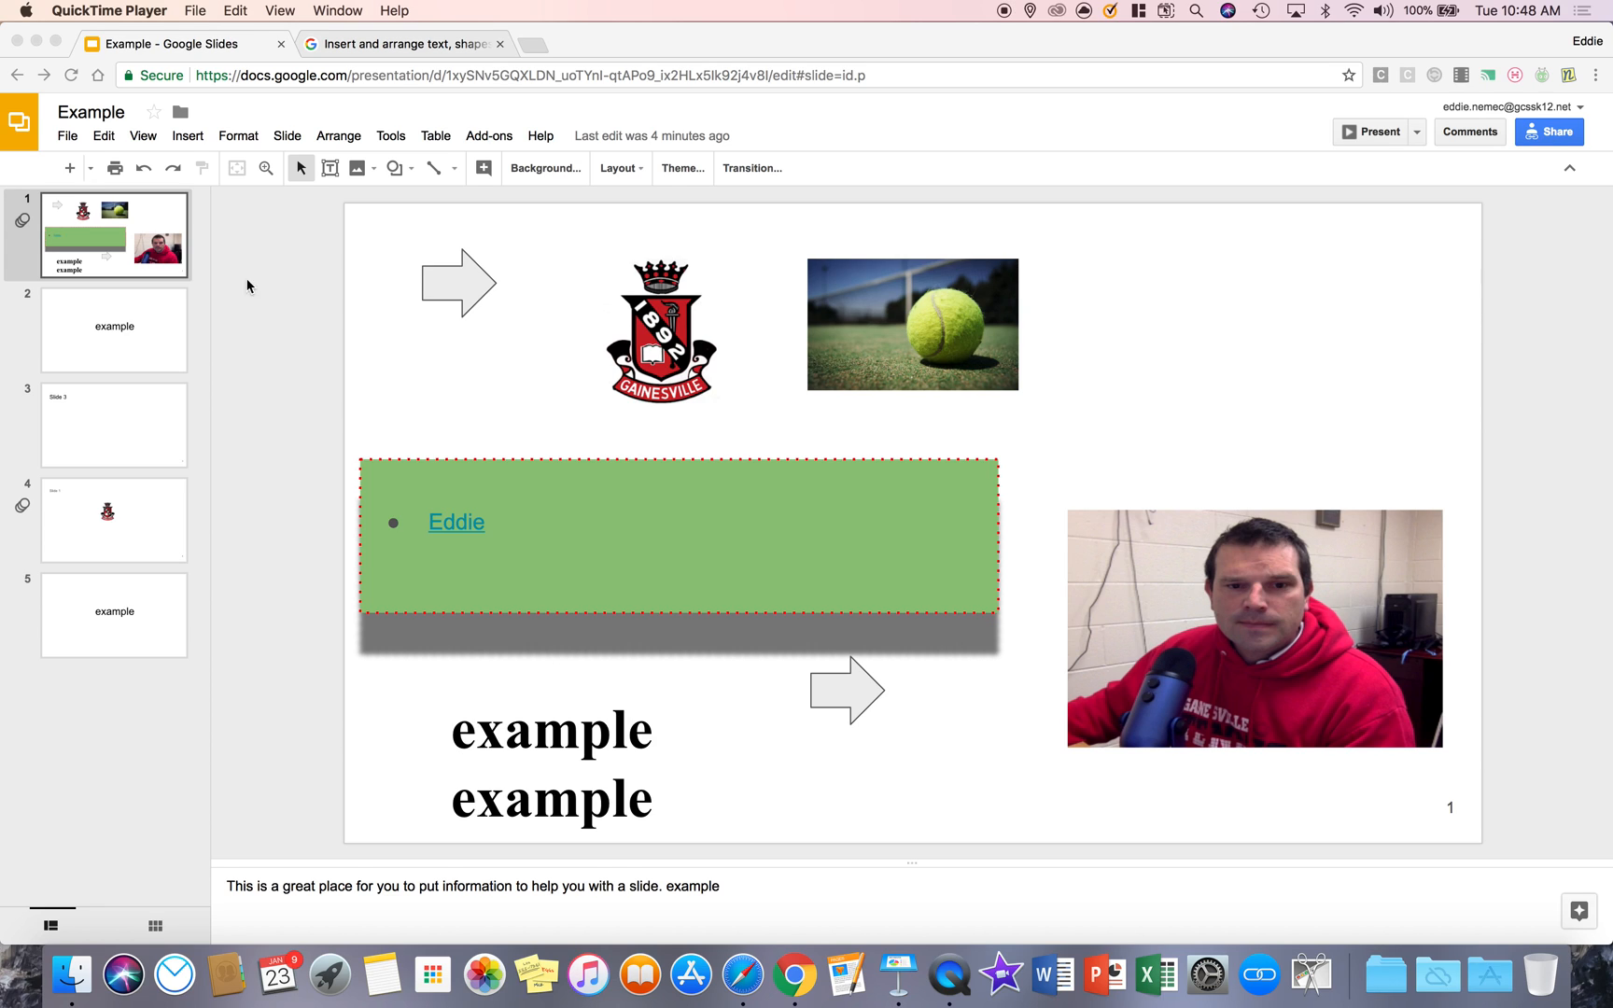
{"action": "mouse_move", "coordinate": [187, 142]}
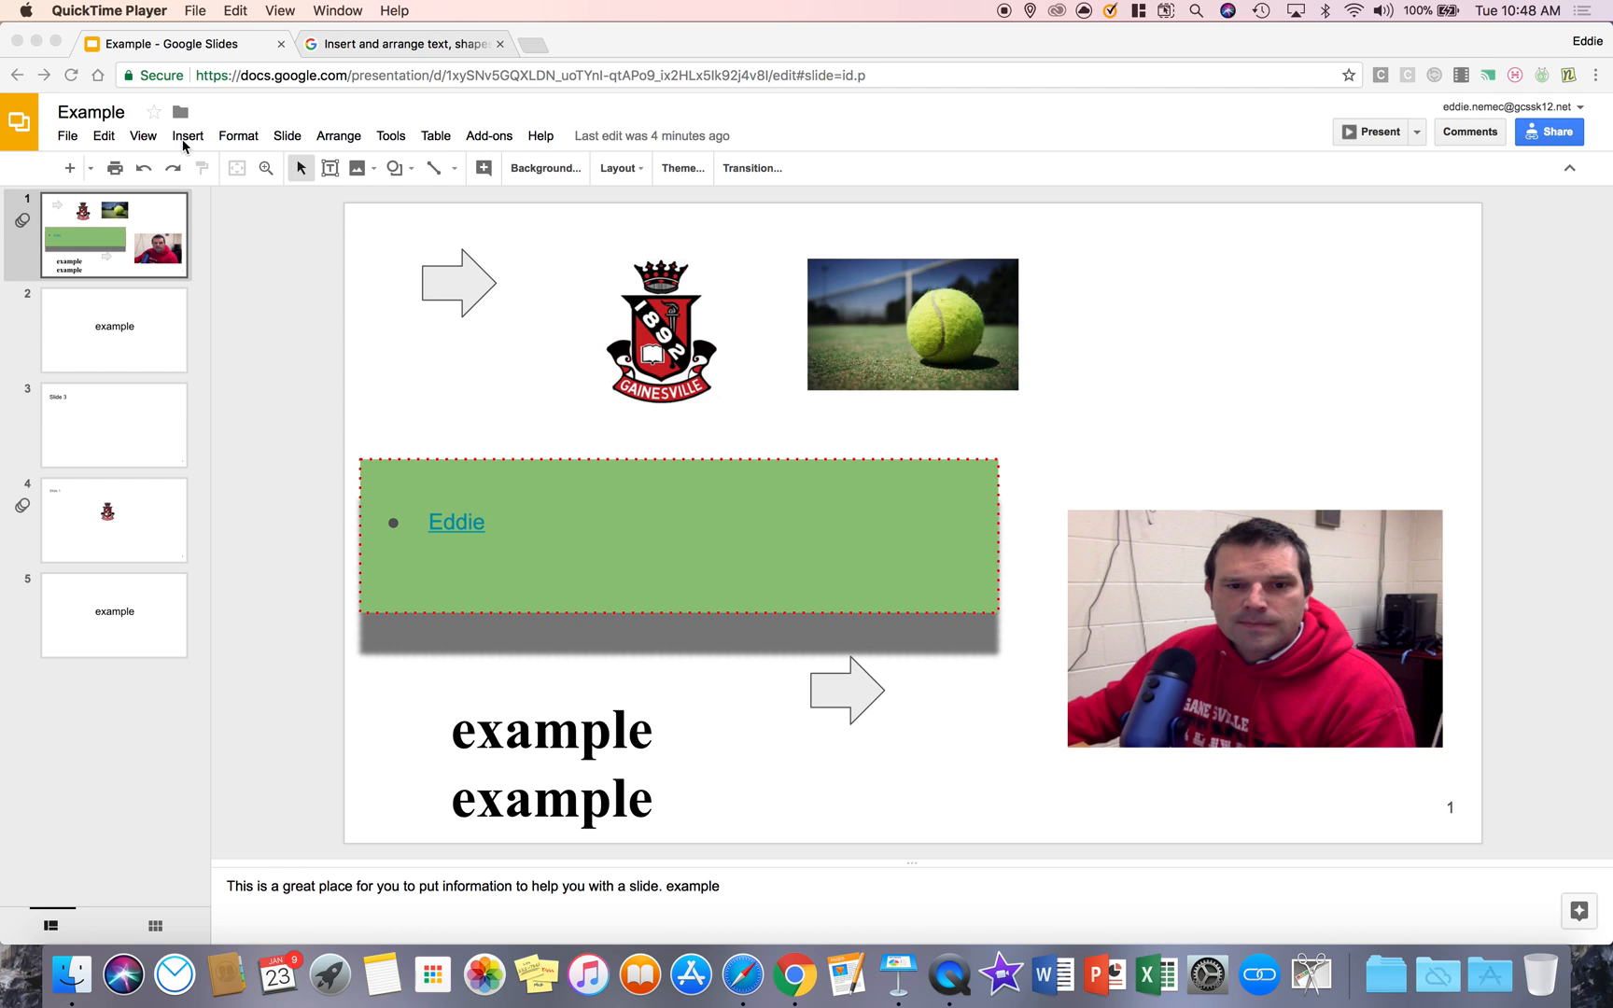
Add a new empty text box to the first slide near its top right corner.
{"action": "left_click", "coordinate": [186, 134]}
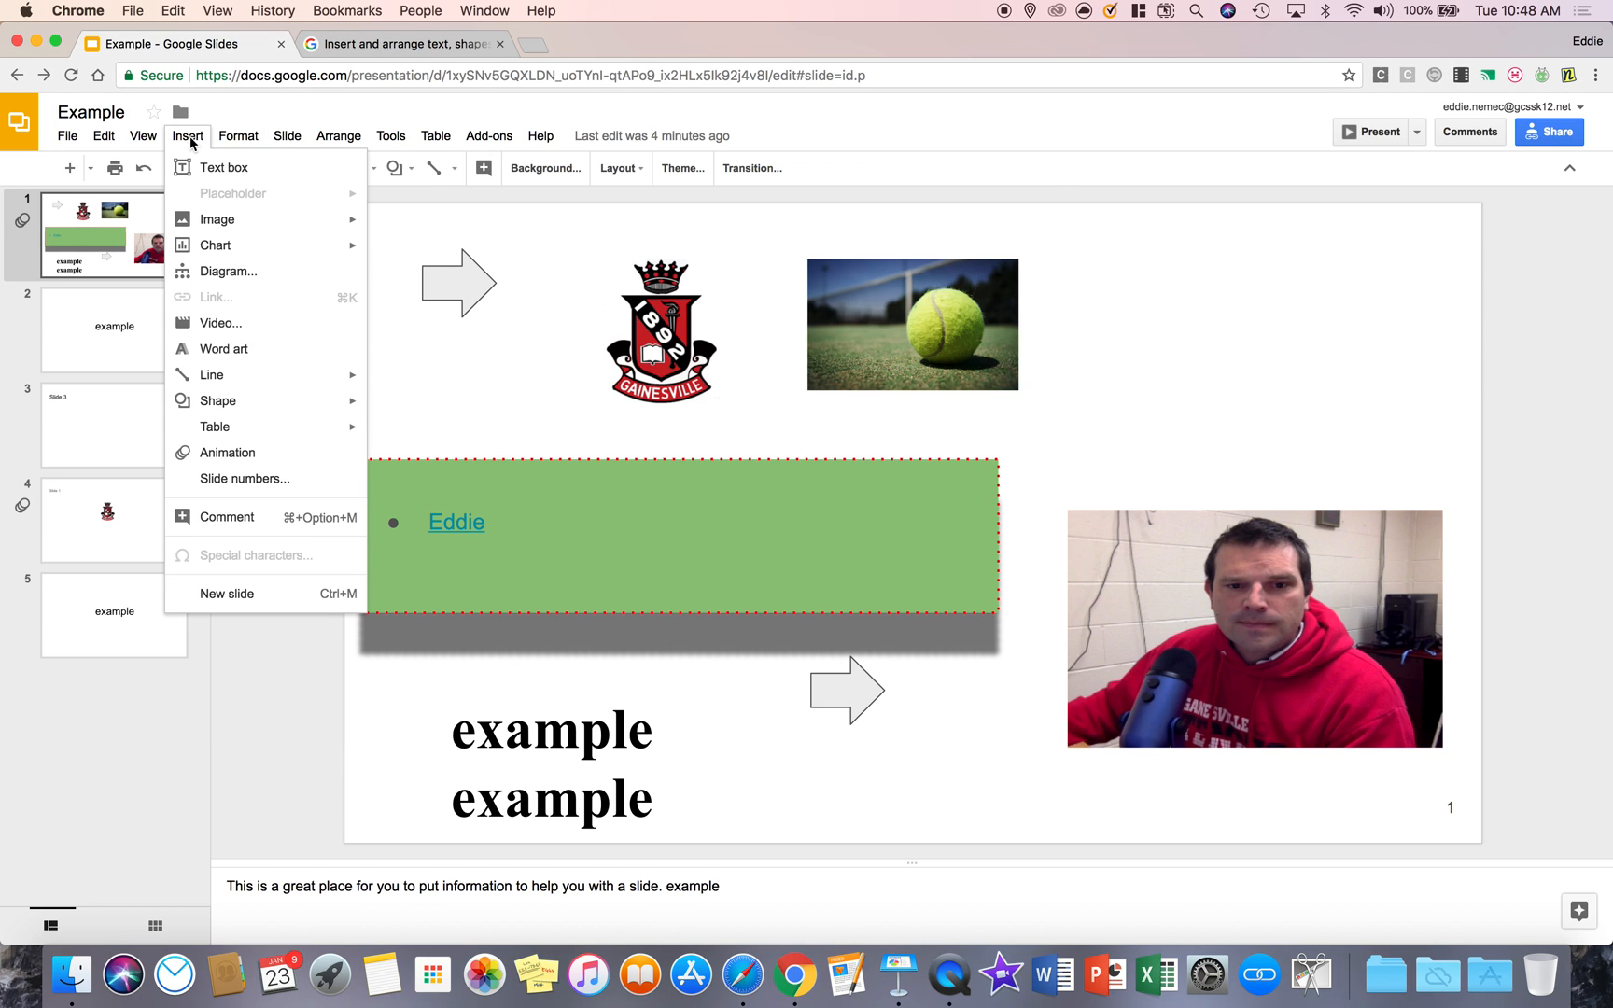
{"action": "mouse_move", "coordinate": [224, 168]}
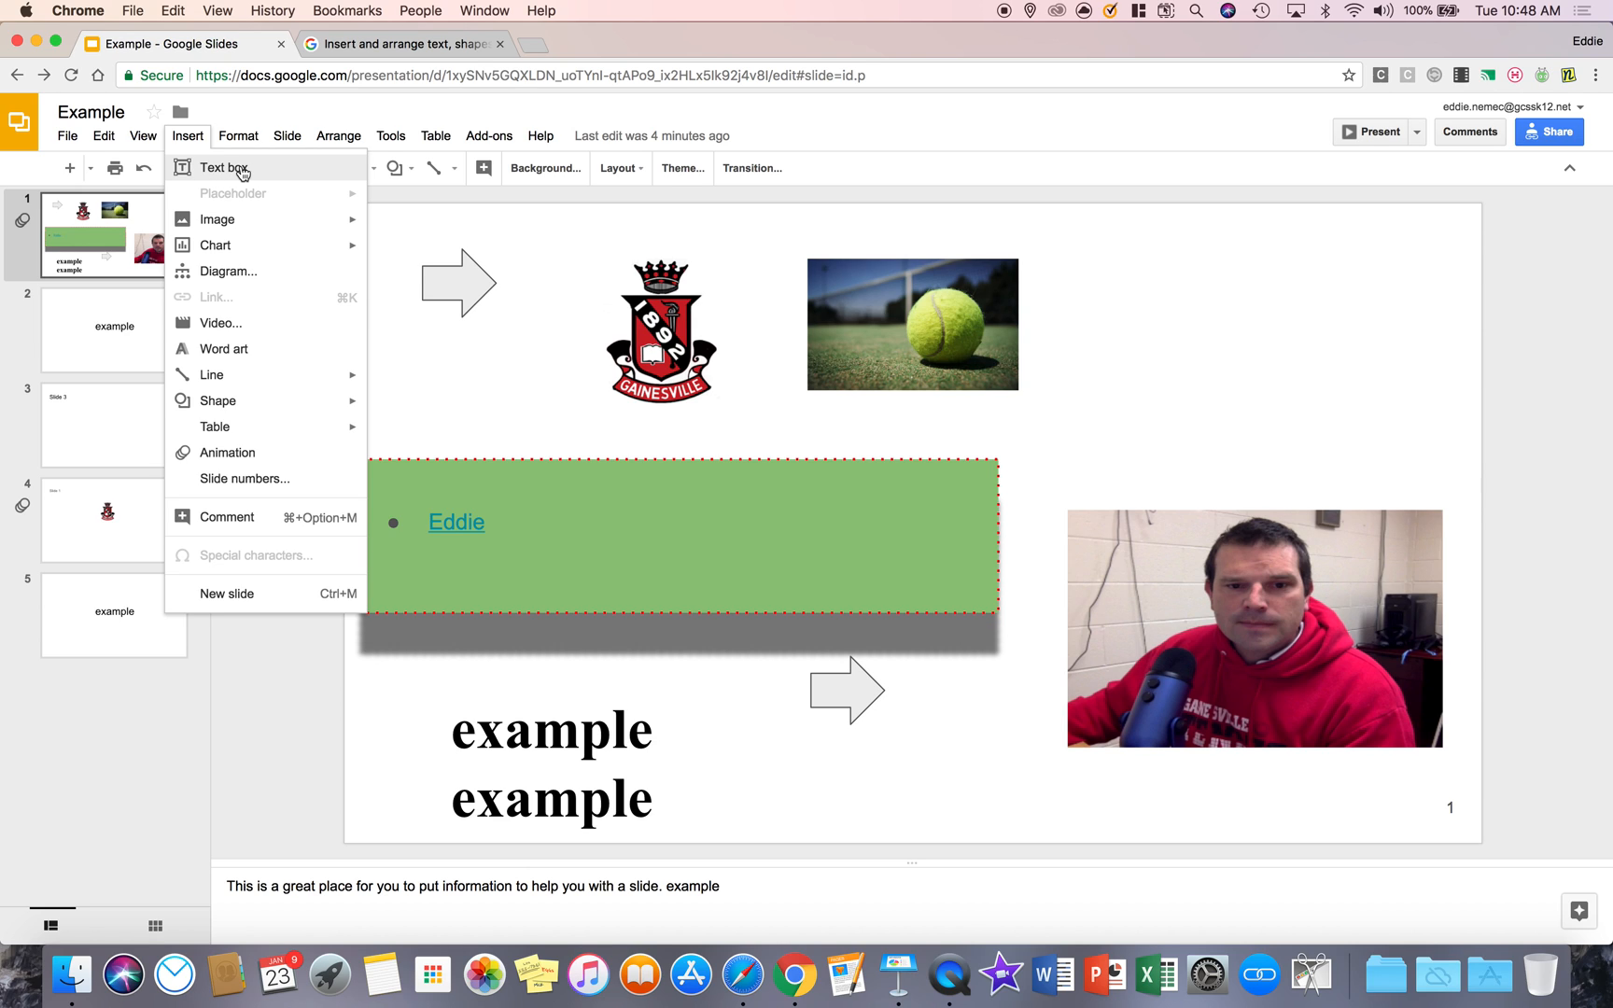
{"action": "left_click", "coordinate": [222, 168]}
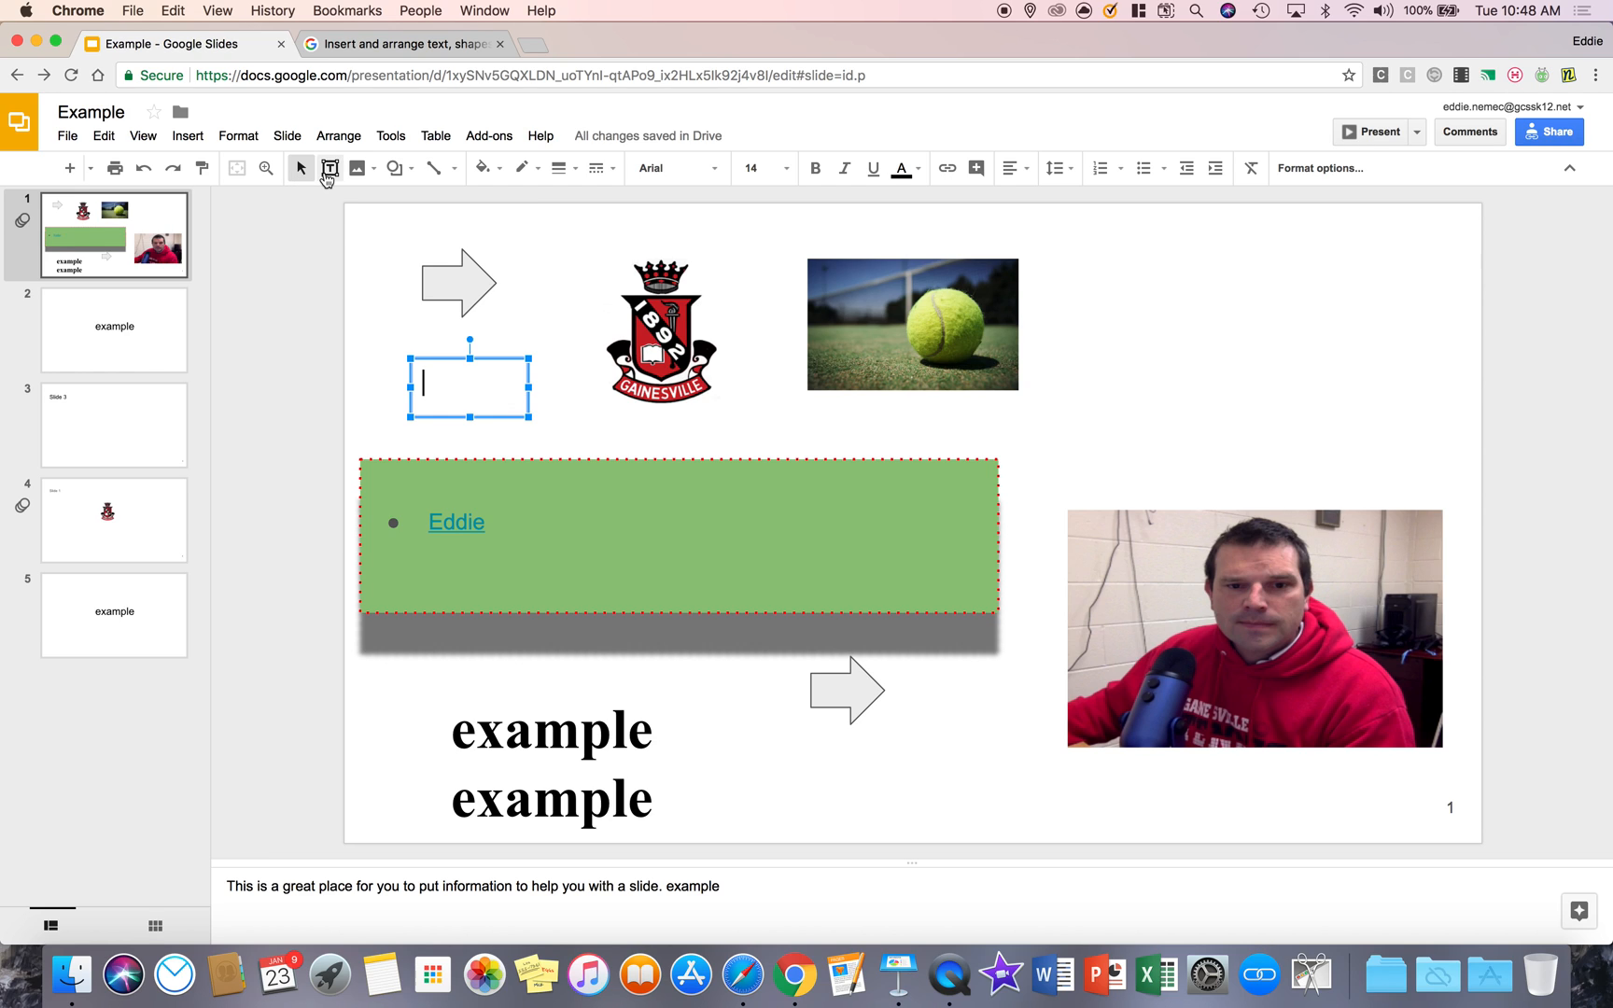
{"action": "mouse_move", "coordinate": [329, 168]}
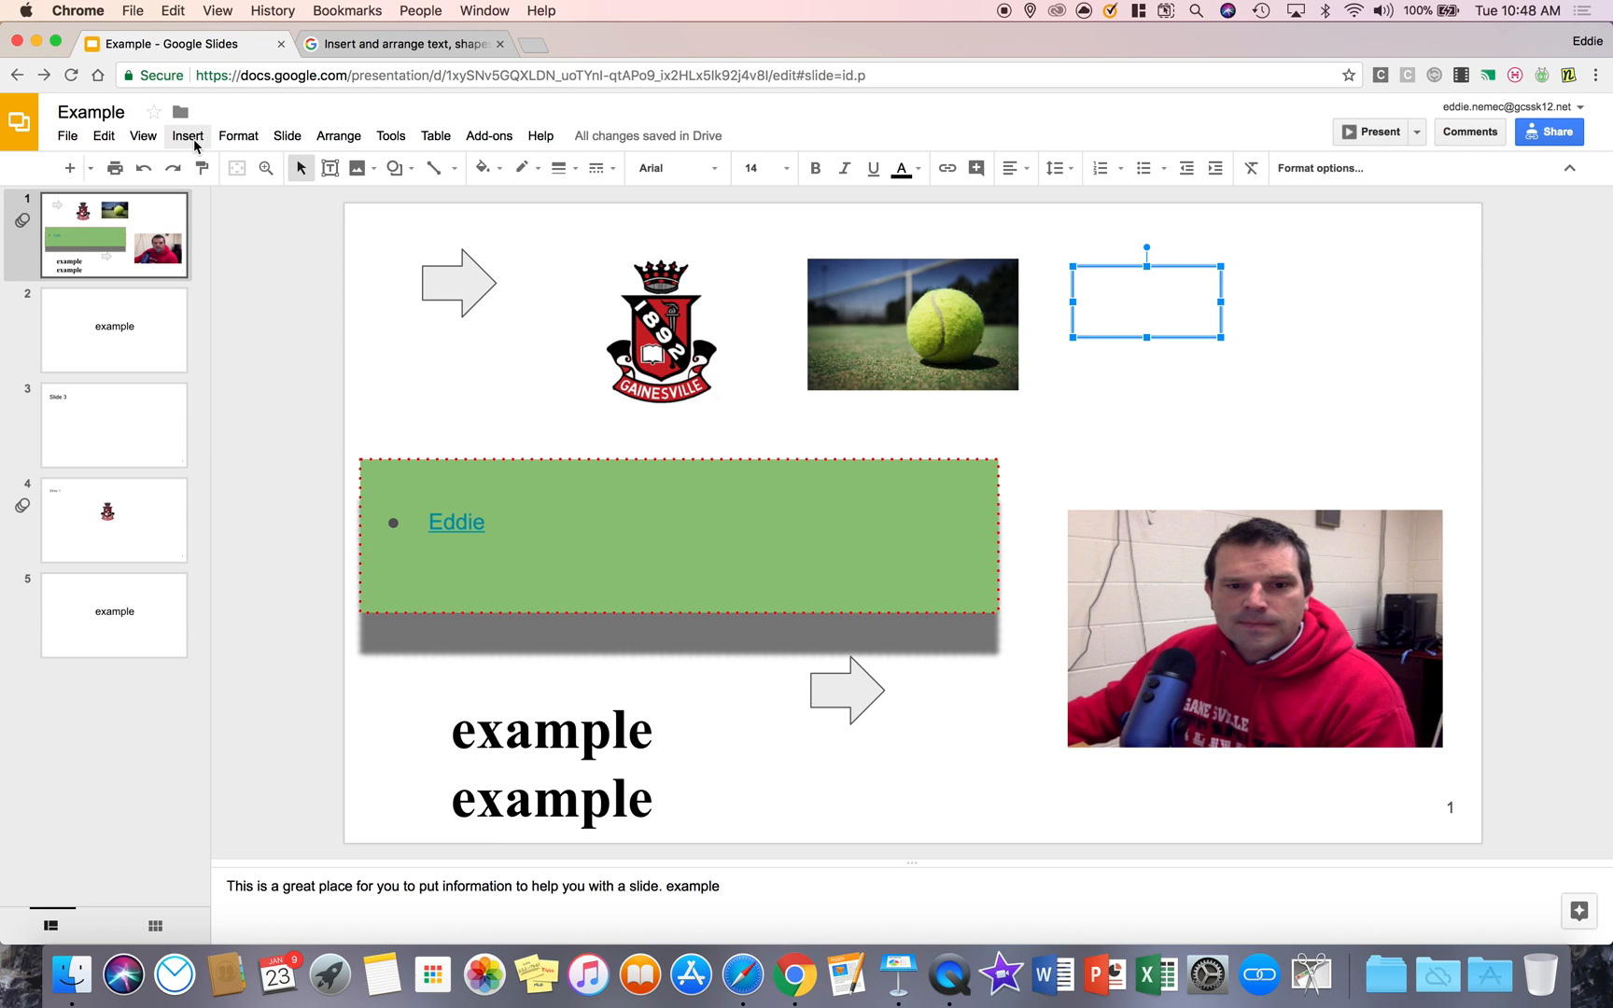
Review the Insert > Image options, then bring up the chart types Bar, Column, Line, Pie.
{"action": "left_click", "coordinate": [187, 135]}
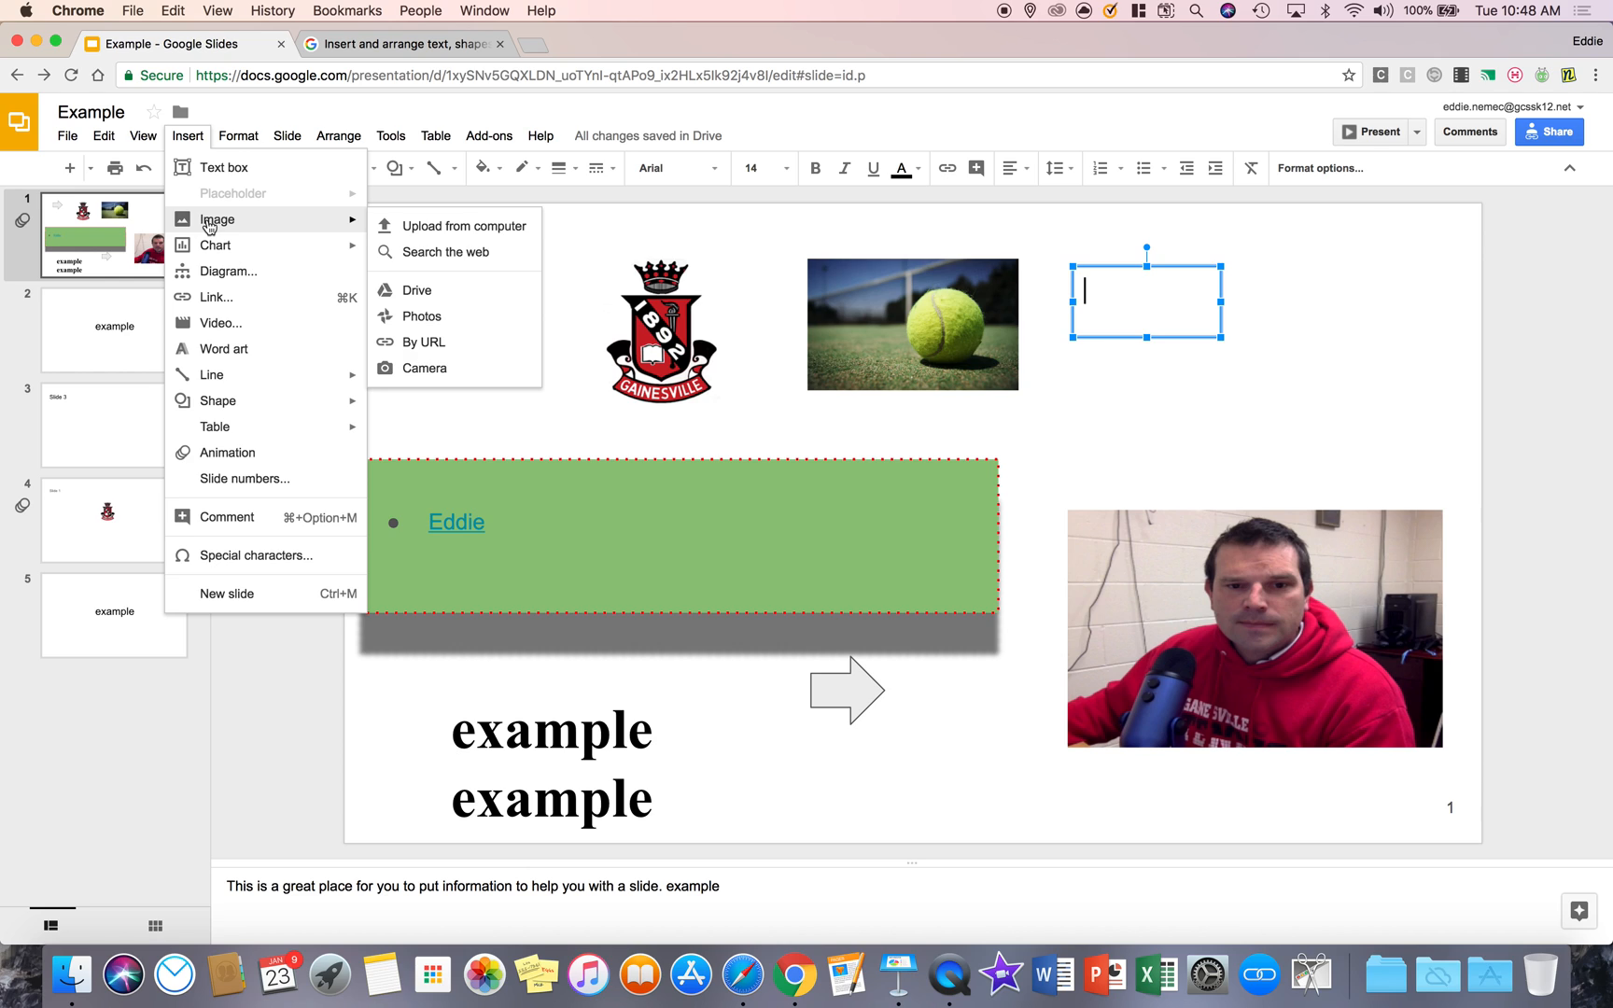
{"action": "mouse_move", "coordinate": [422, 342]}
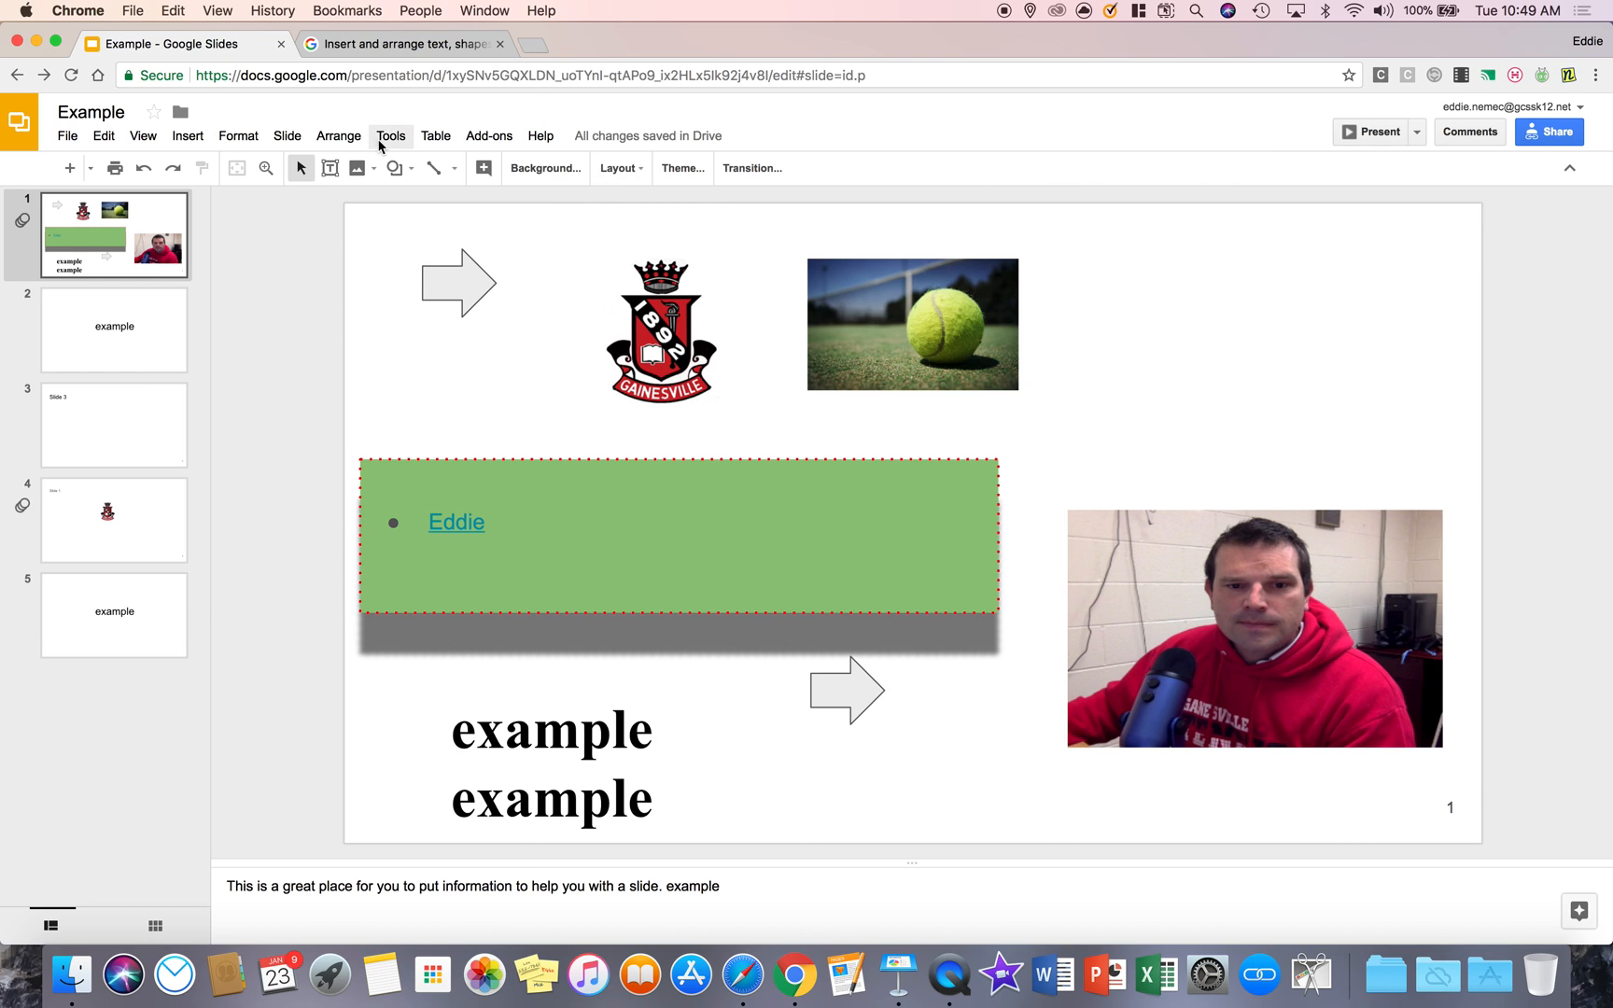
{"action": "left_click", "coordinate": [355, 168]}
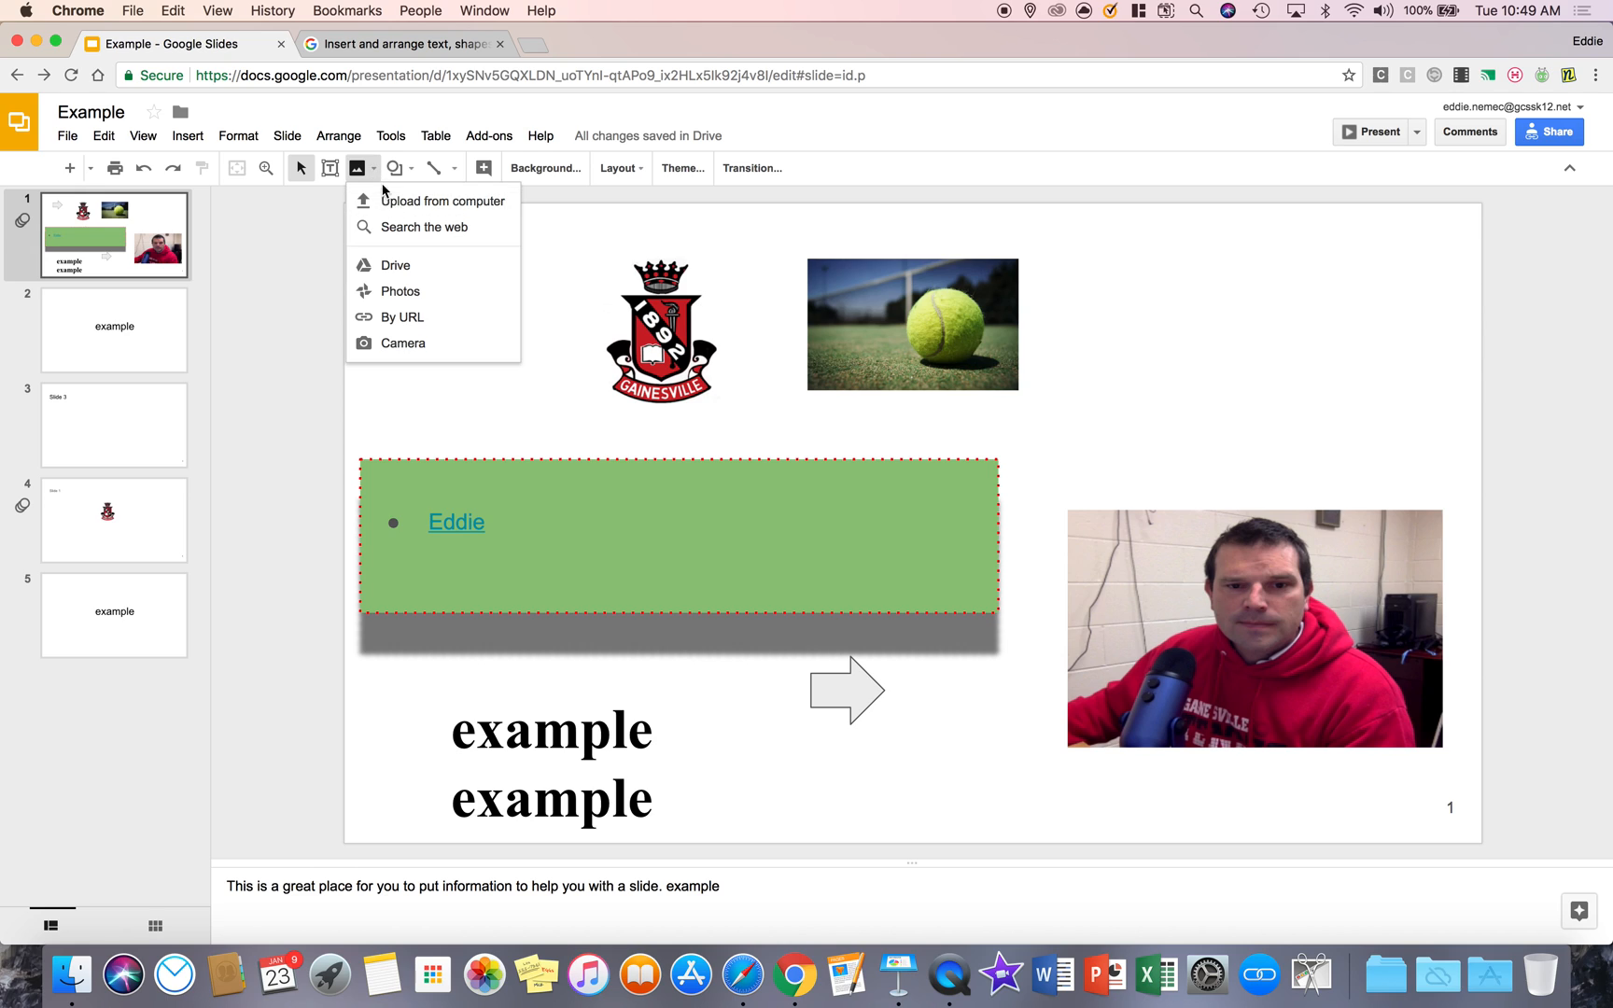
{"action": "mouse_move", "coordinate": [420, 342]}
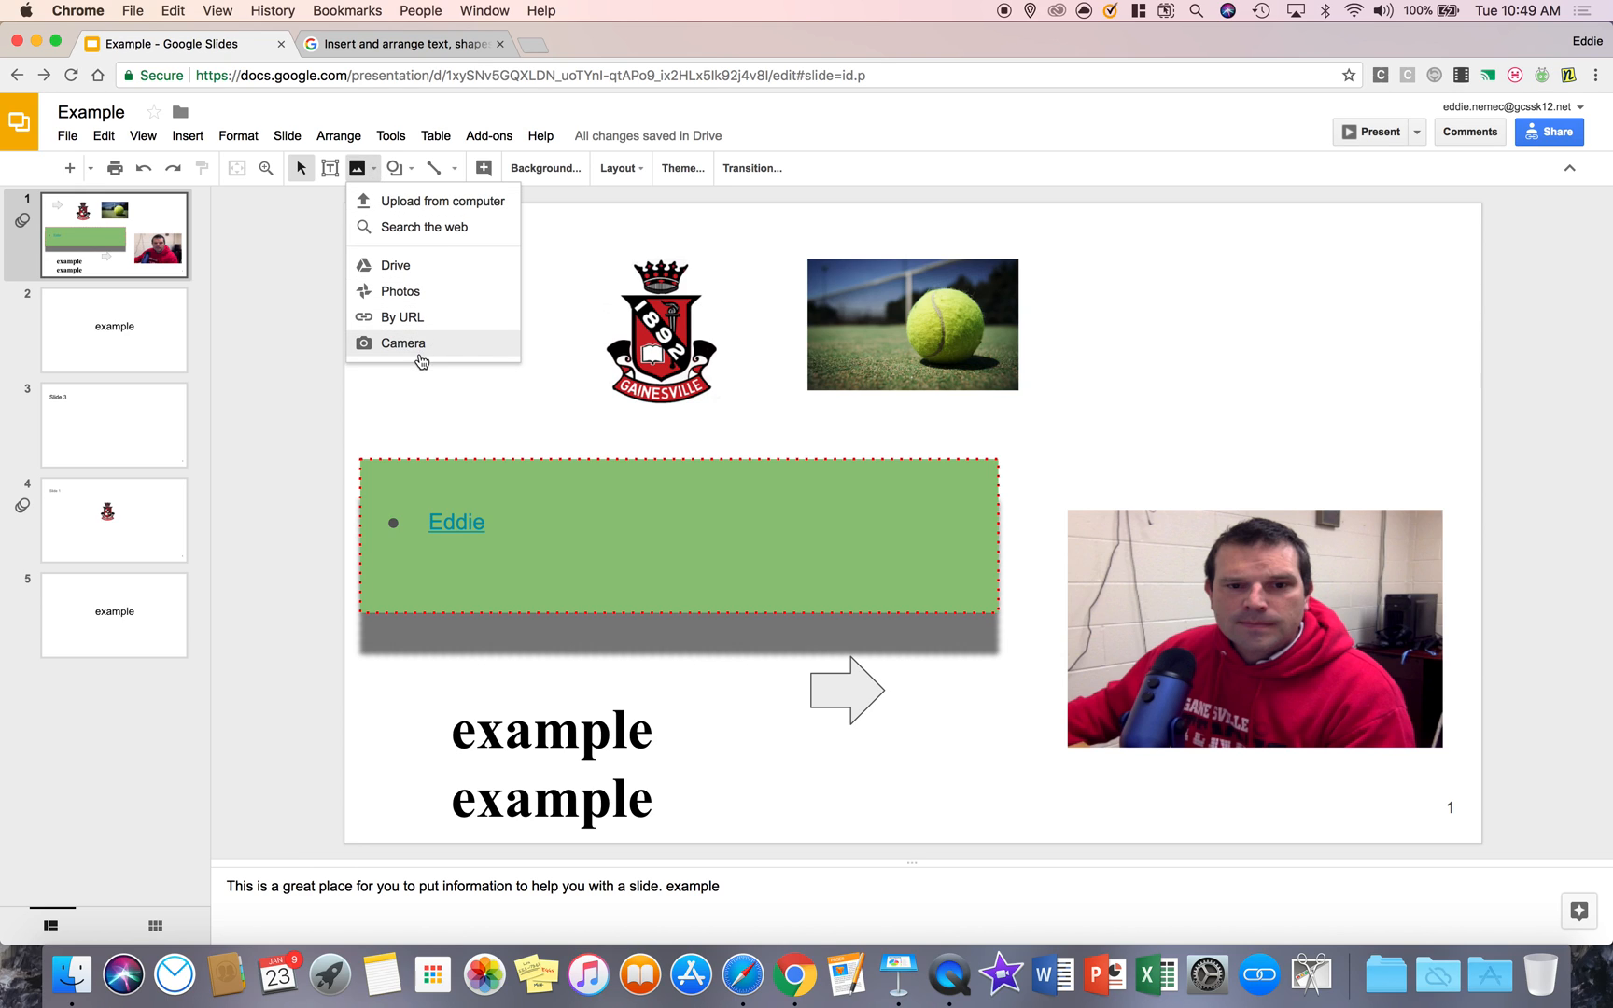
{"action": "mouse_move", "coordinate": [426, 351]}
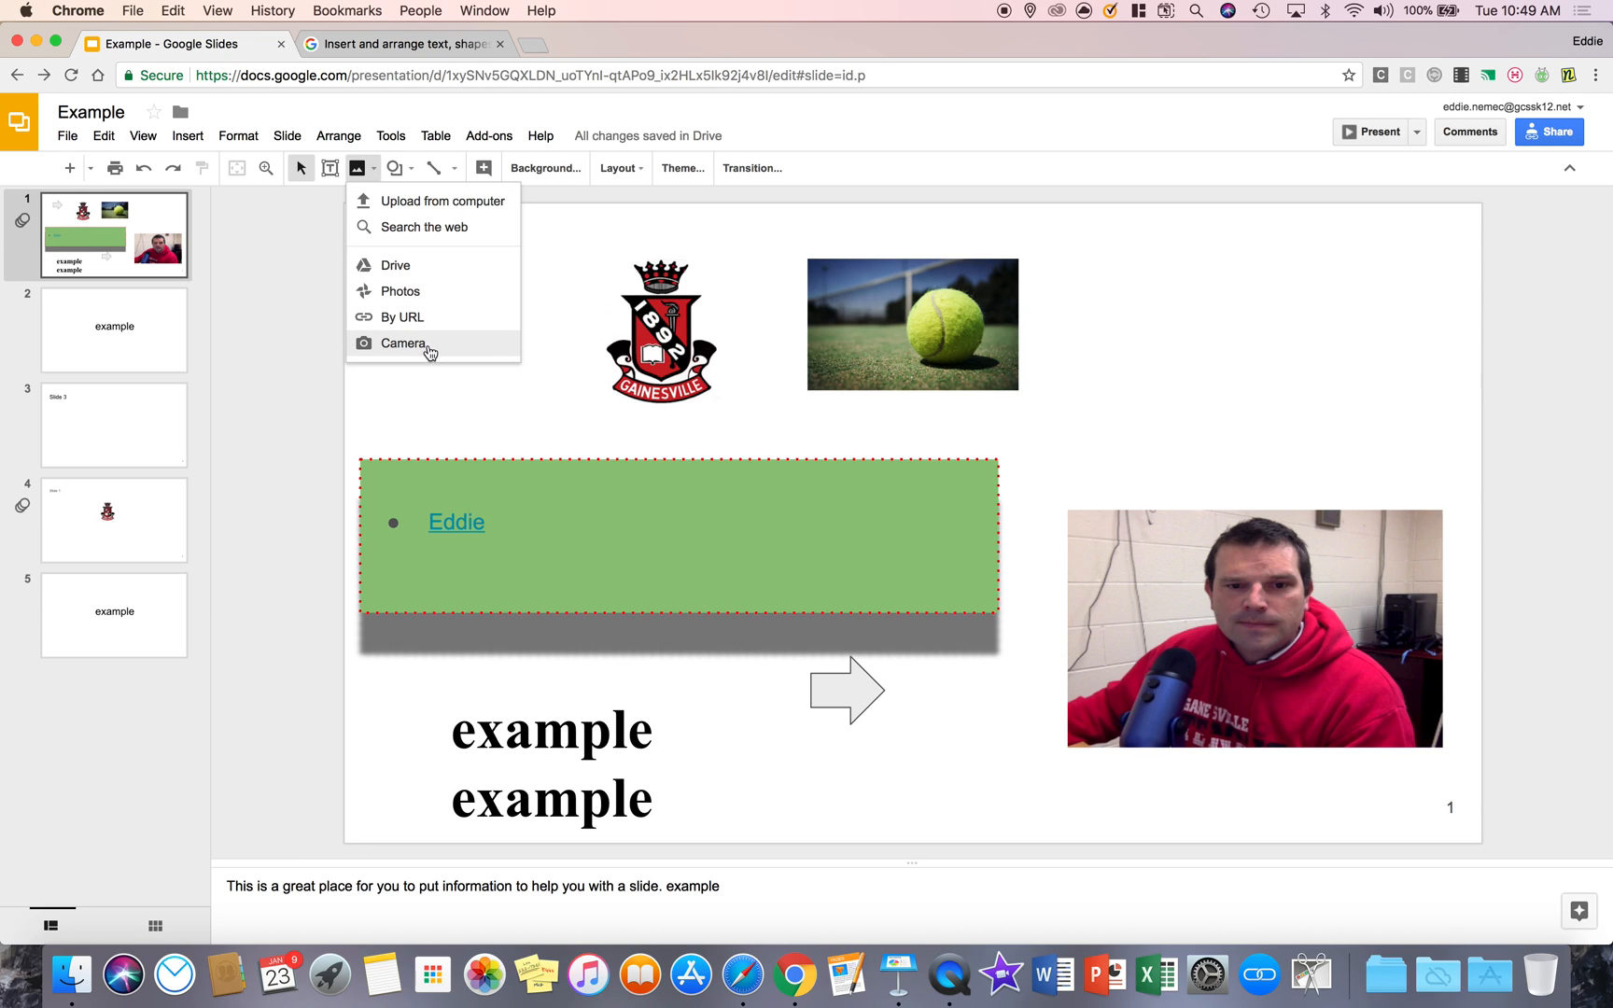
{"action": "mouse_move", "coordinate": [342, 213]}
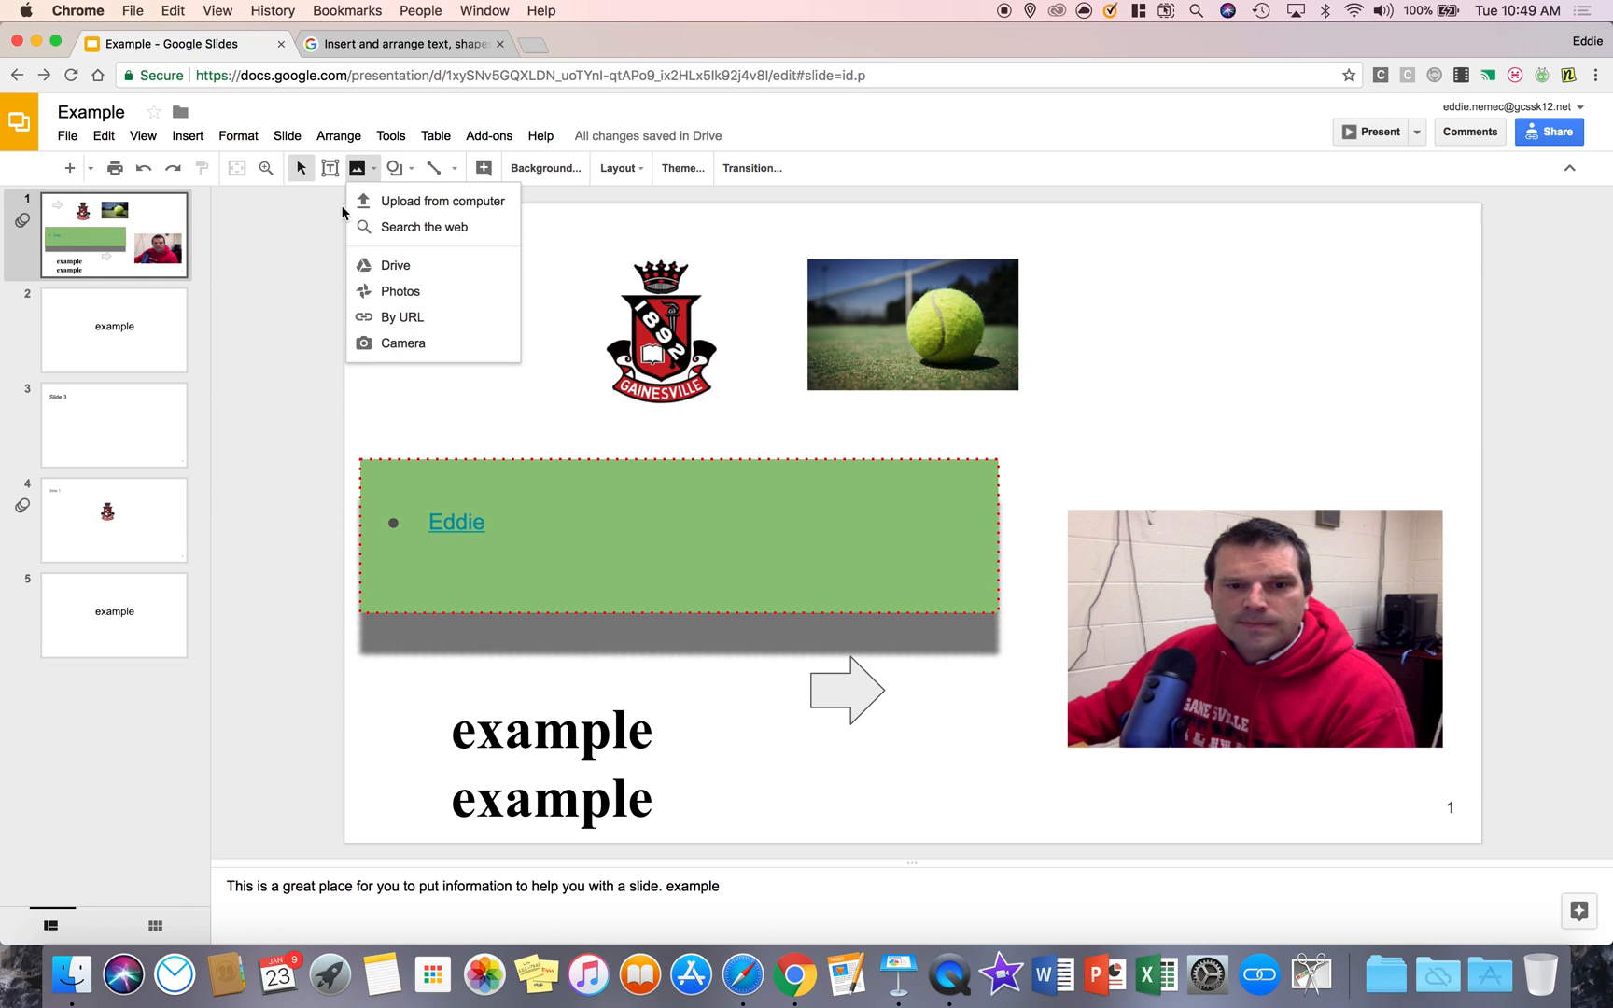
{"action": "mouse_move", "coordinate": [330, 181]}
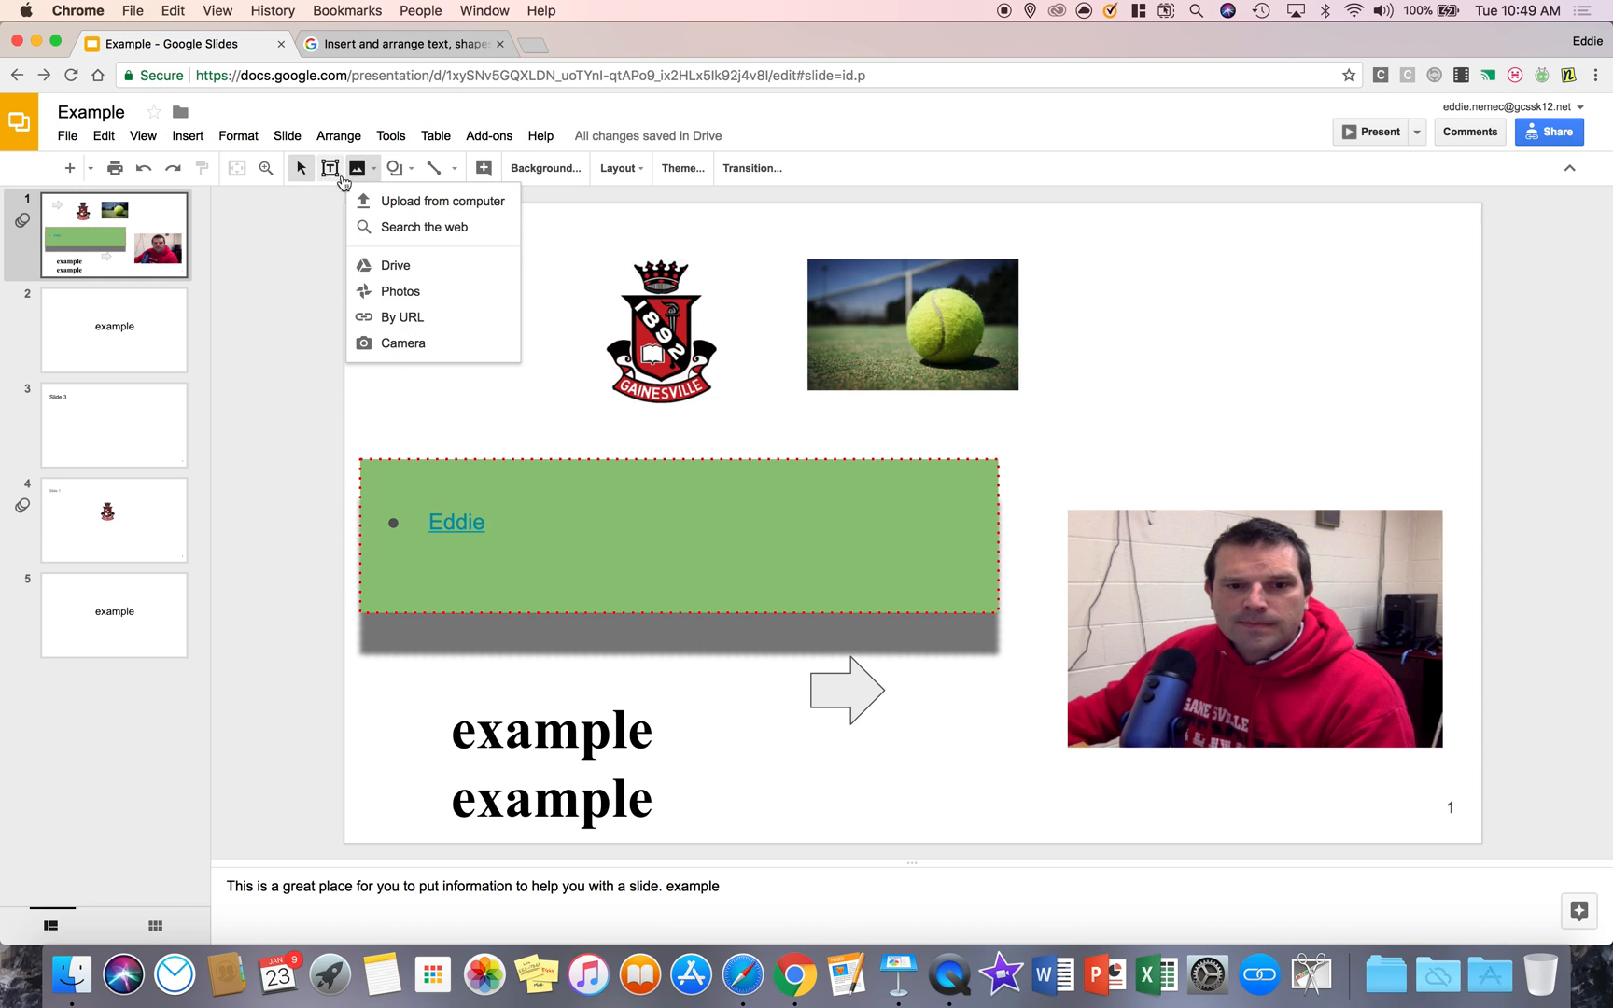
{"action": "left_click", "coordinate": [186, 135]}
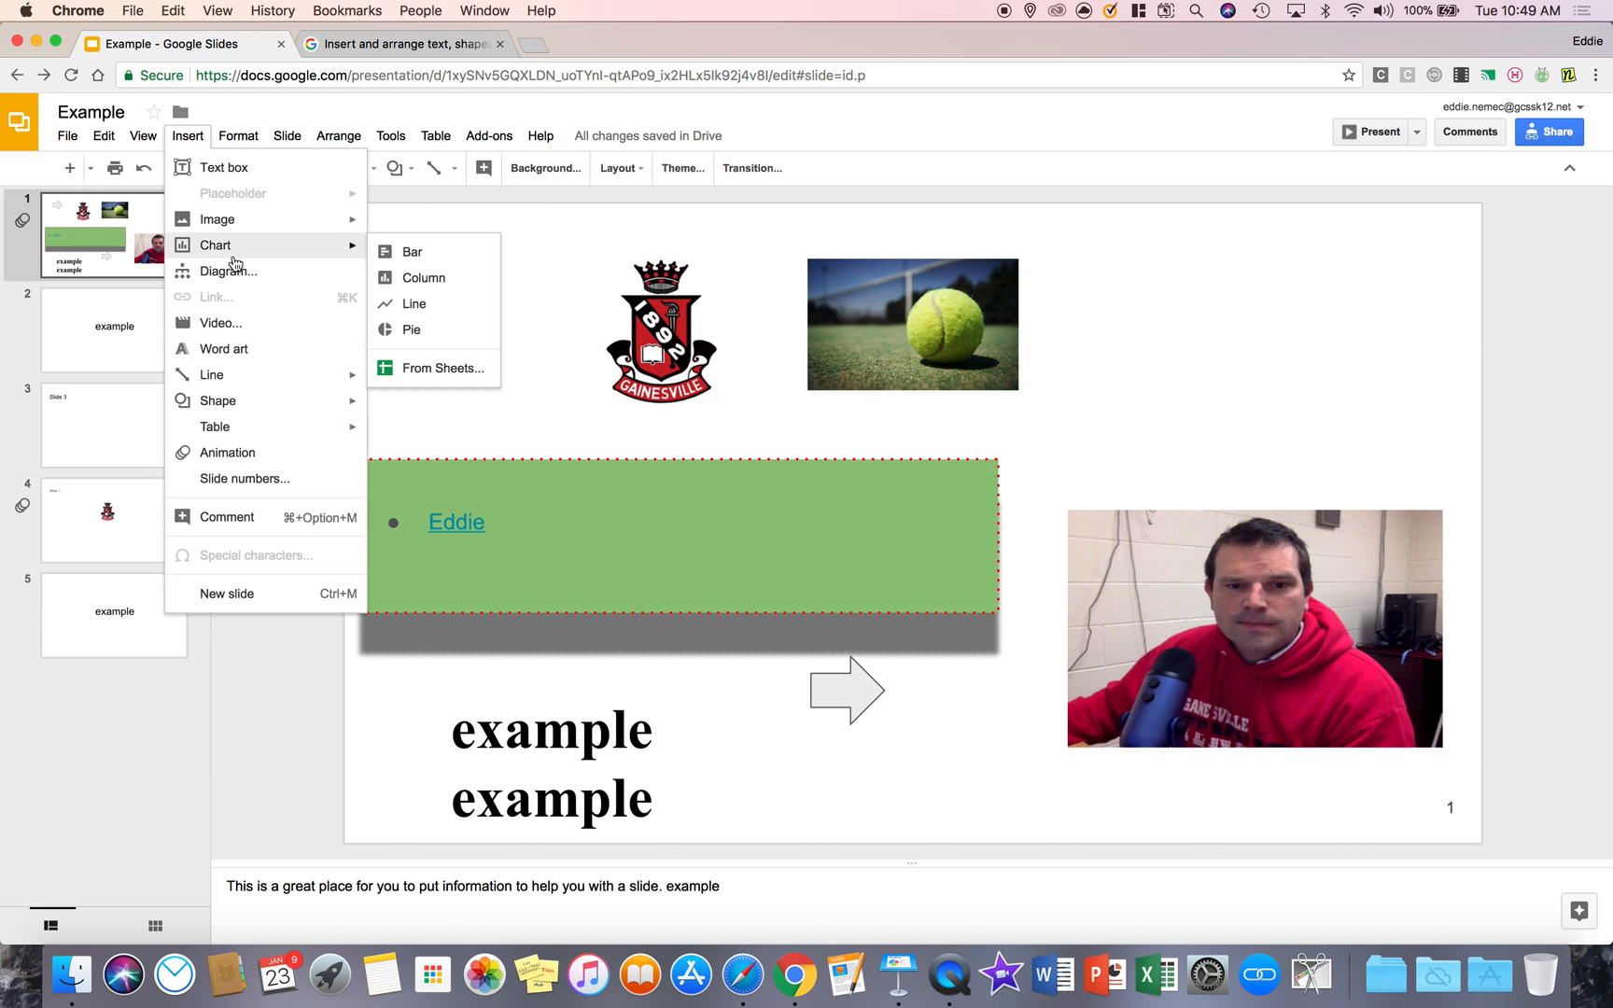
{"action": "mouse_move", "coordinate": [221, 321]}
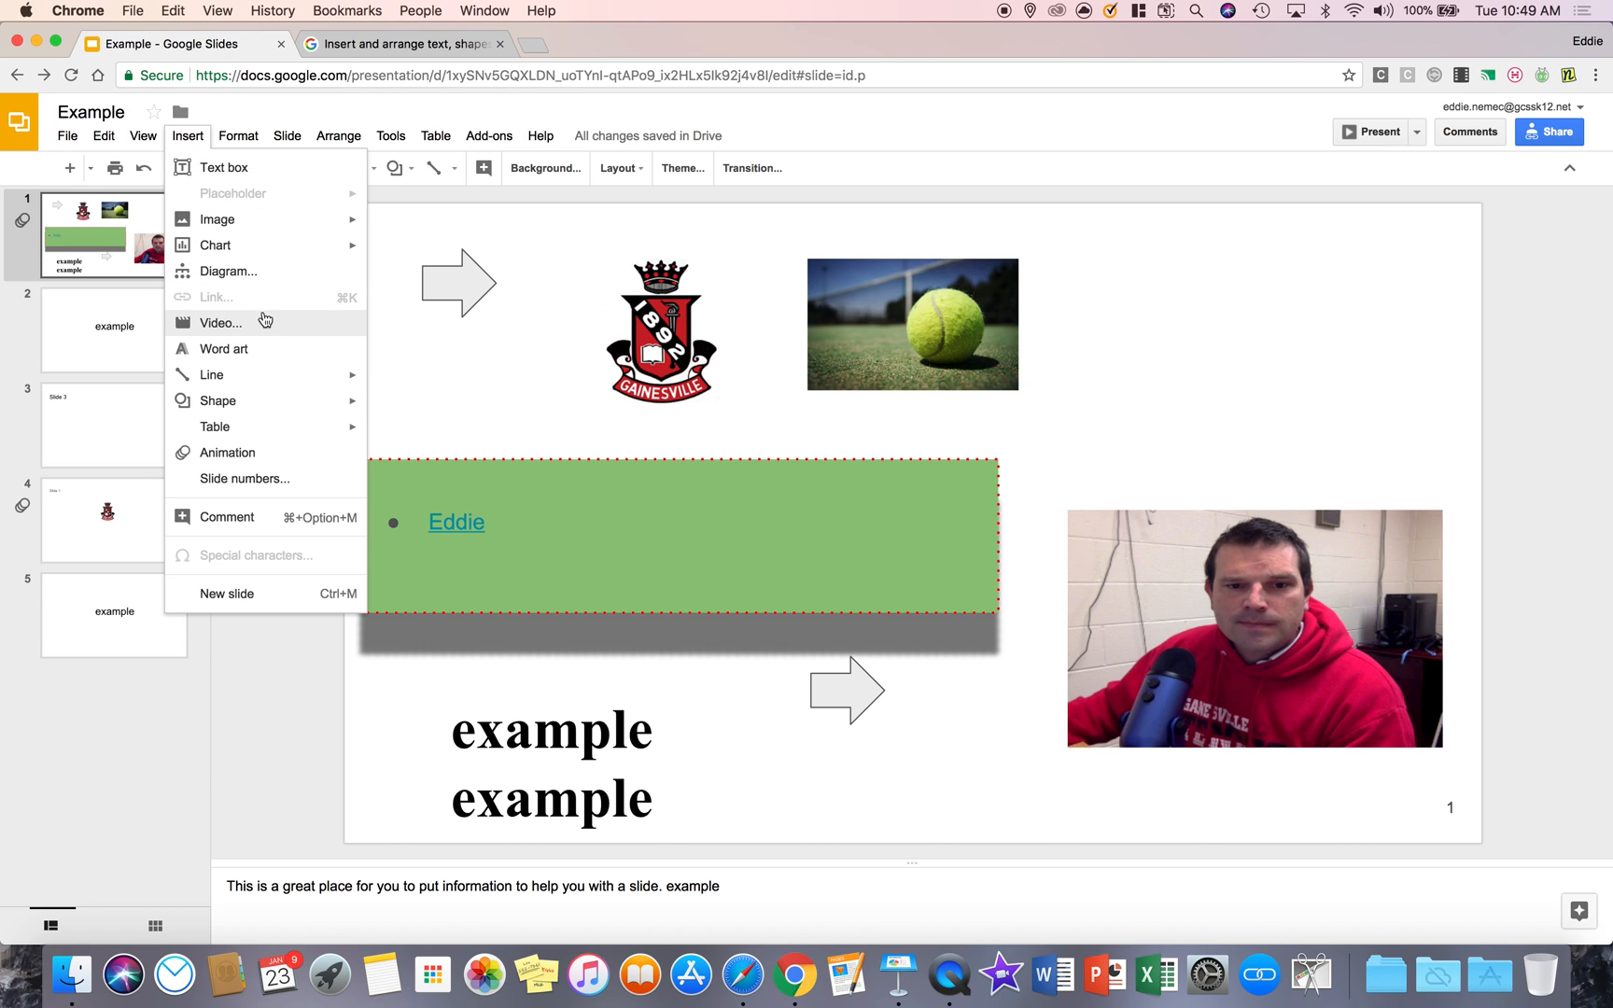
{"action": "mouse_move", "coordinate": [260, 224]}
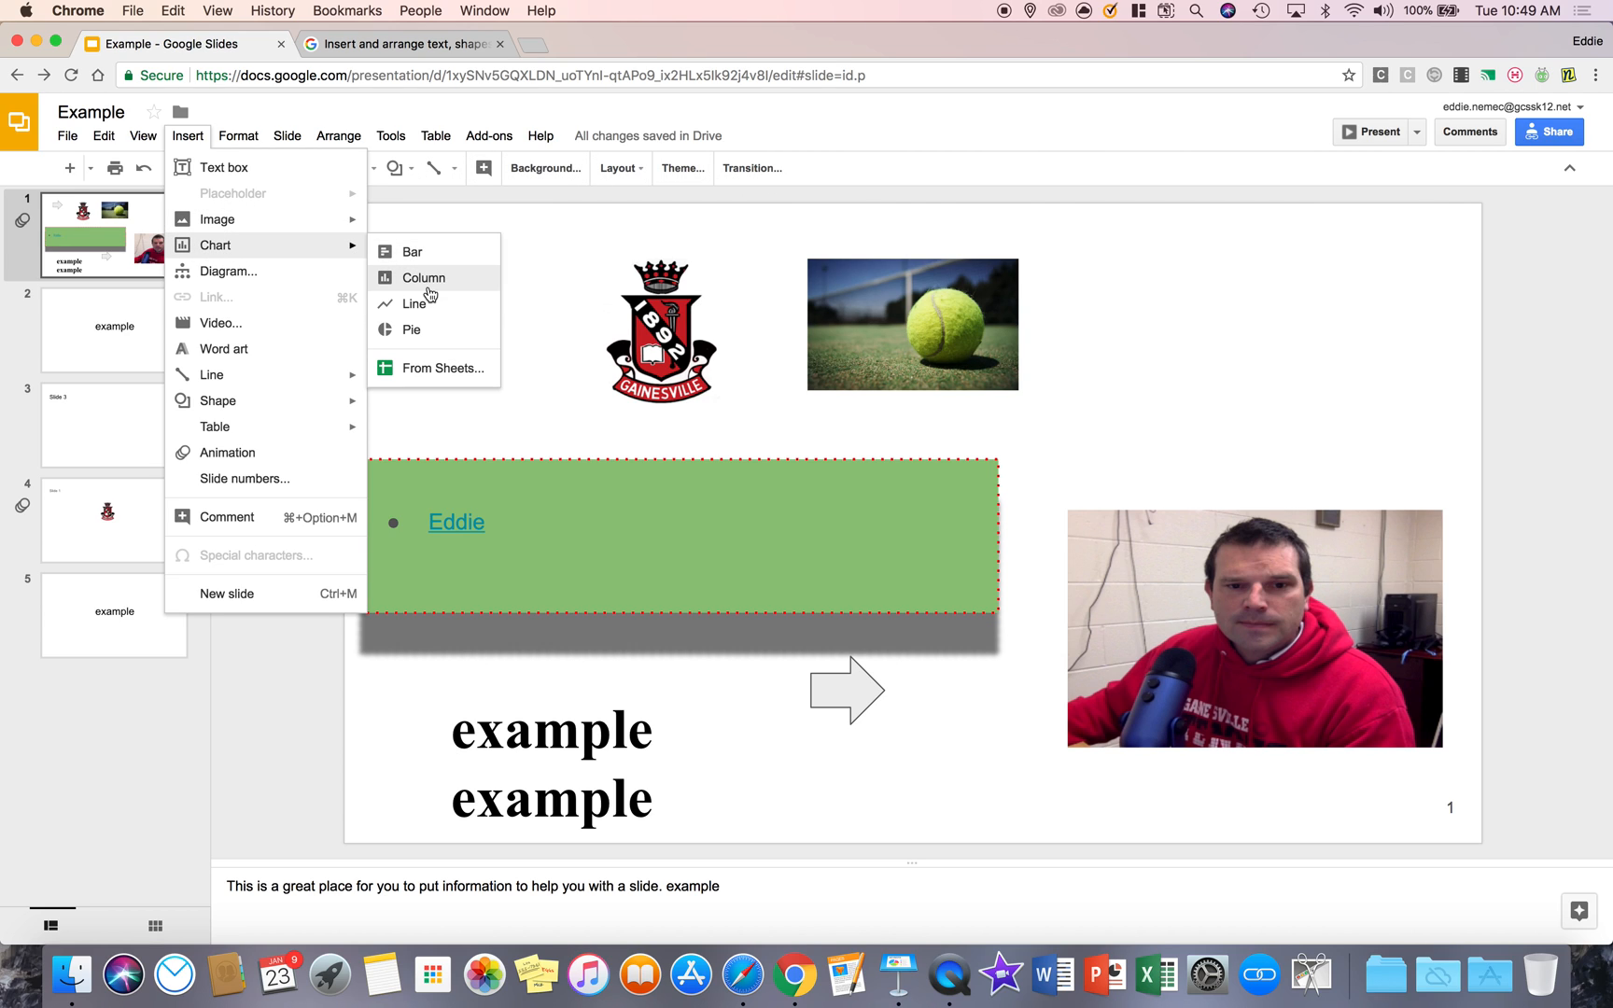
{"action": "mouse_move", "coordinate": [429, 331]}
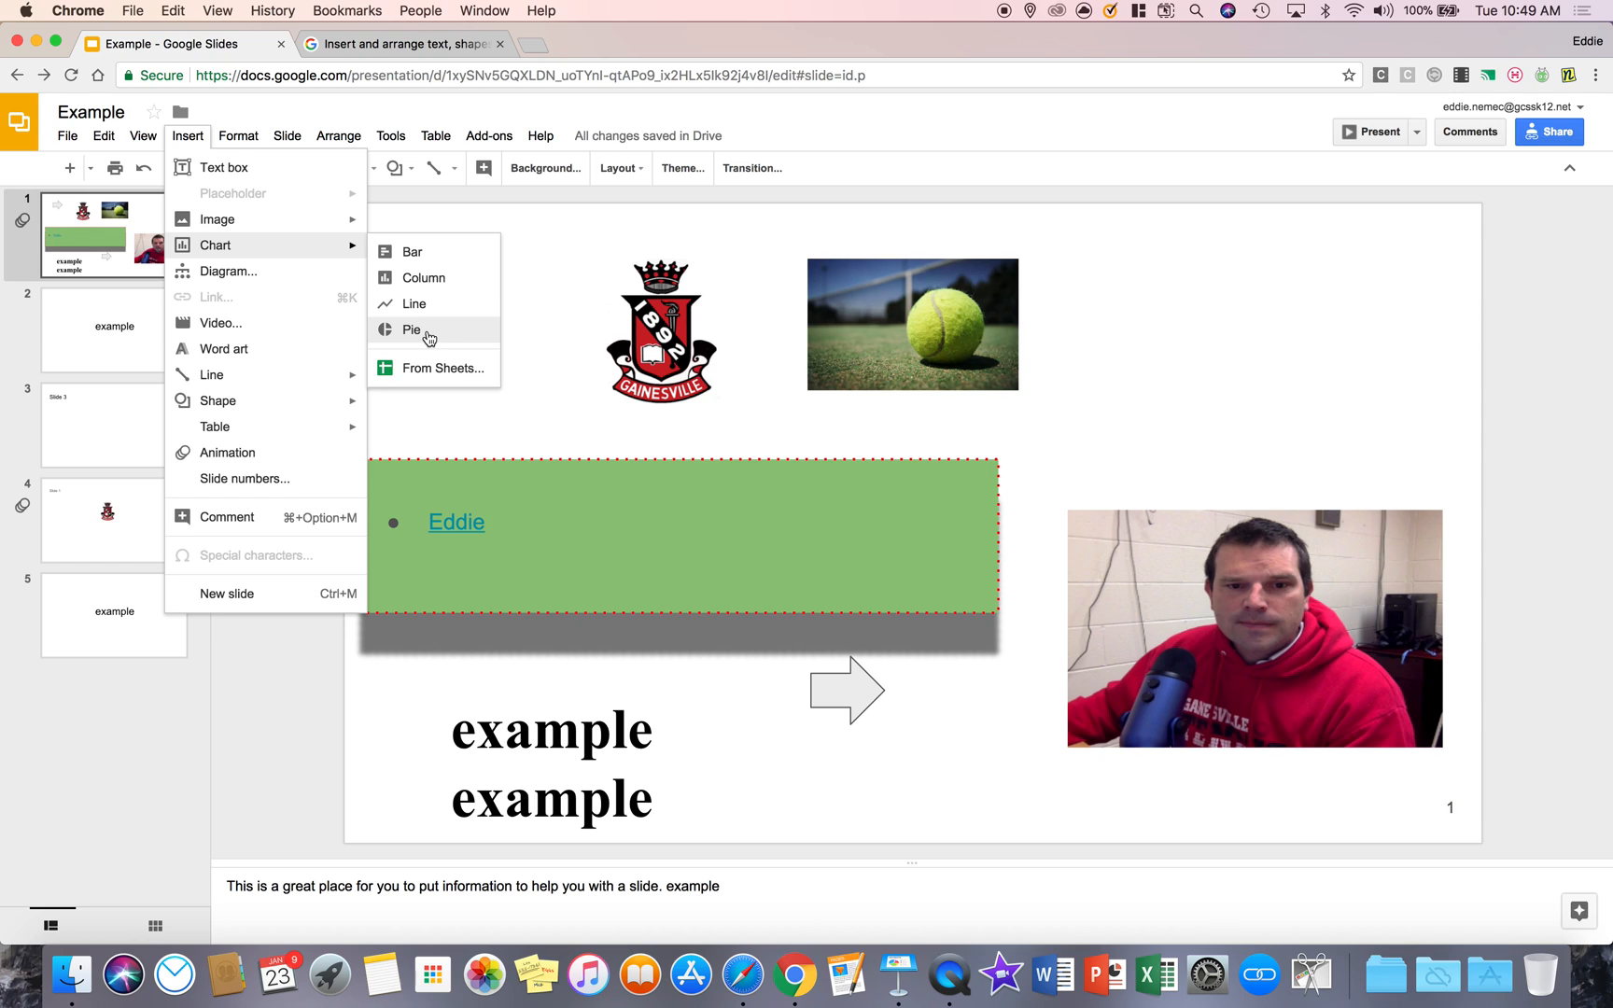
Insert a 'Points scored' pie chart and show its linked-data options.
{"action": "left_click", "coordinate": [411, 328]}
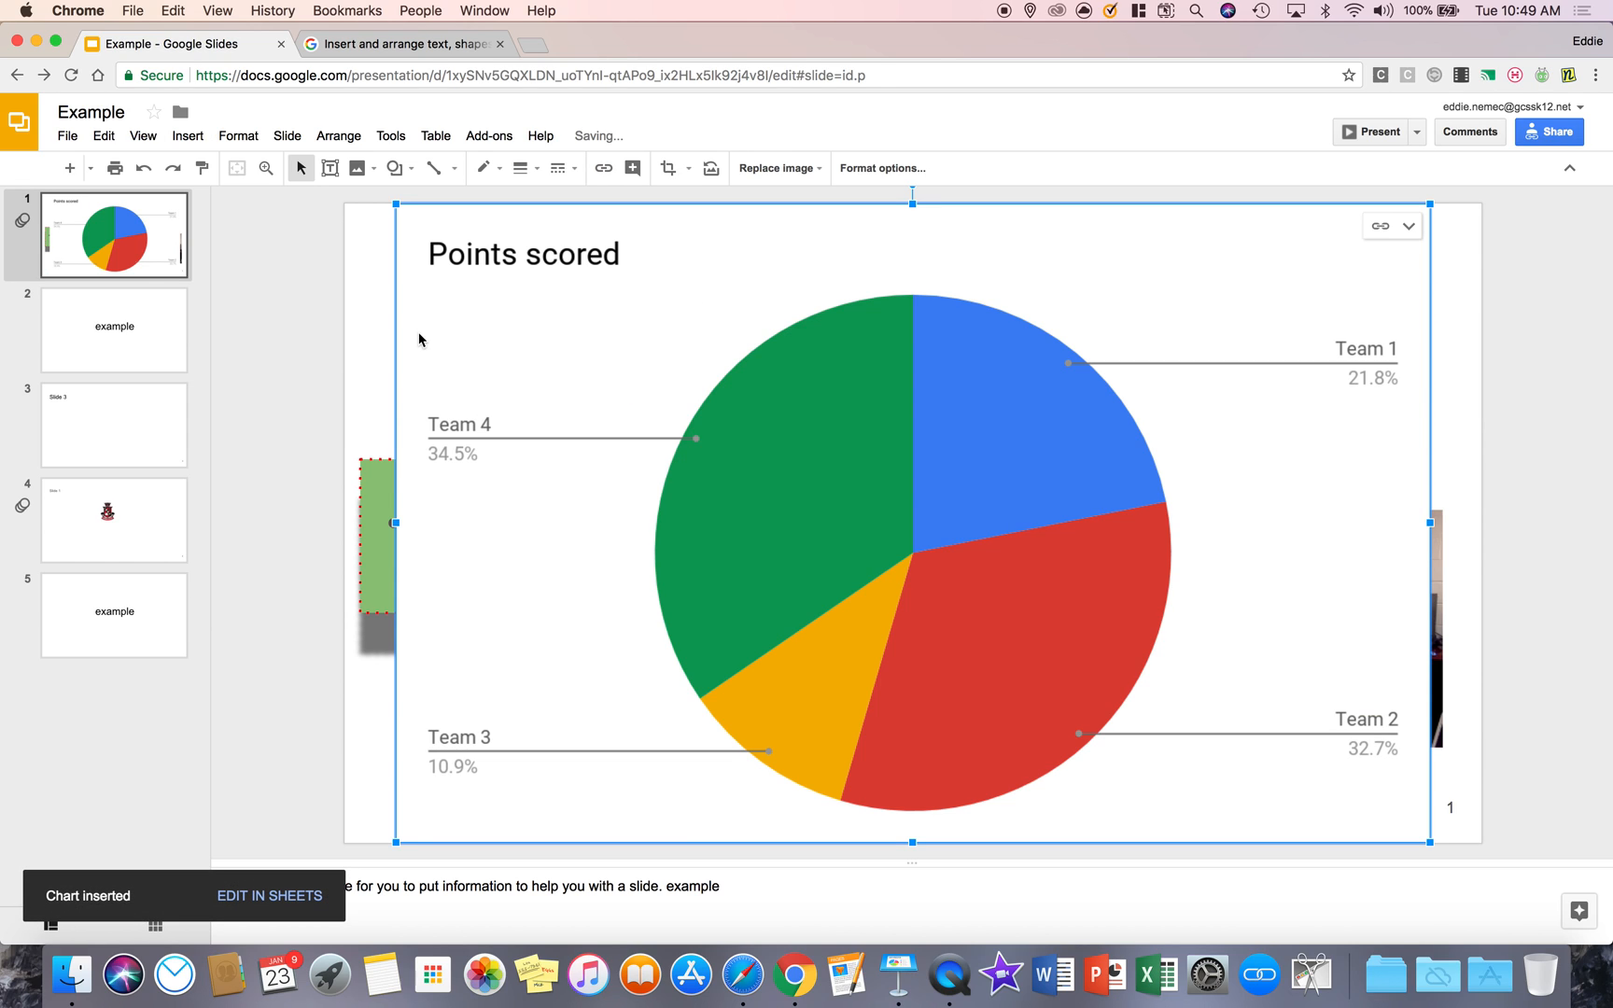
{"action": "mouse_move", "coordinate": [568, 515]}
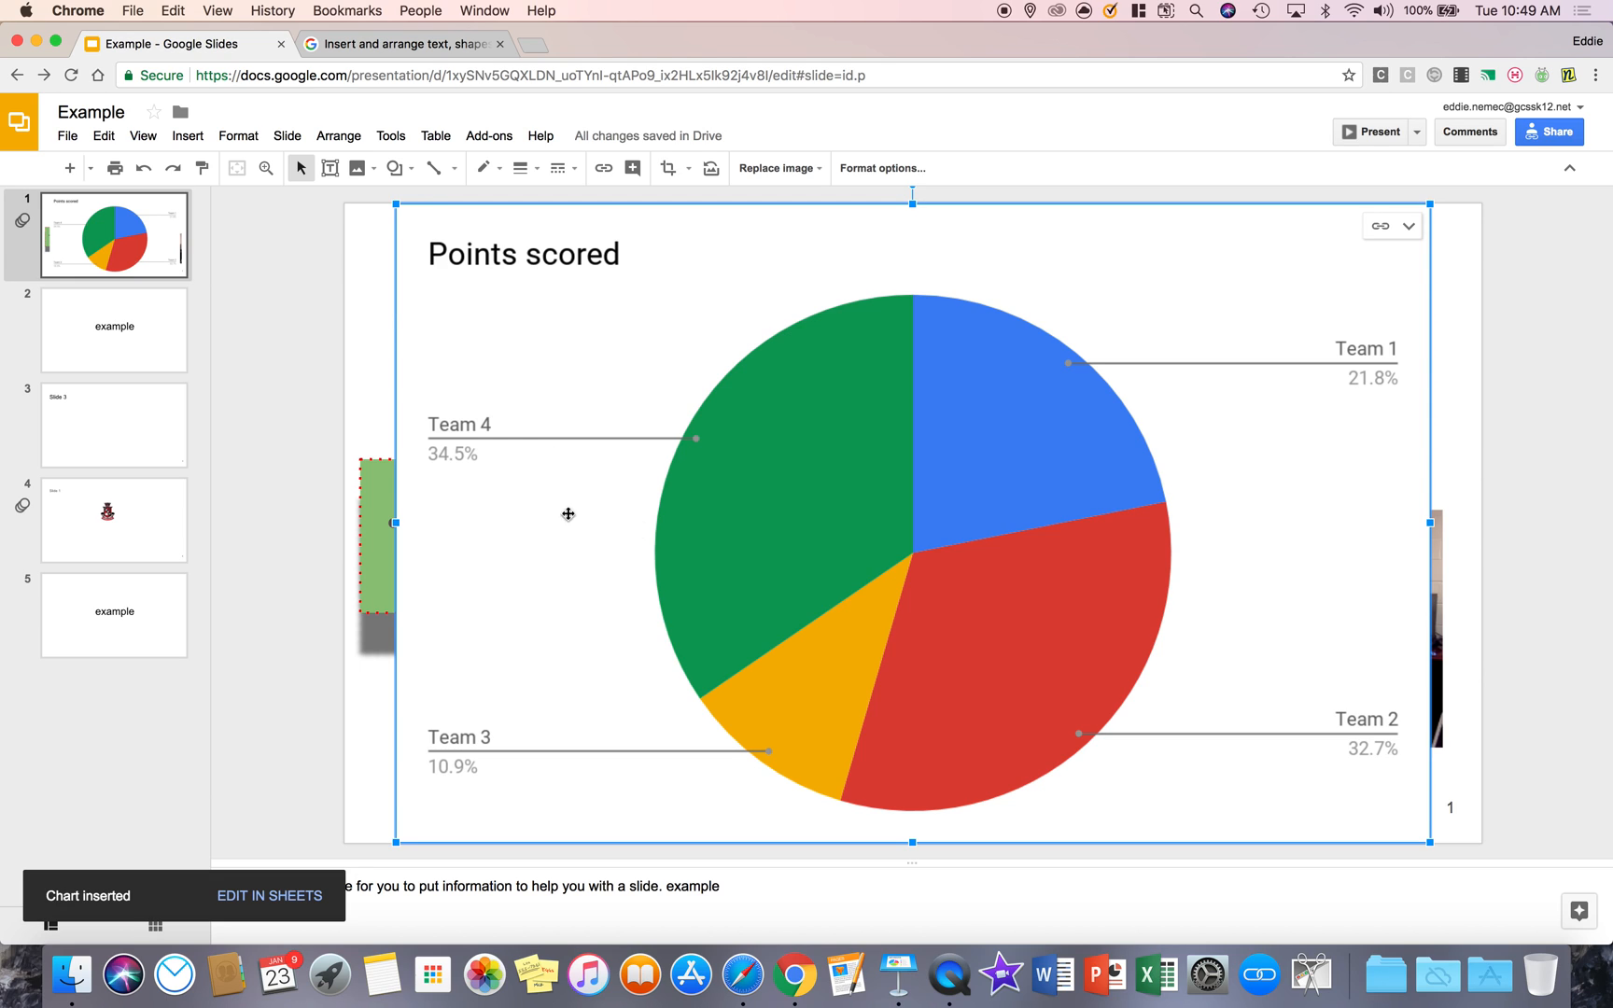
{"action": "mouse_move", "coordinate": [1283, 278]}
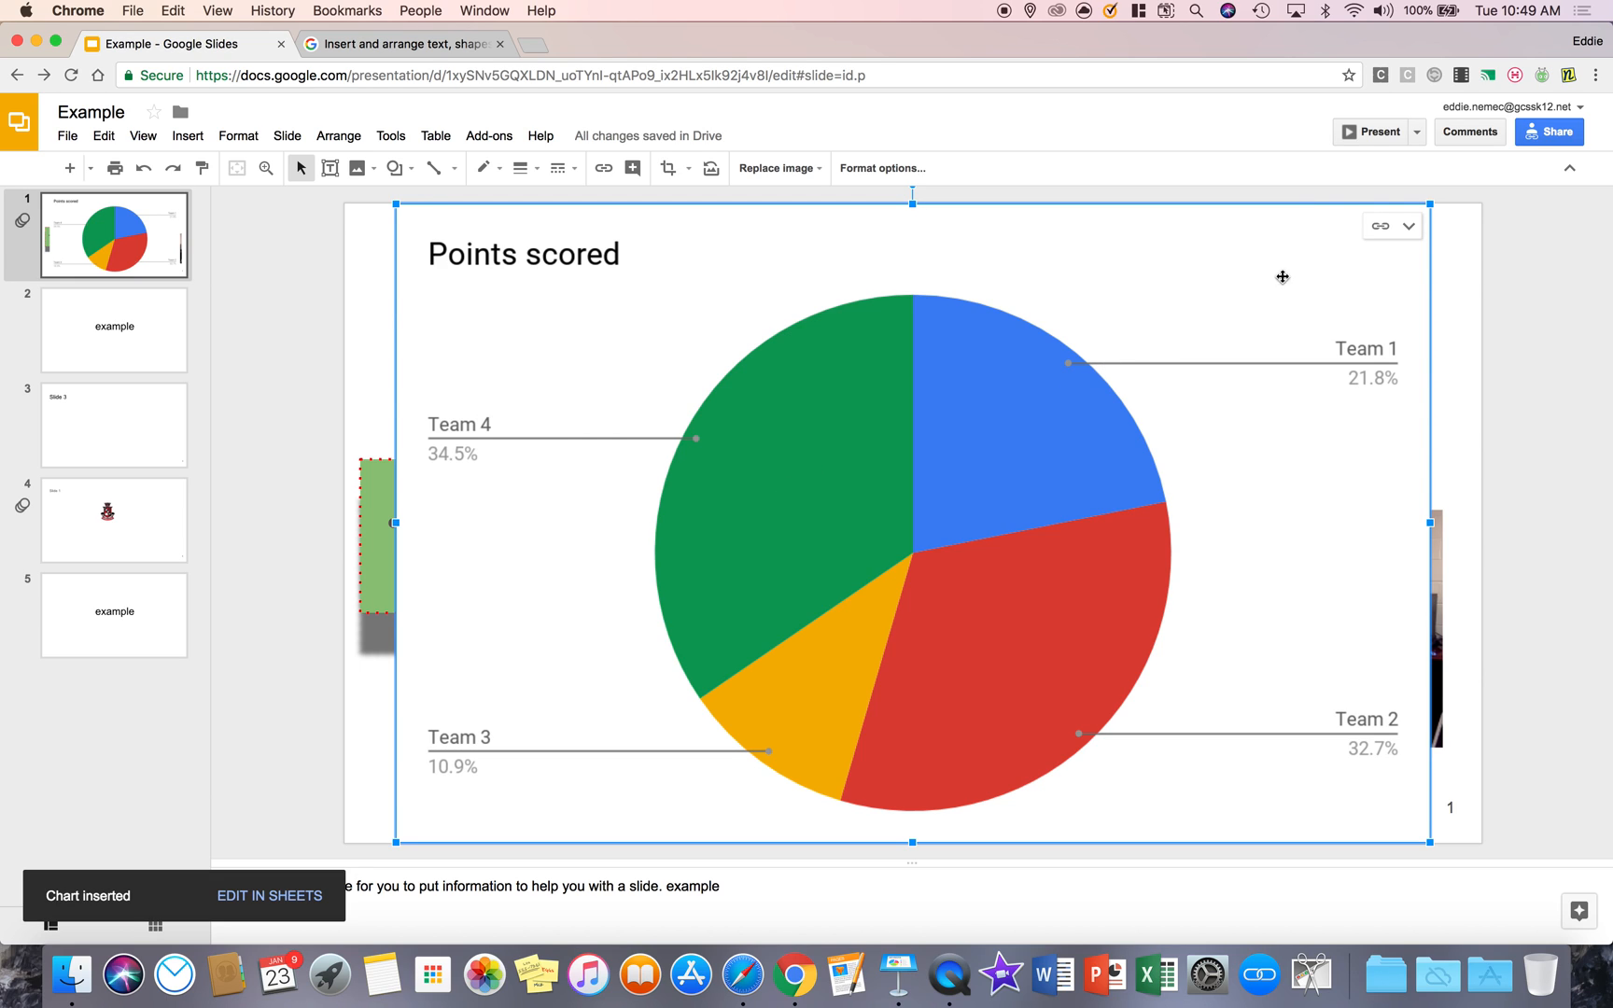
{"action": "mouse_move", "coordinate": [1409, 226]}
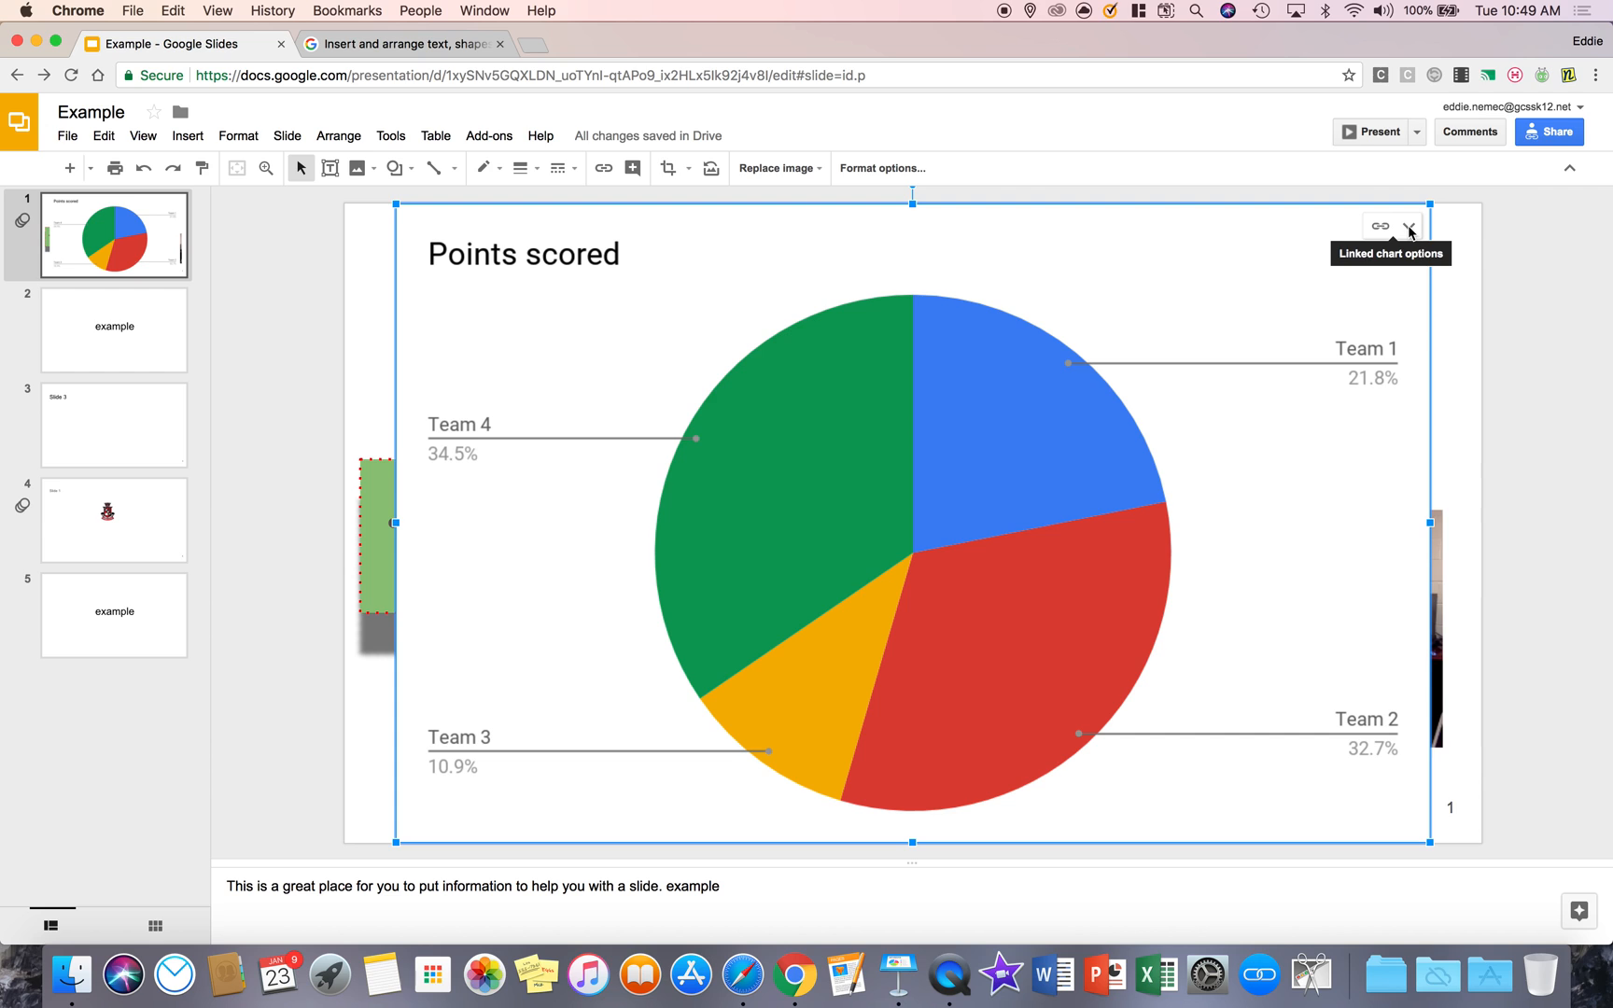
{"action": "left_click", "coordinate": [1407, 226]}
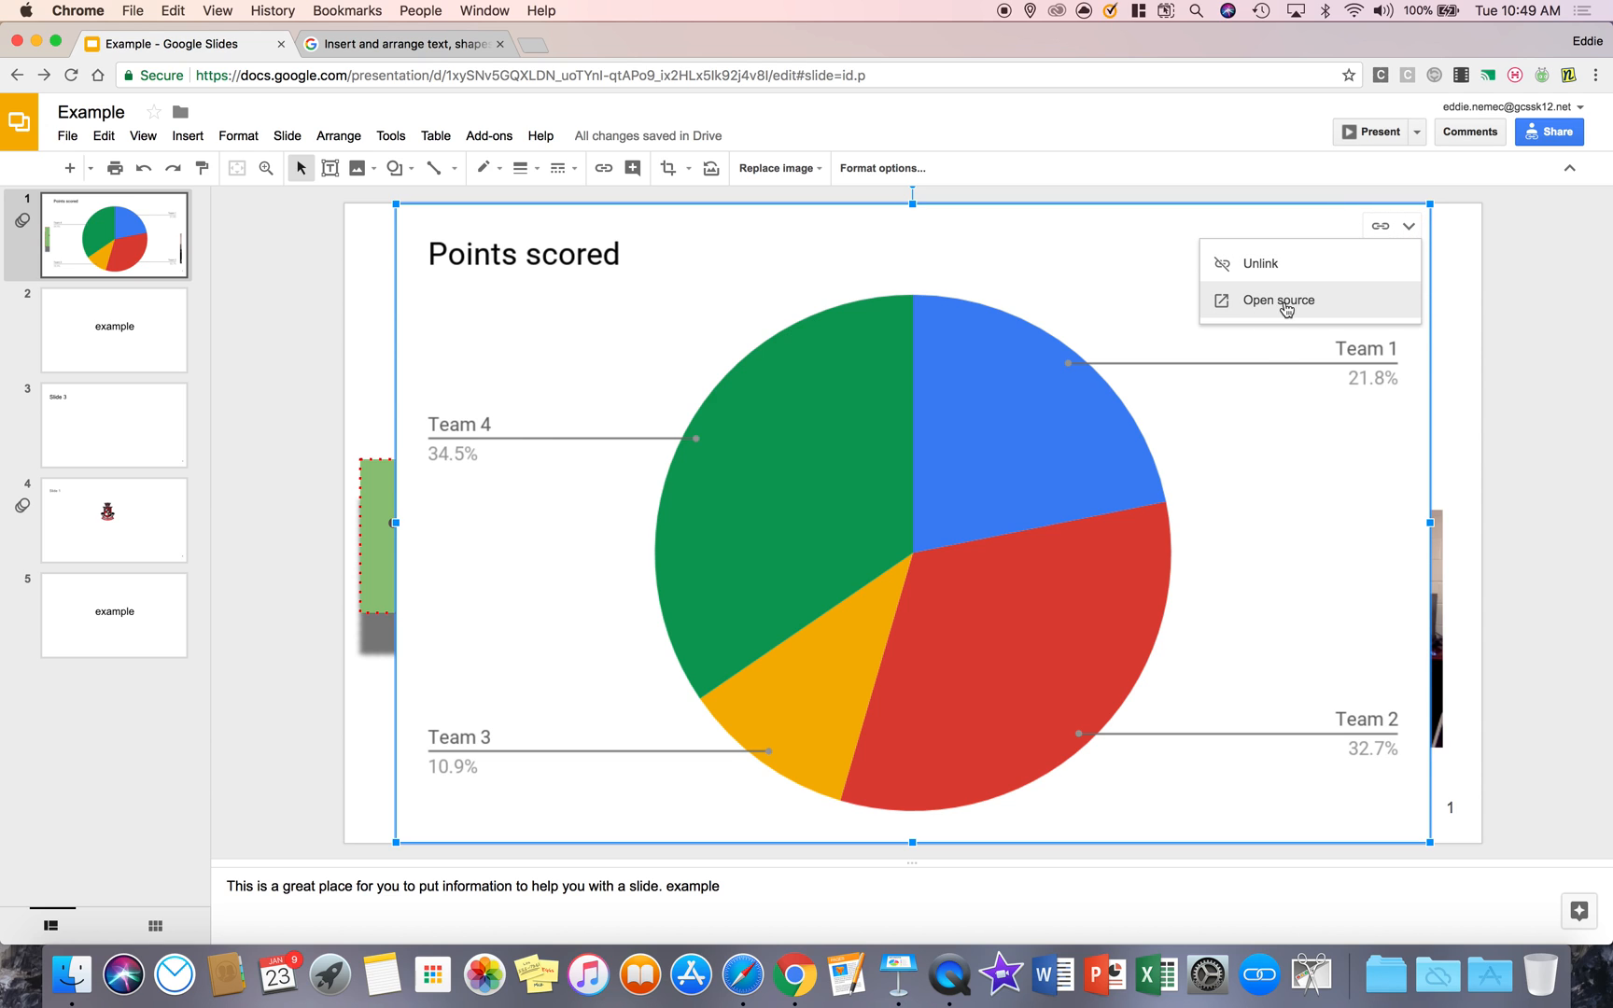
In the chart's source sheet, relabel column A as Option 1–4.
{"action": "left_click", "coordinate": [1277, 299]}
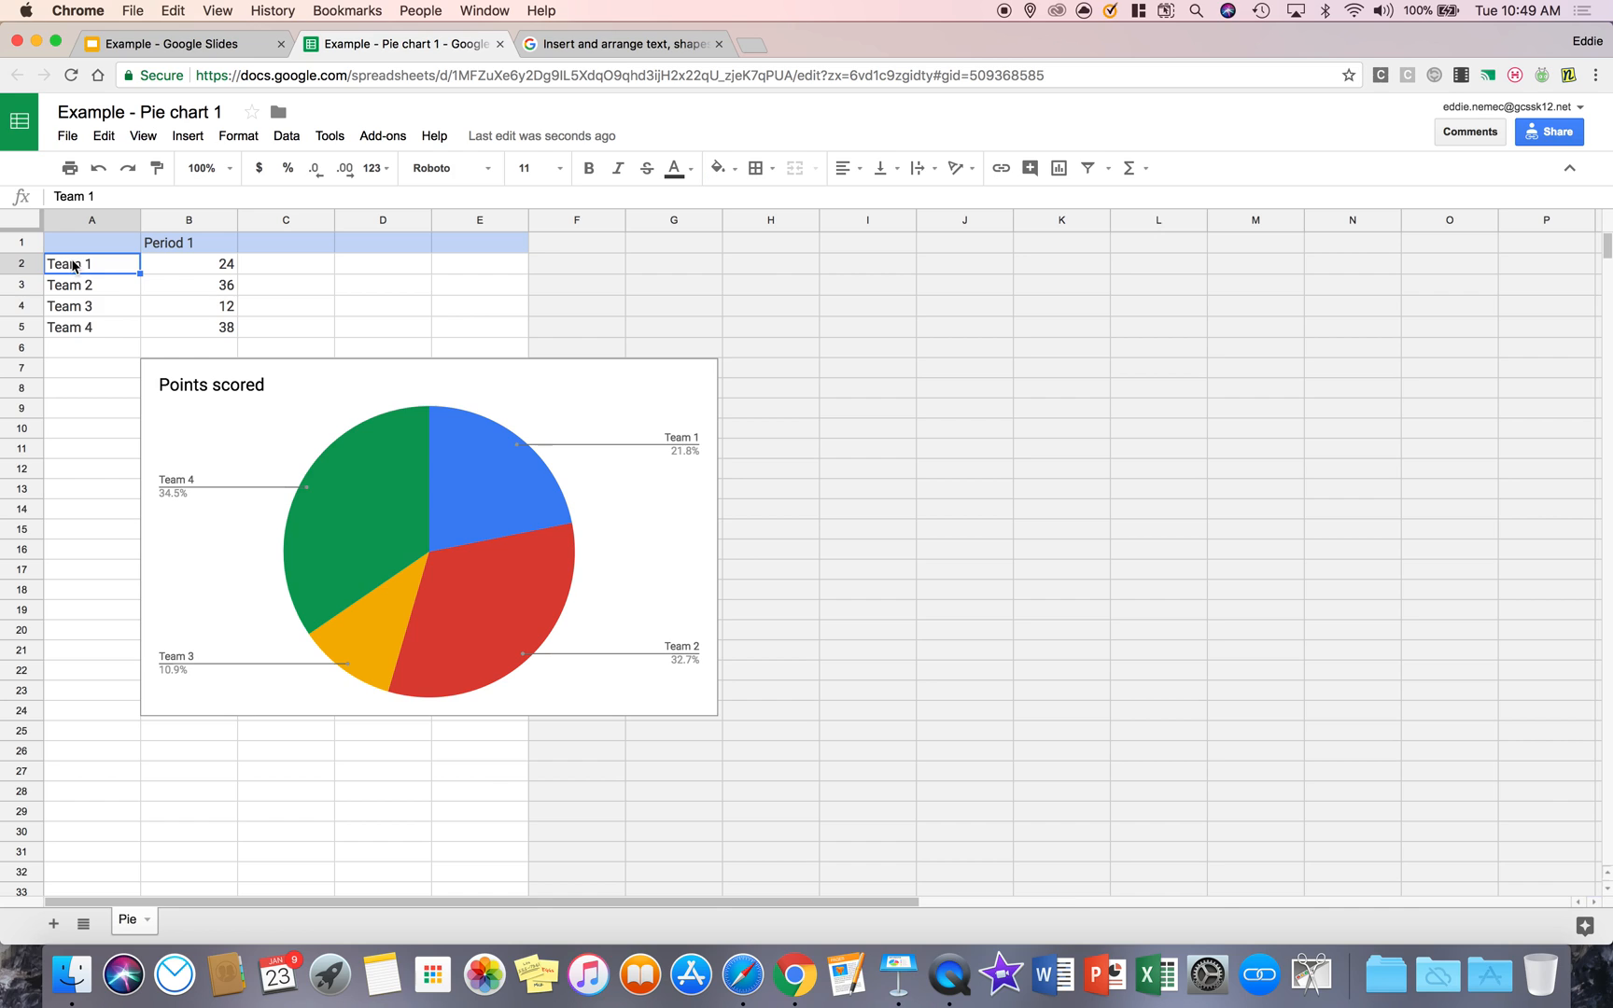
{"action": "type", "text": "Option 1"}
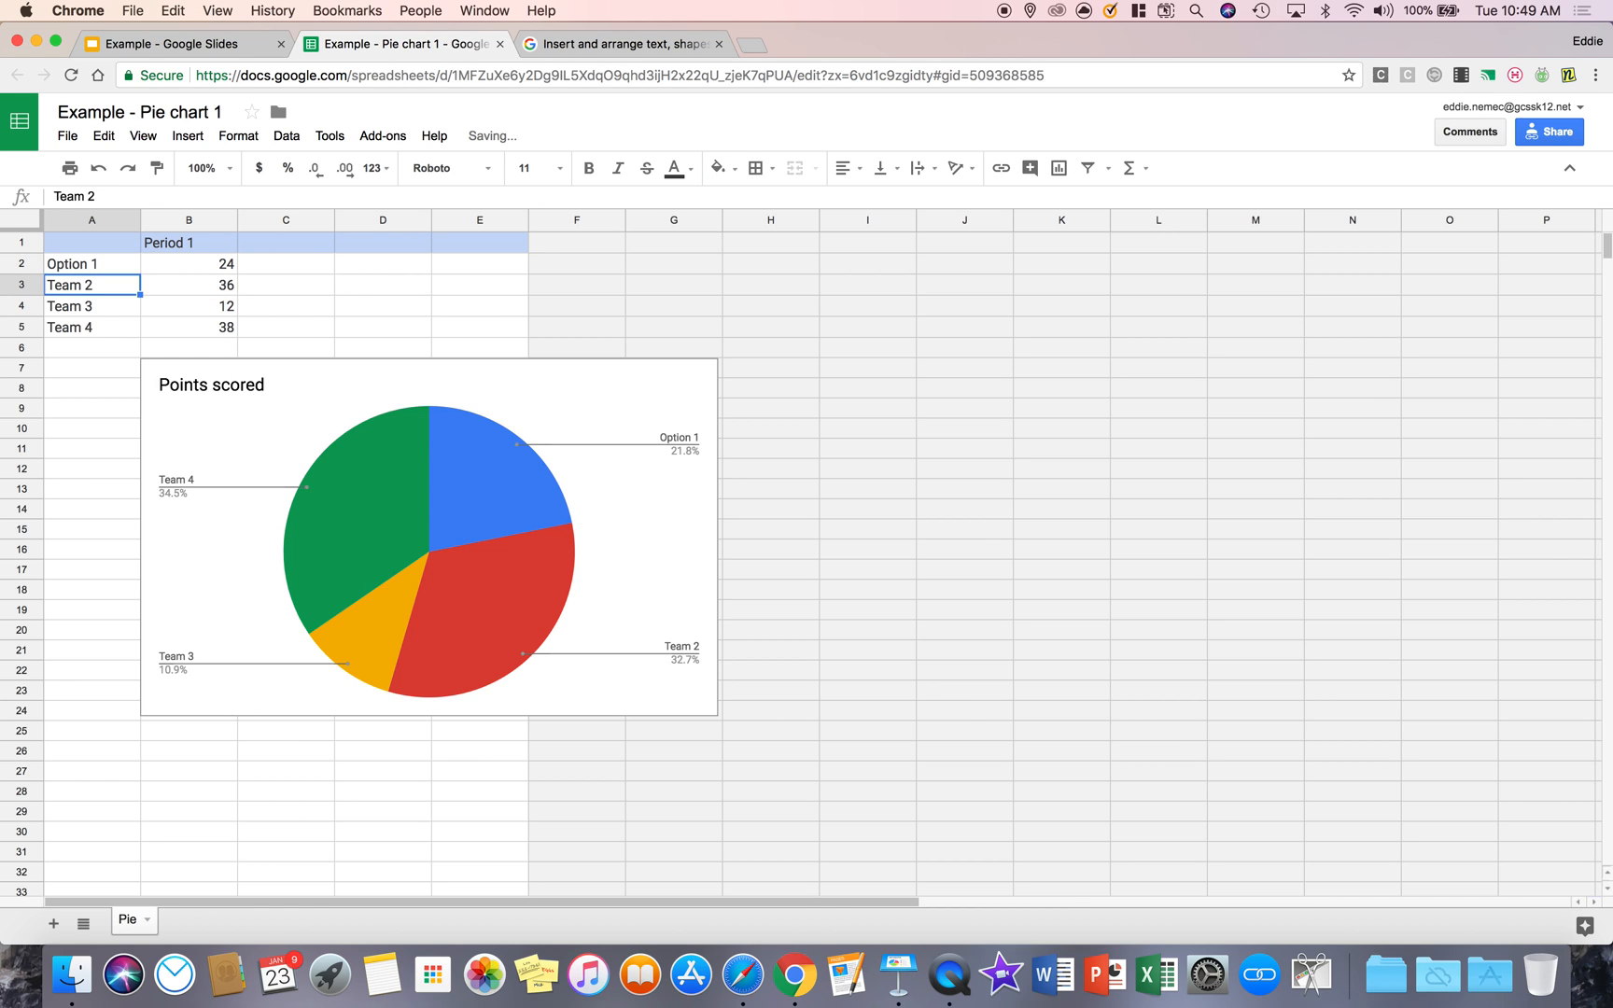
{"action": "type", "text": "Option 1"}
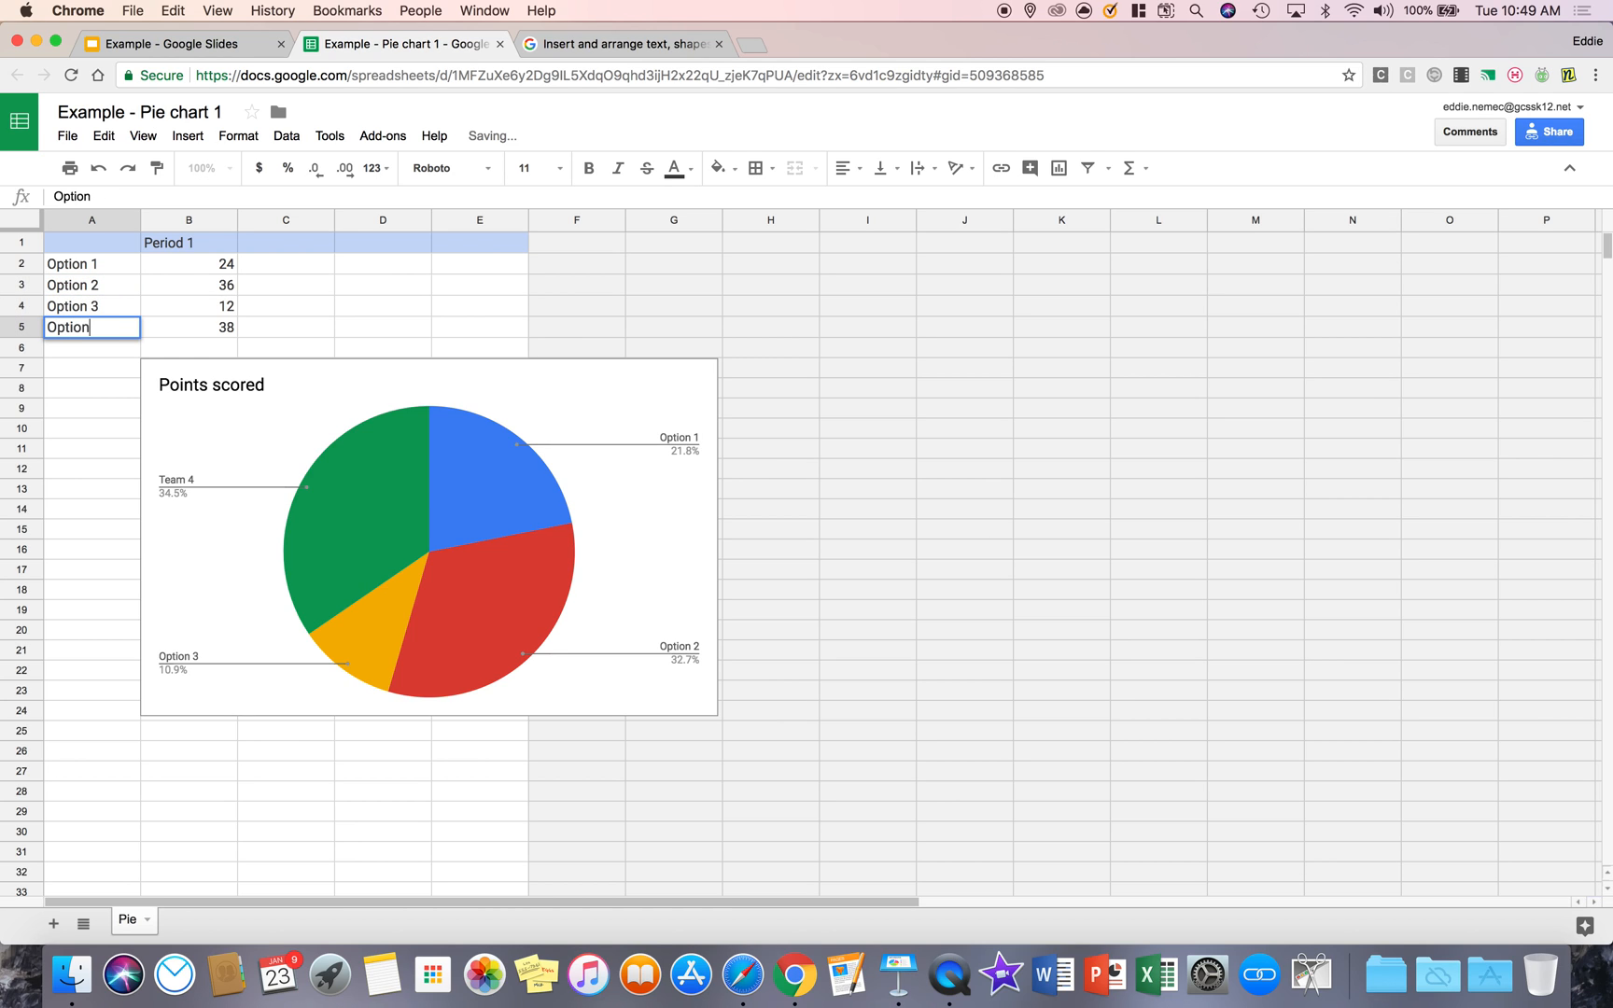
{"action": "type", "text": " 4"}
{"action": "key", "text": "Enter"}
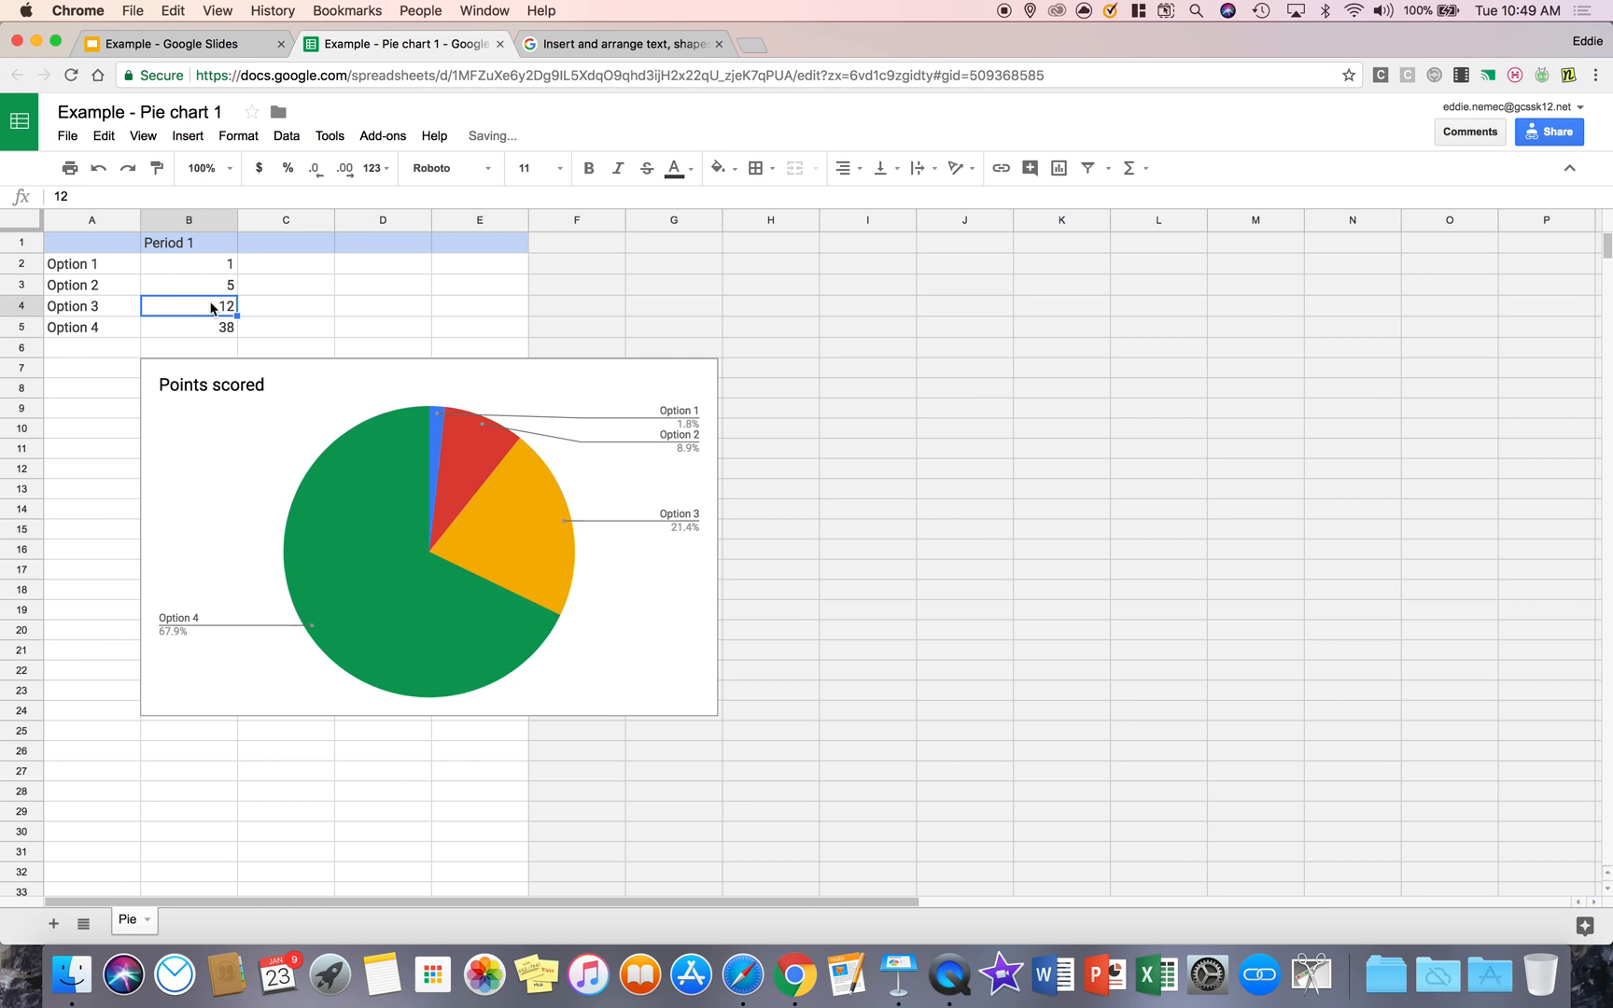
Set a score value and make the header cell read 'Option Example'.
{"action": "left_click", "coordinate": [189, 327]}
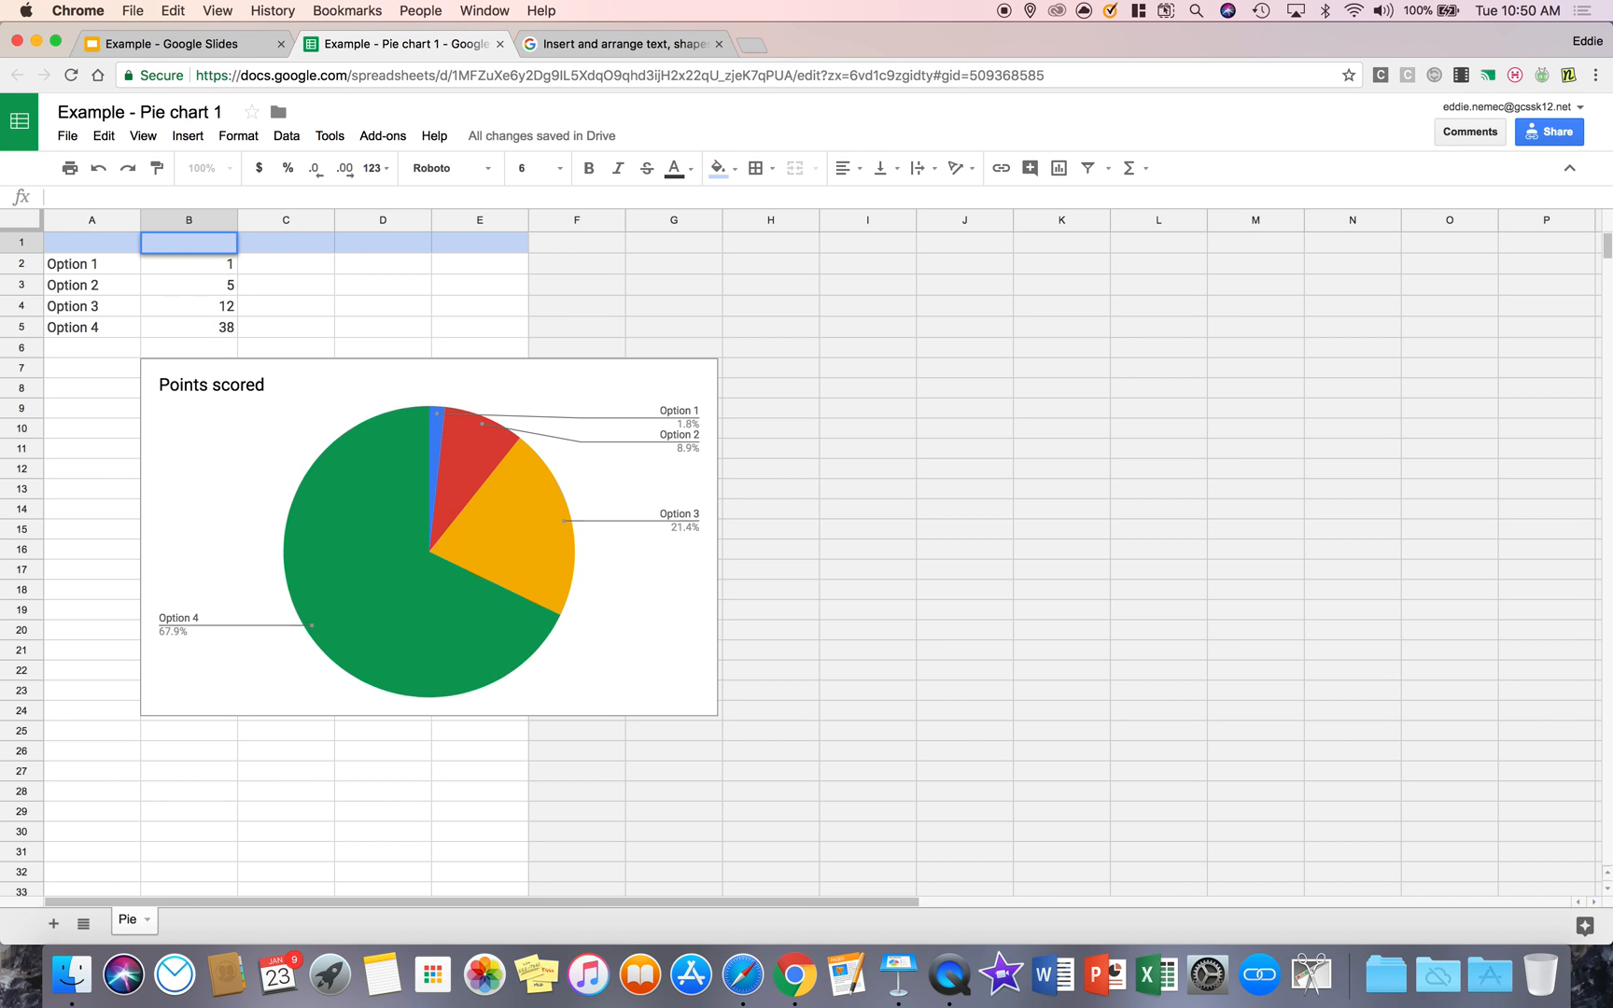
{"action": "type", "text": "Option Example"}
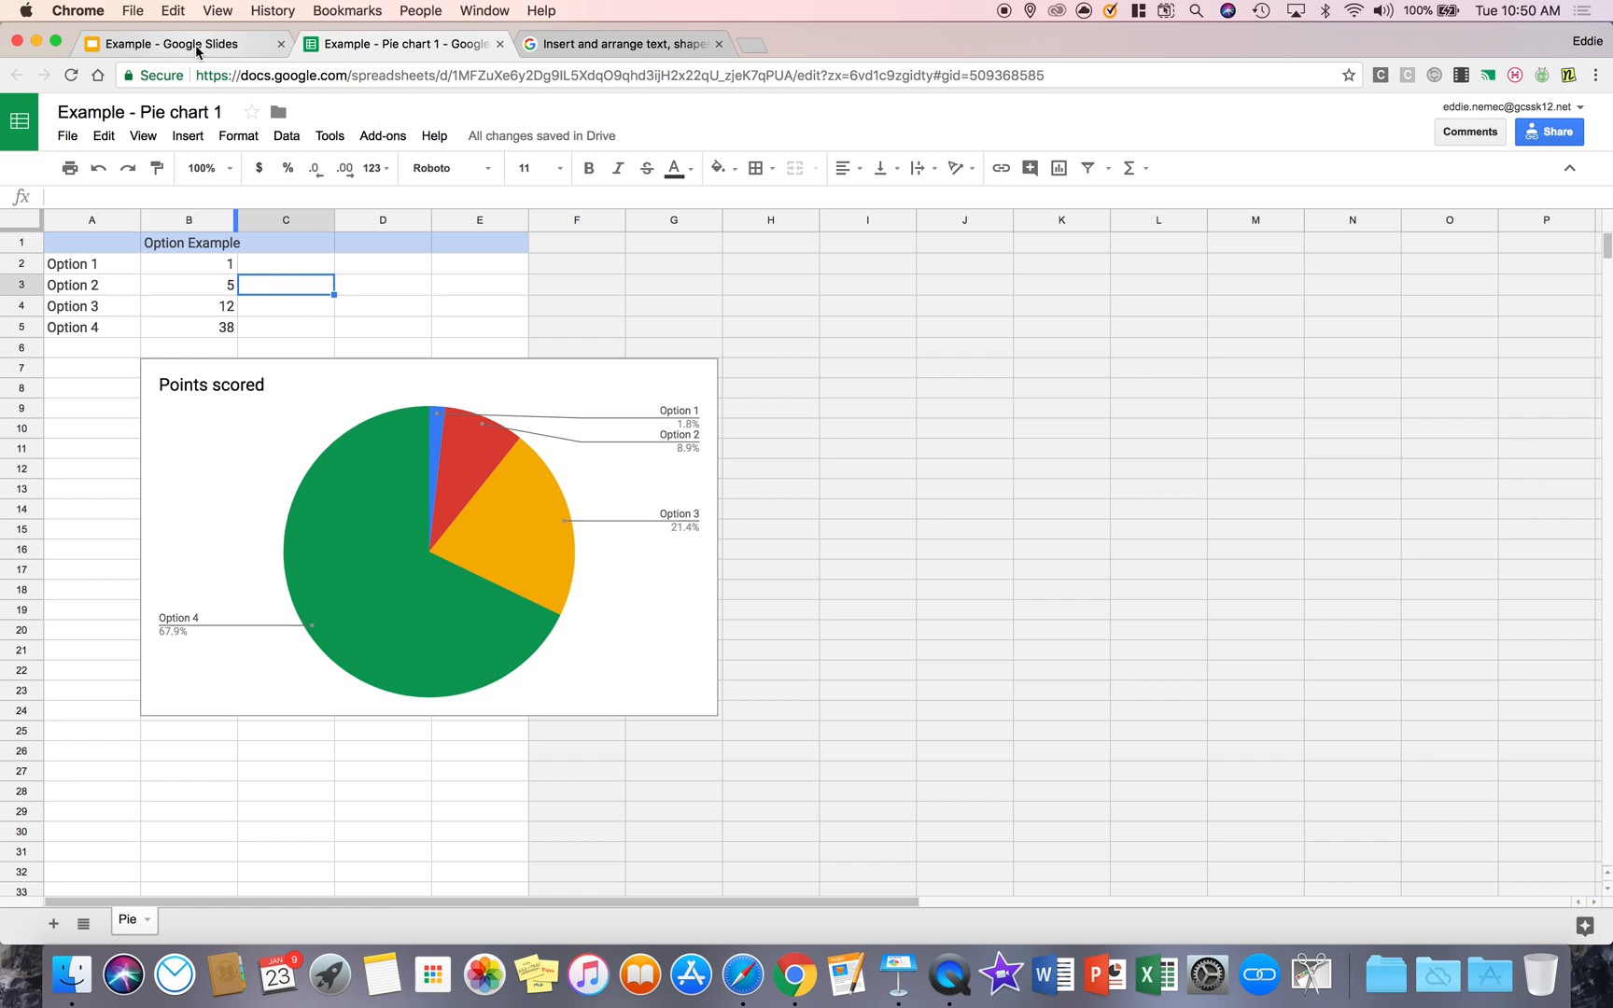
Return to the presentation and update the linked pie chart with the Option 1–4 data.
{"action": "left_click", "coordinate": [180, 43]}
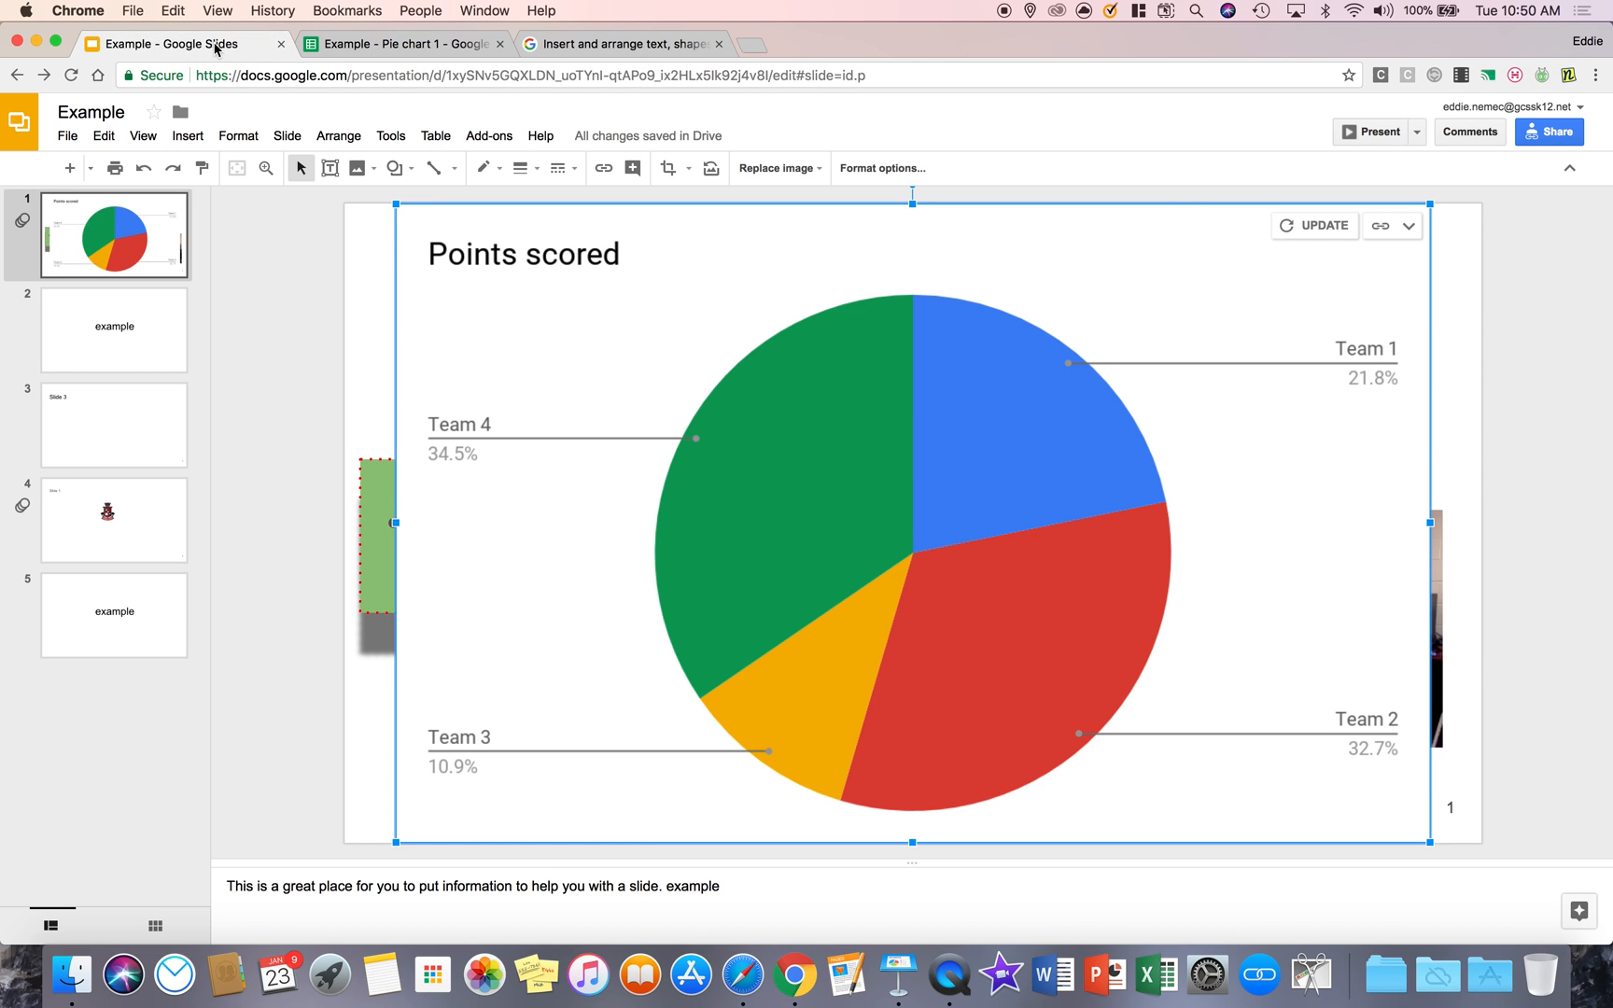
{"action": "left_click", "coordinate": [1312, 226]}
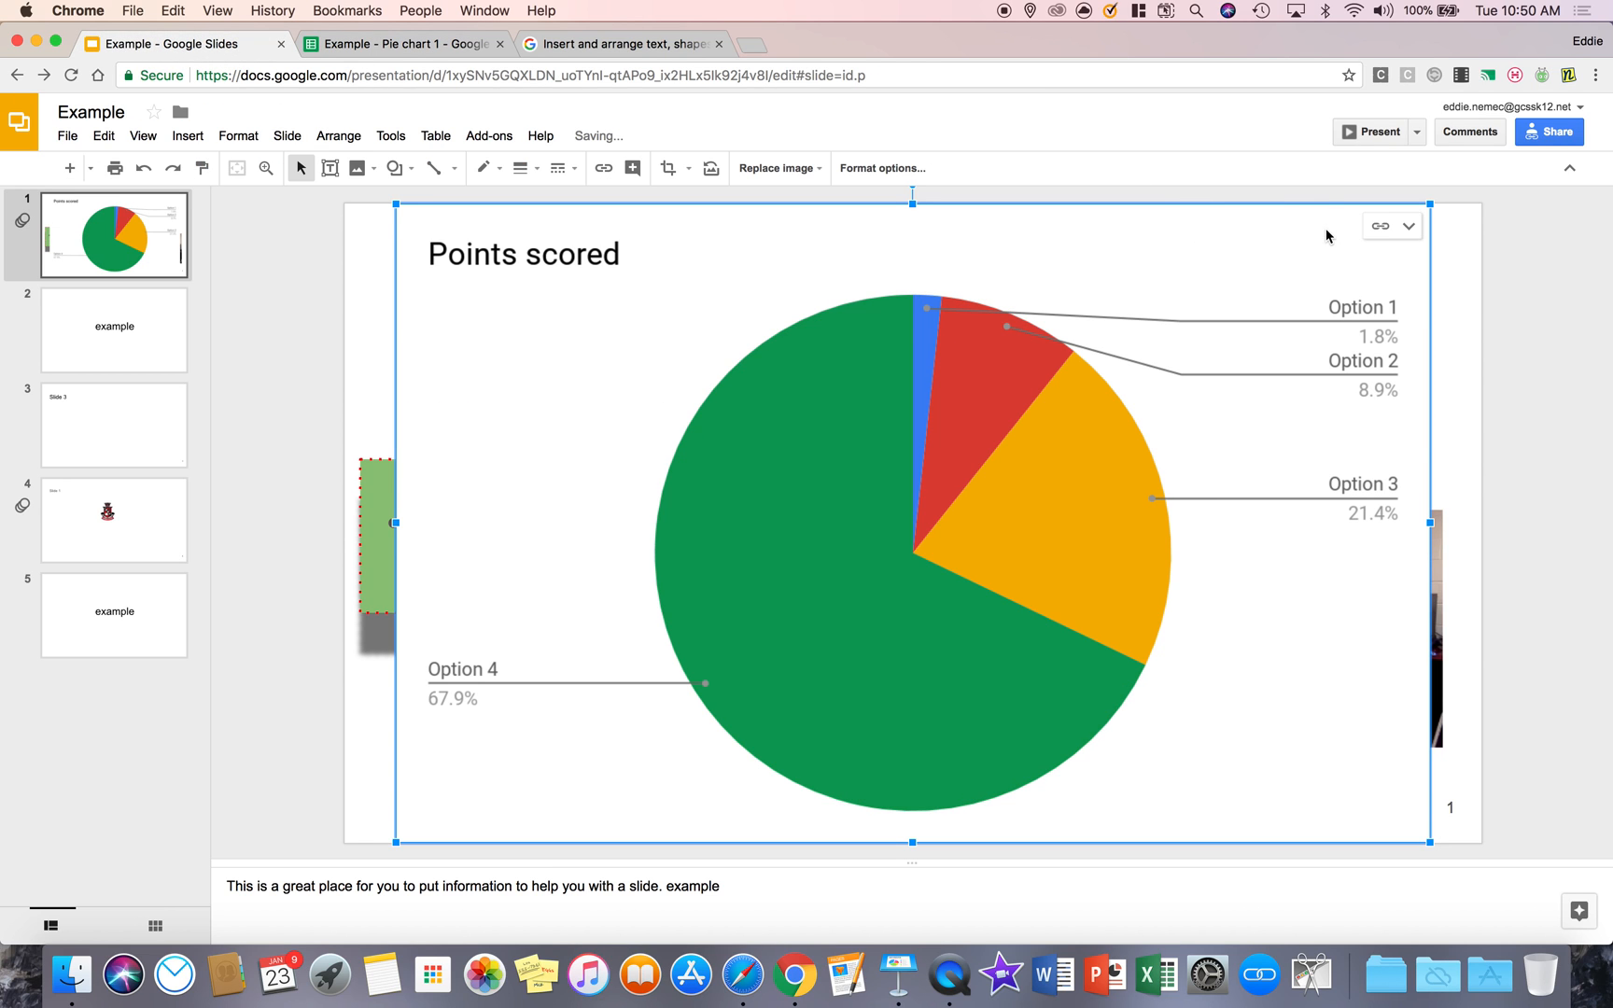
{"action": "mouse_move", "coordinate": [463, 657]}
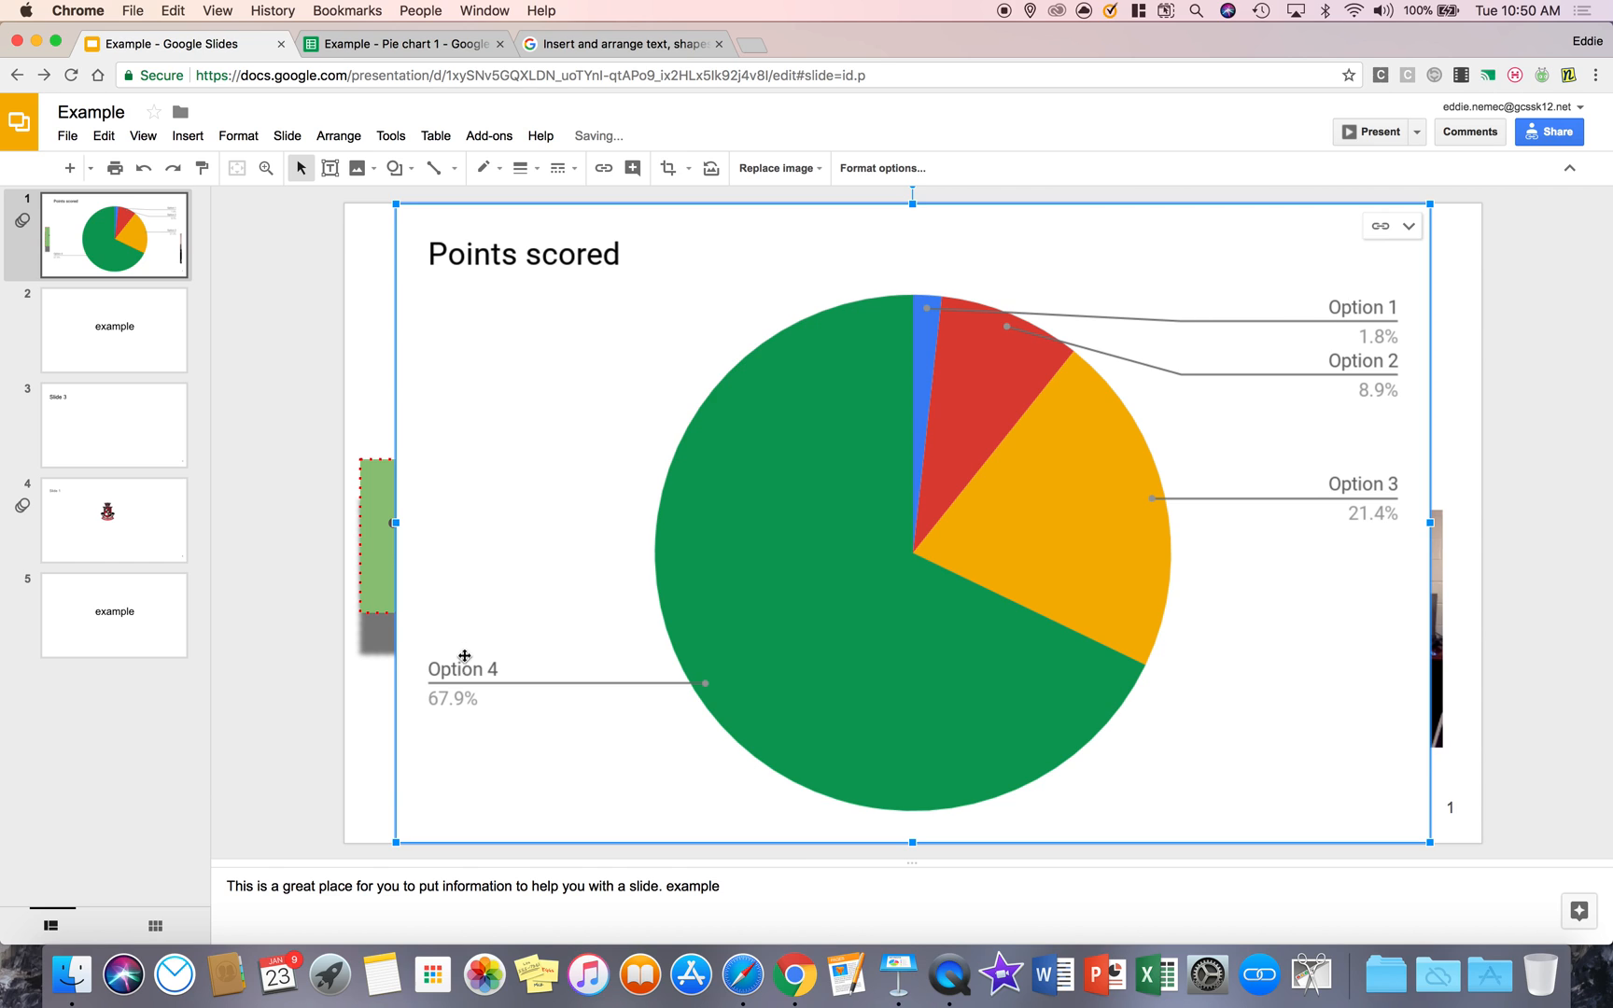
{"action": "mouse_move", "coordinate": [1367, 296]}
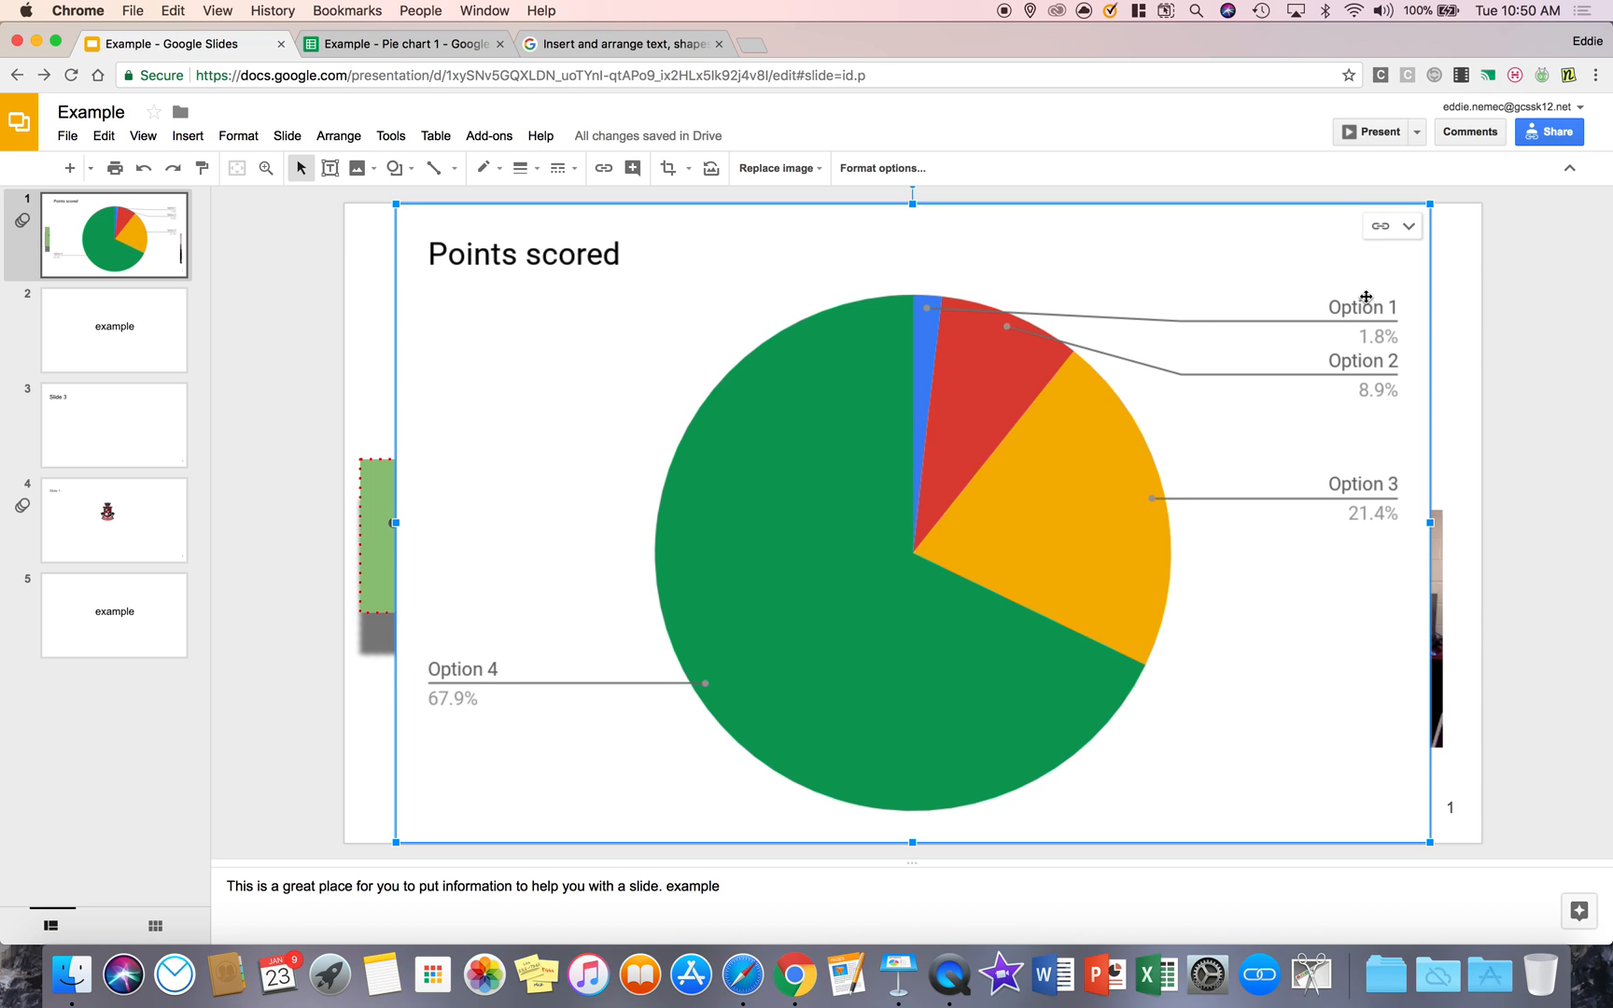
{"action": "mouse_move", "coordinate": [654, 647]}
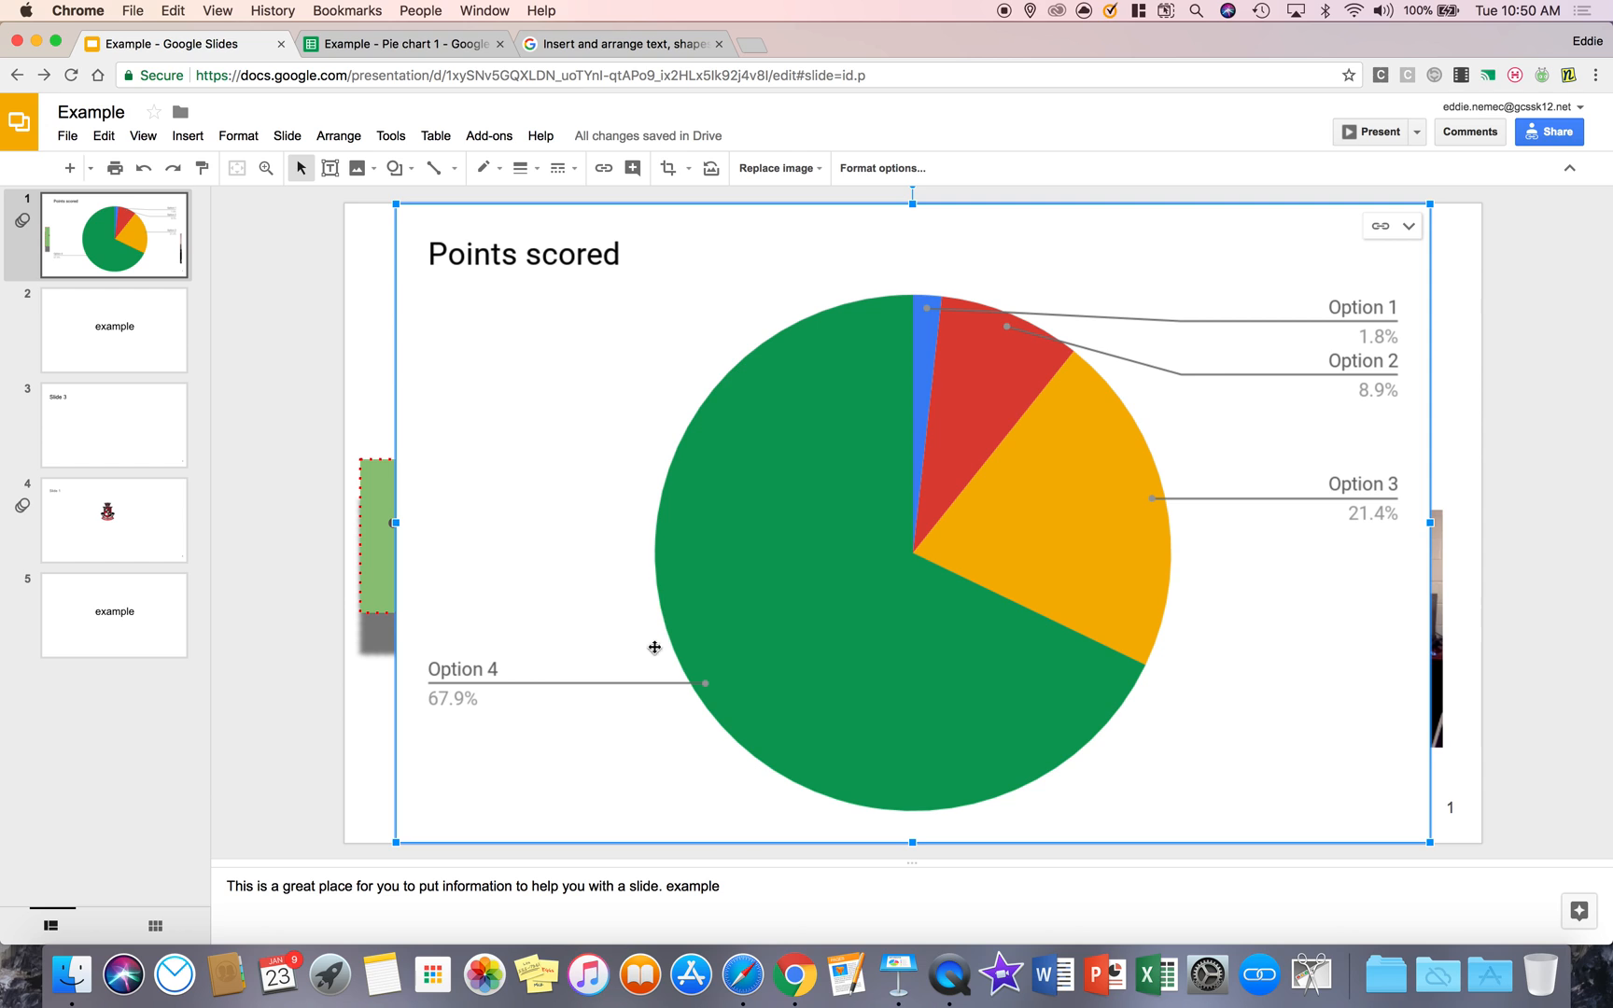
{"action": "mouse_move", "coordinate": [407, 213]}
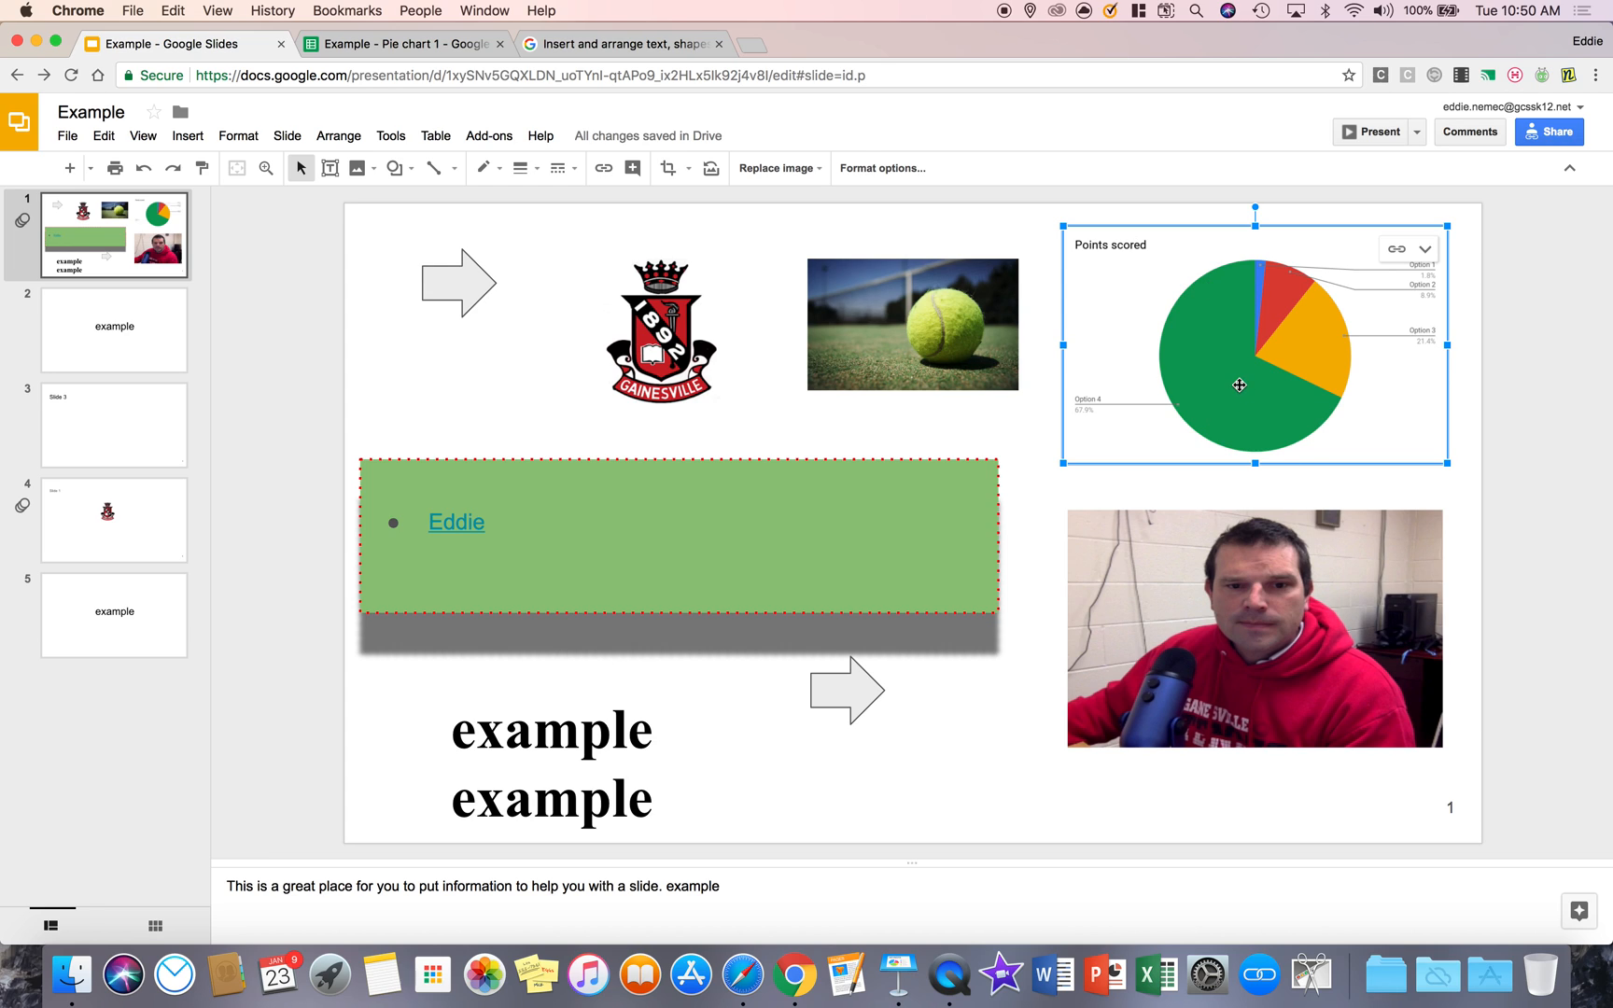
{"action": "mouse_move", "coordinate": [341, 18]}
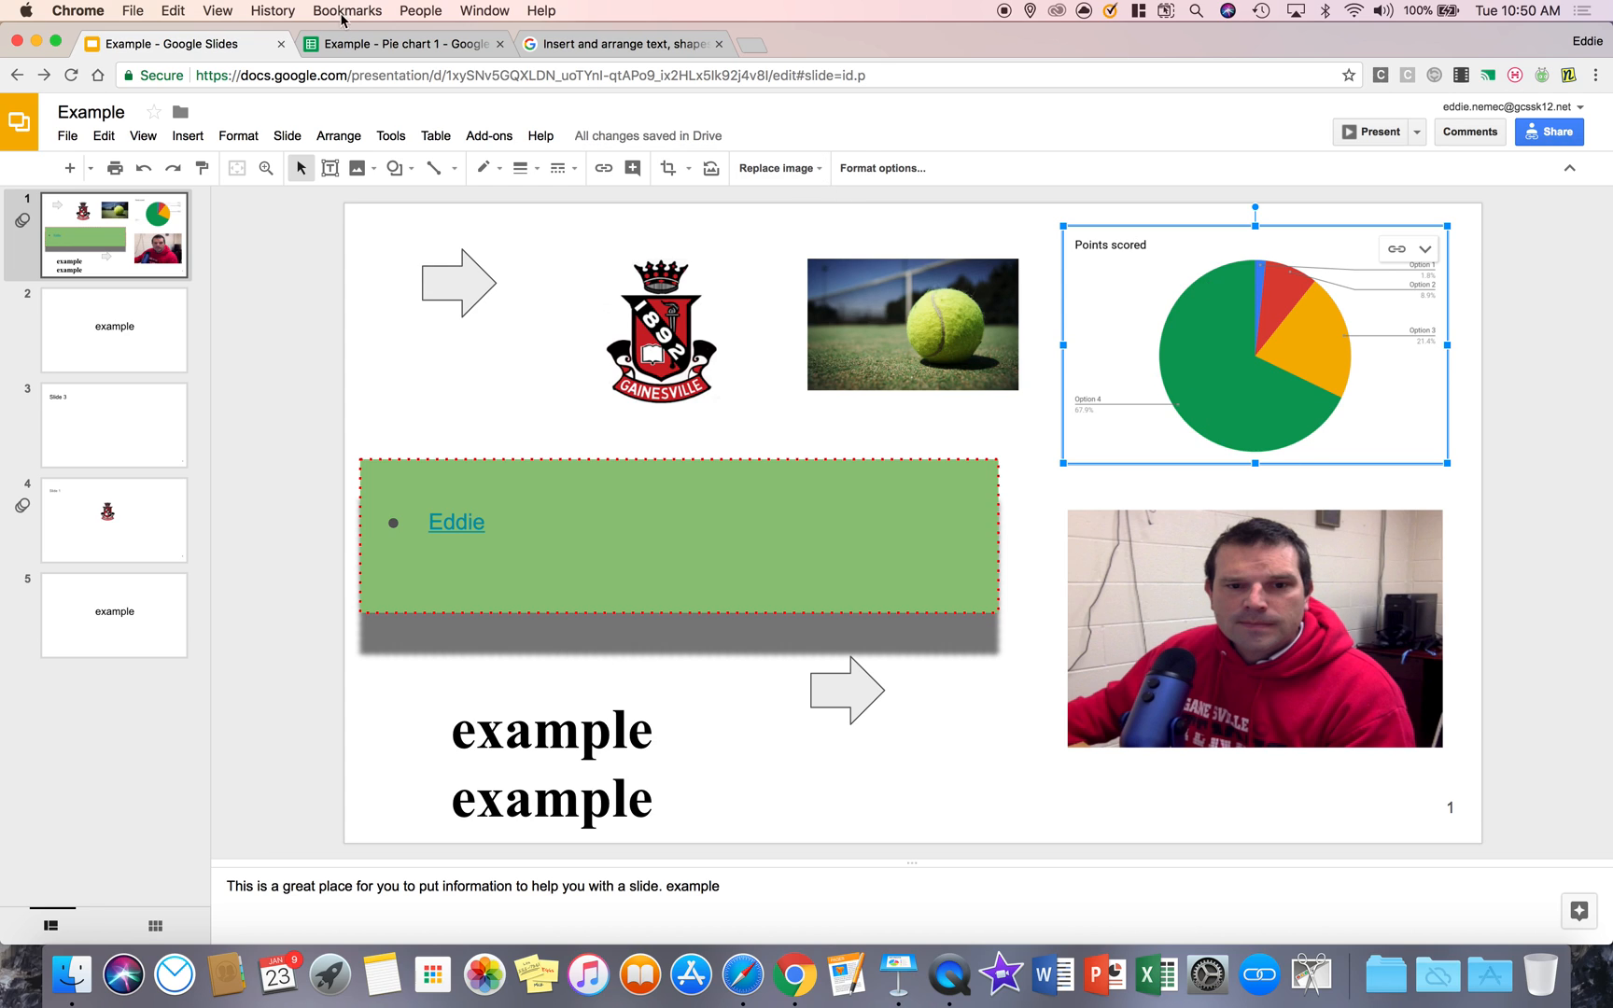
Shrink the chart into the top-right corner and show its link options.
{"action": "left_click", "coordinate": [405, 43]}
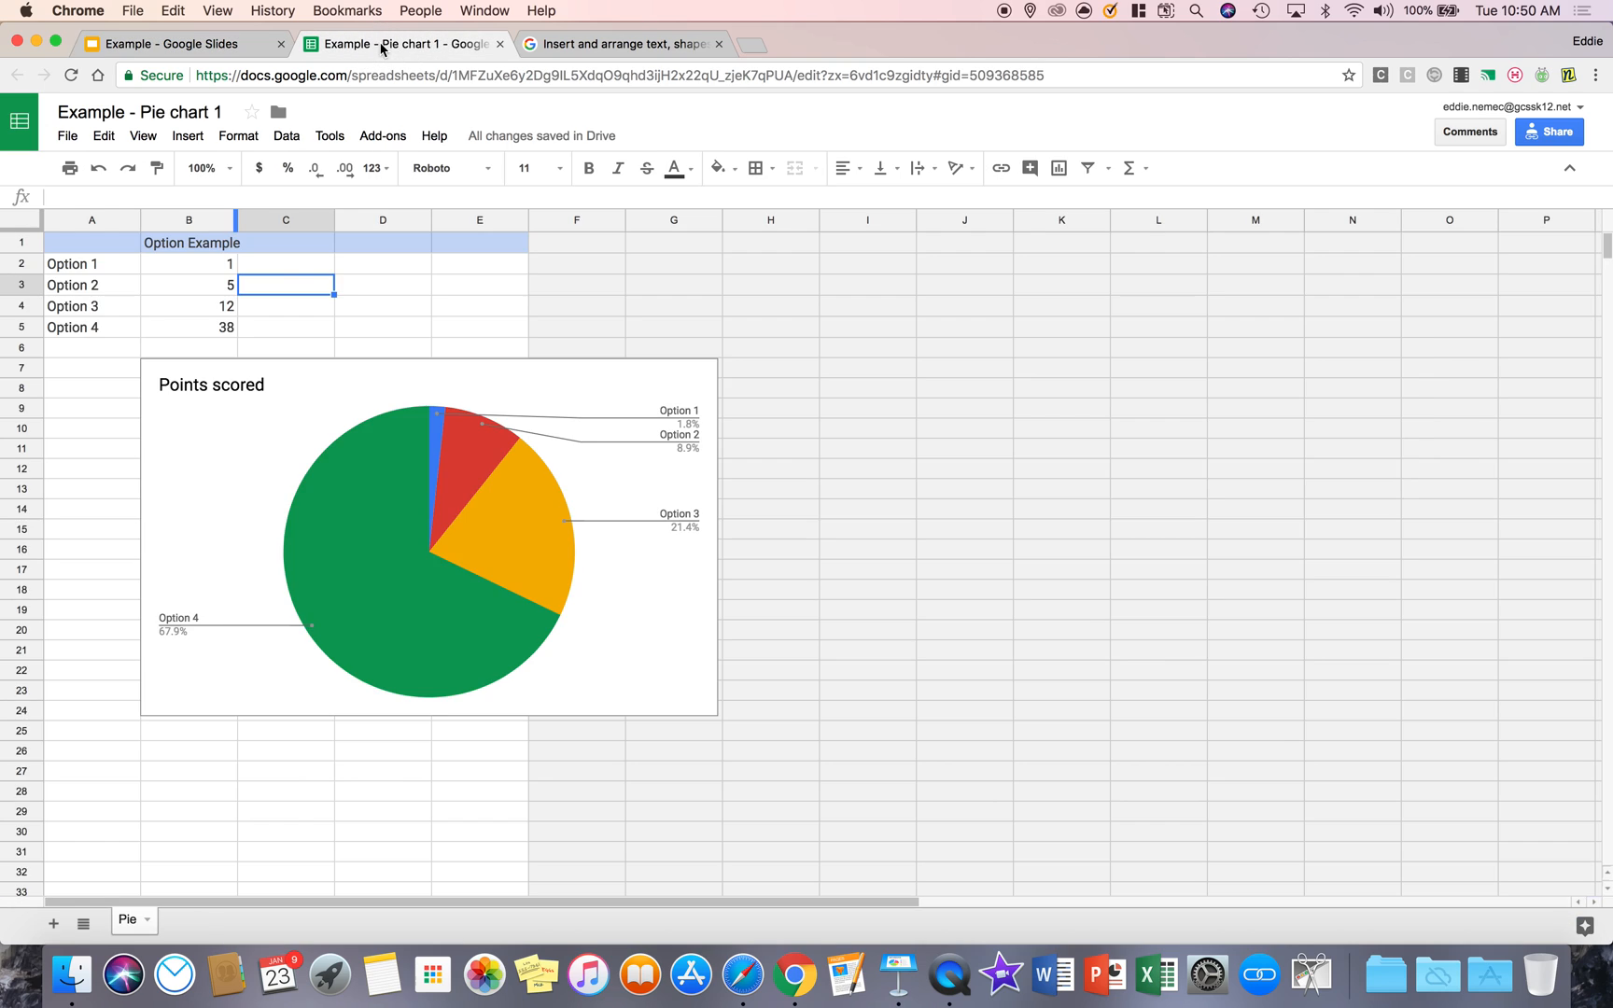
{"action": "left_click", "coordinate": [183, 43]}
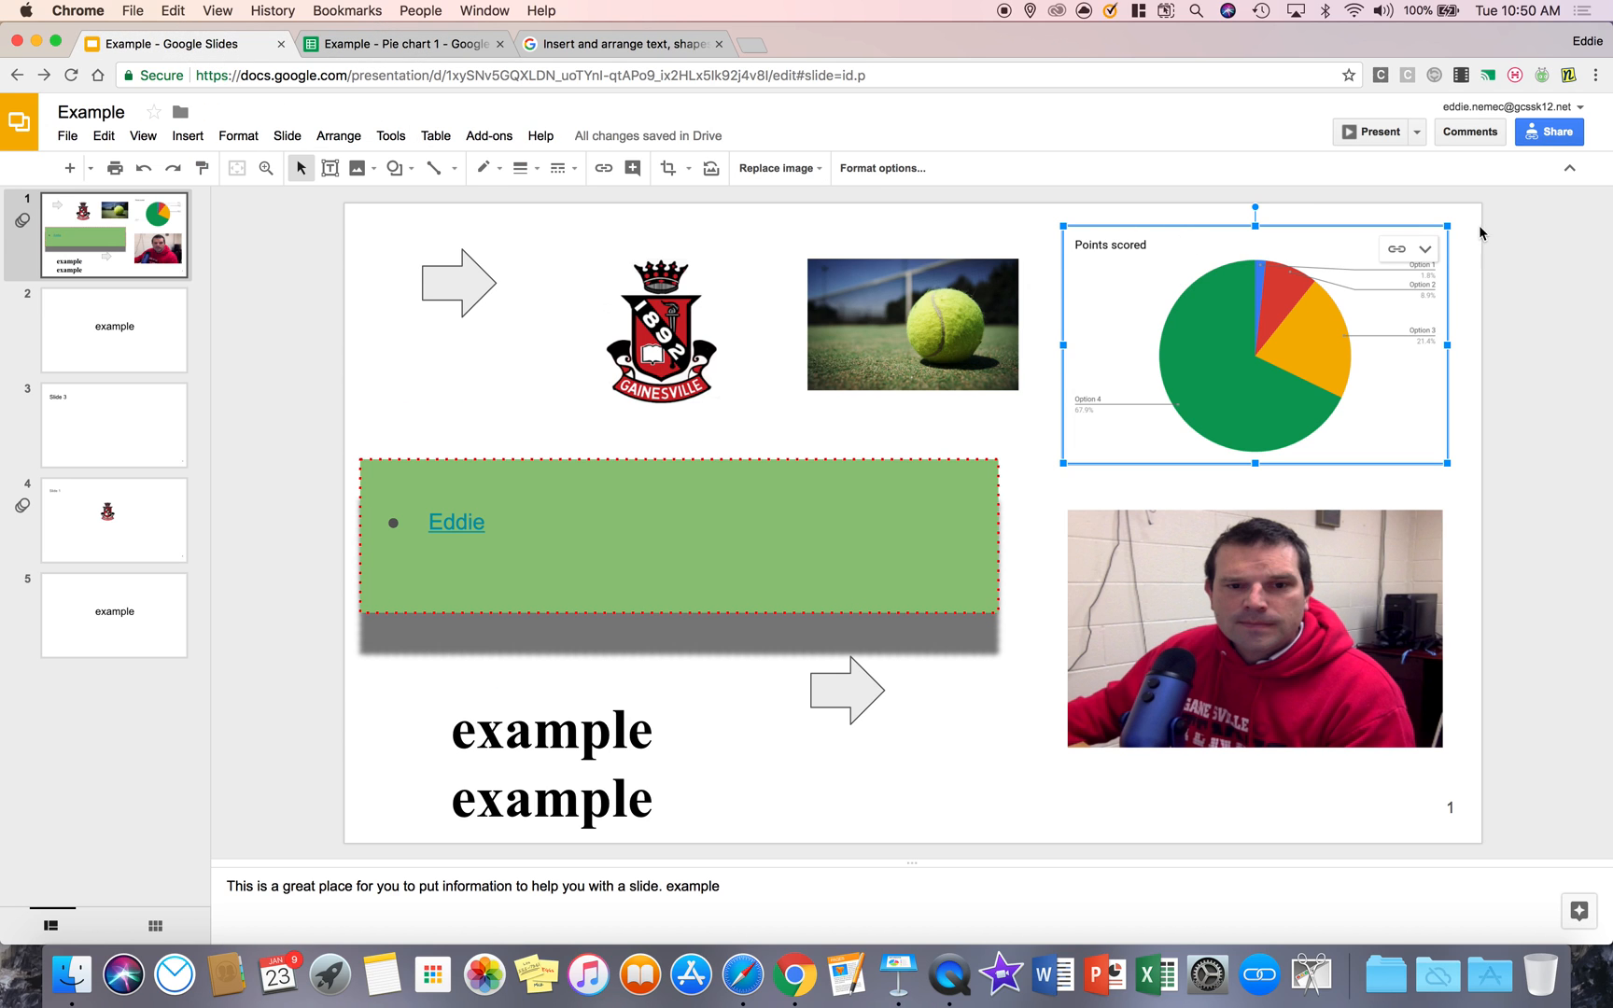
{"action": "left_click", "coordinate": [1424, 248]}
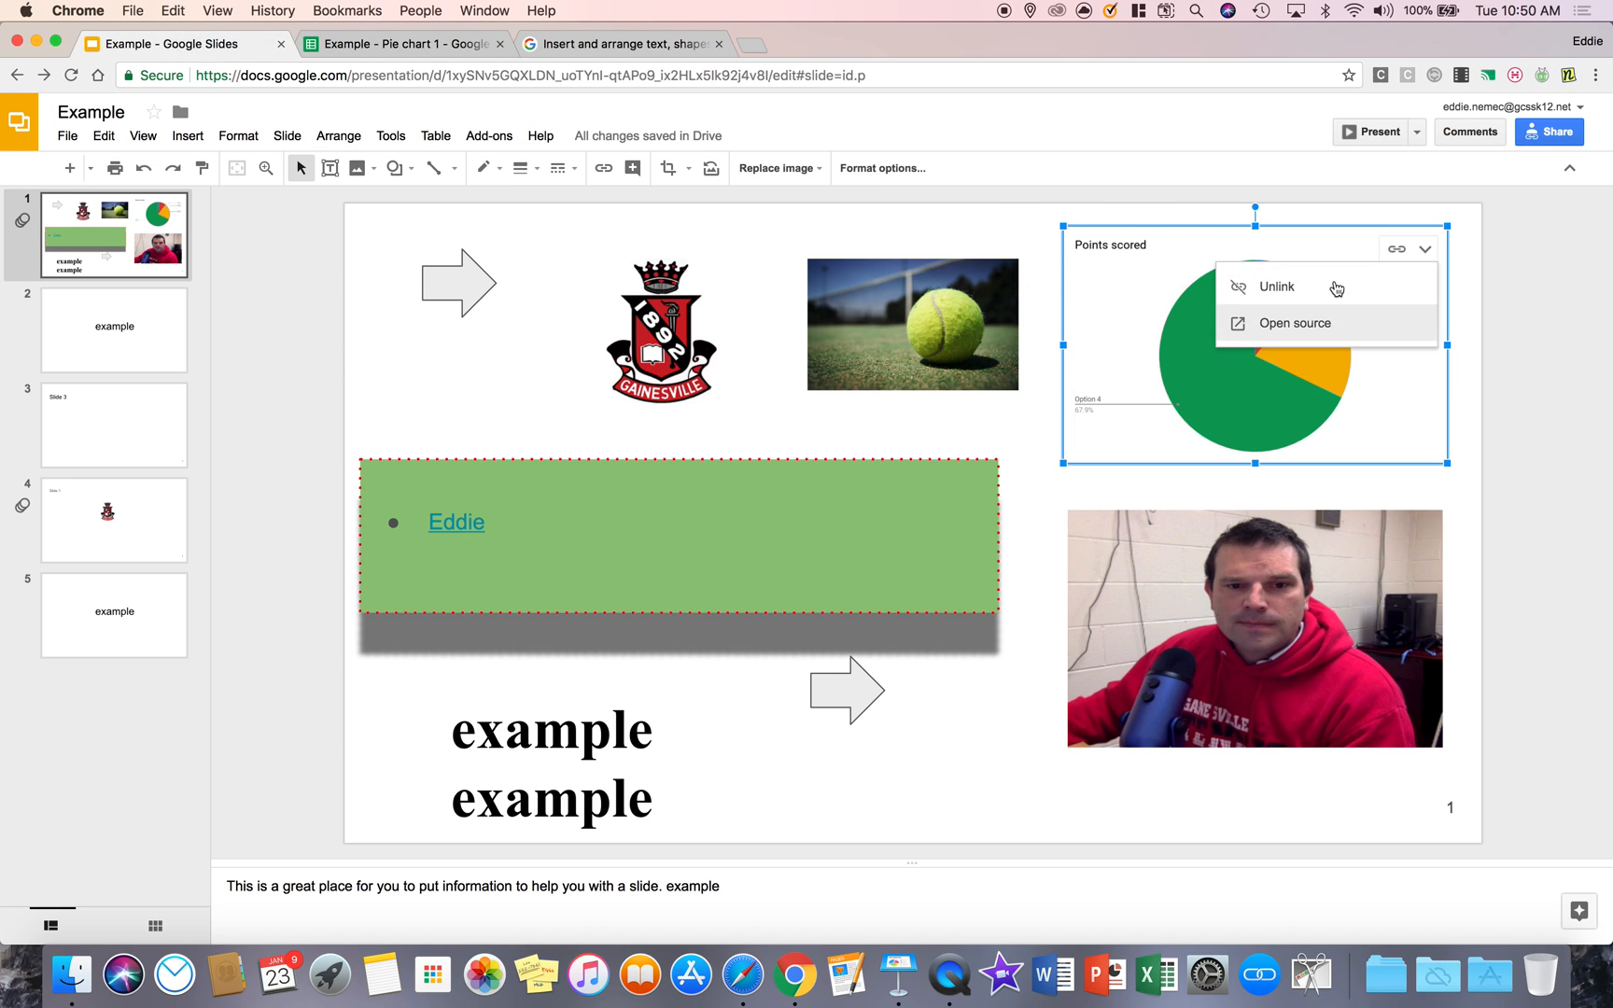
{"action": "mouse_move", "coordinate": [1336, 329]}
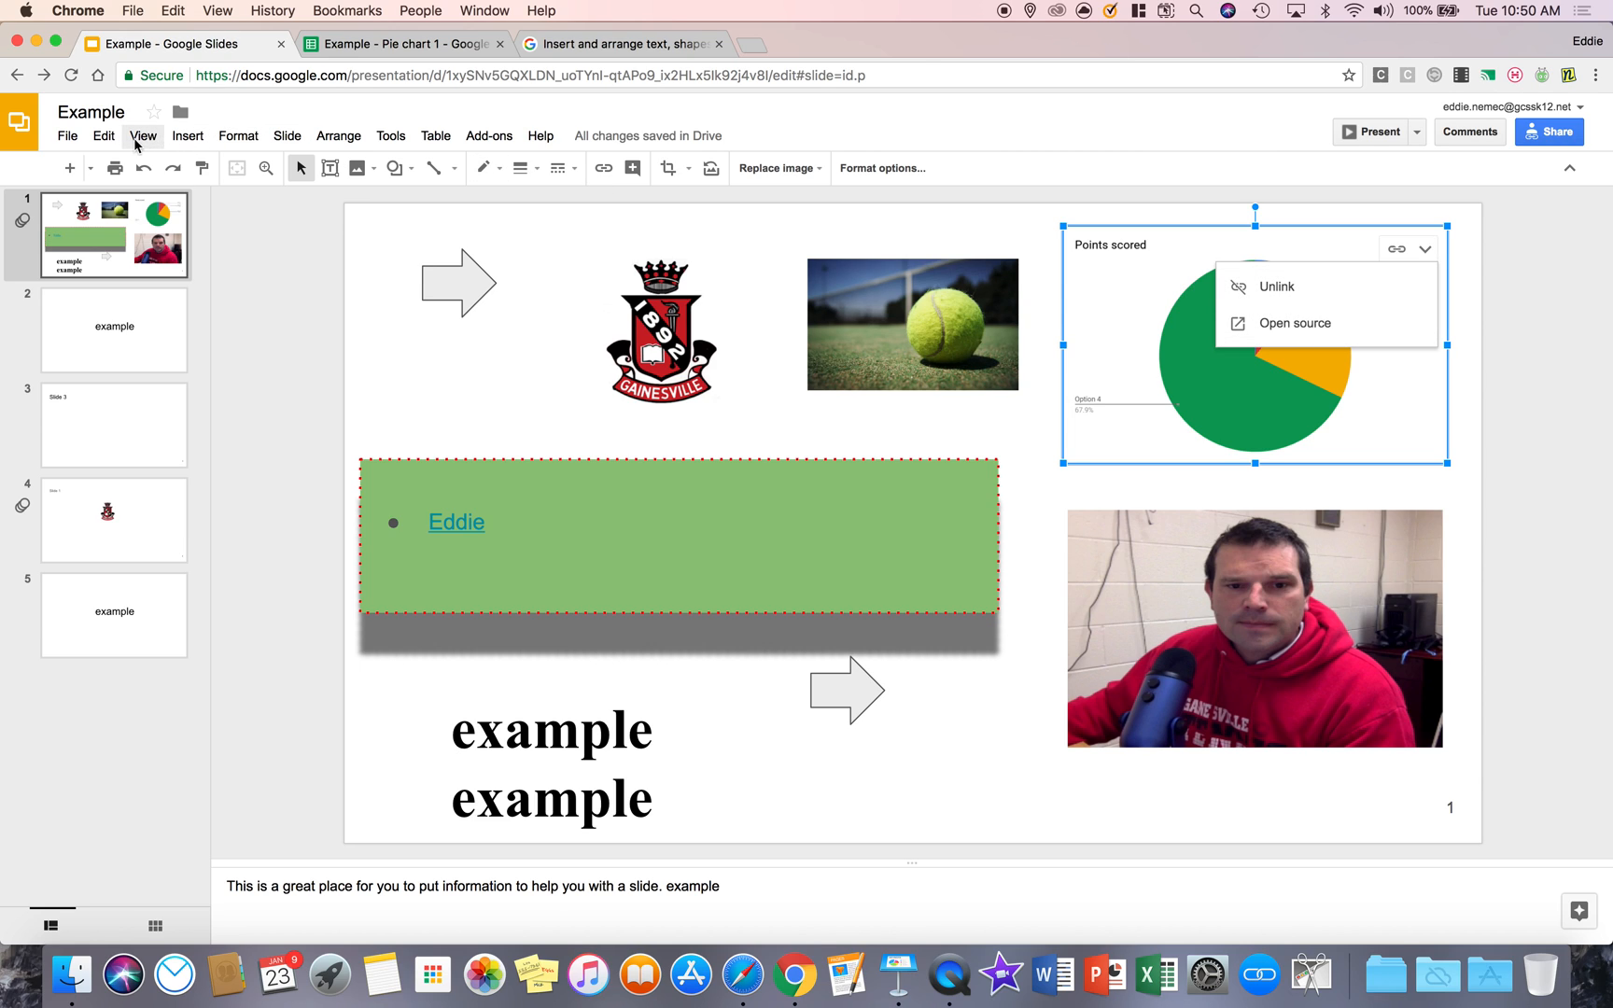
{"action": "left_click", "coordinate": [186, 134]}
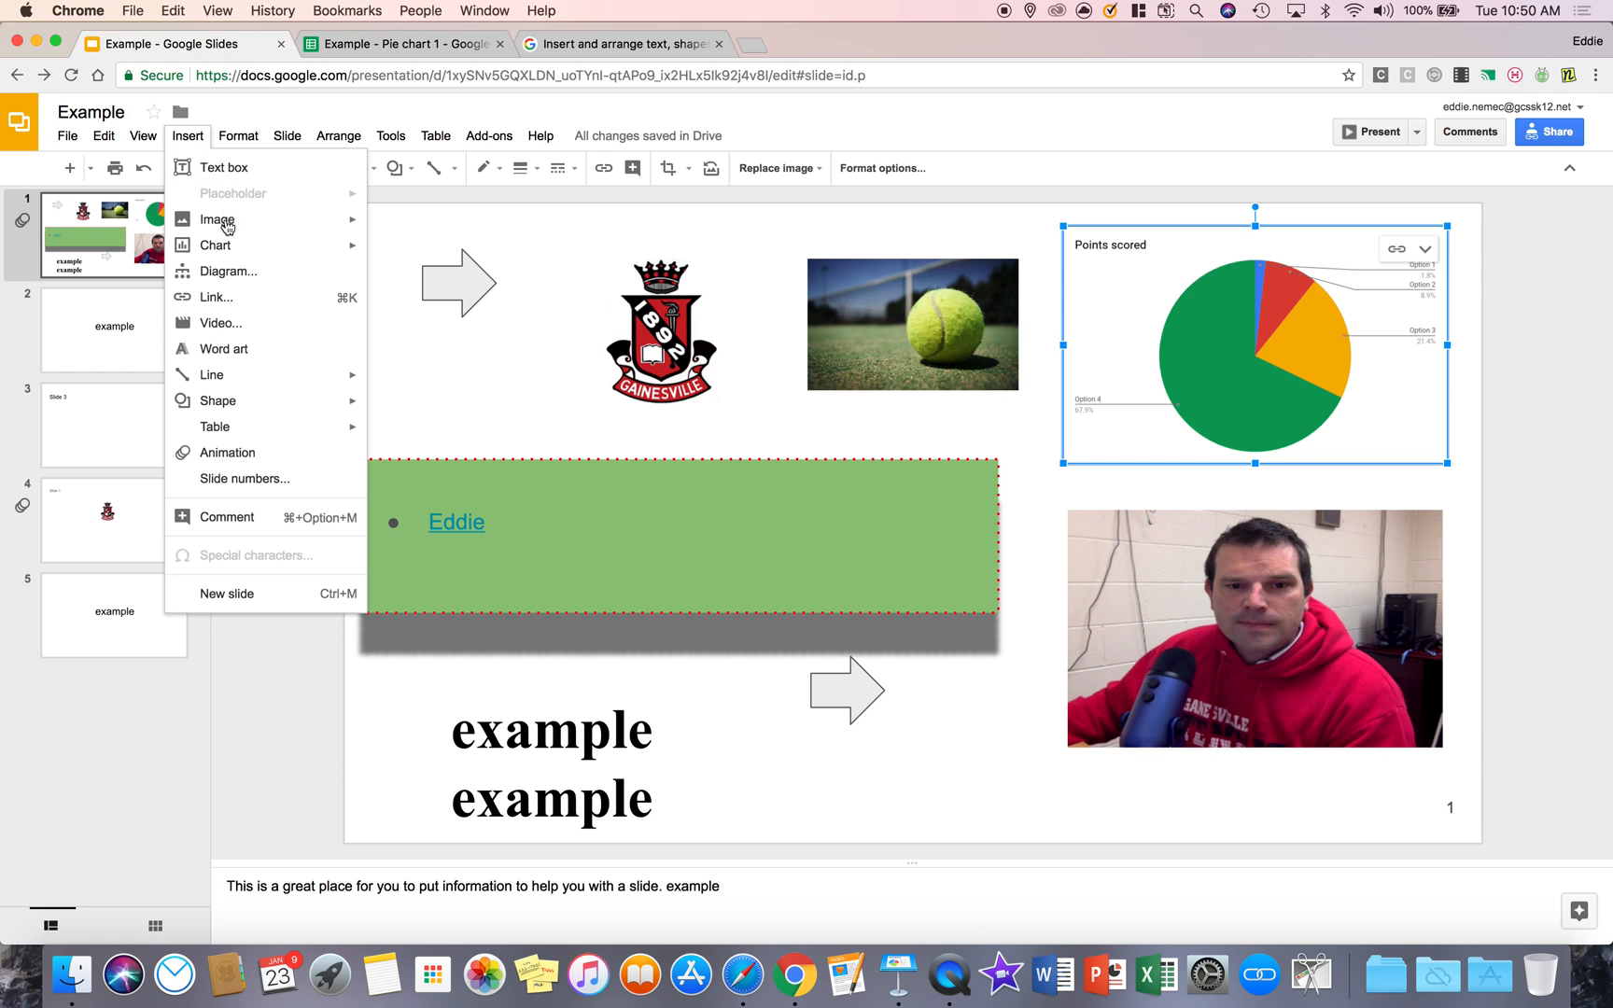
{"action": "left_click", "coordinate": [228, 270]}
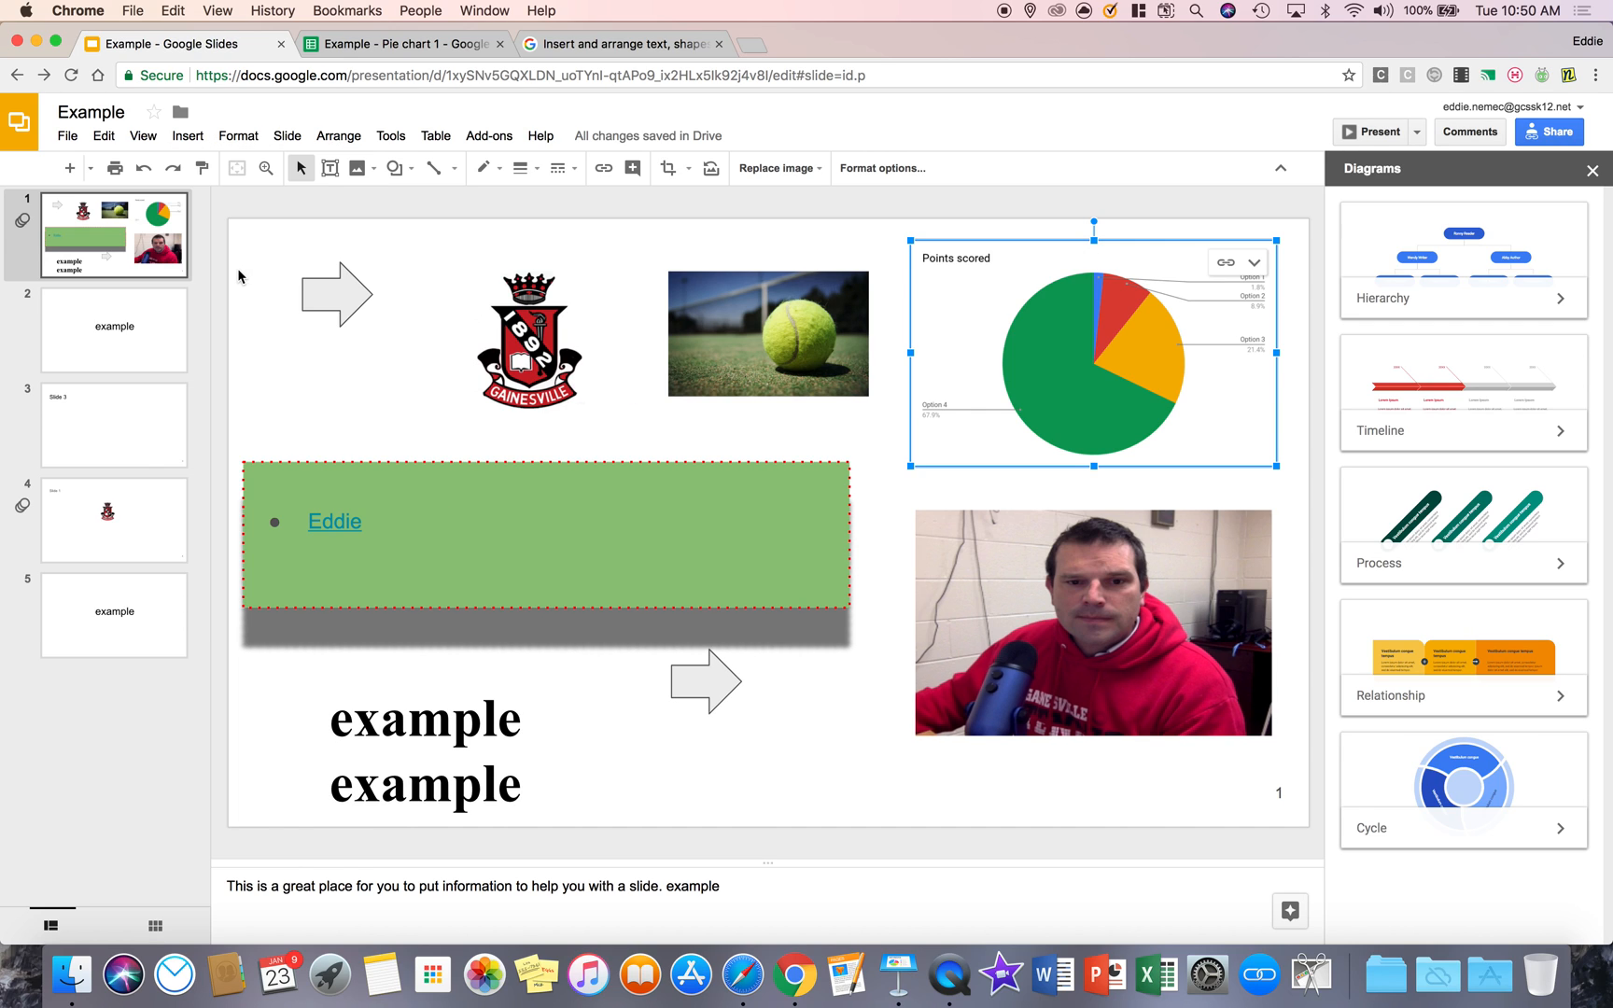
{"action": "mouse_move", "coordinate": [187, 285]}
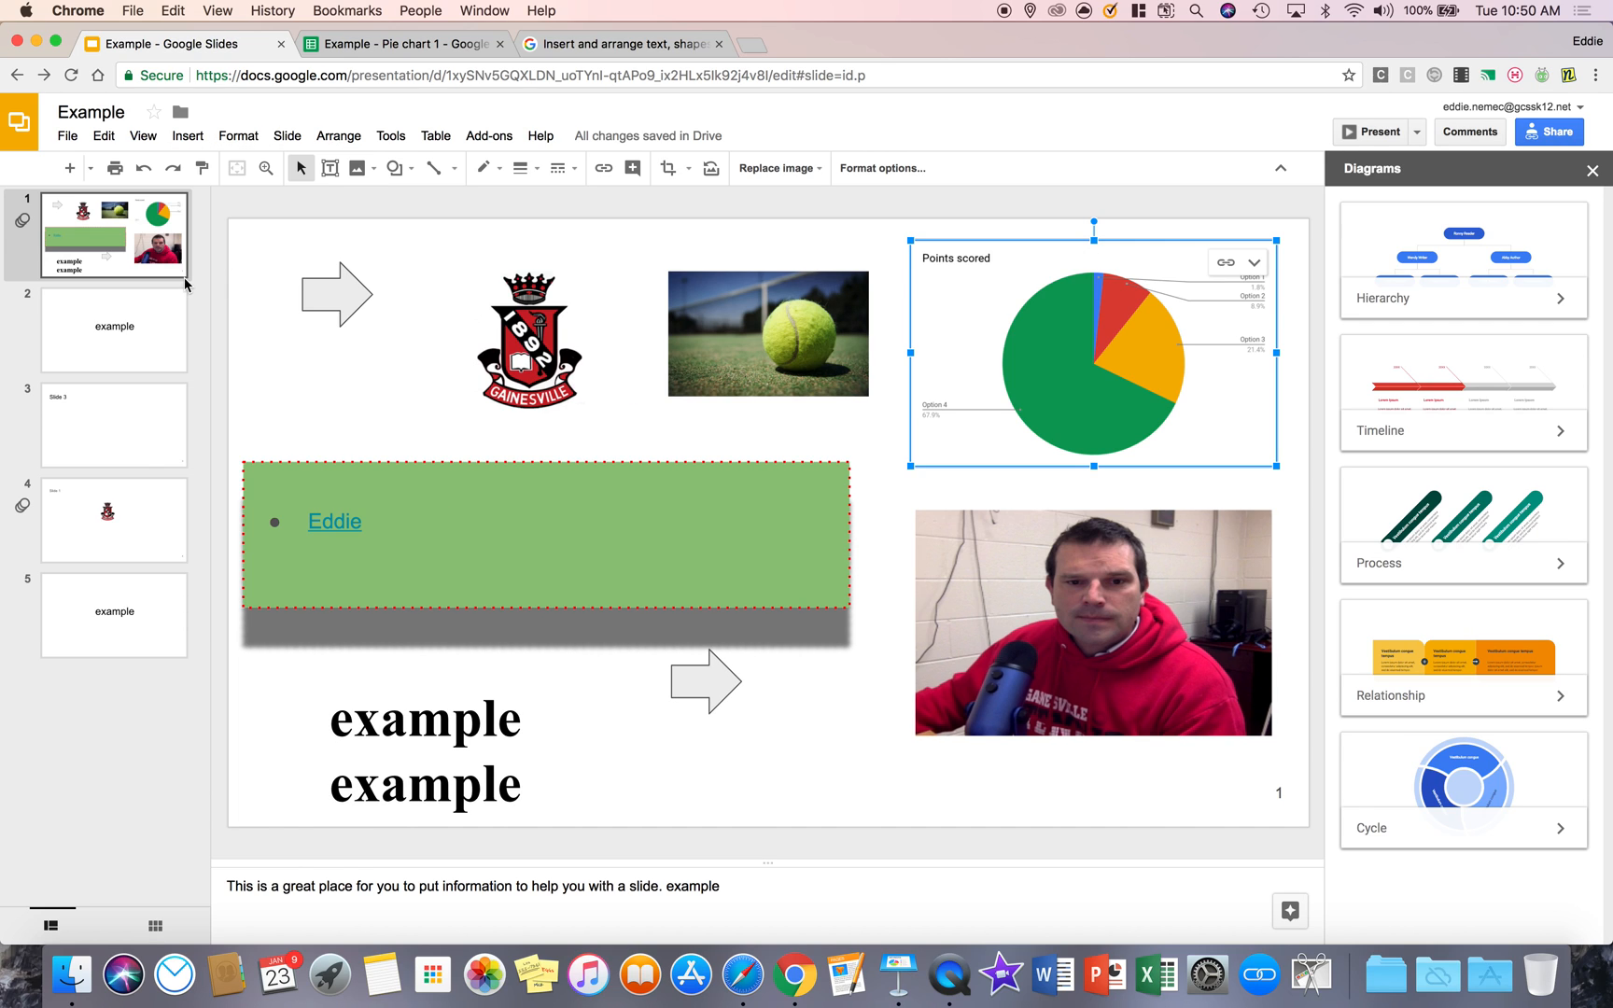
{"action": "left_click", "coordinate": [113, 425]}
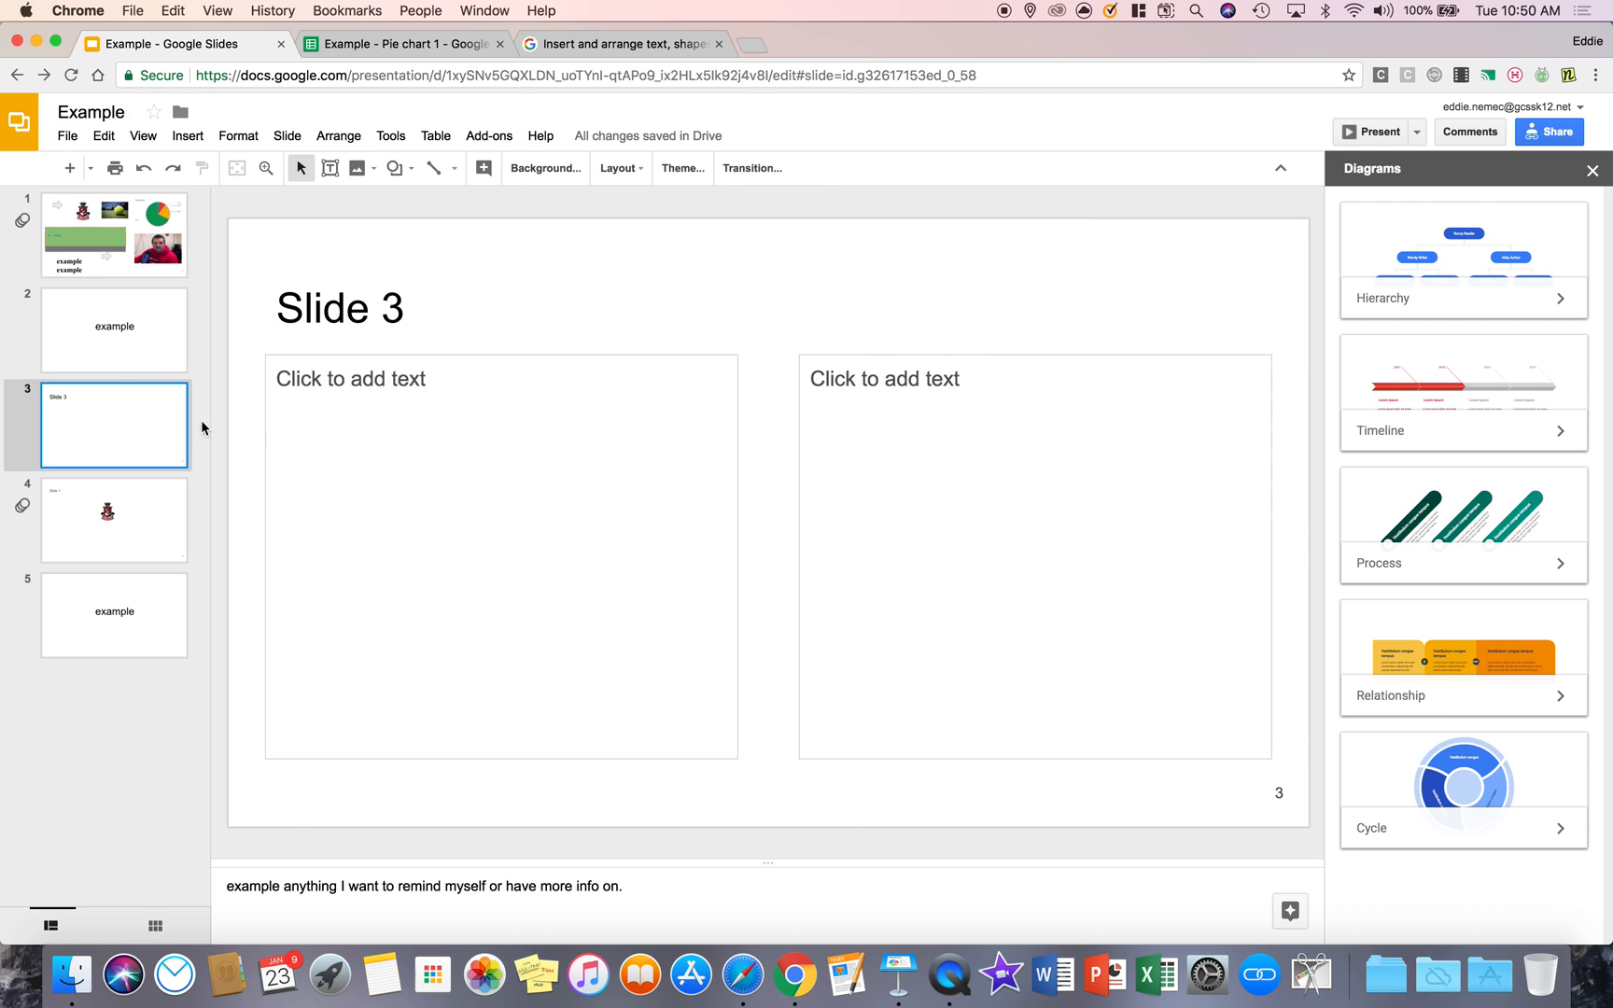
{"action": "left_click", "coordinate": [500, 556]}
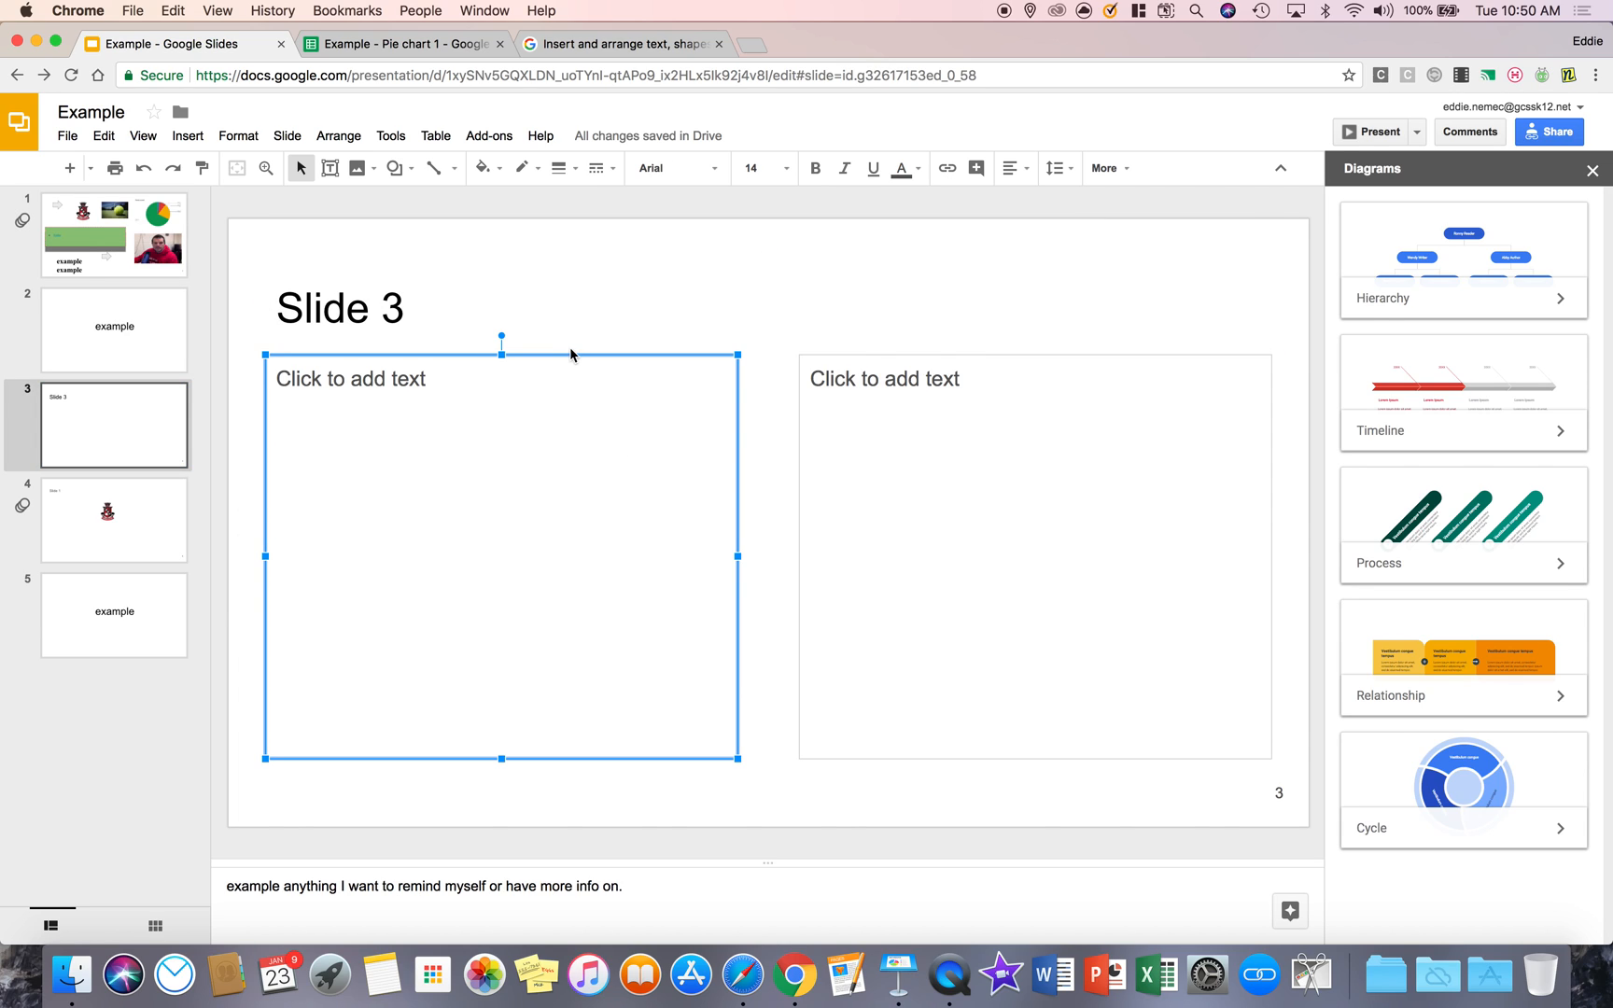
{"action": "key", "text": "Delete"}
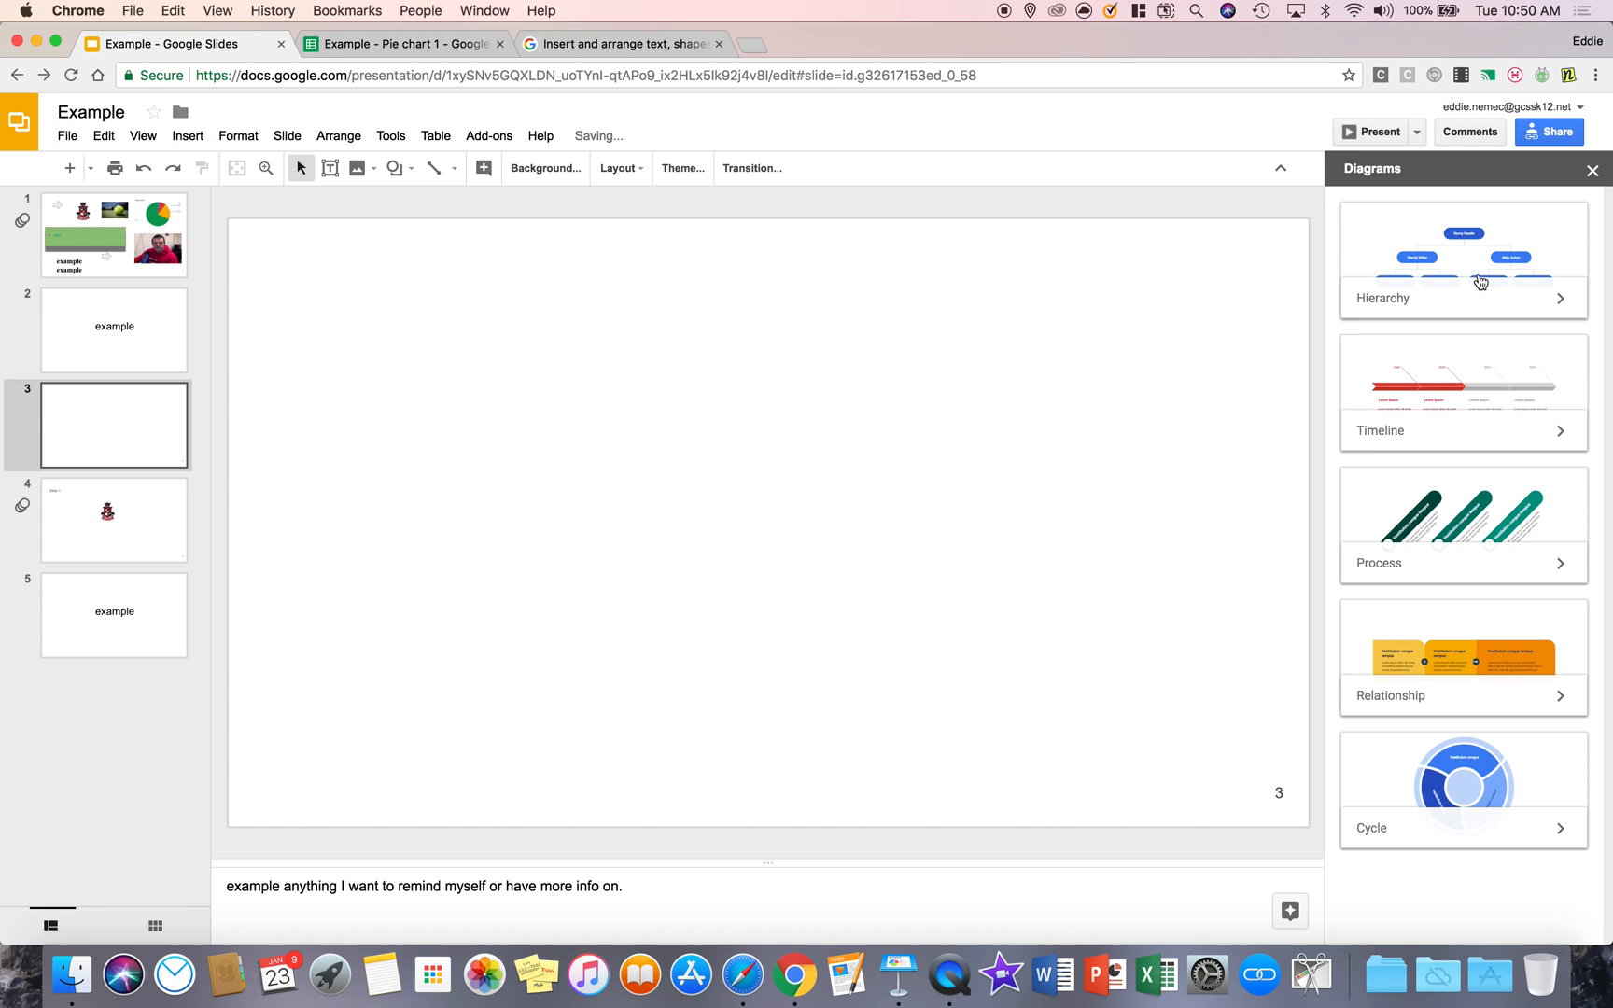
{"action": "mouse_move", "coordinate": [1424, 519]}
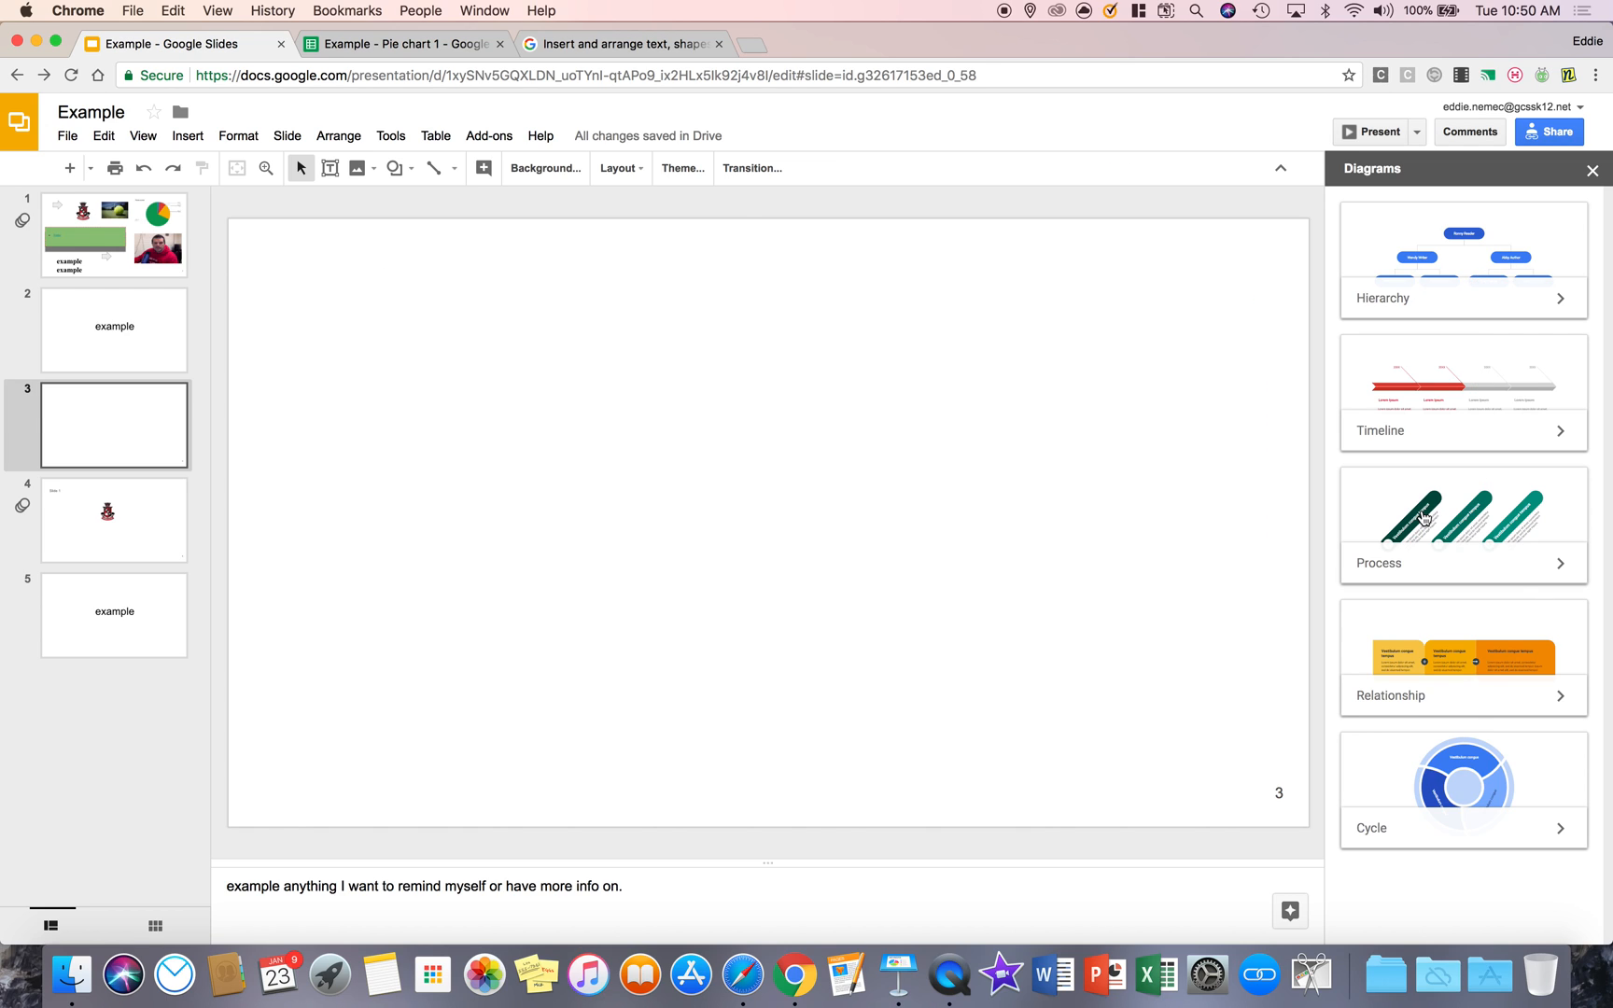
{"action": "mouse_move", "coordinate": [1441, 831]}
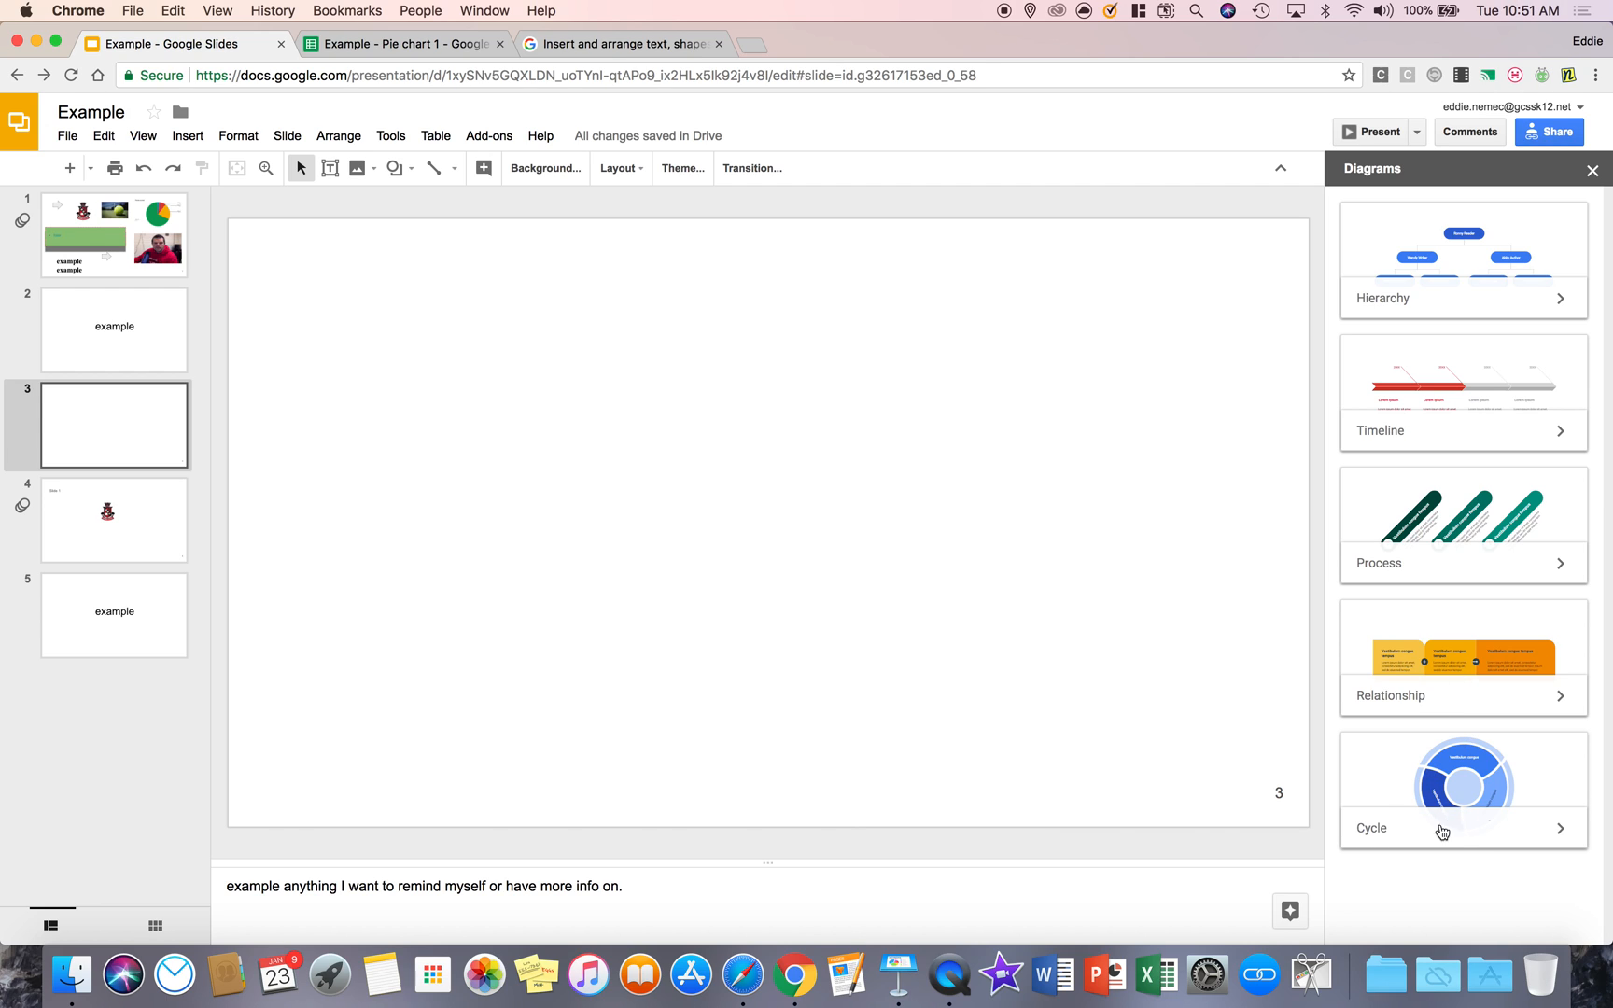
{"action": "mouse_move", "coordinate": [1464, 519]}
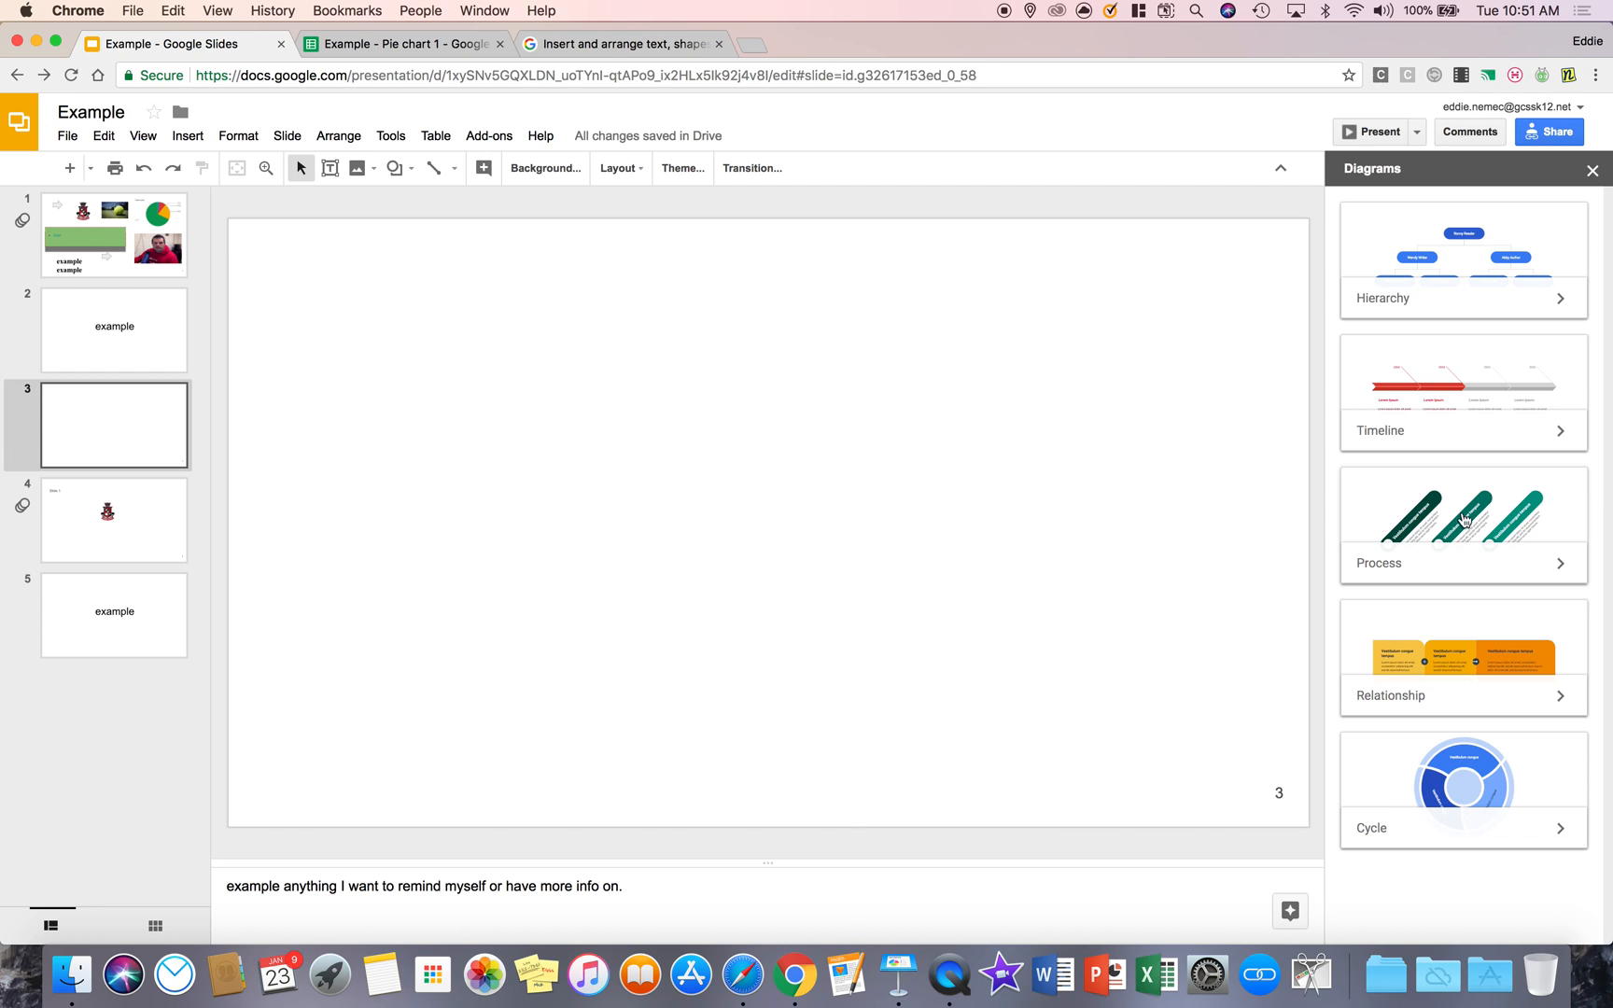
{"action": "mouse_move", "coordinate": [1558, 437]}
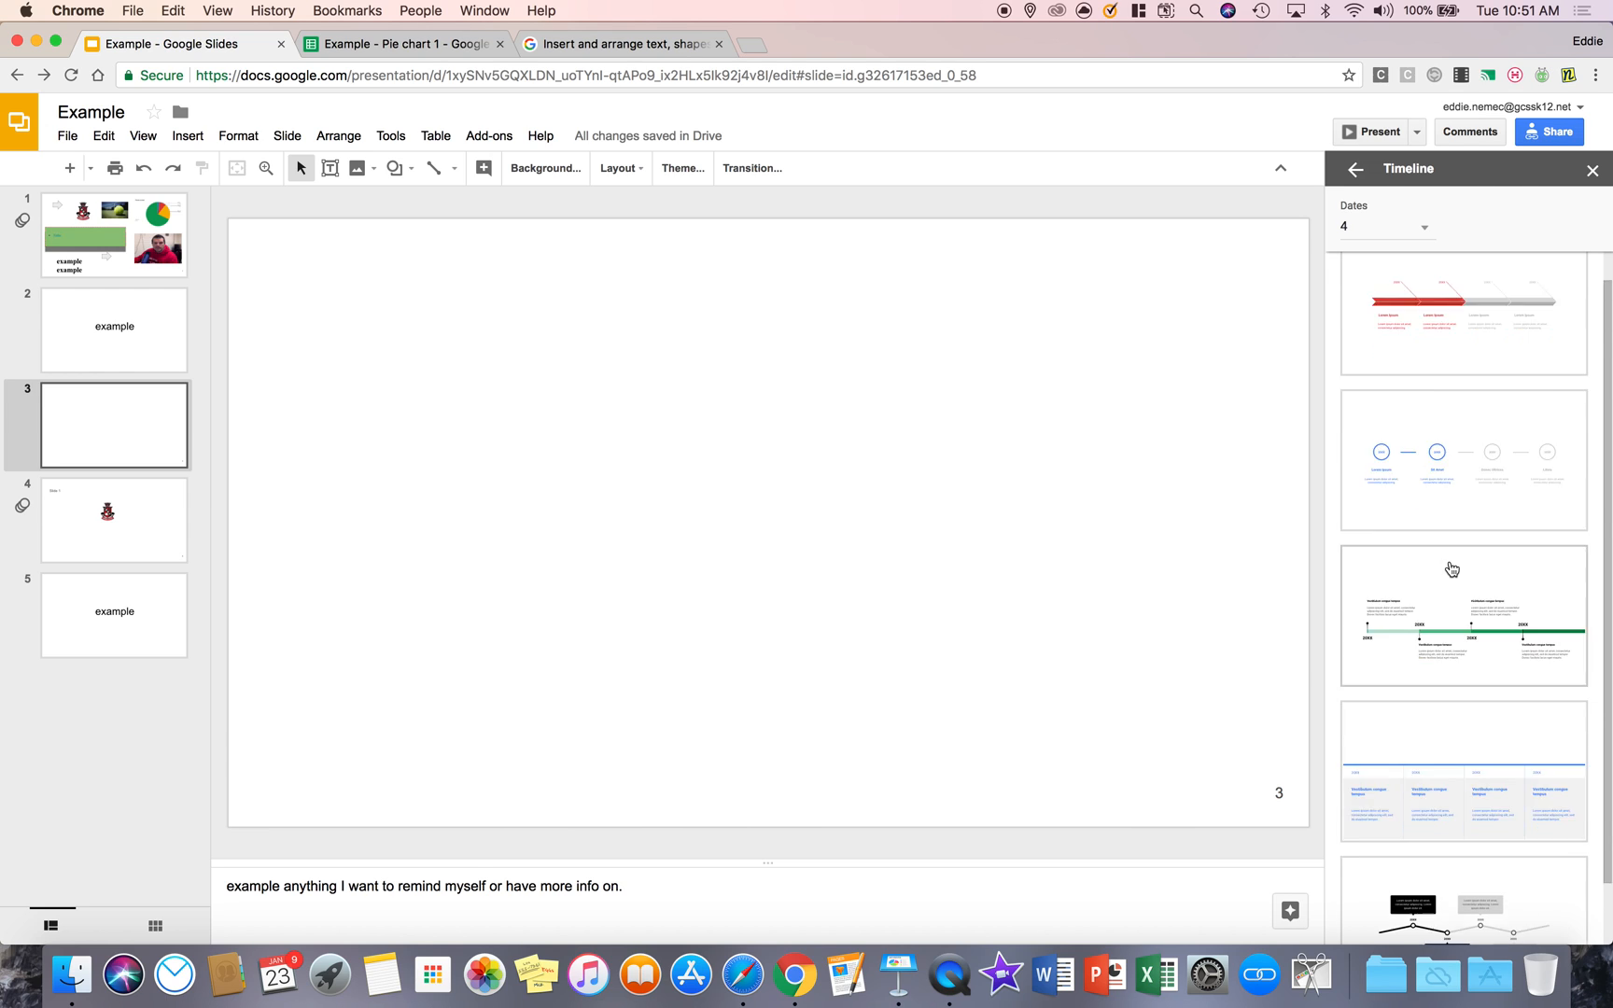
{"action": "left_click", "coordinate": [1384, 226]}
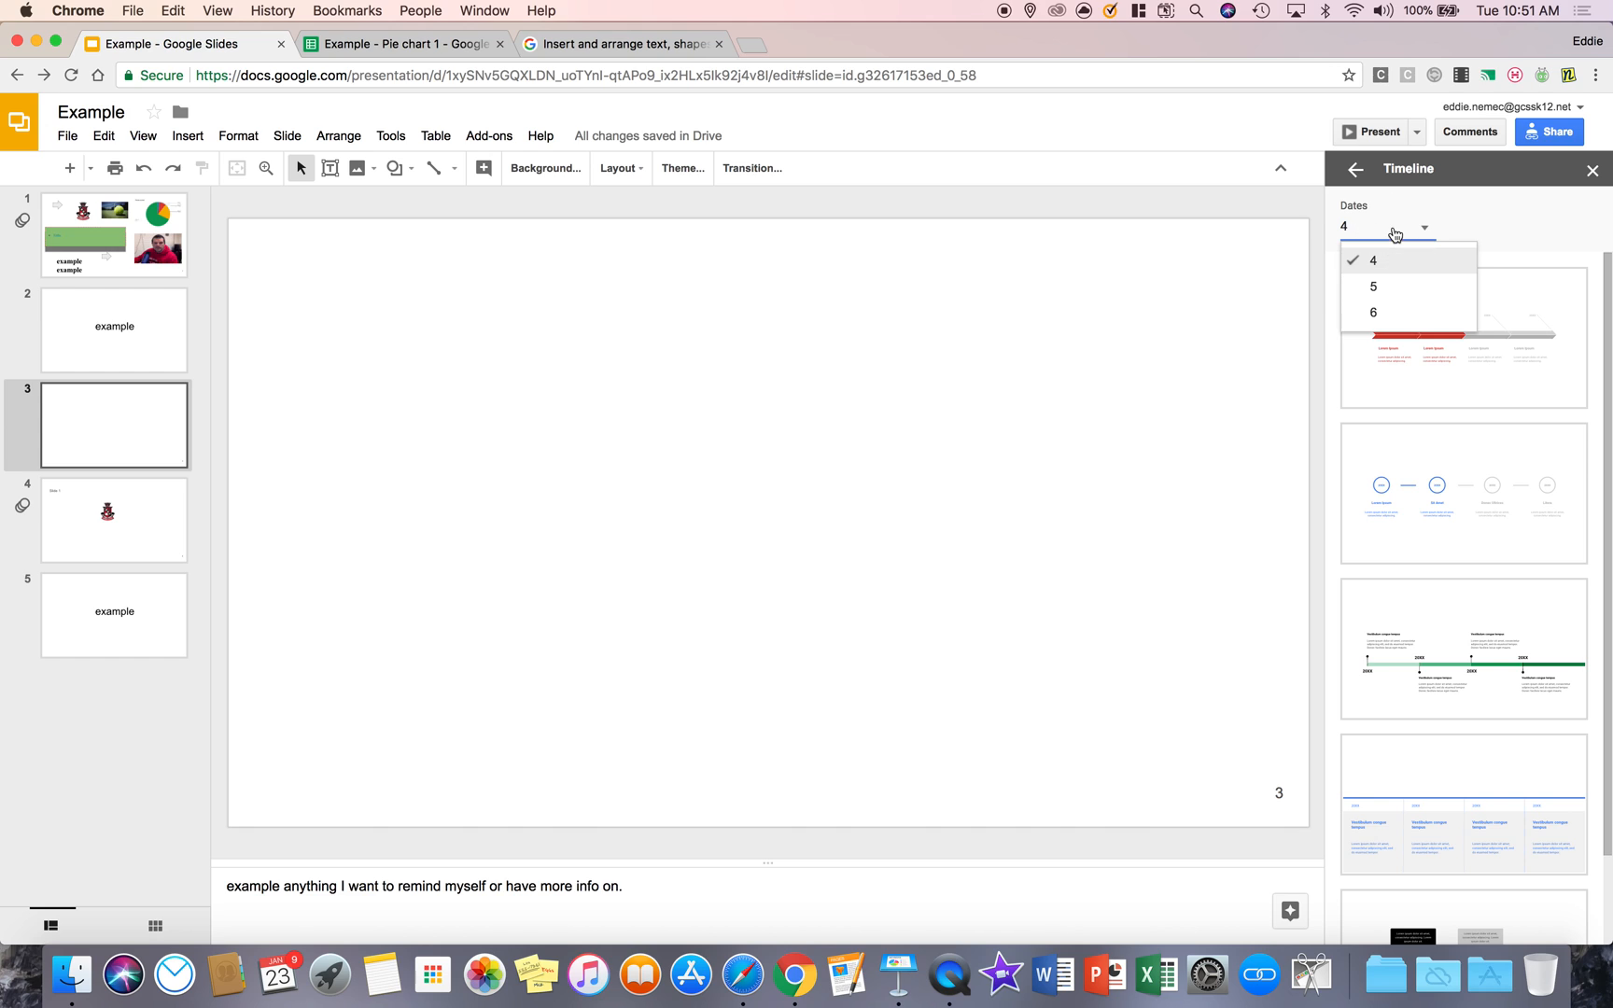
{"action": "mouse_move", "coordinate": [1456, 319]}
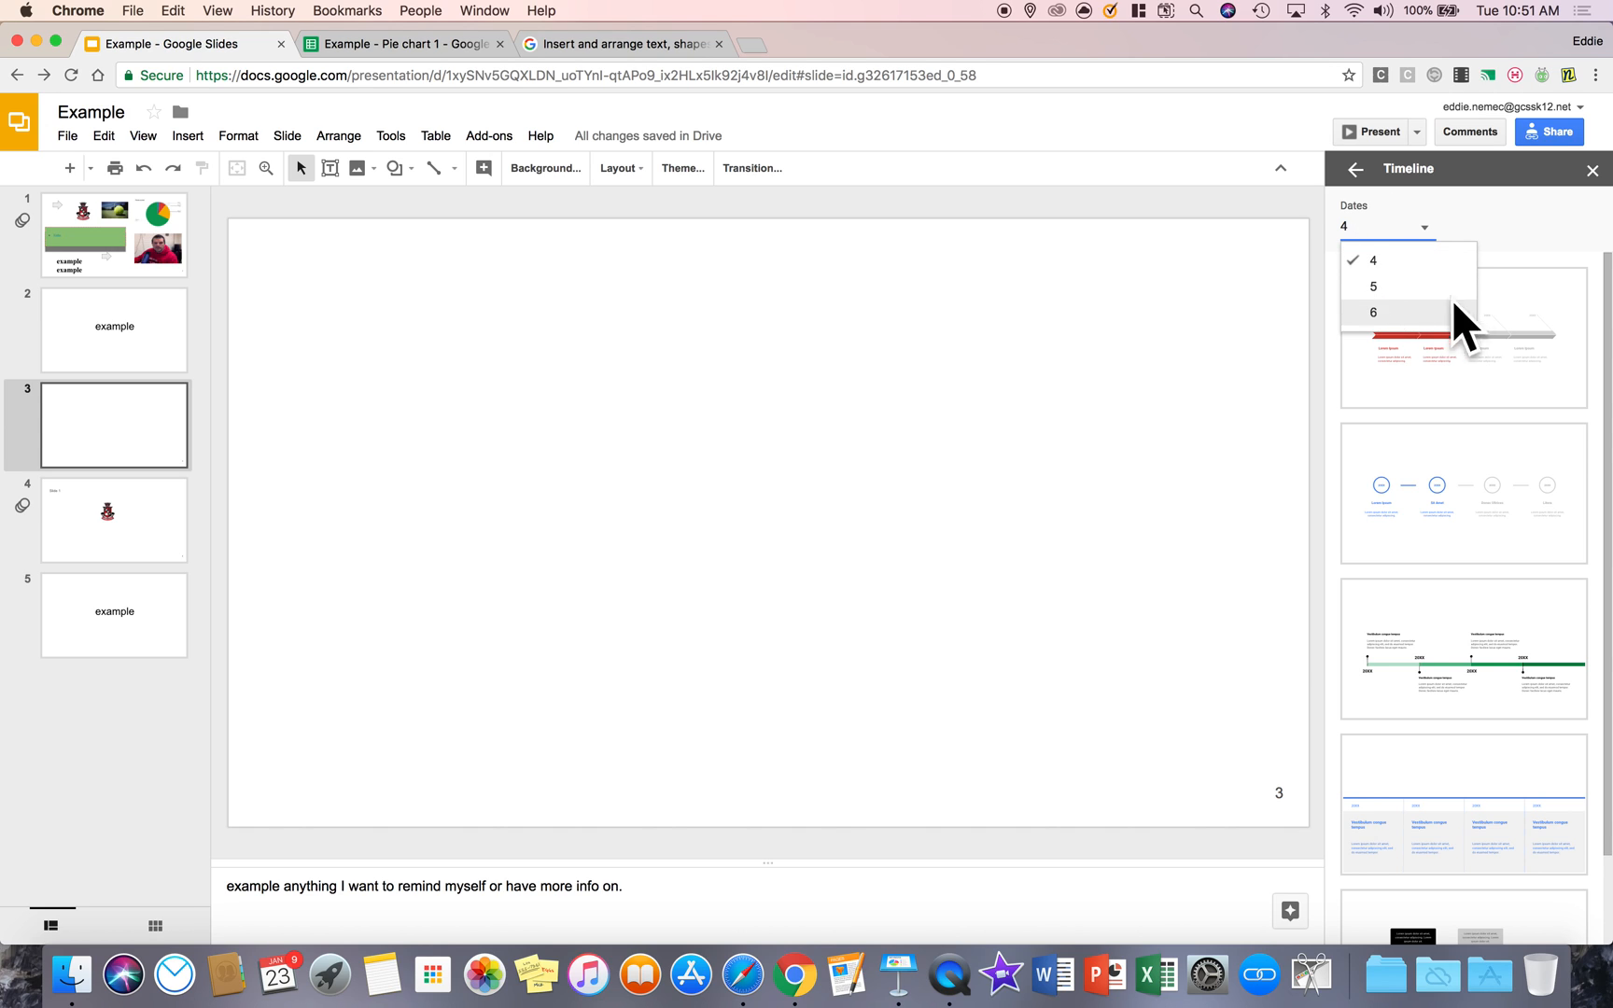
{"action": "left_click", "coordinate": [1371, 311]}
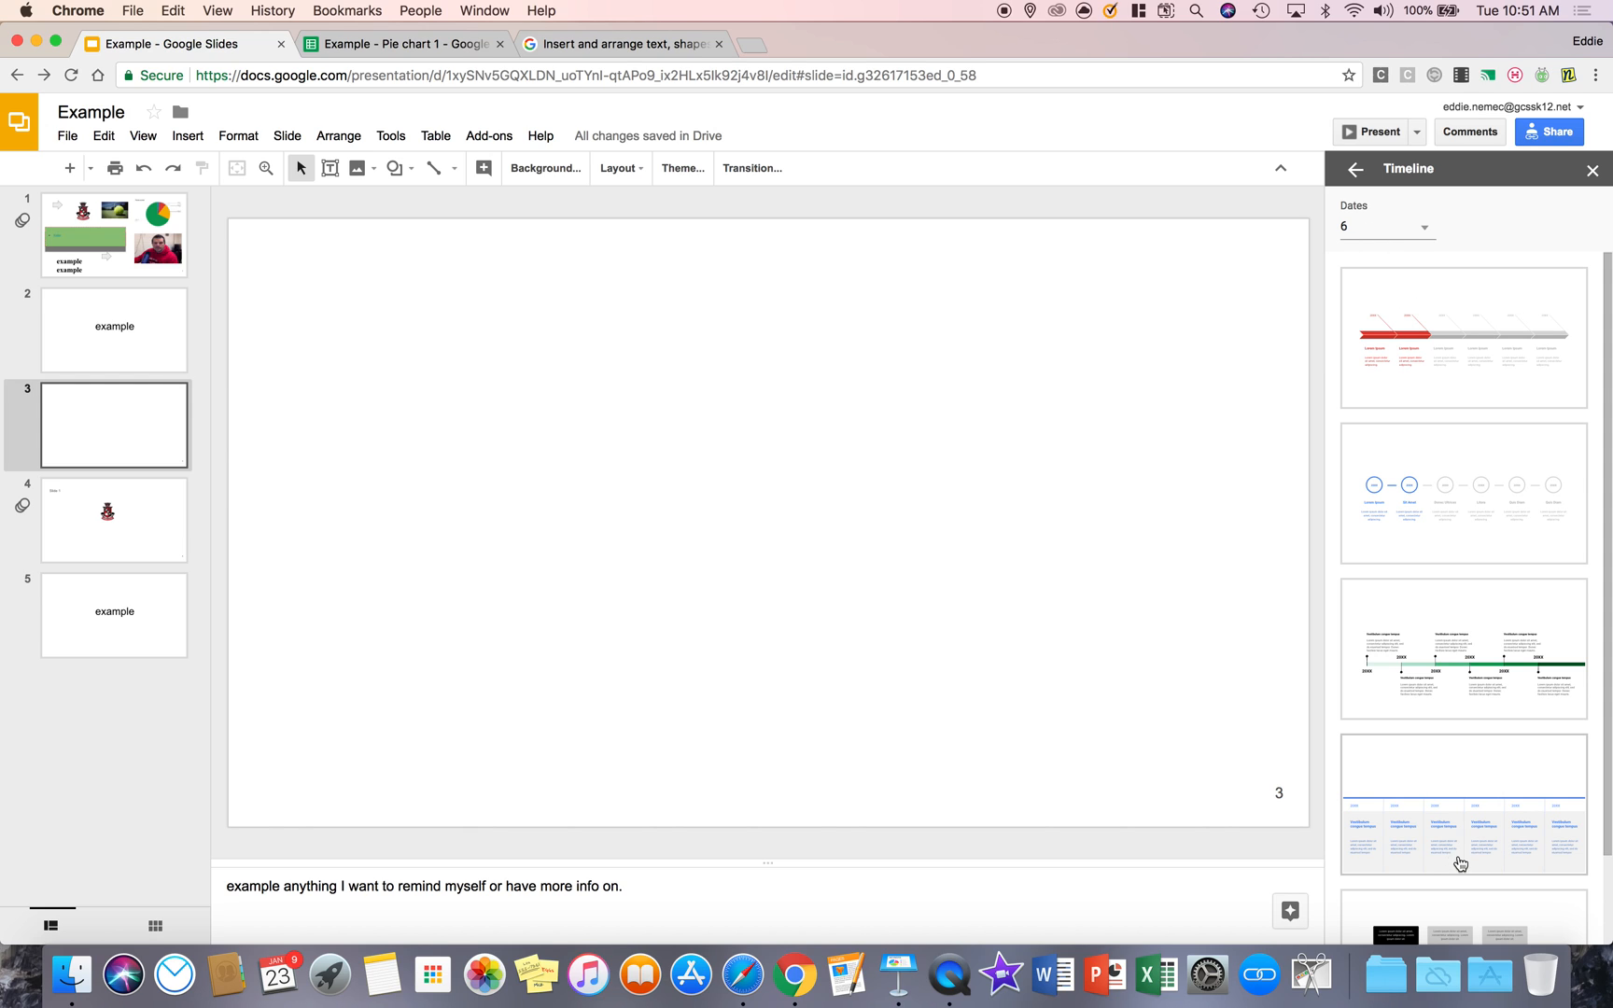
{"action": "left_click", "coordinate": [1462, 800]}
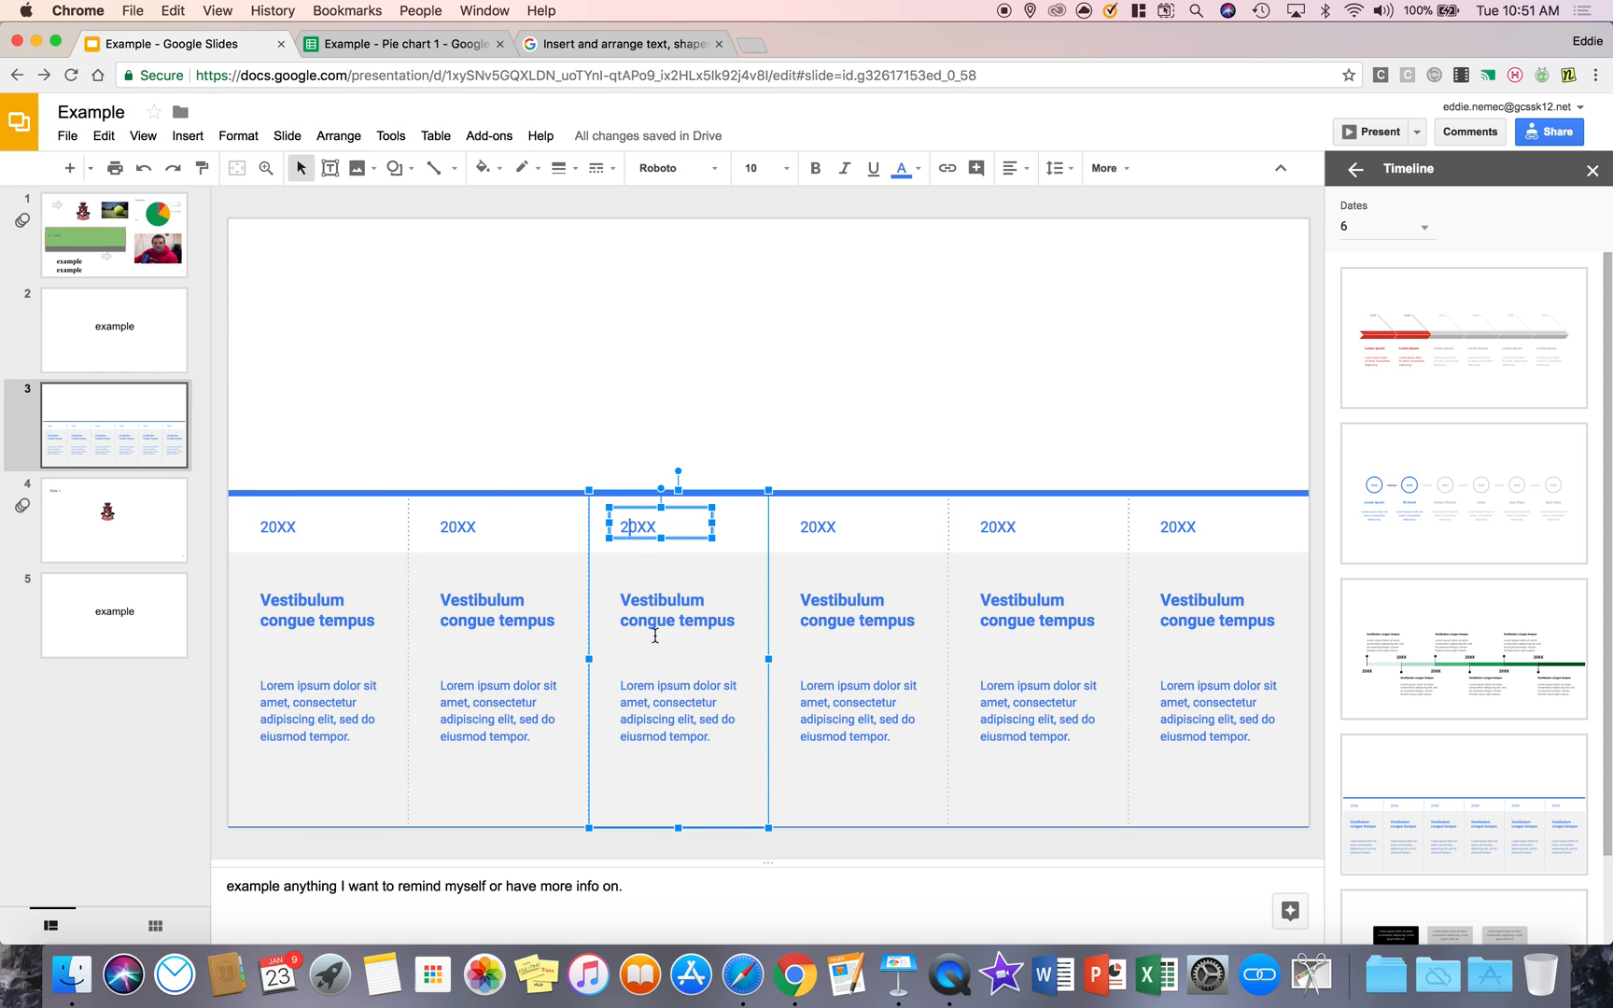
{"action": "left_click", "coordinate": [857, 610]}
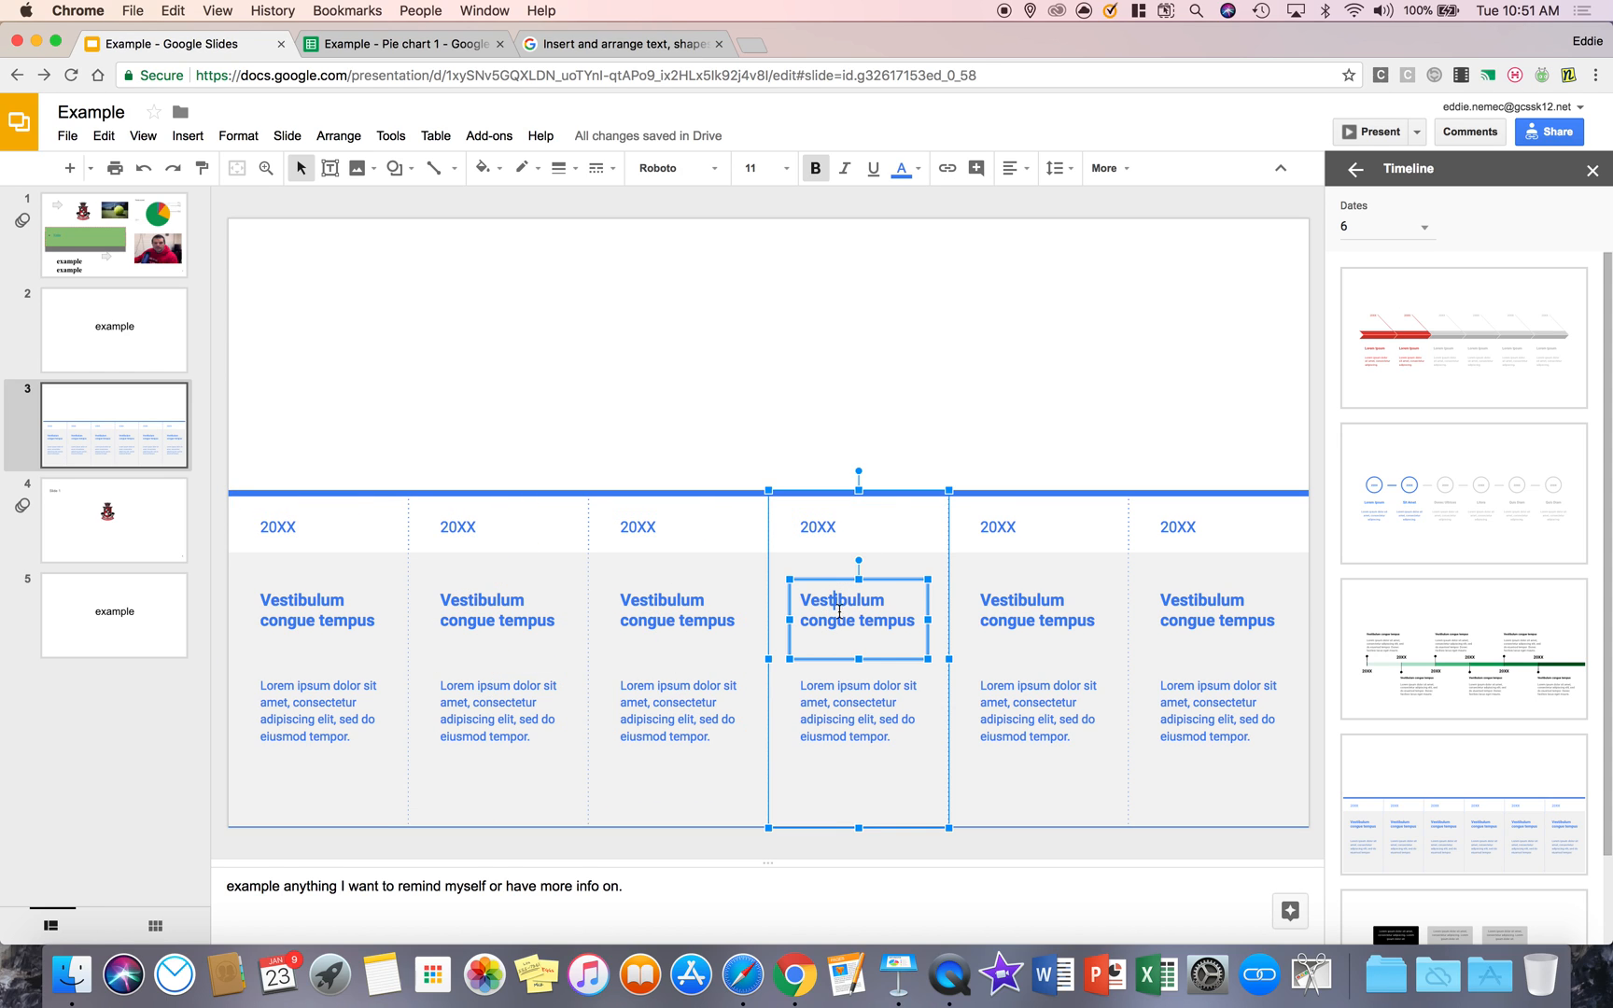
{"action": "left_click", "coordinate": [1019, 527]}
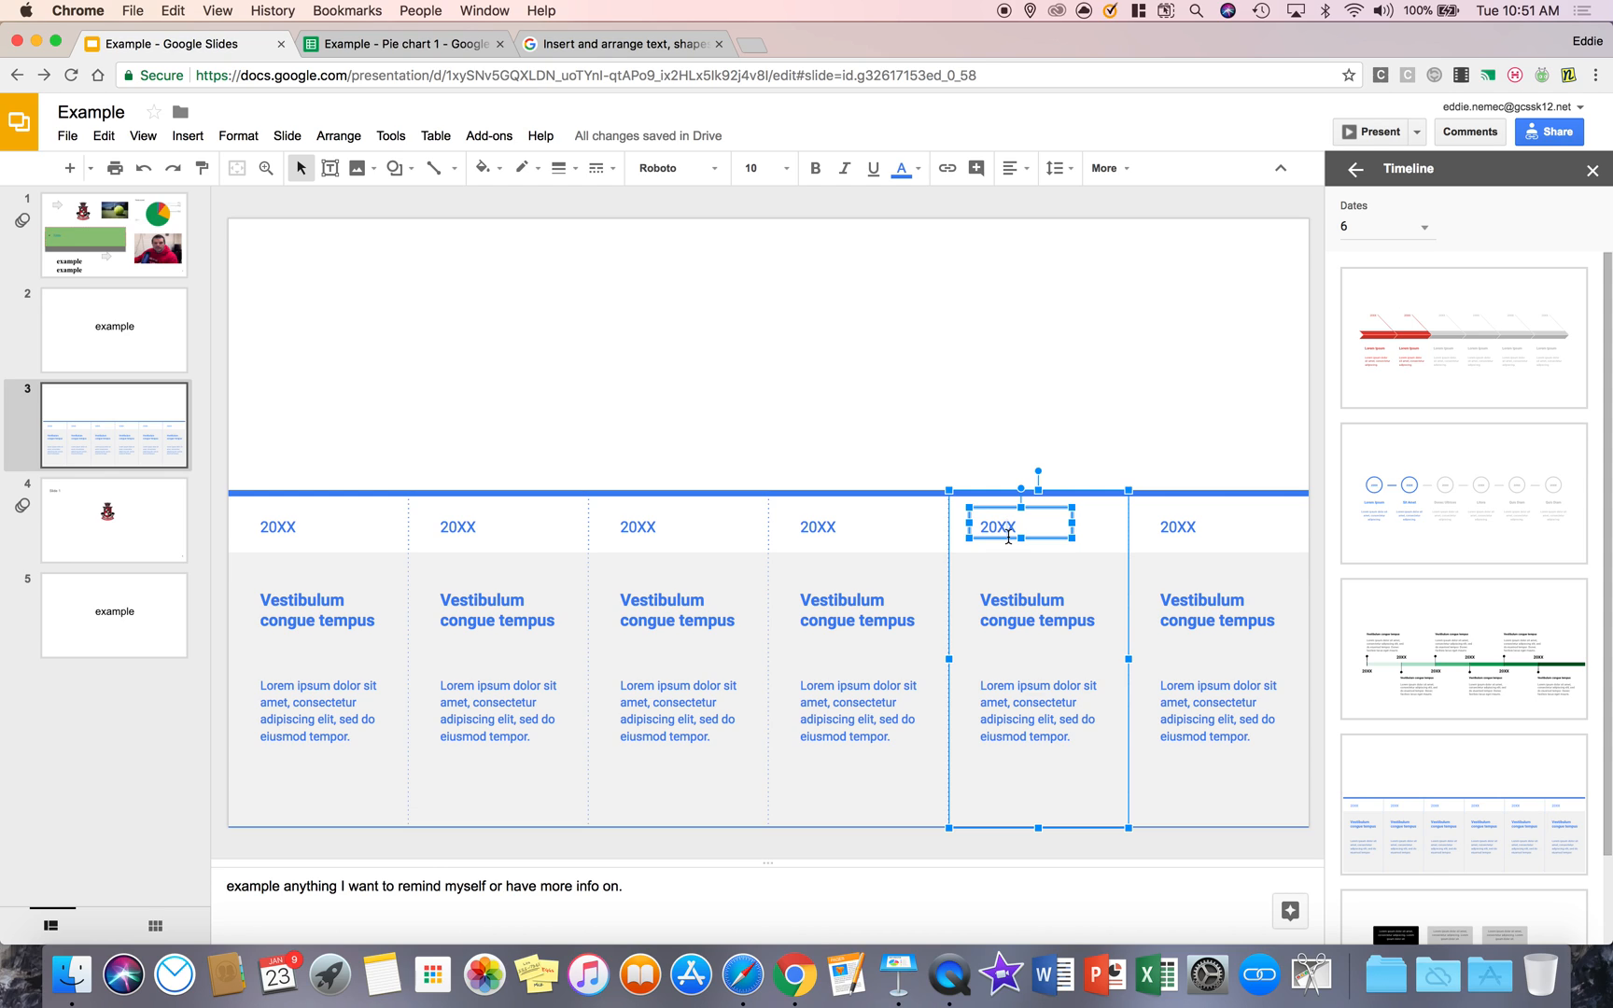
{"action": "mouse_move", "coordinate": [16, 37]}
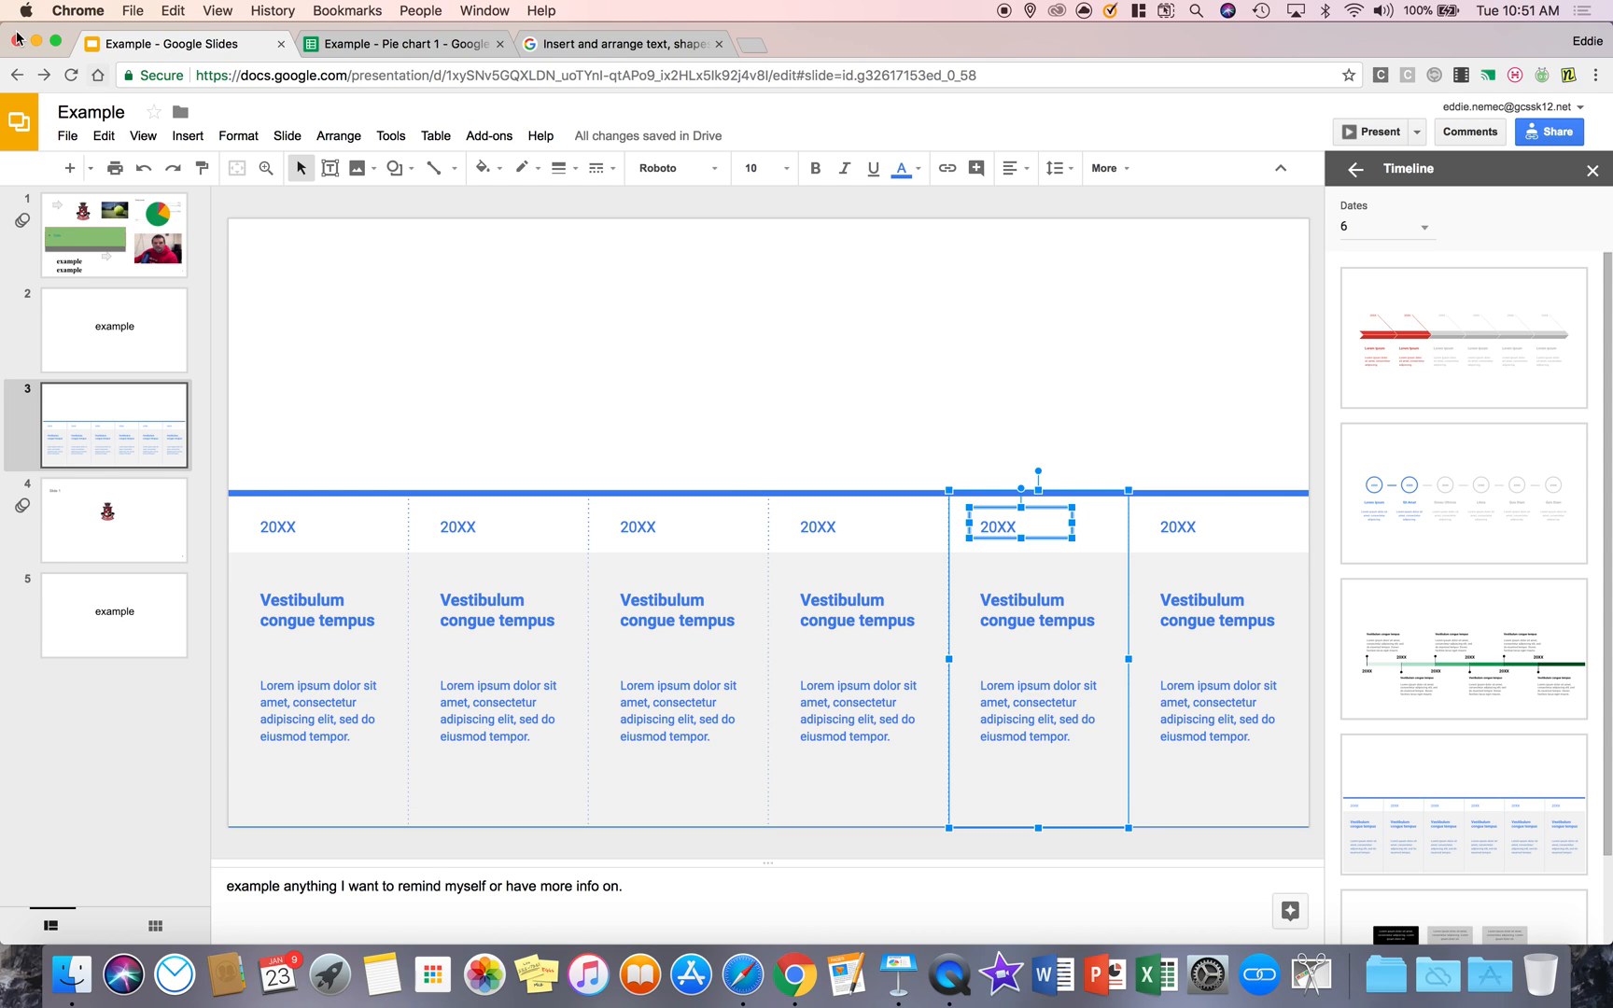
{"action": "left_click", "coordinate": [187, 135]}
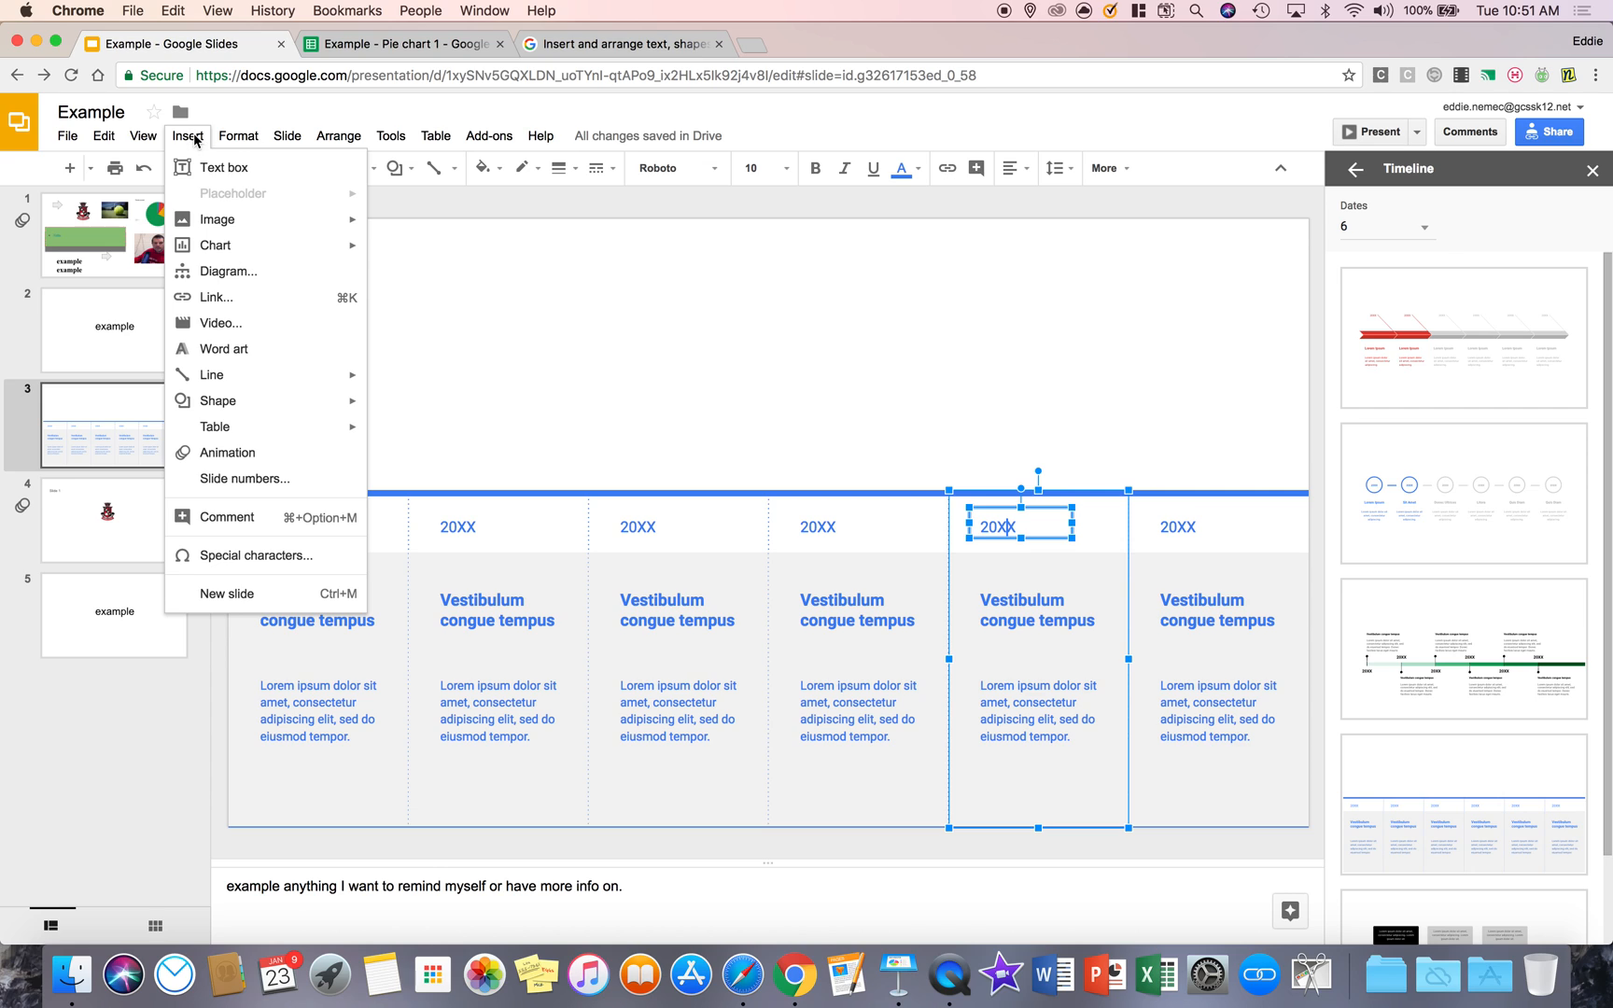
{"action": "left_click", "coordinate": [214, 297]}
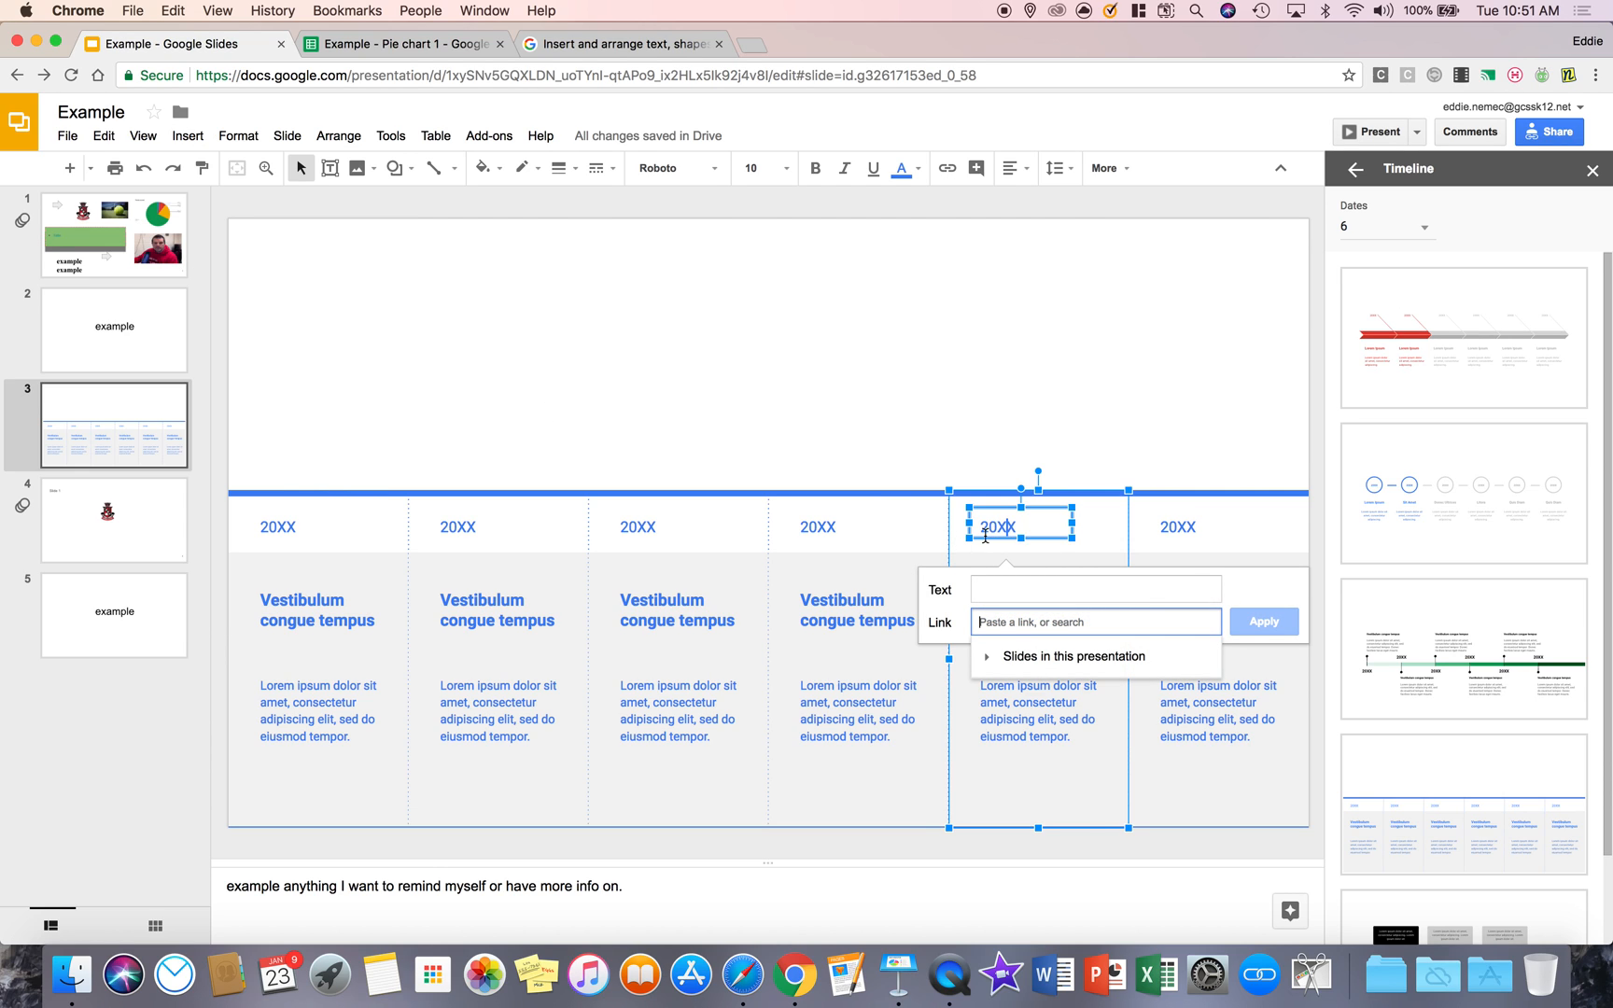
{"action": "mouse_move", "coordinate": [847, 367]}
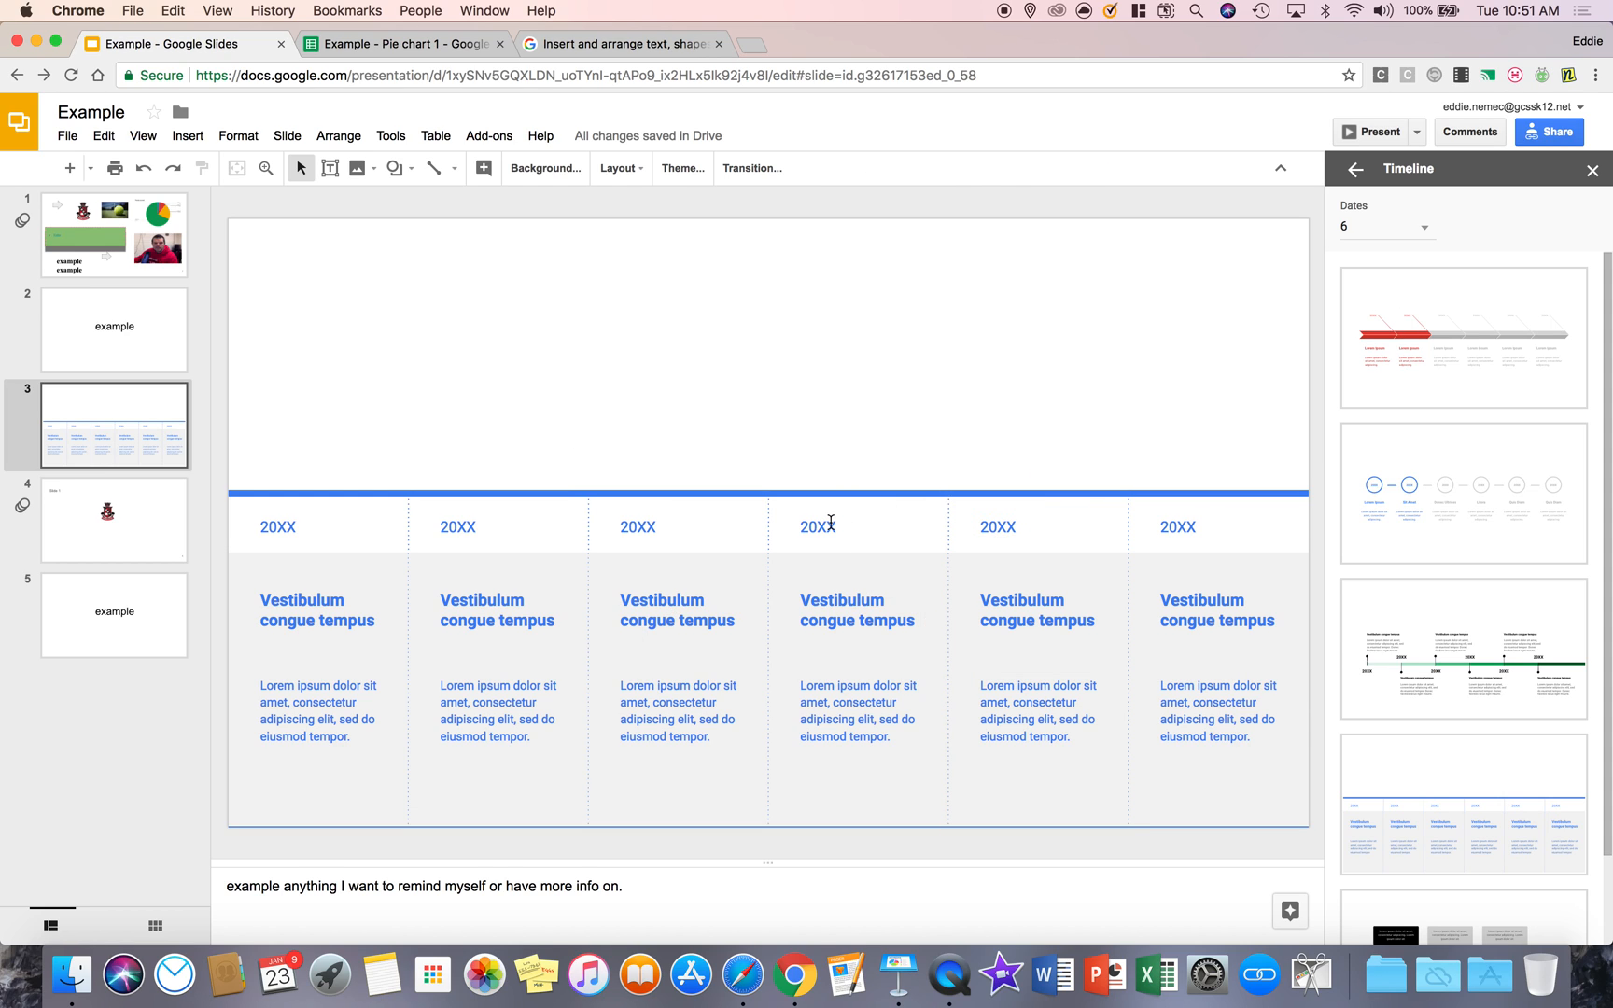
{"action": "left_click", "coordinate": [187, 134]}
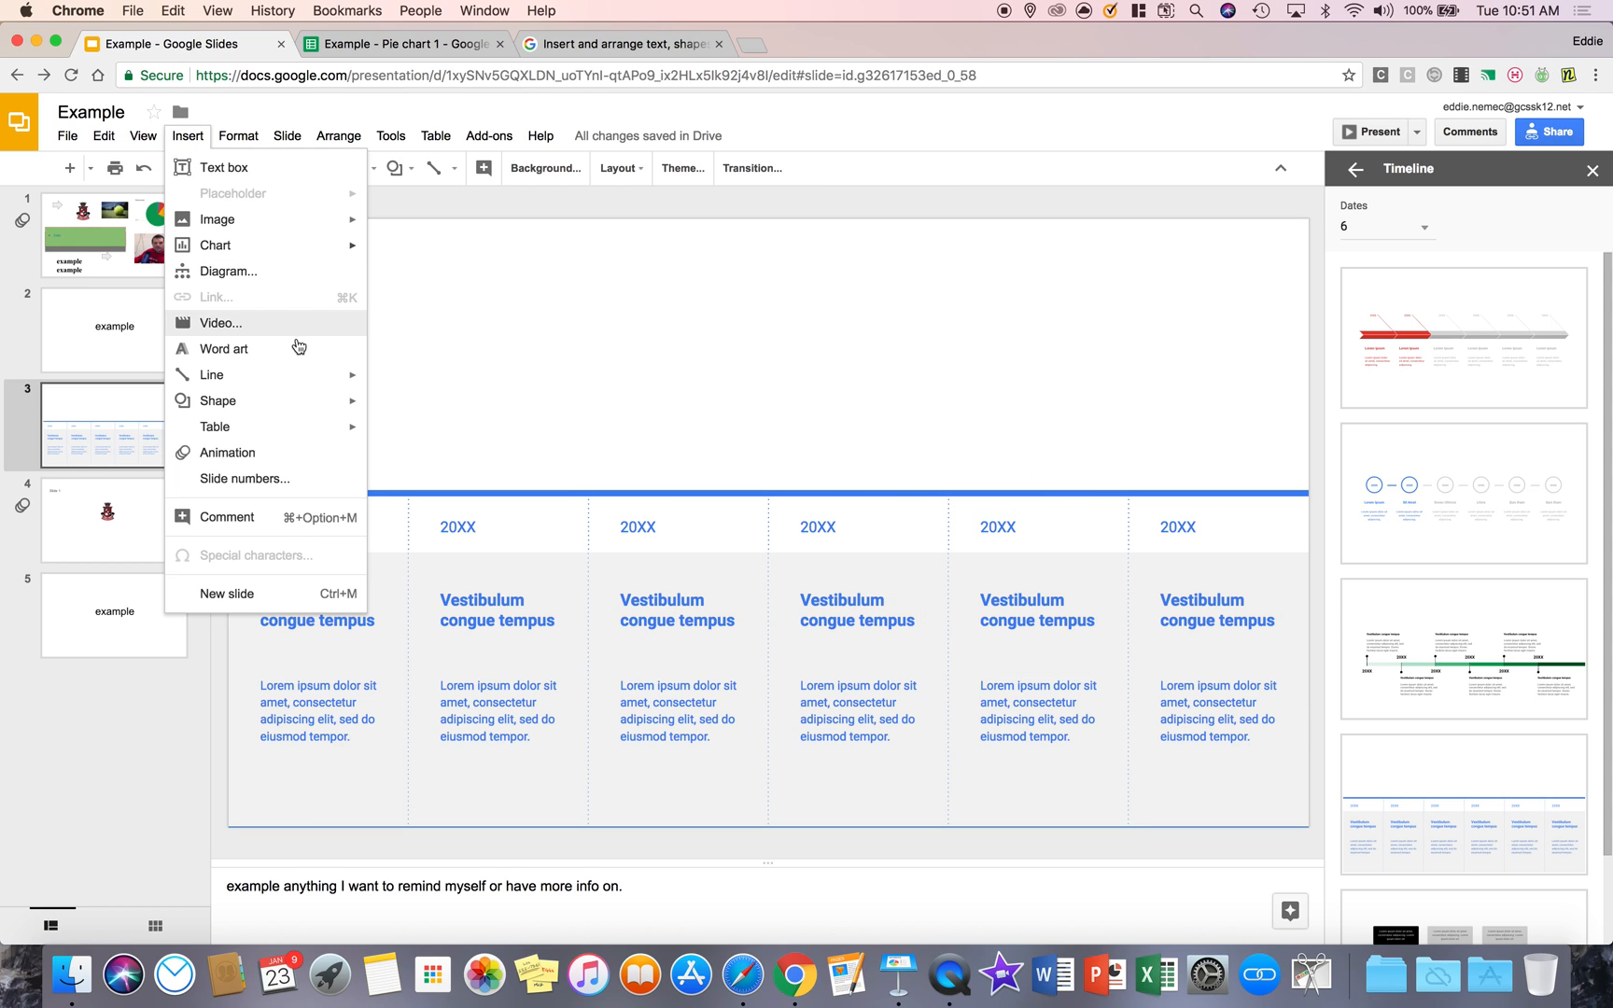
{"action": "left_click", "coordinate": [564, 280]}
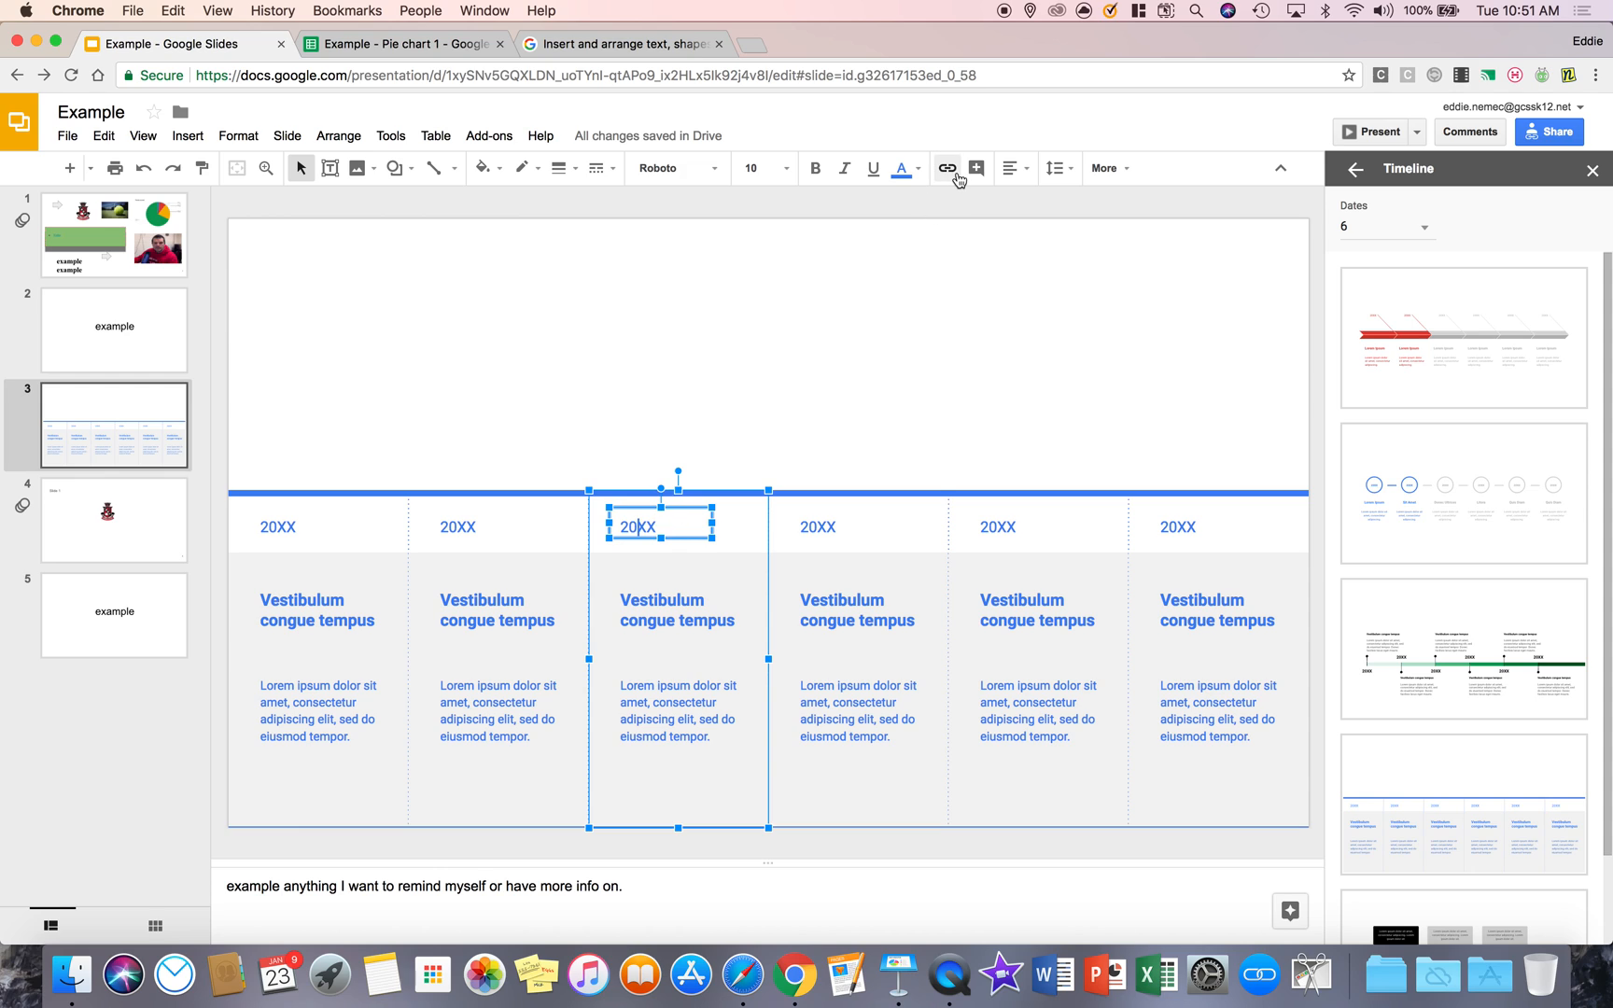
{"action": "left_click", "coordinate": [947, 168]}
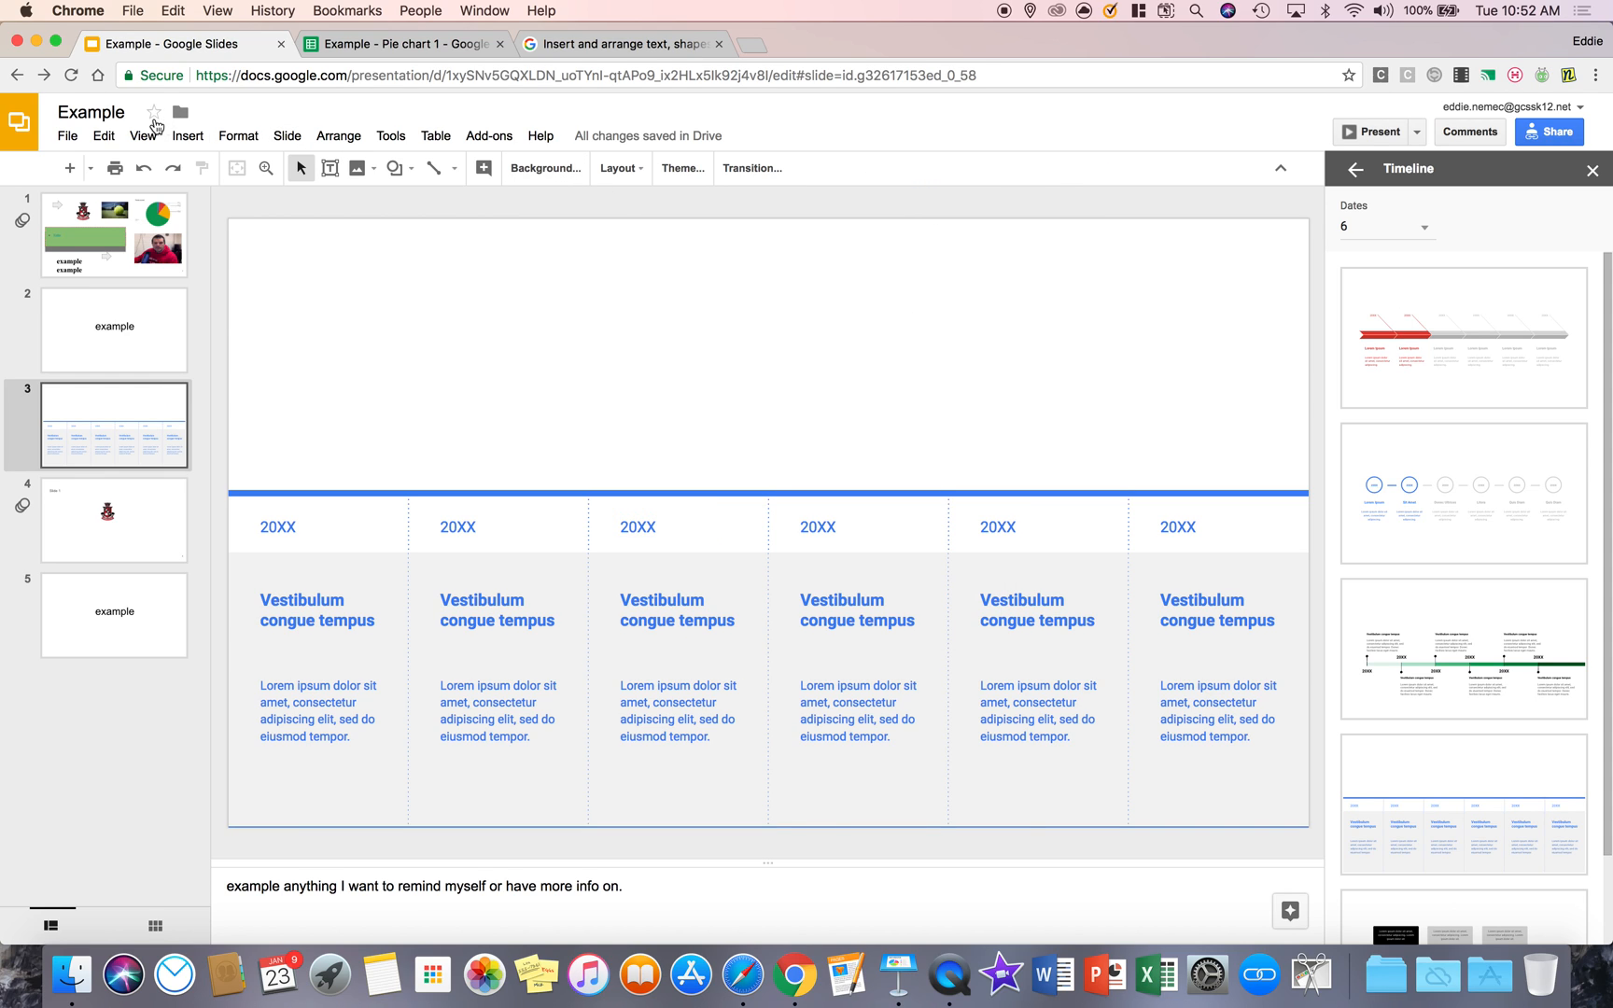
Insert the YouTube video by URL (watch?v=Lbc-bXnz8Lg) above the timeline diagram.
{"action": "left_click", "coordinate": [188, 134]}
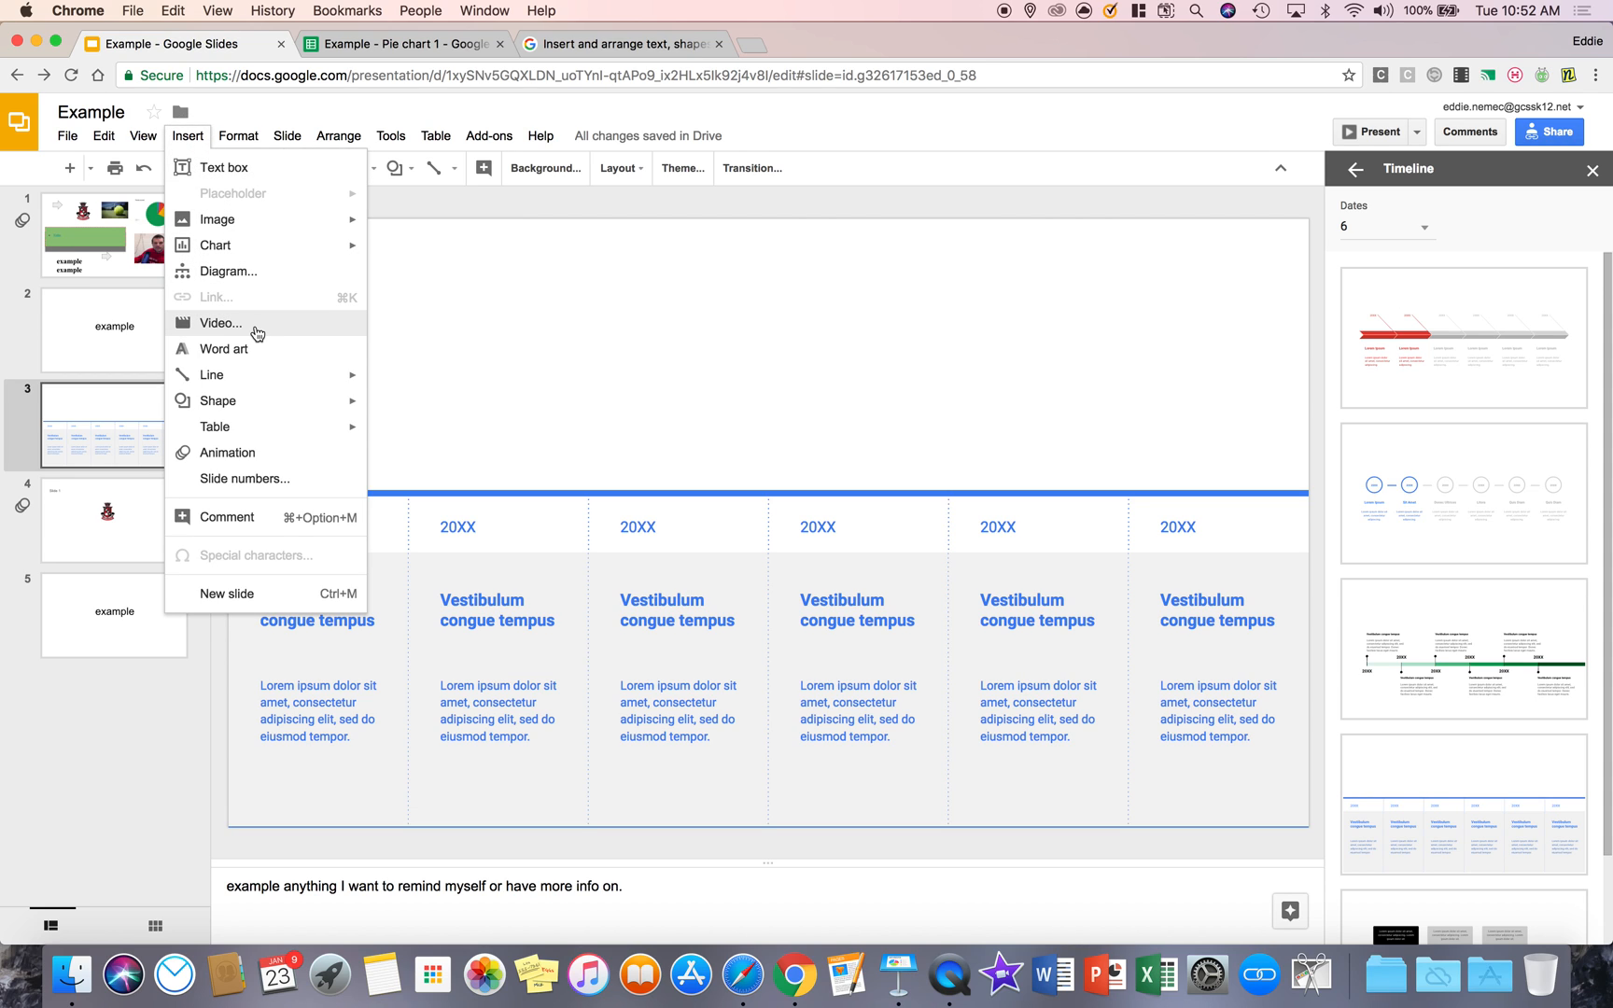
{"action": "left_click", "coordinate": [220, 323]}
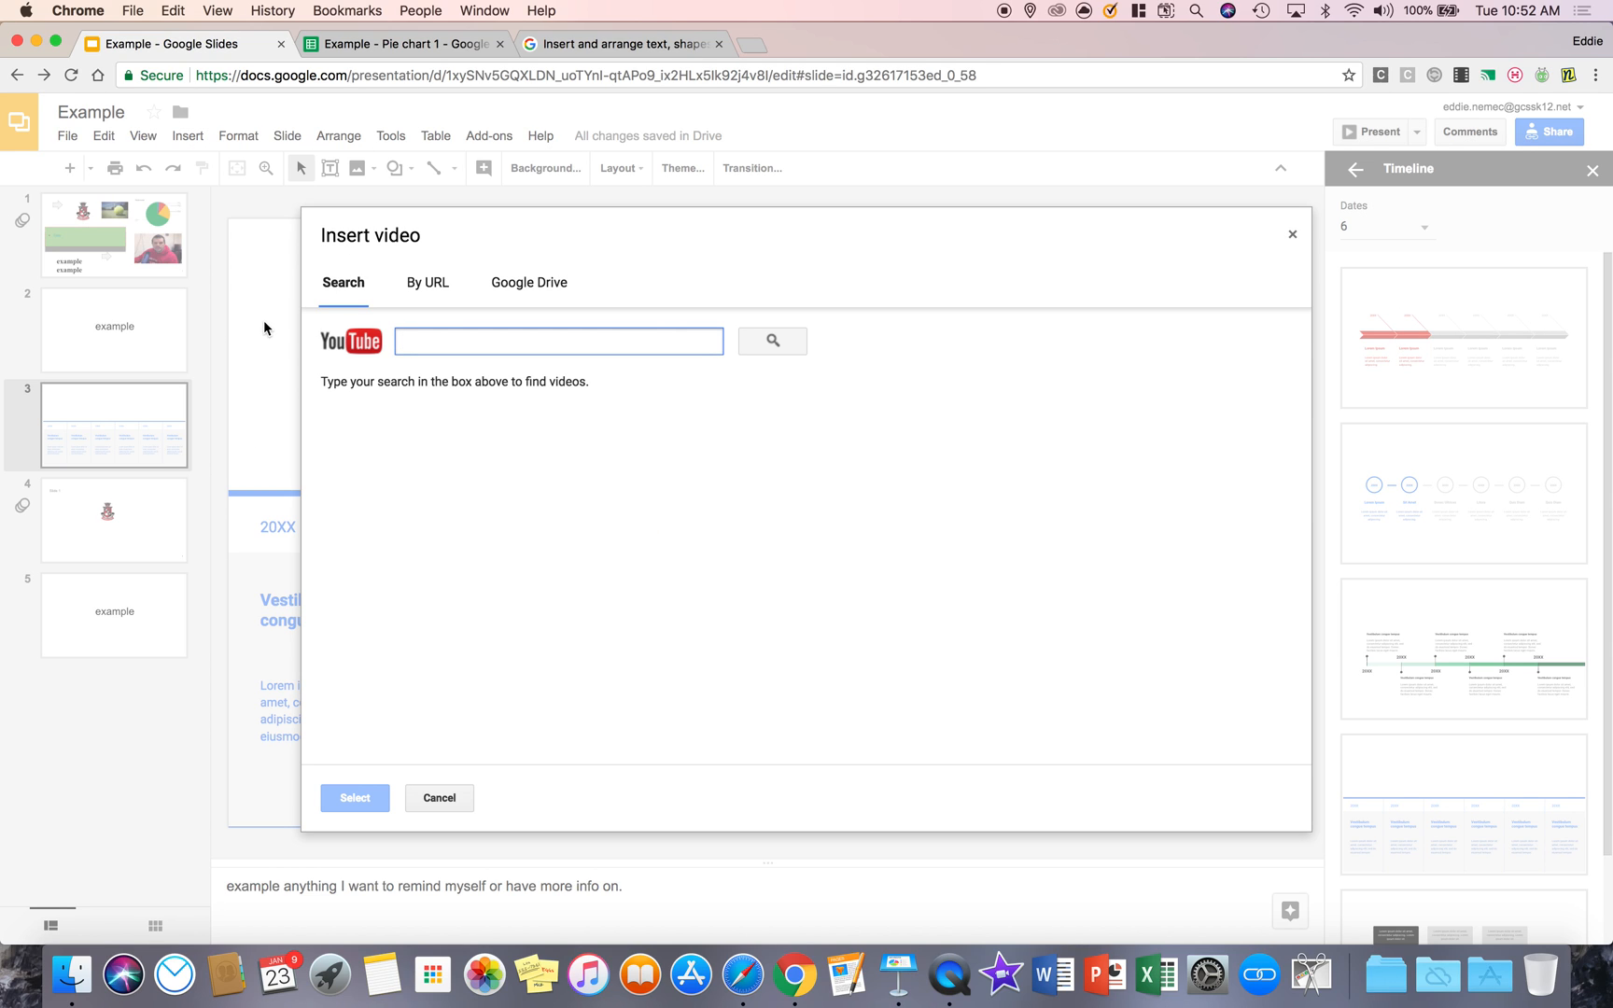
{"action": "mouse_move", "coordinate": [428, 284]}
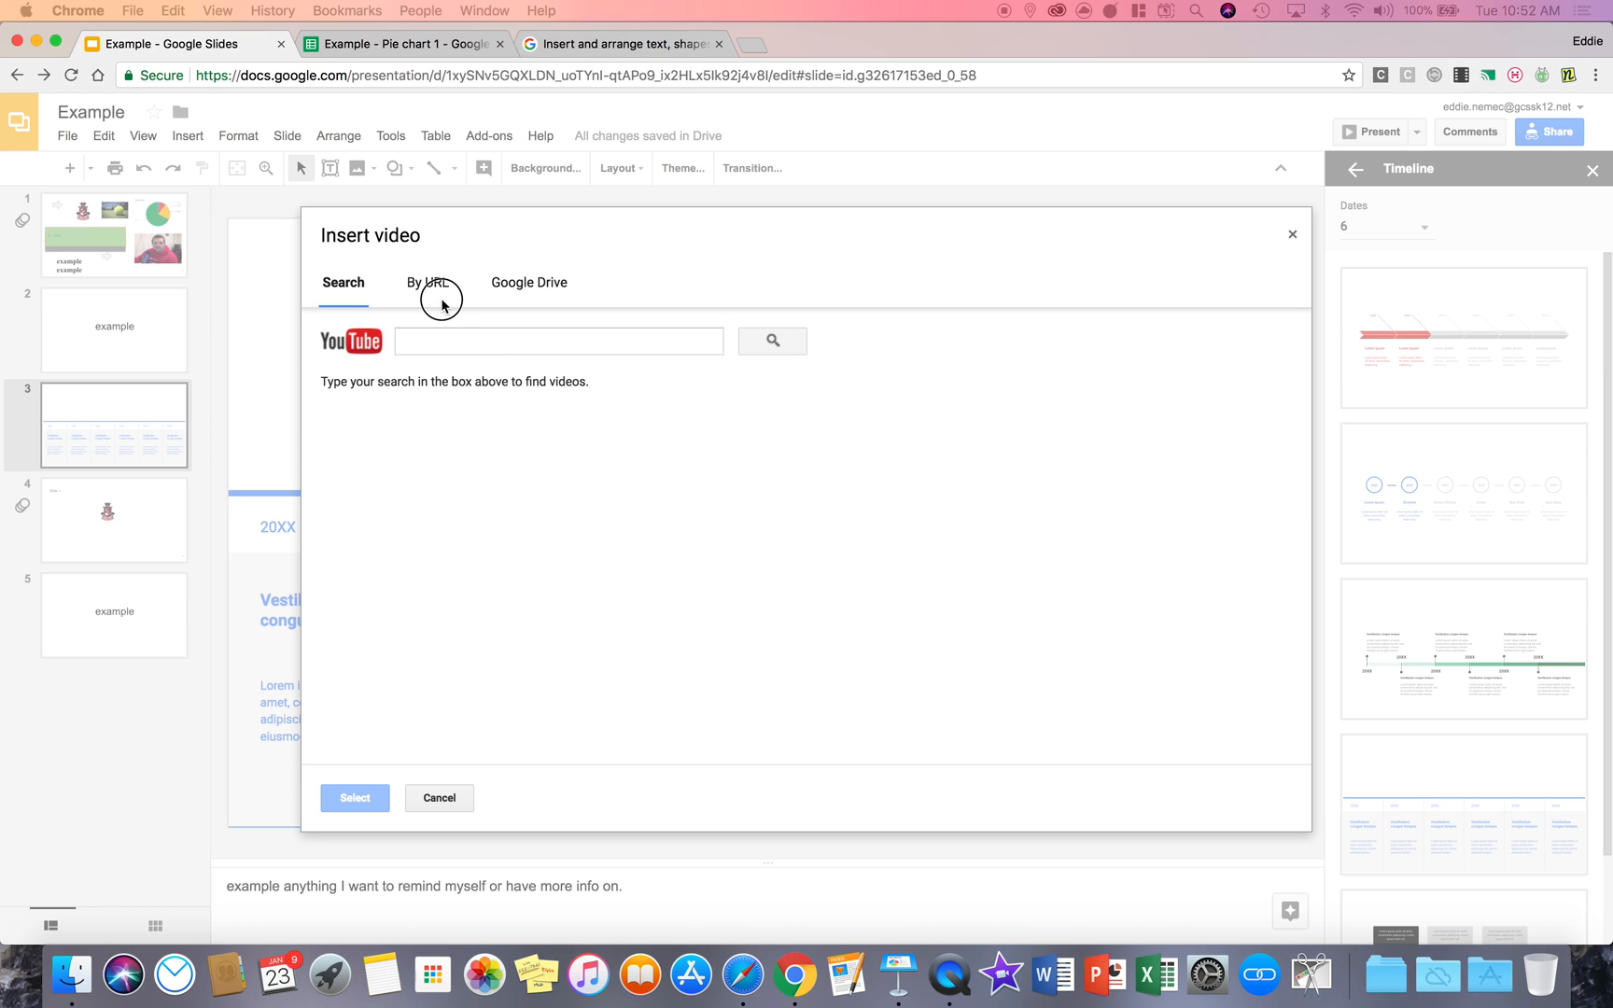
{"action": "left_click", "coordinate": [427, 283]}
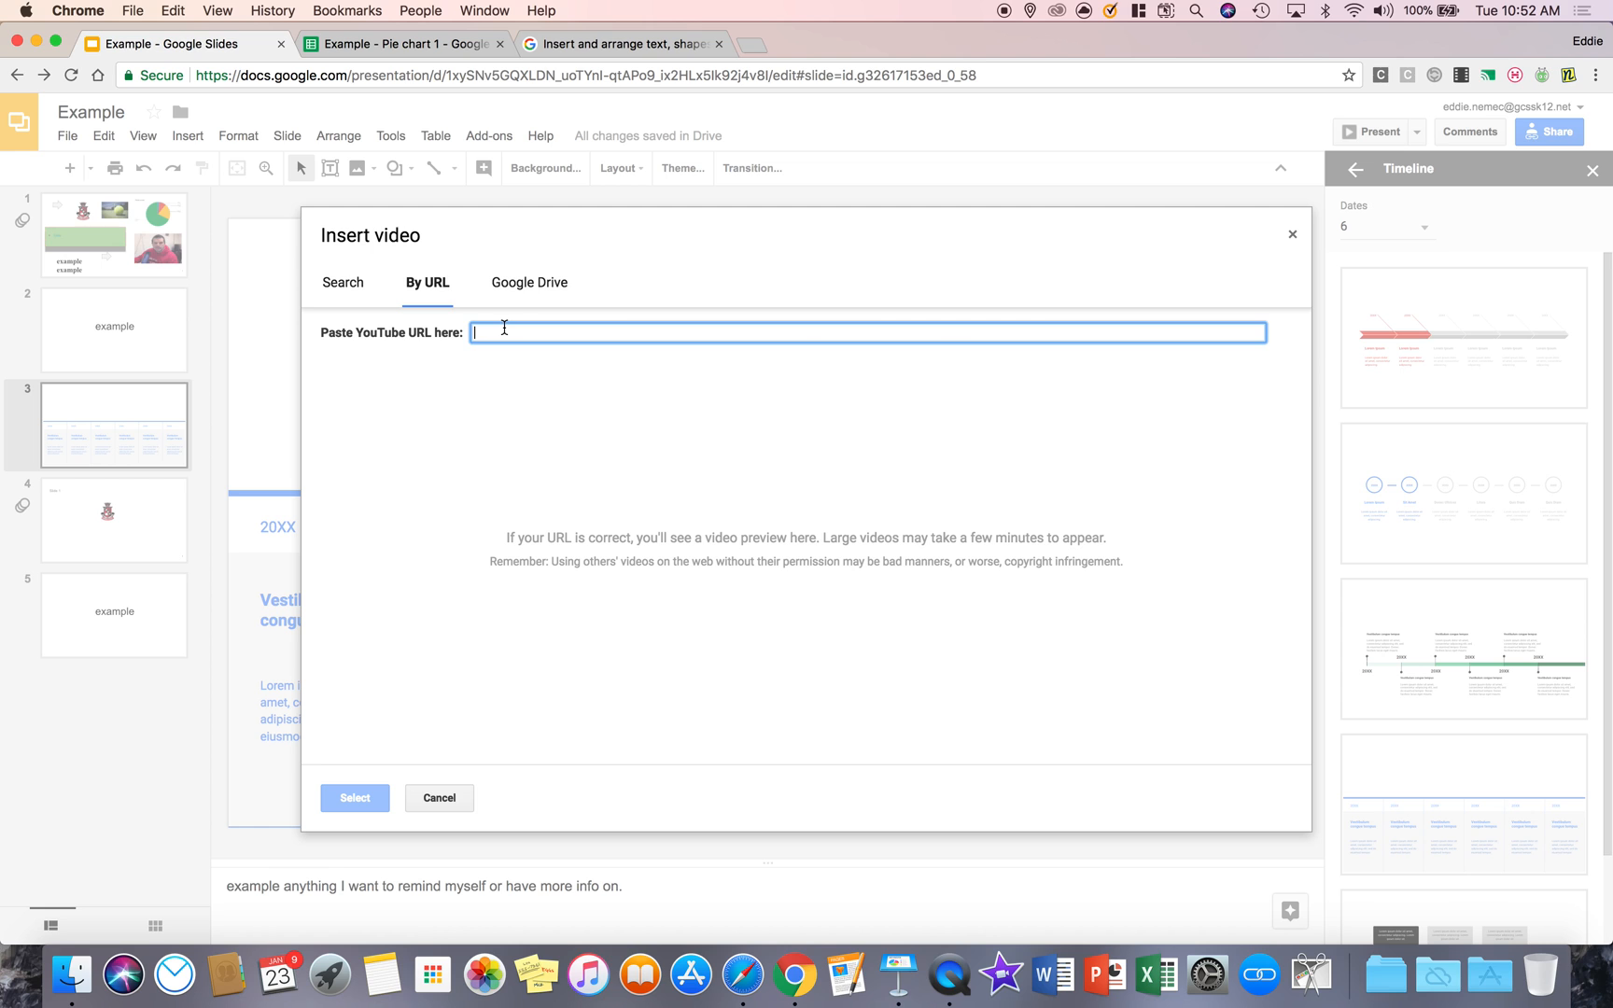
{"action": "type", "text": "https://www.youtube.com/watch?v=Lbc-bXnz8Lg&feature=youtu.be"}
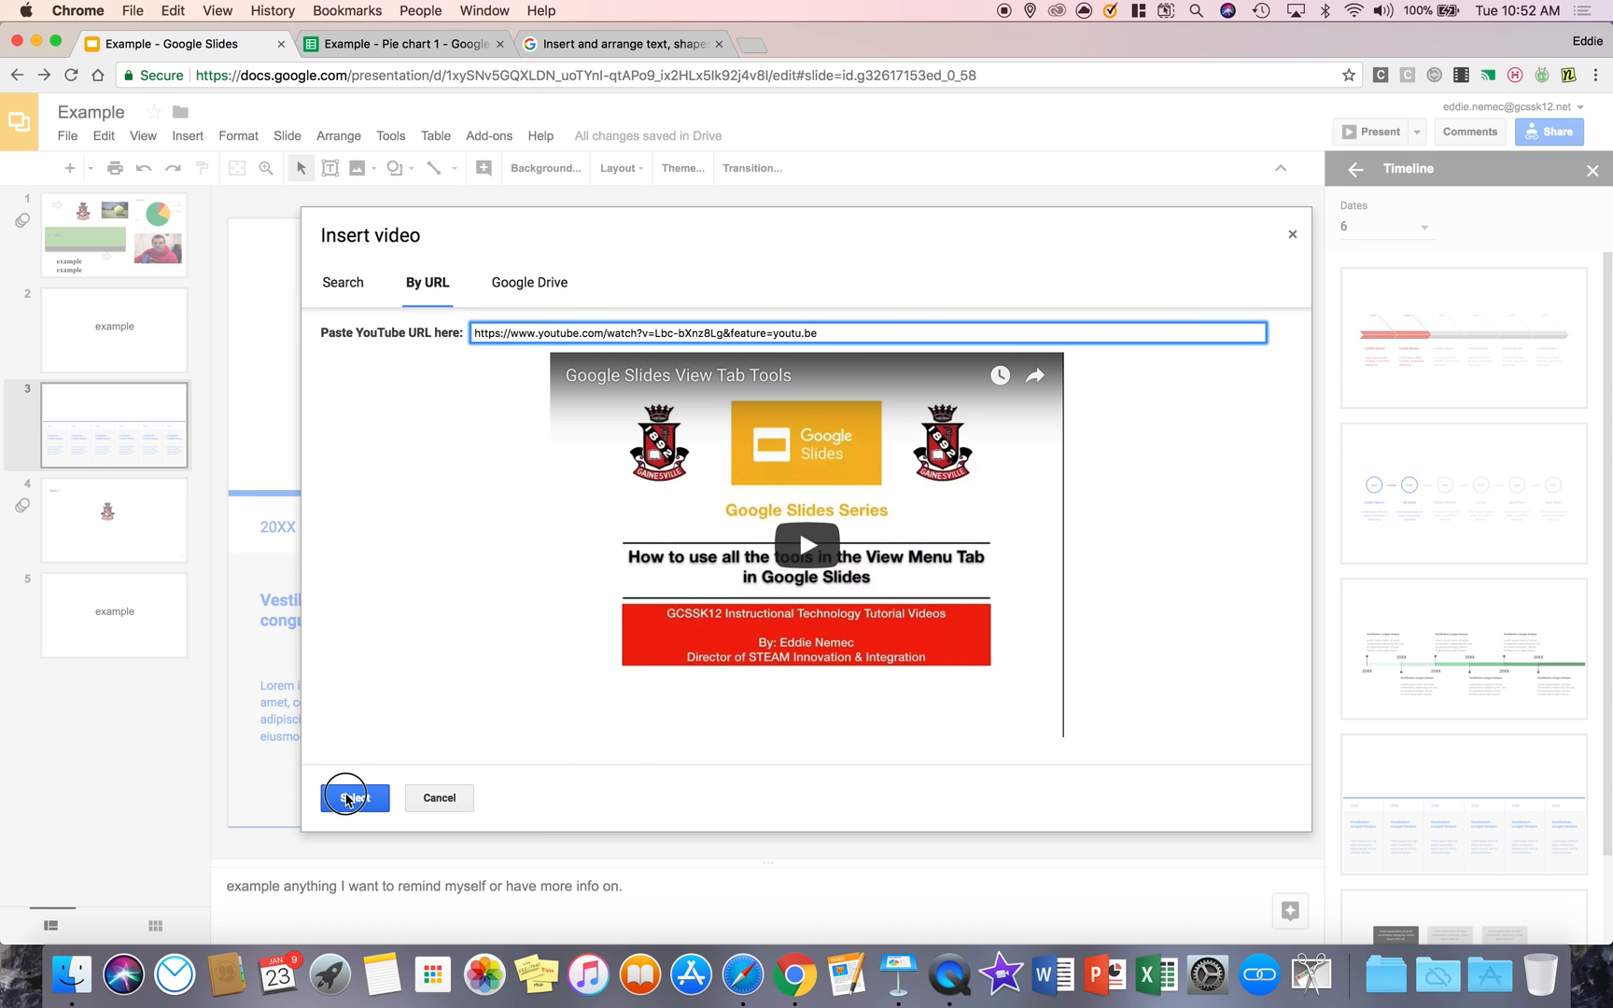
{"action": "left_click", "coordinate": [355, 797]}
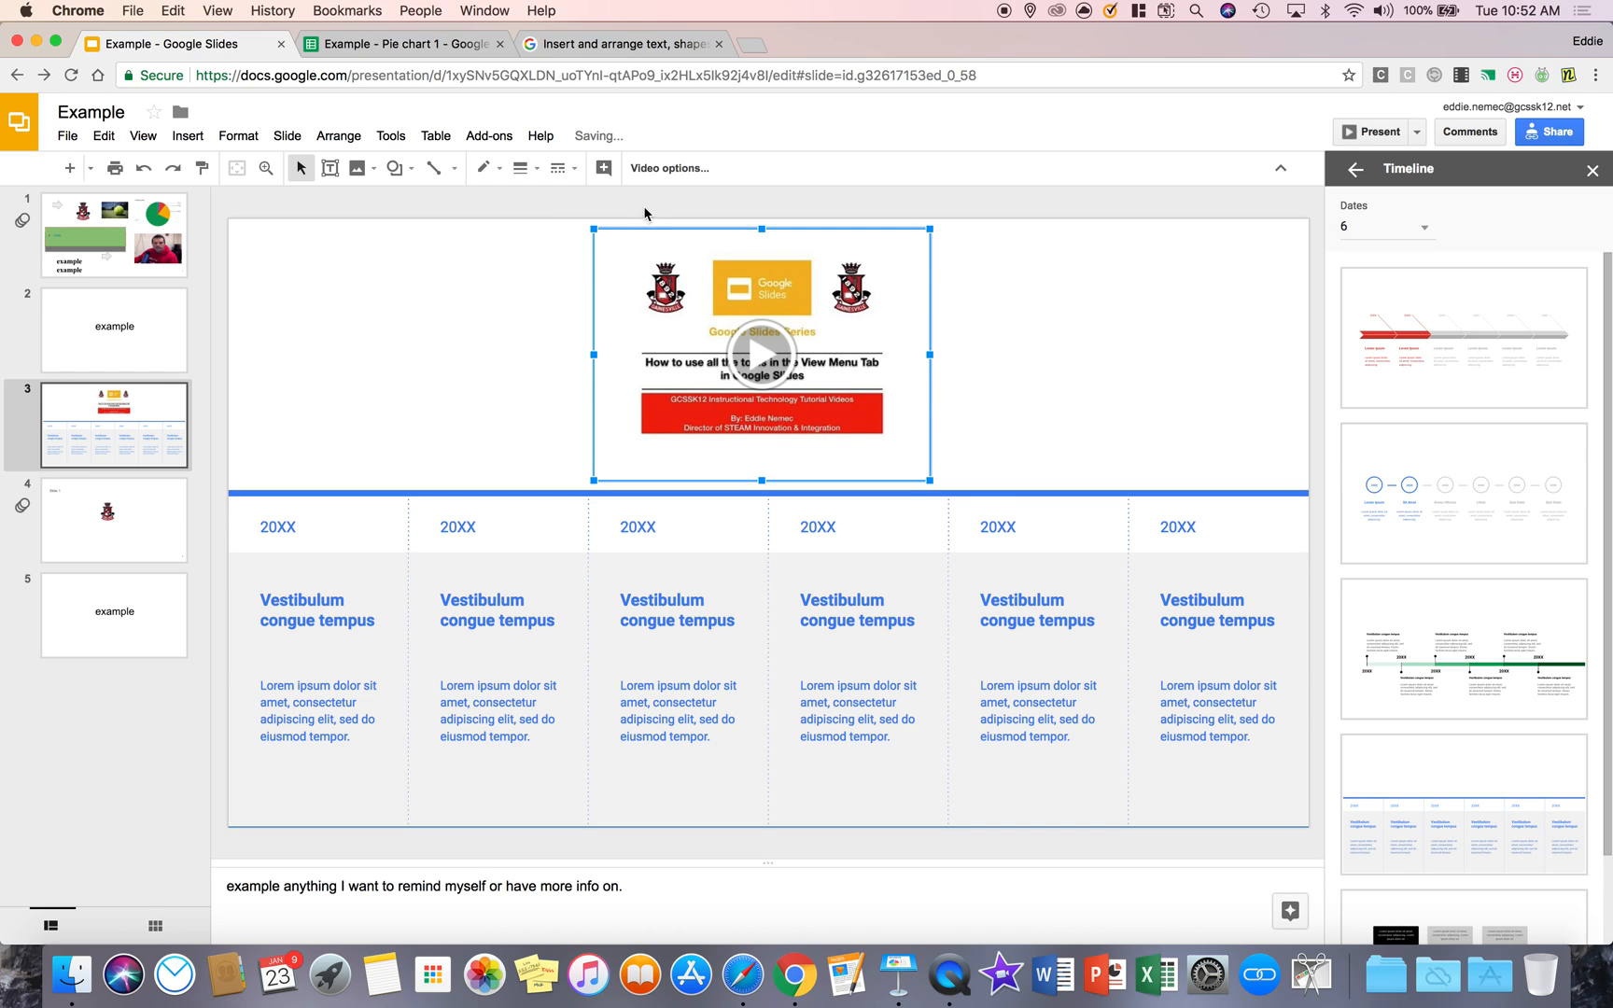
{"action": "mouse_move", "coordinate": [670, 168]}
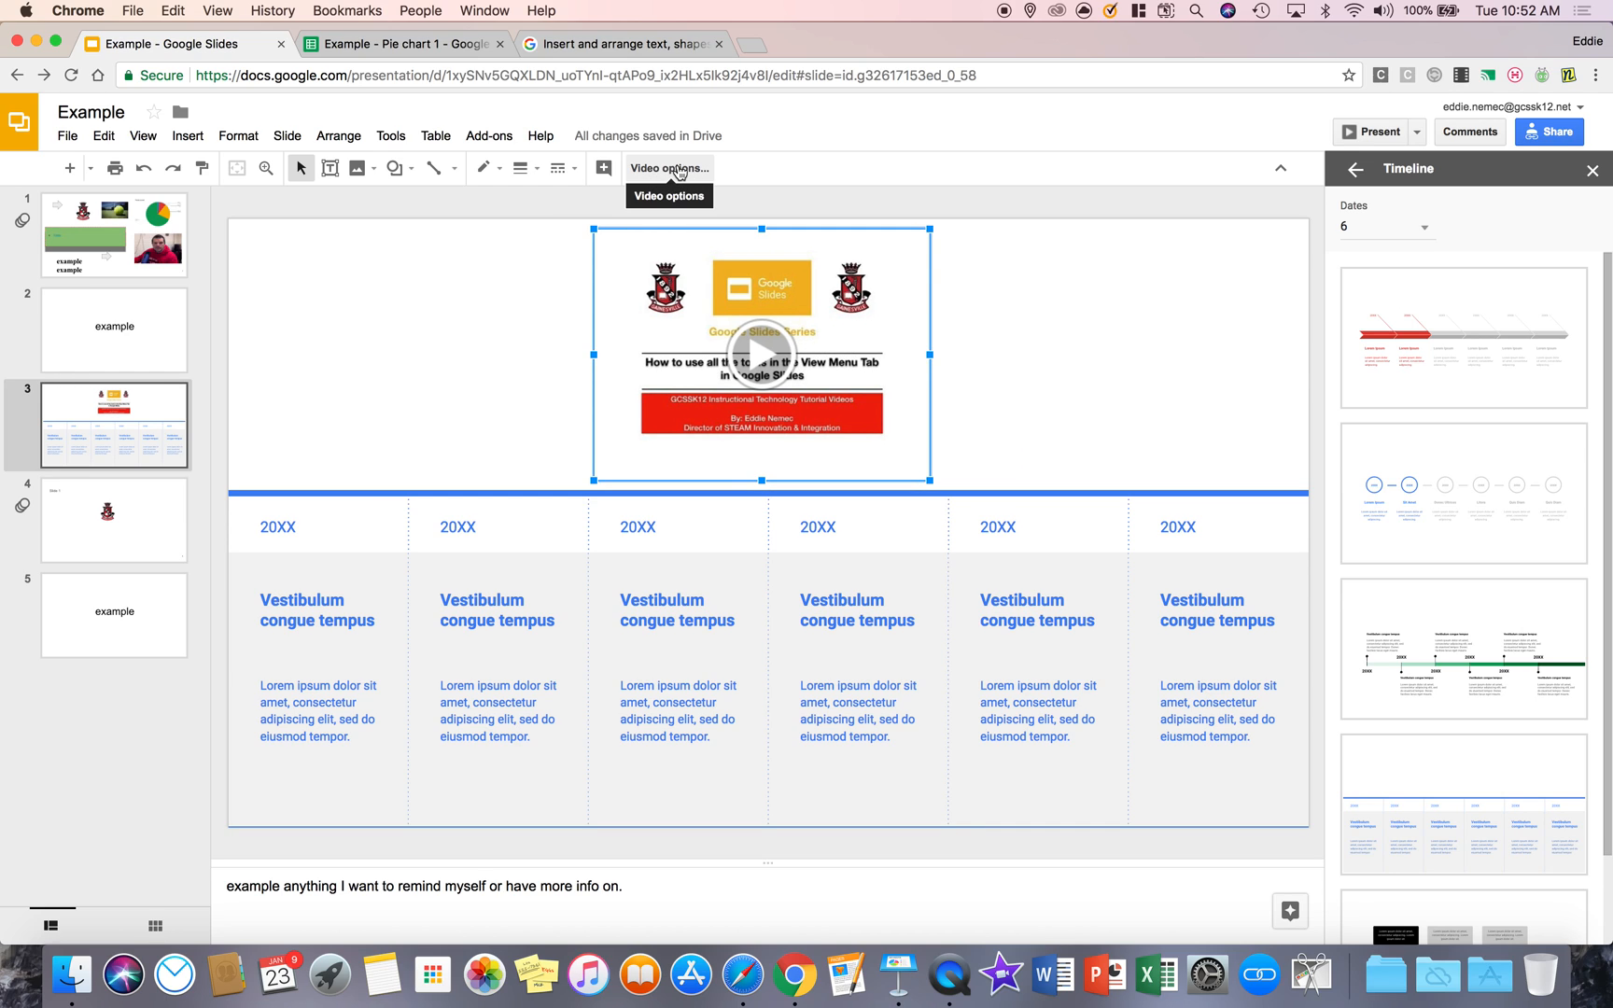
Review the video's playback options, leaving Autoplay when presenting and Mute audio off.
{"action": "left_click", "coordinate": [668, 168]}
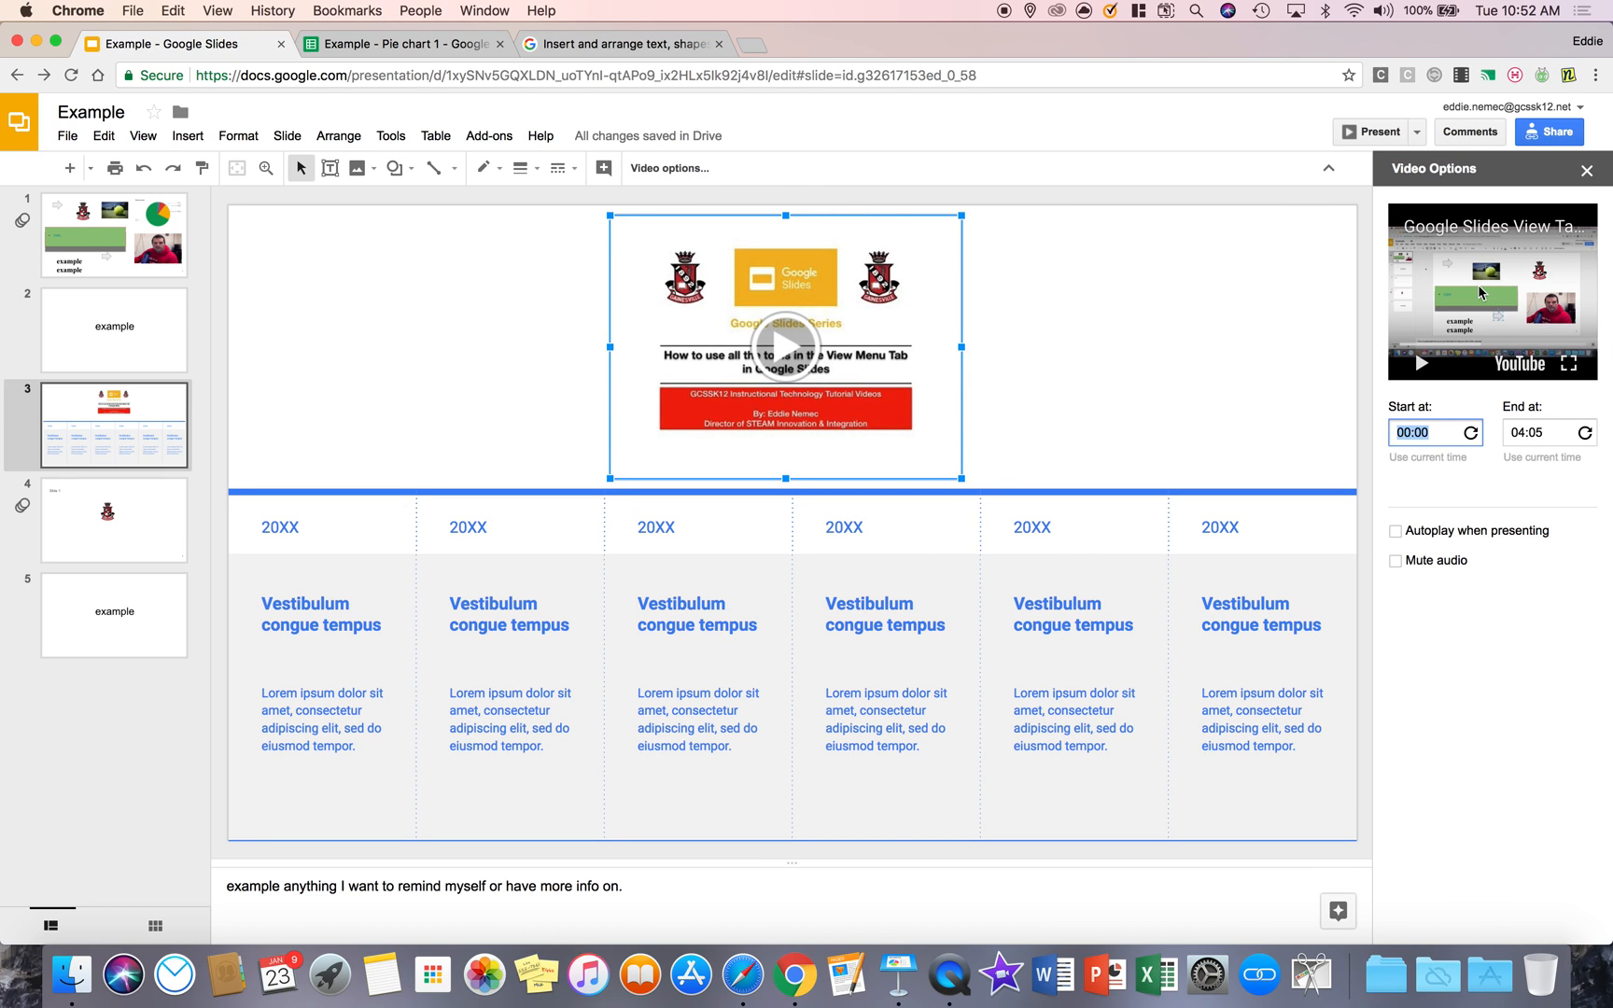
{"action": "mouse_move", "coordinate": [1428, 547]}
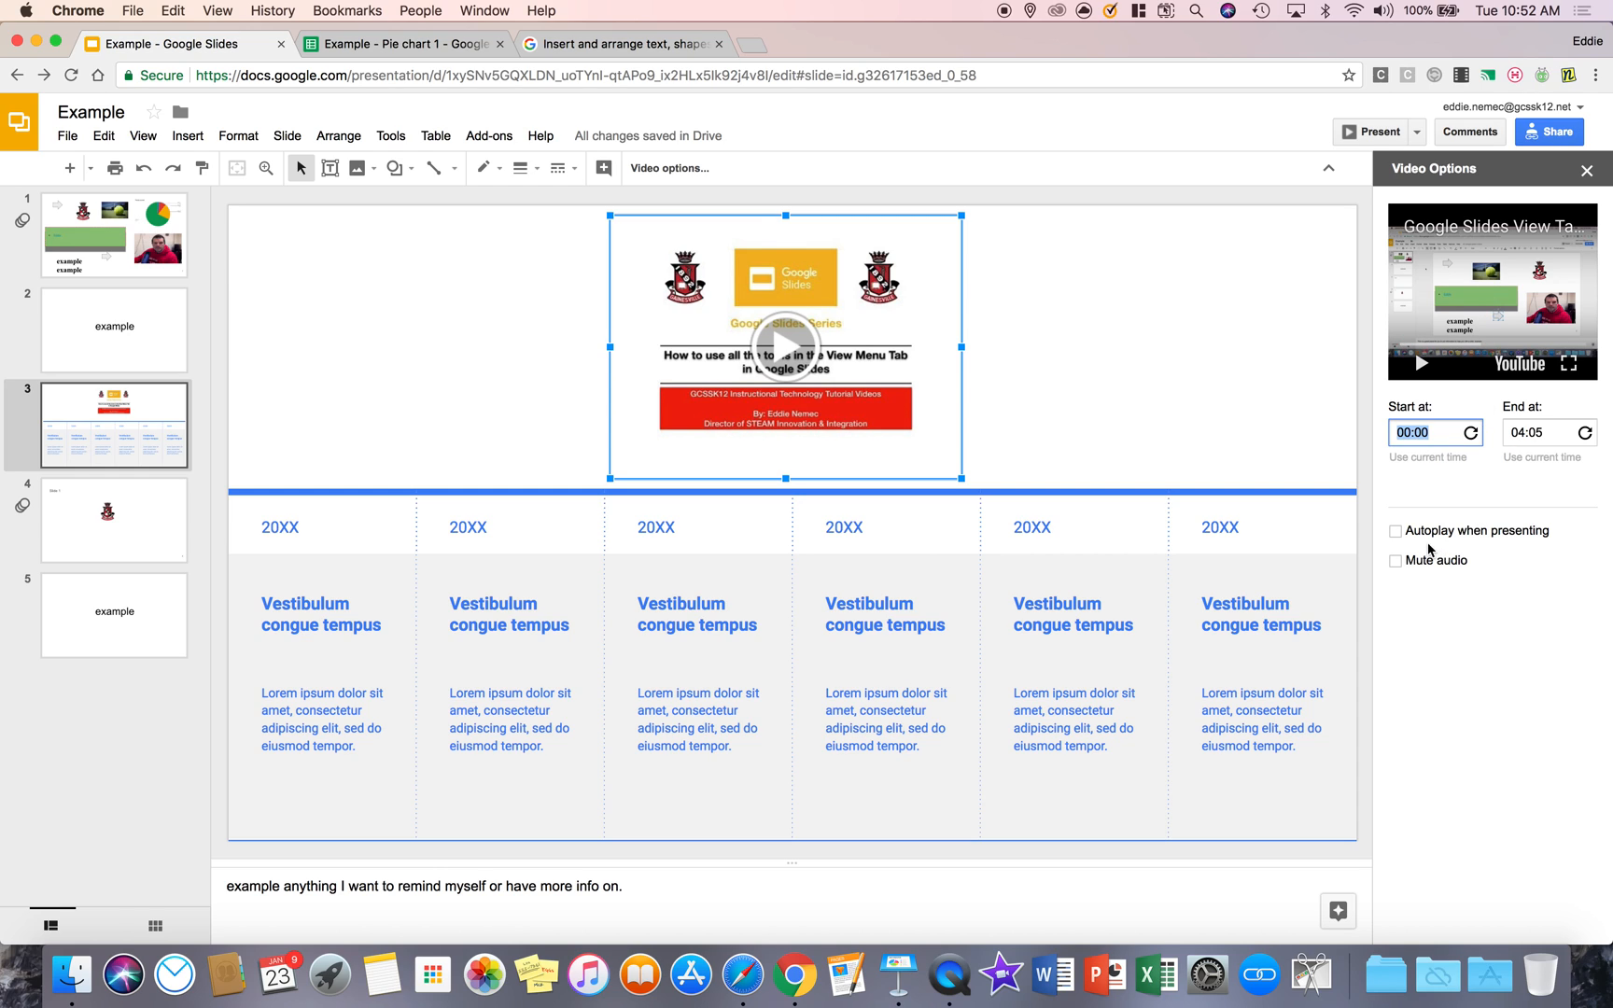
{"action": "left_click", "coordinate": [1394, 530]}
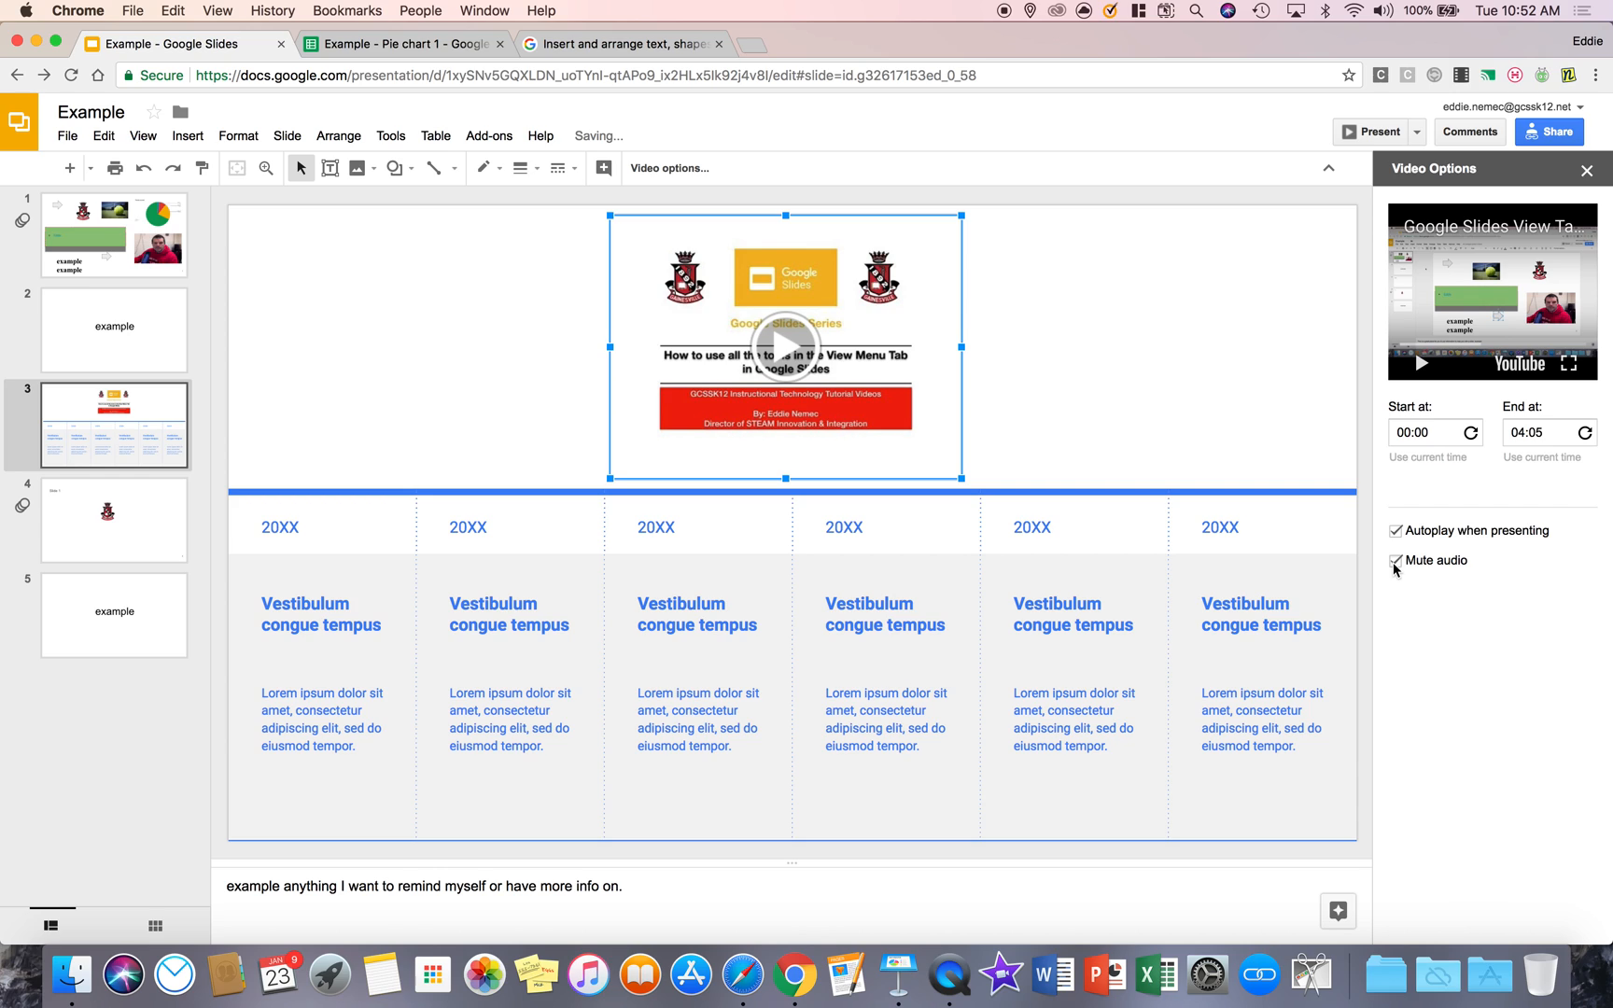
{"action": "left_click", "coordinate": [1396, 560]}
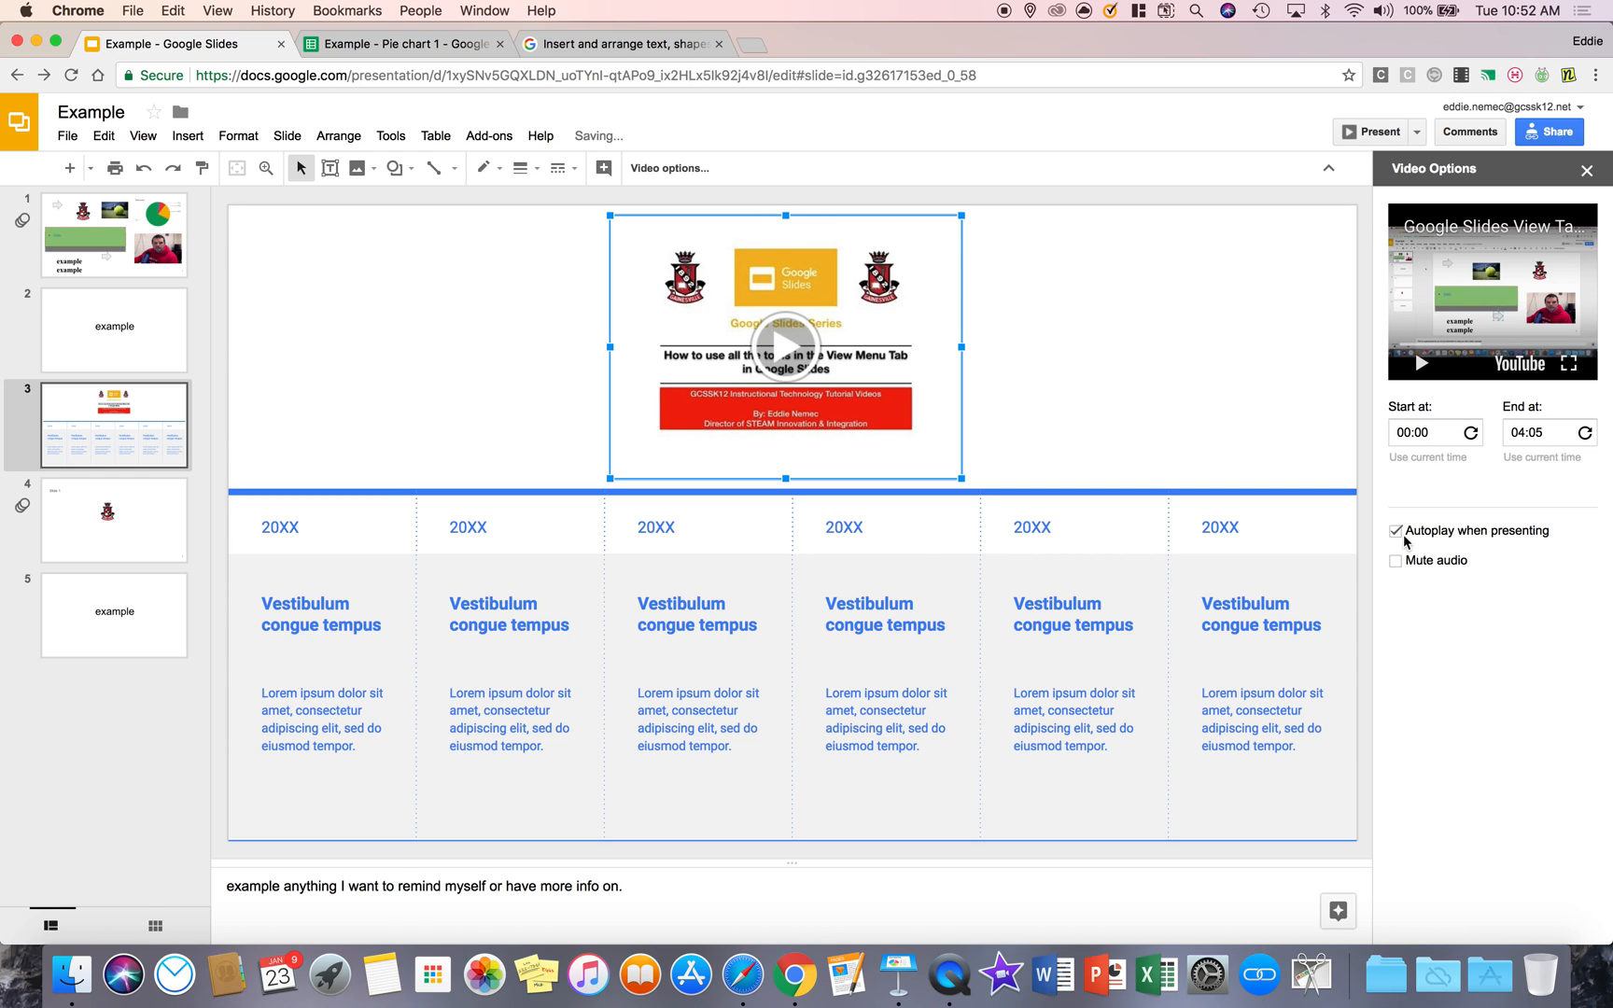
{"action": "left_click", "coordinate": [1394, 530]}
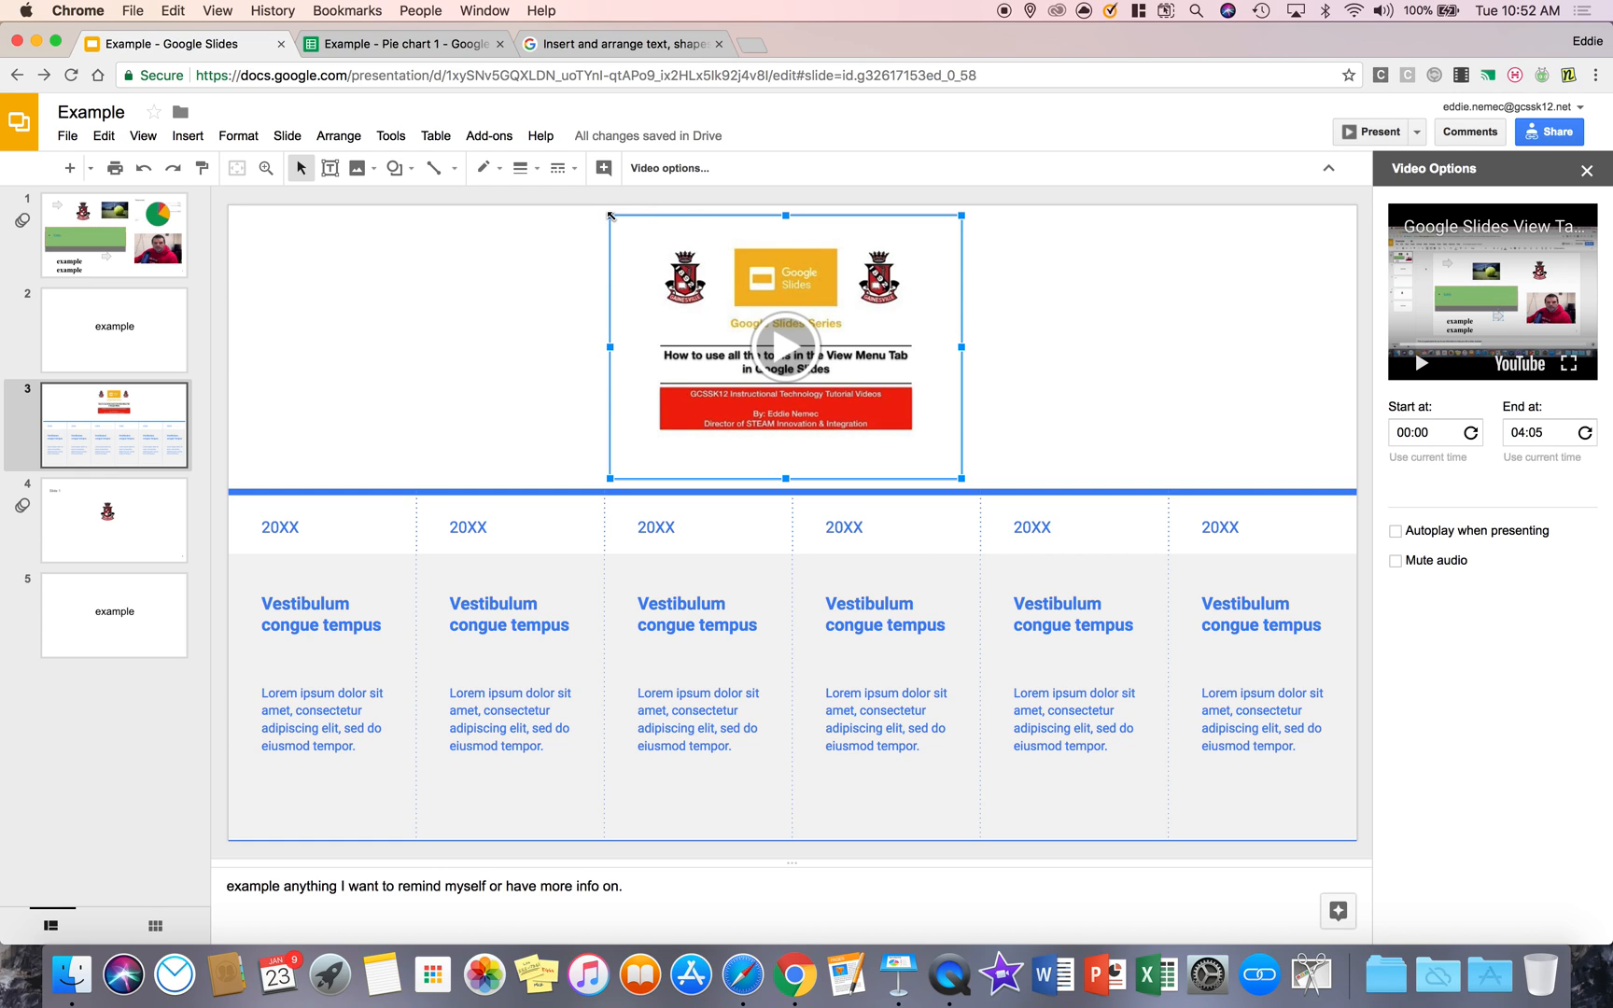
{"action": "mouse_move", "coordinate": [616, 219]}
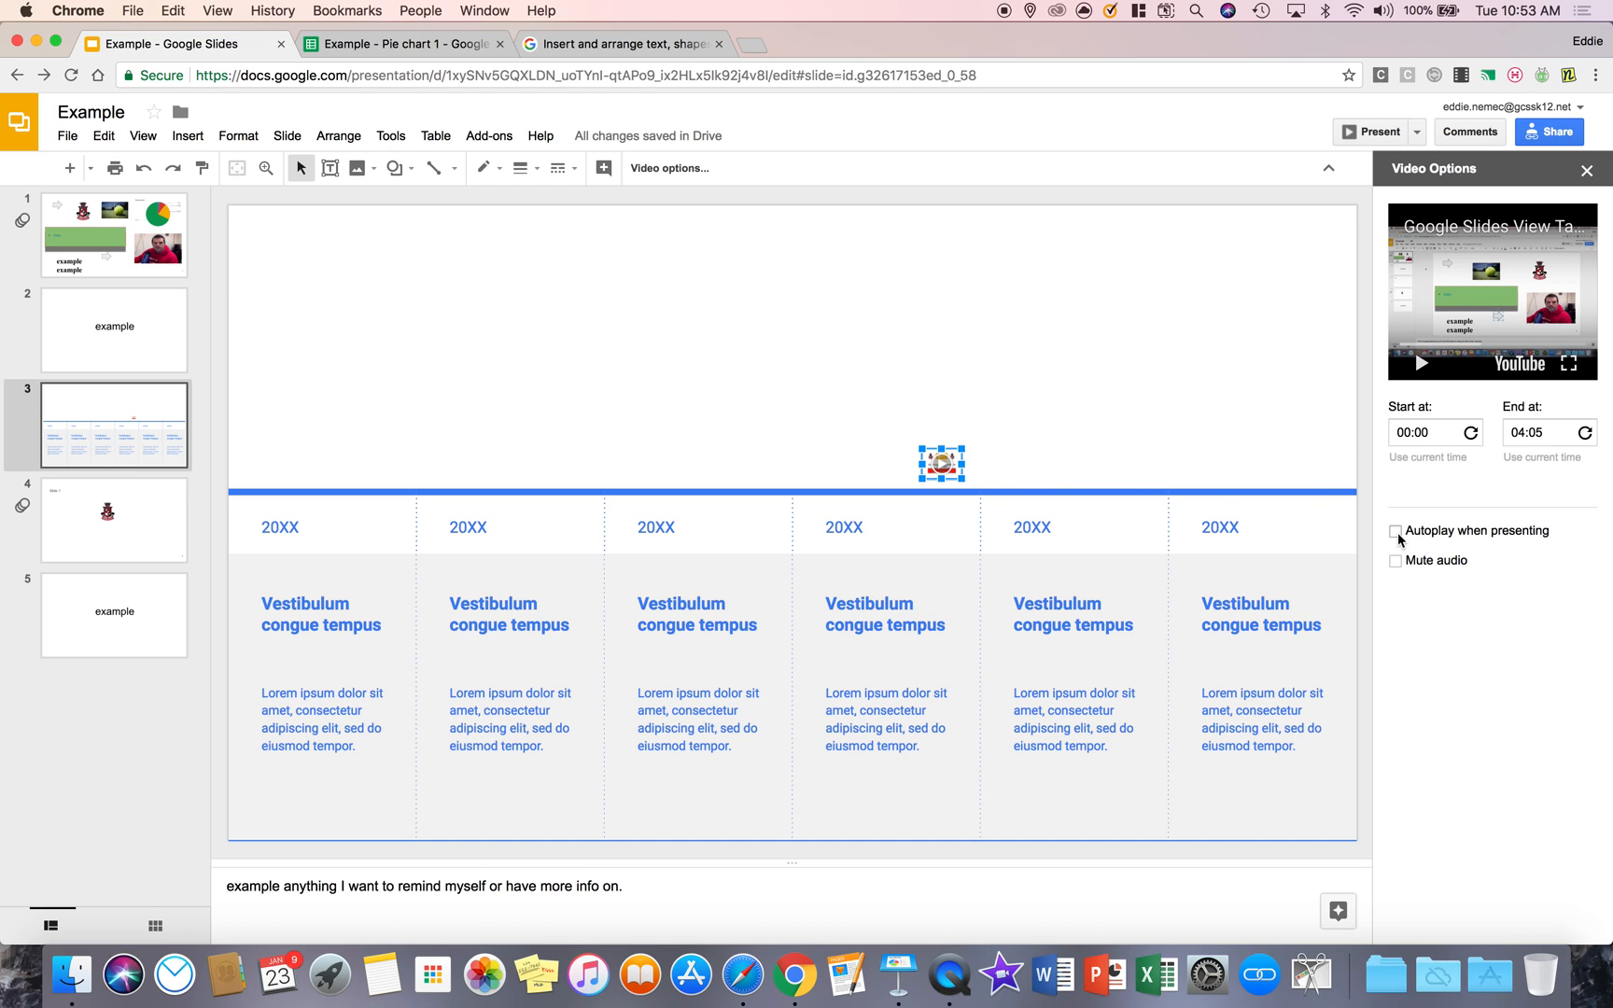
{"action": "mouse_move", "coordinate": [933, 402]}
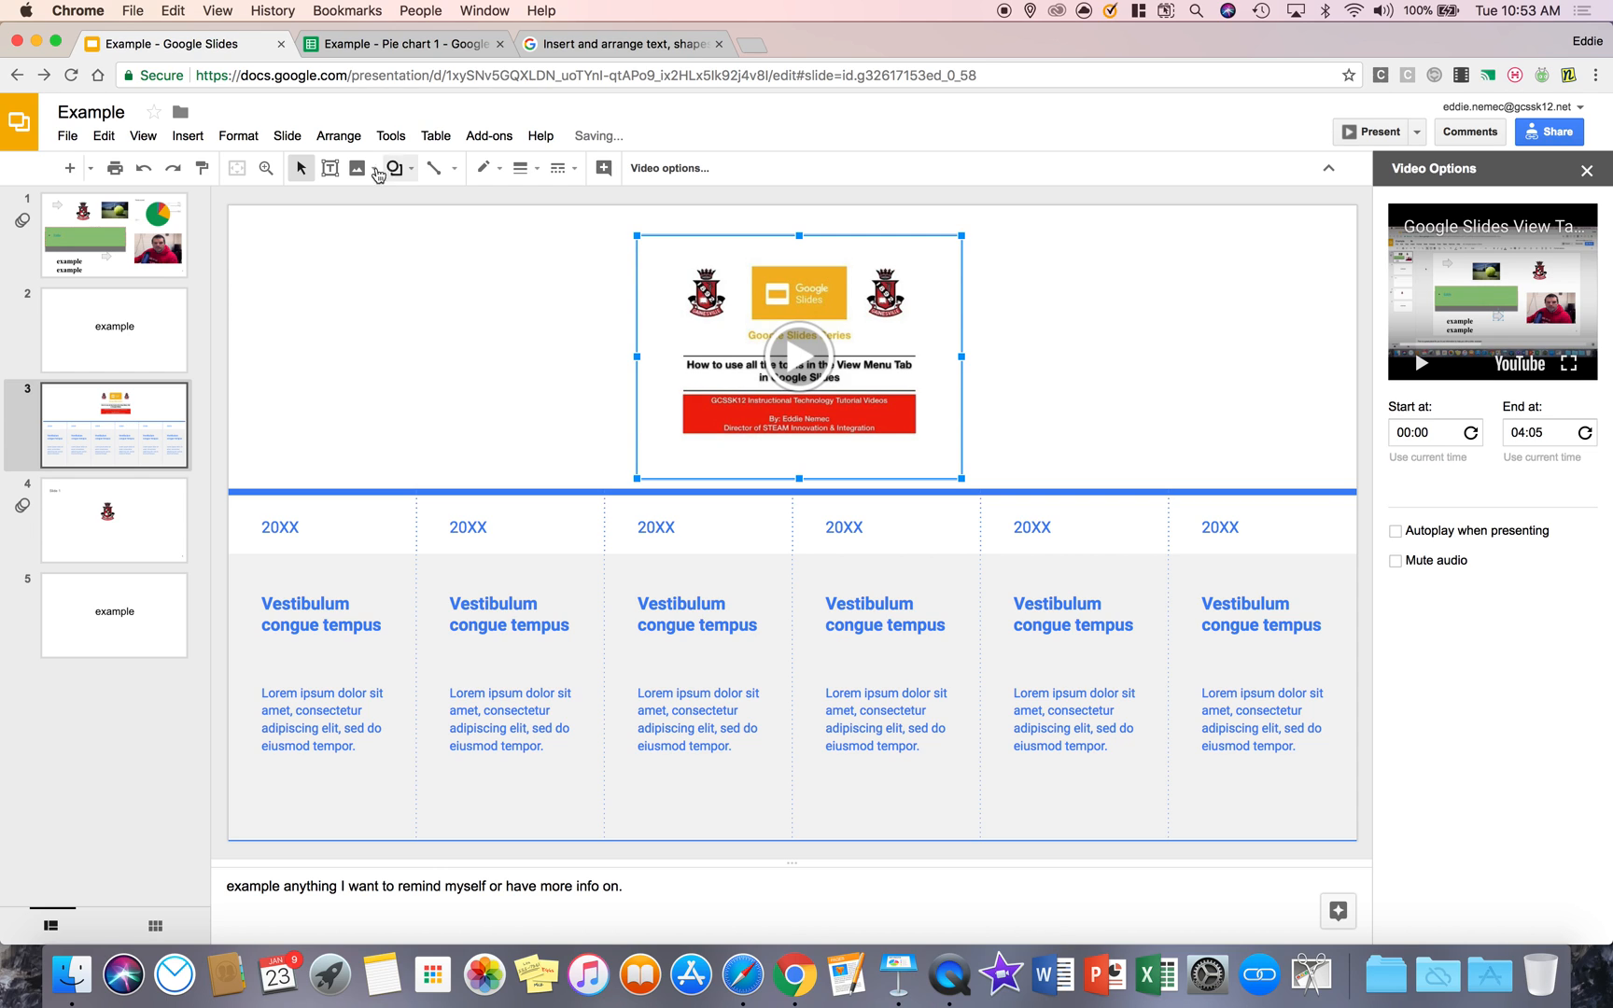
{"action": "left_click", "coordinate": [186, 134]}
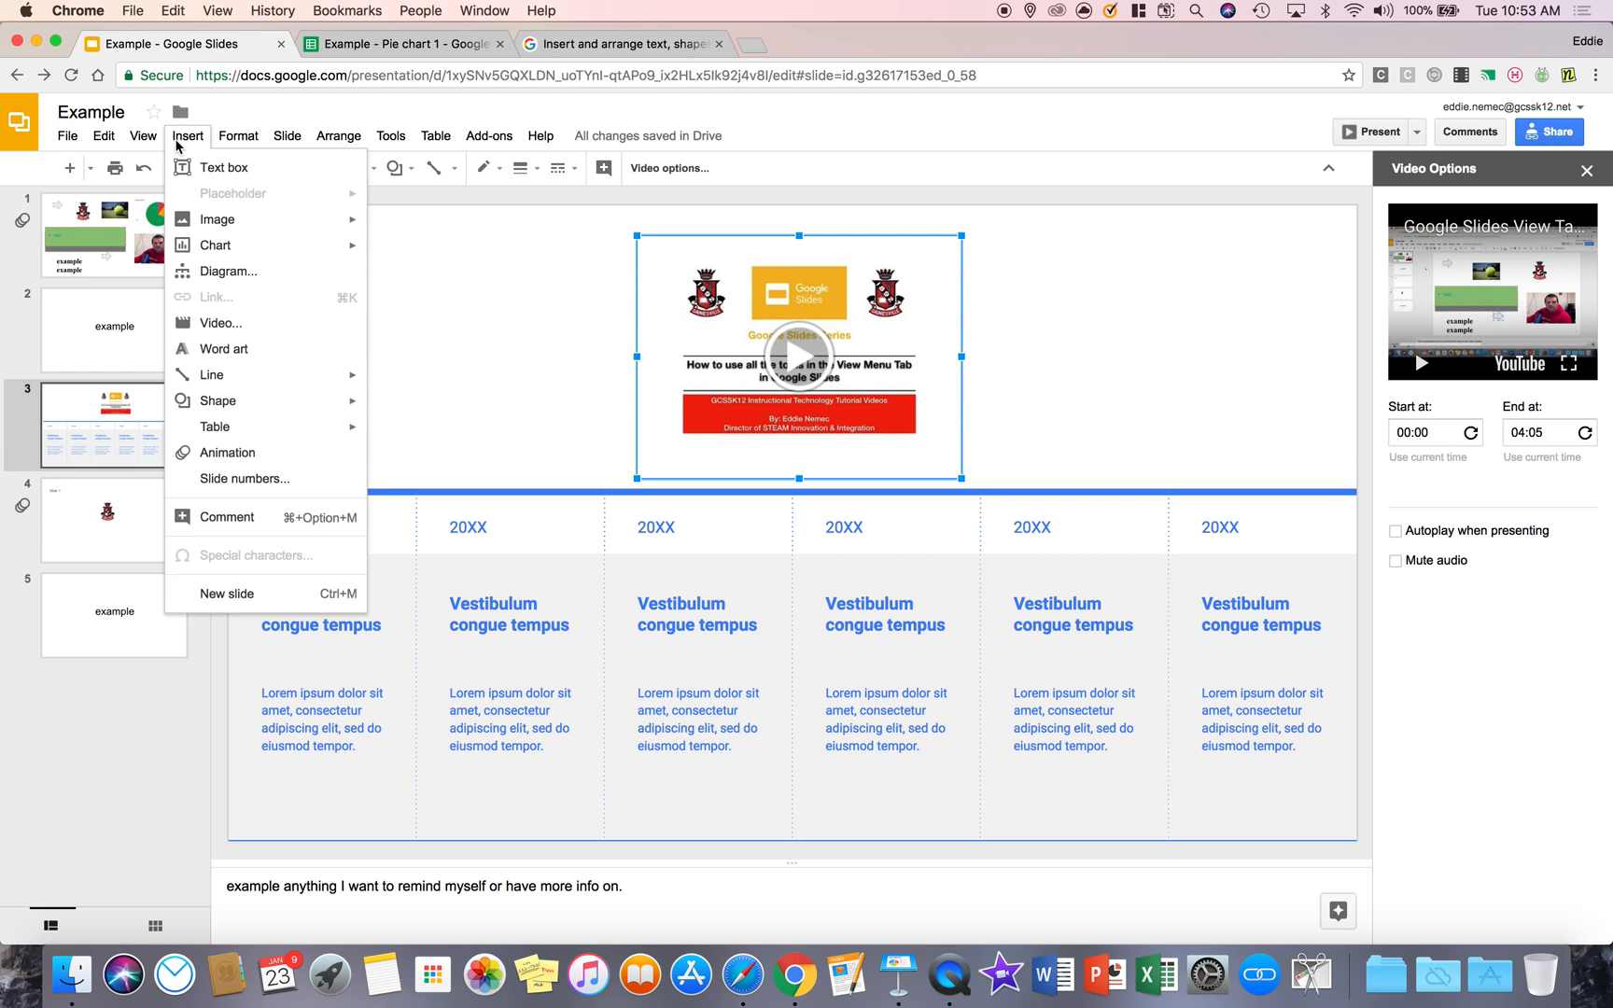
{"action": "mouse_move", "coordinate": [224, 349]}
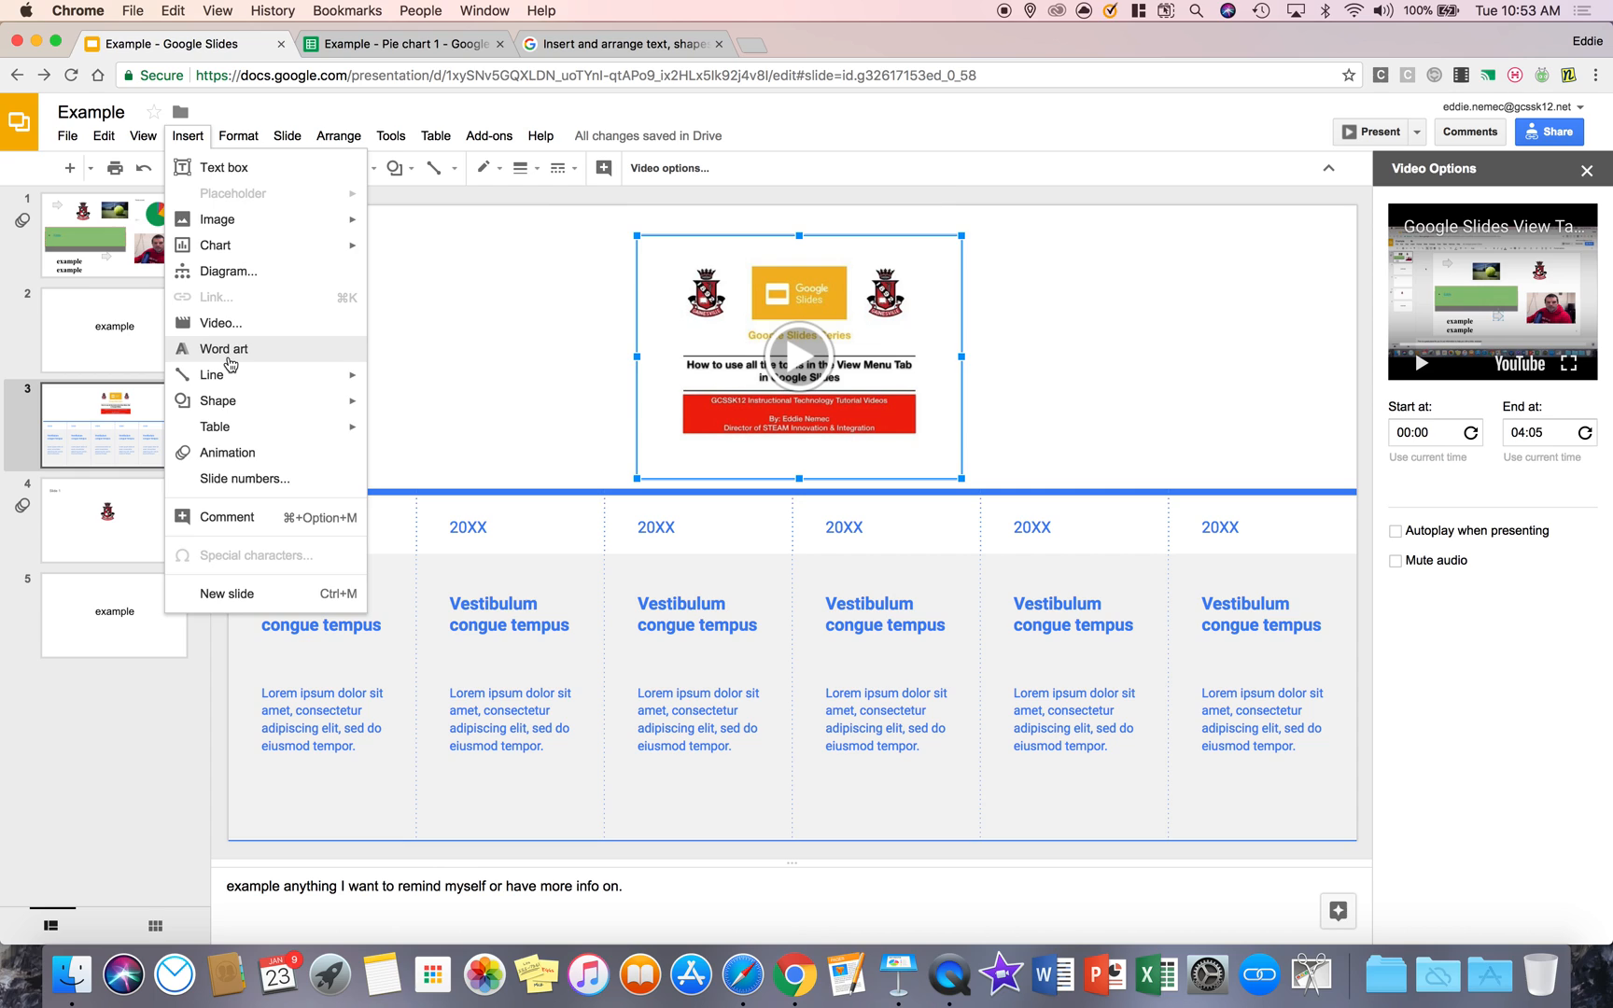
Insert the 'Eddie' word art and set its font to Comic Sans MS.
{"action": "left_click", "coordinate": [224, 347]}
{"action": "type", "text": "Eddie"}
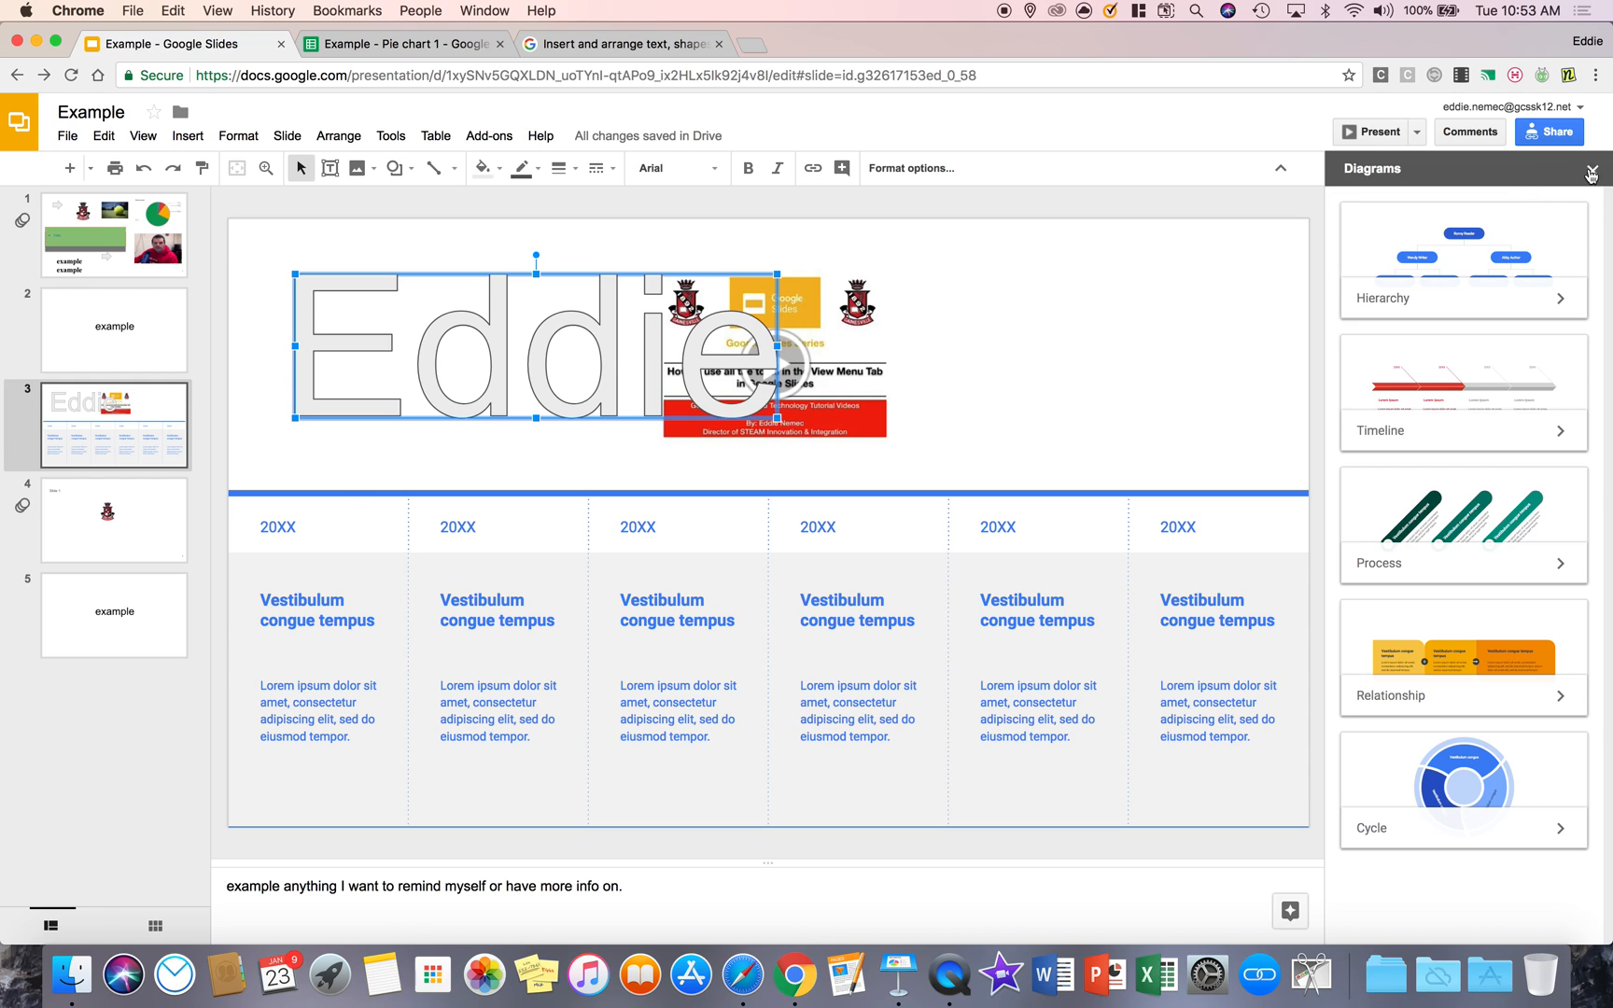
{"action": "left_click", "coordinate": [1590, 168]}
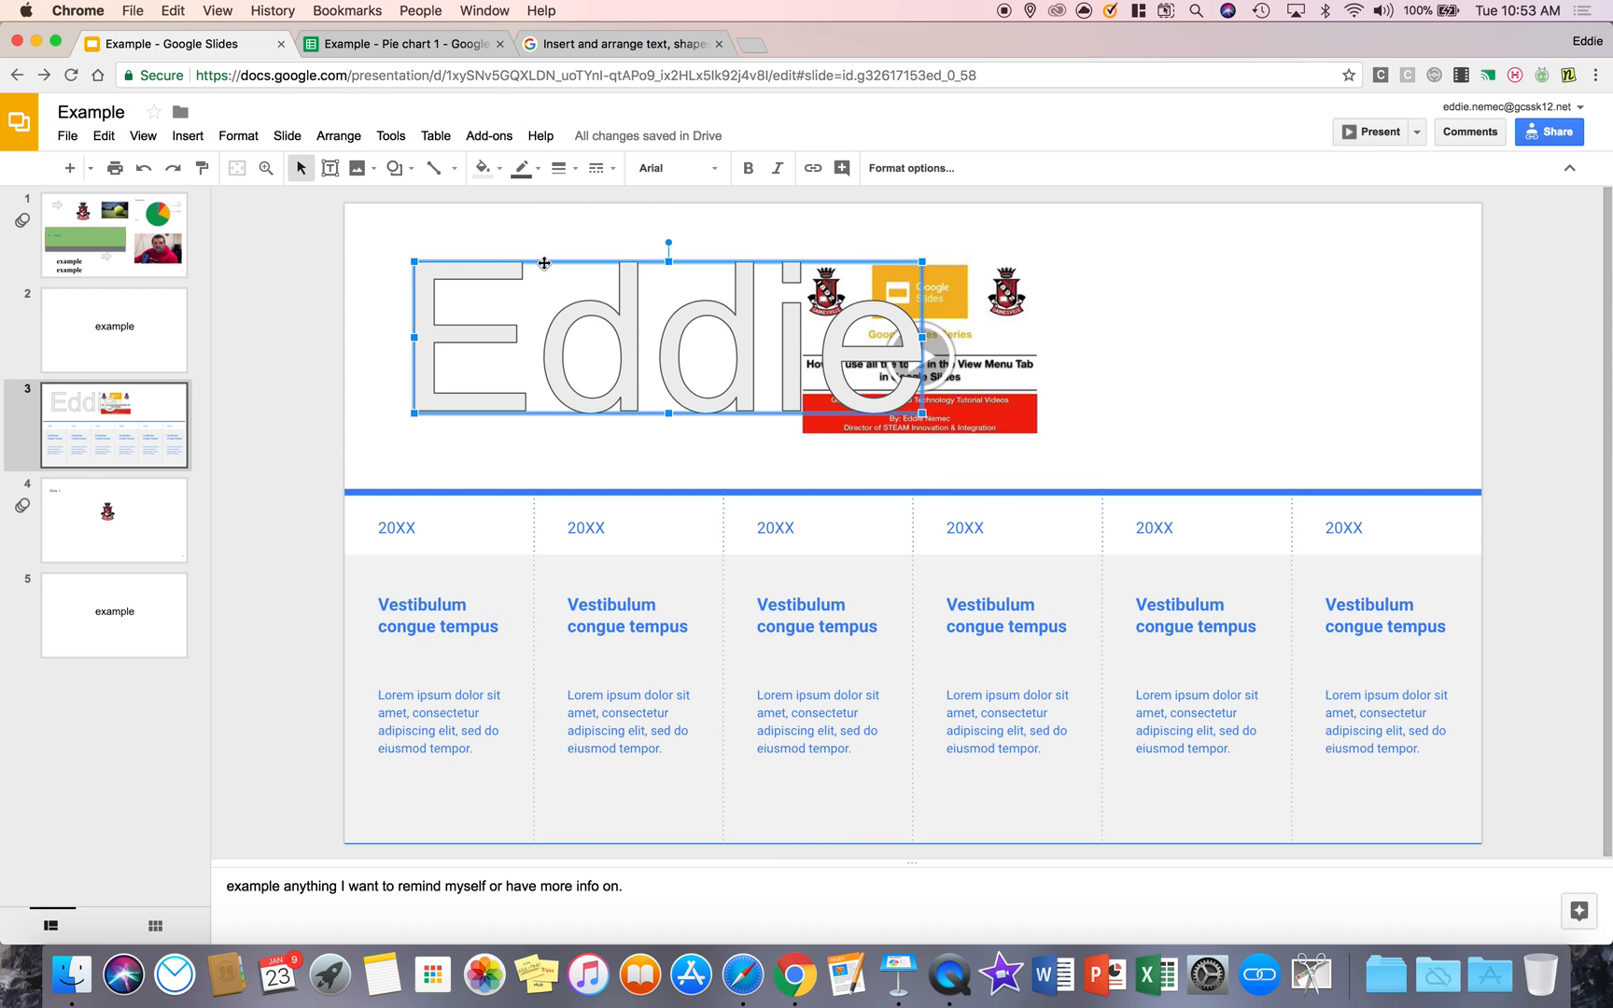
{"action": "left_click", "coordinate": [672, 168]}
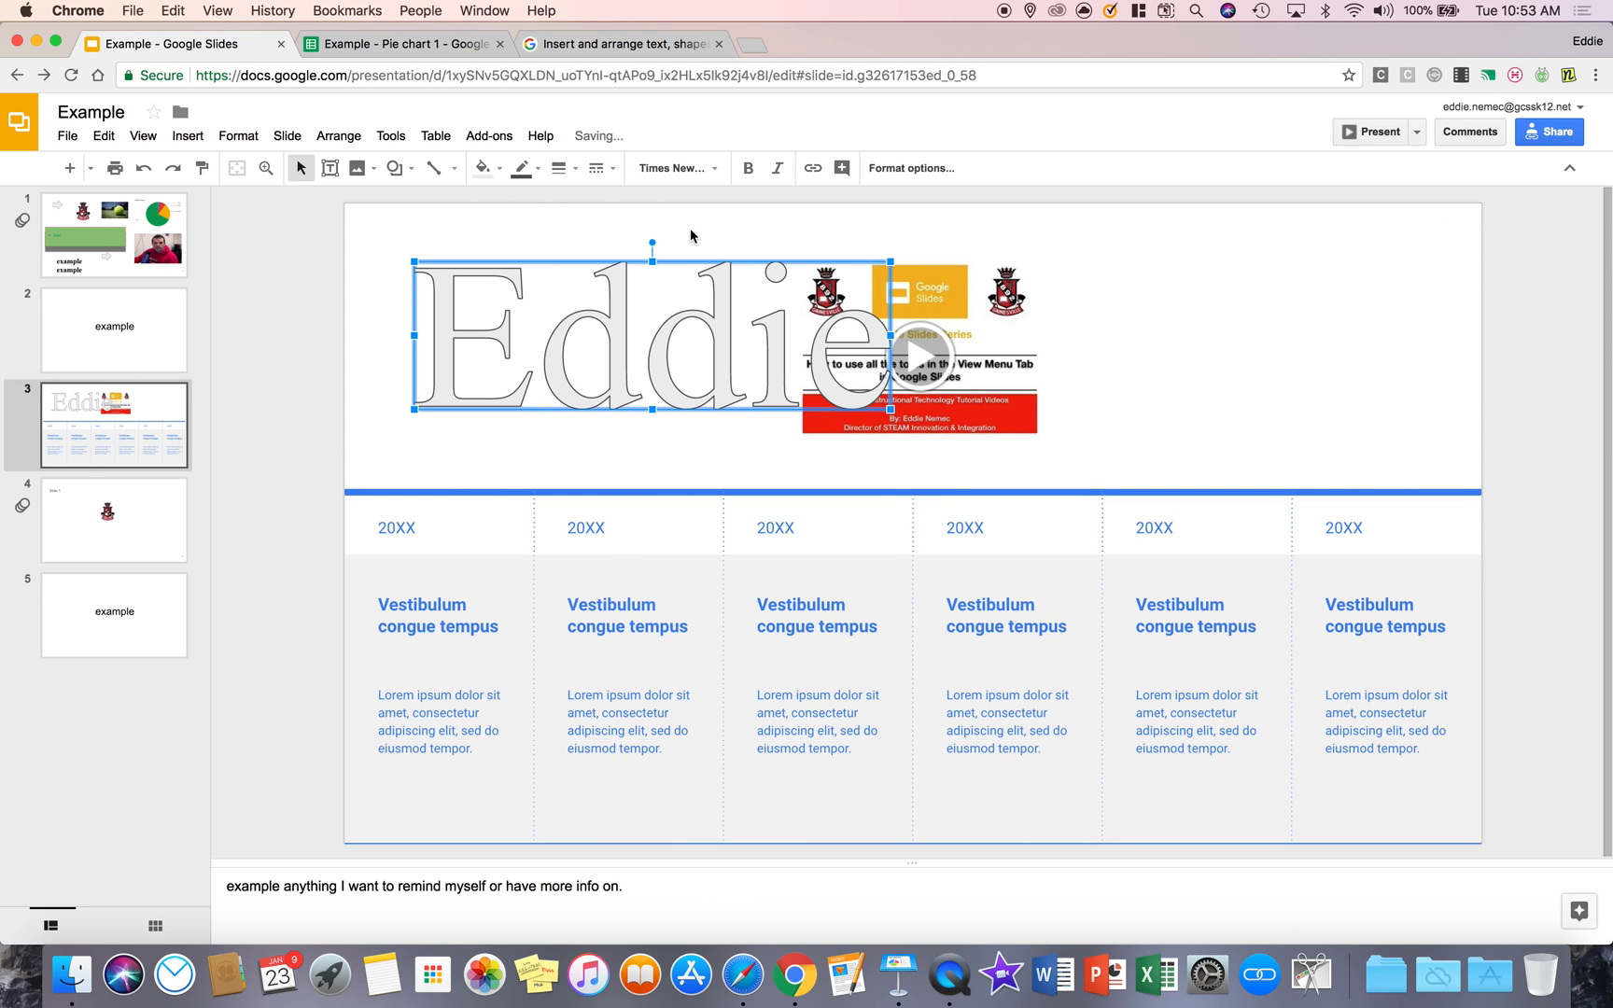
{"action": "left_click", "coordinate": [670, 168]}
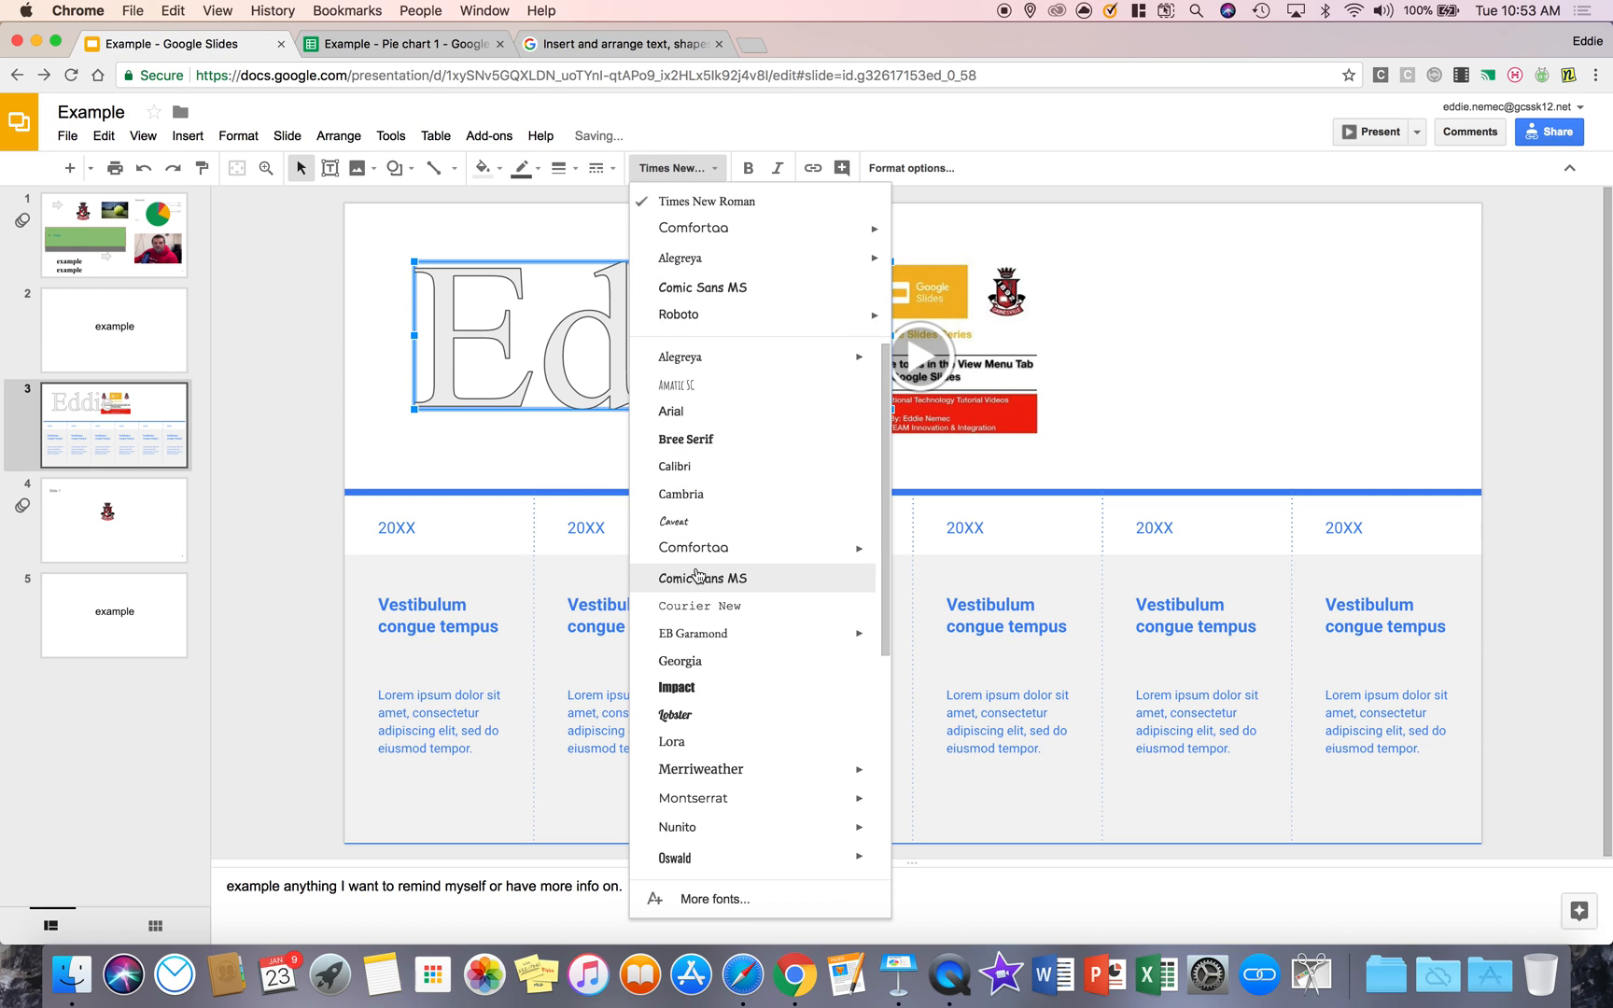
{"action": "left_click", "coordinate": [702, 577]}
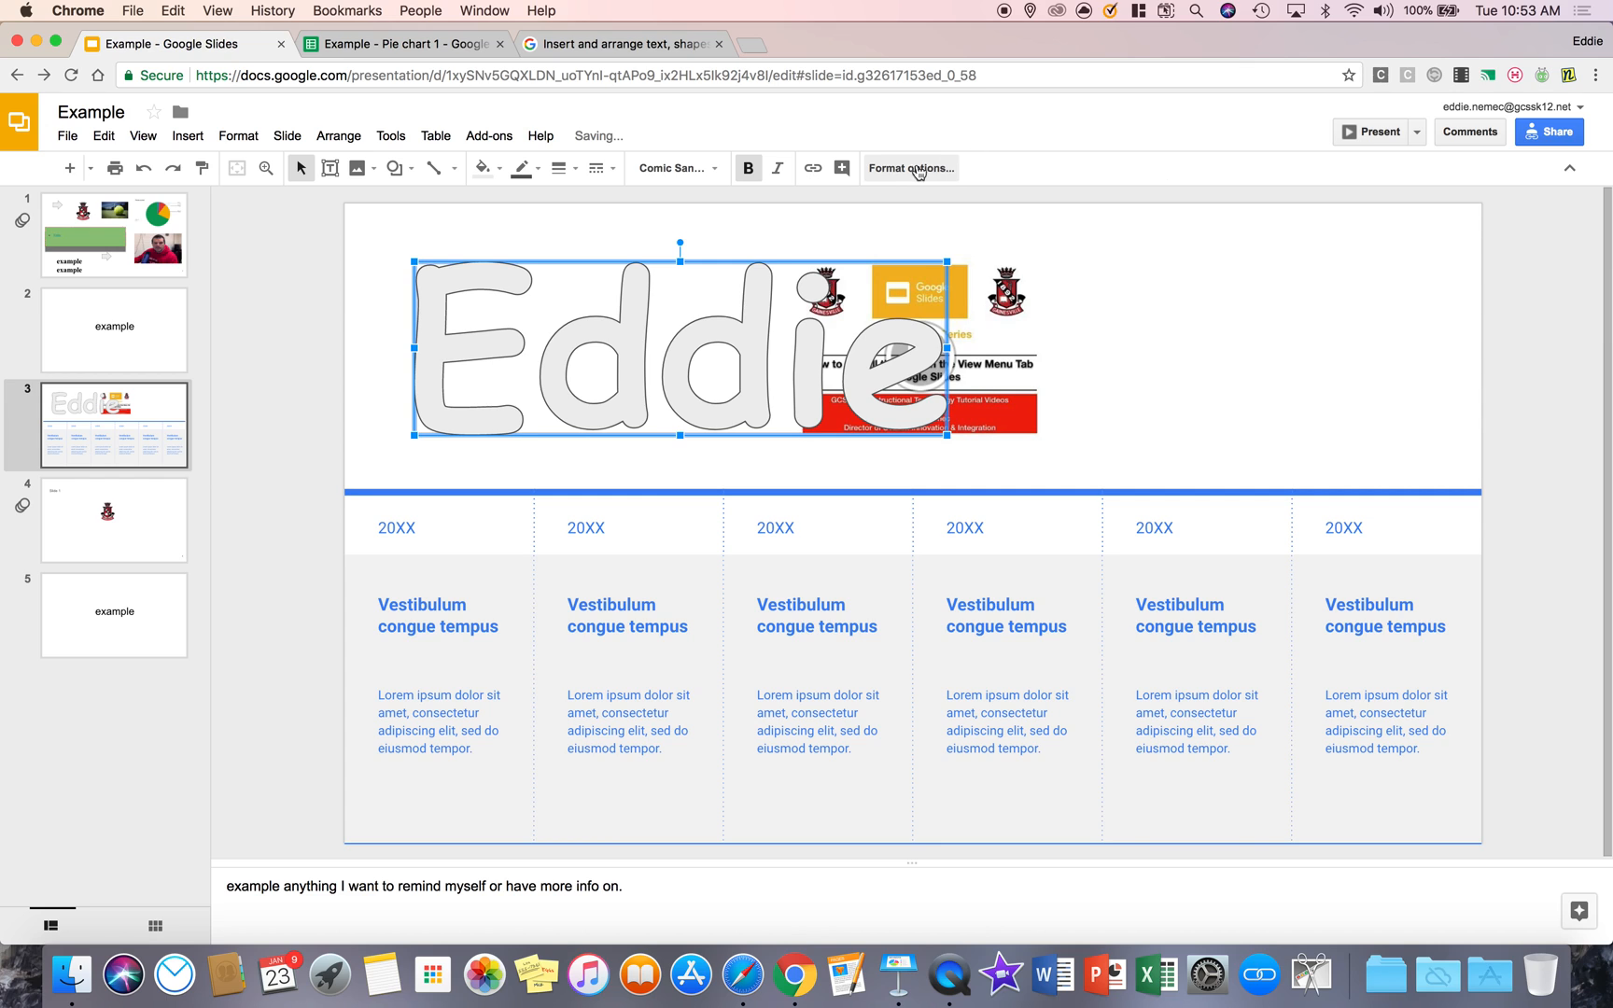
Give the word art a drop shadow and reflection and move it to the top right.
{"action": "left_click", "coordinate": [909, 168]}
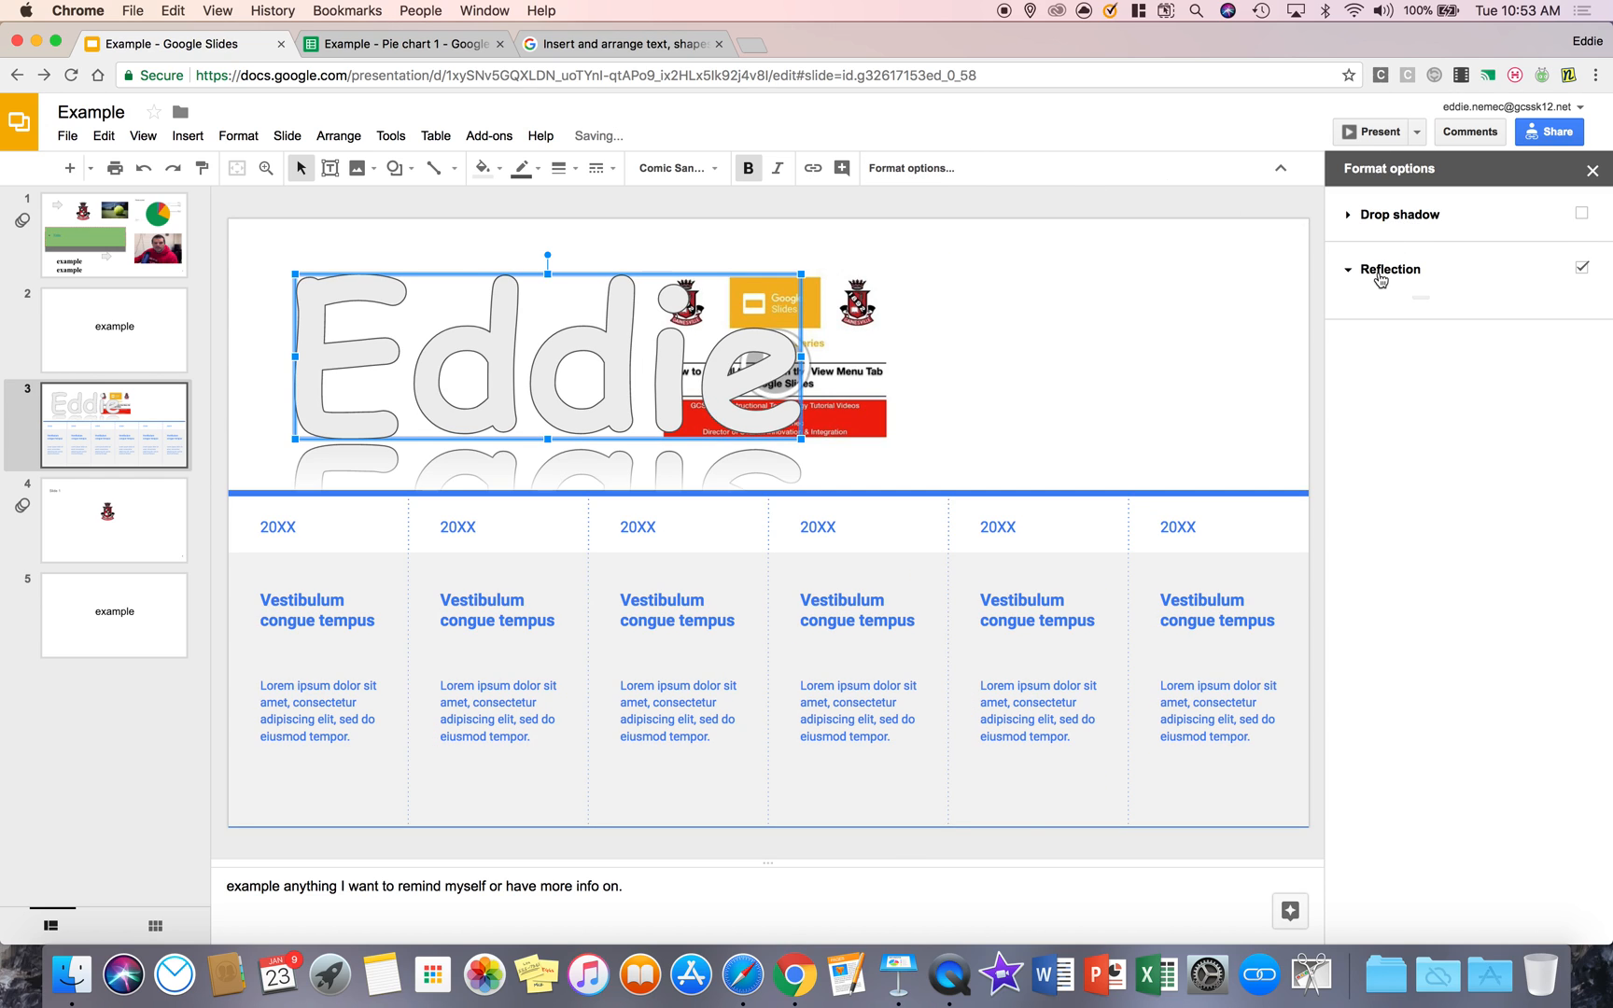
{"action": "left_click", "coordinate": [1400, 214]}
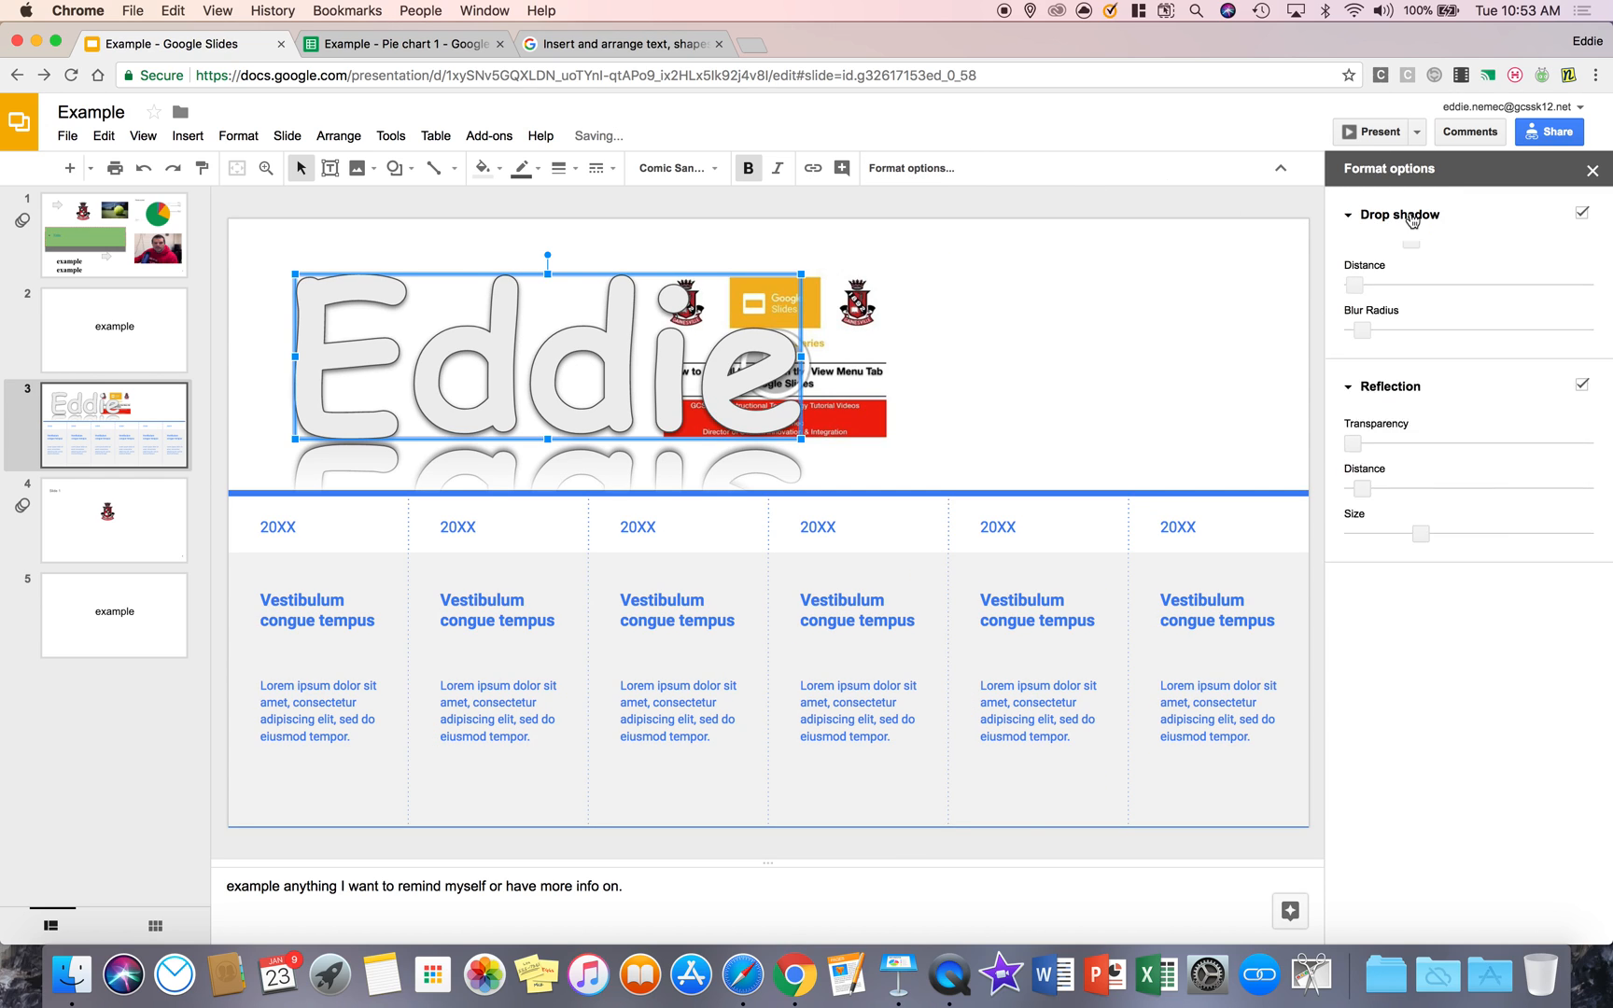
{"action": "left_click", "coordinate": [1398, 215]}
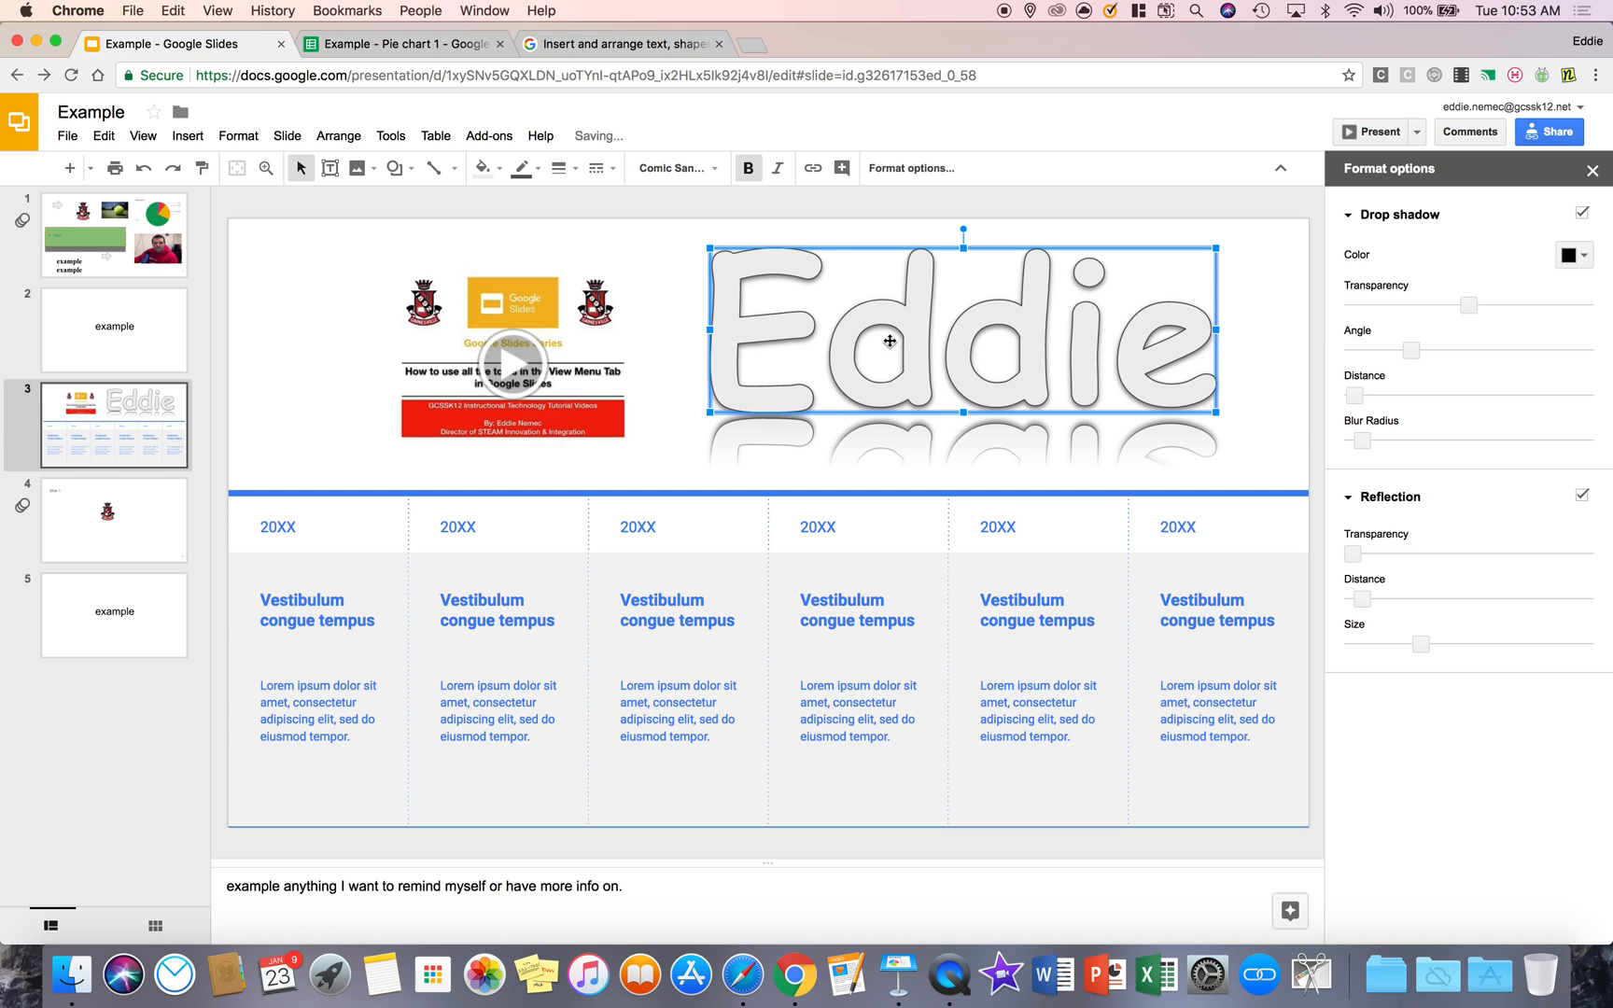
{"action": "left_click", "coordinate": [187, 134]}
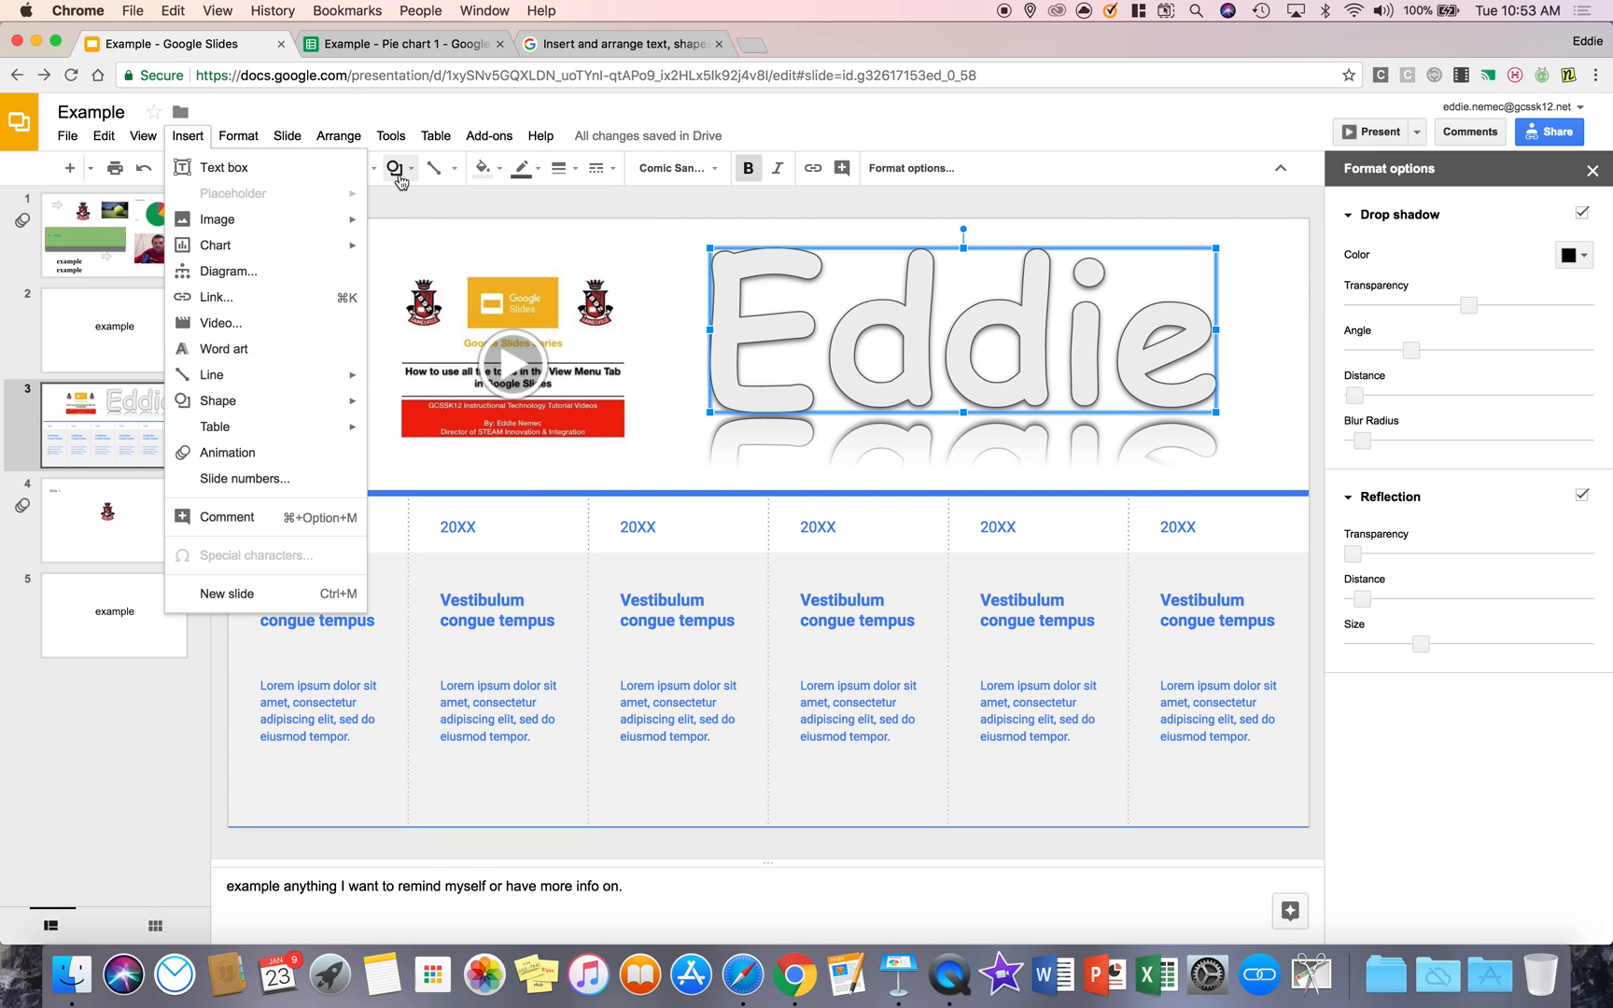
{"action": "mouse_move", "coordinate": [265, 297]}
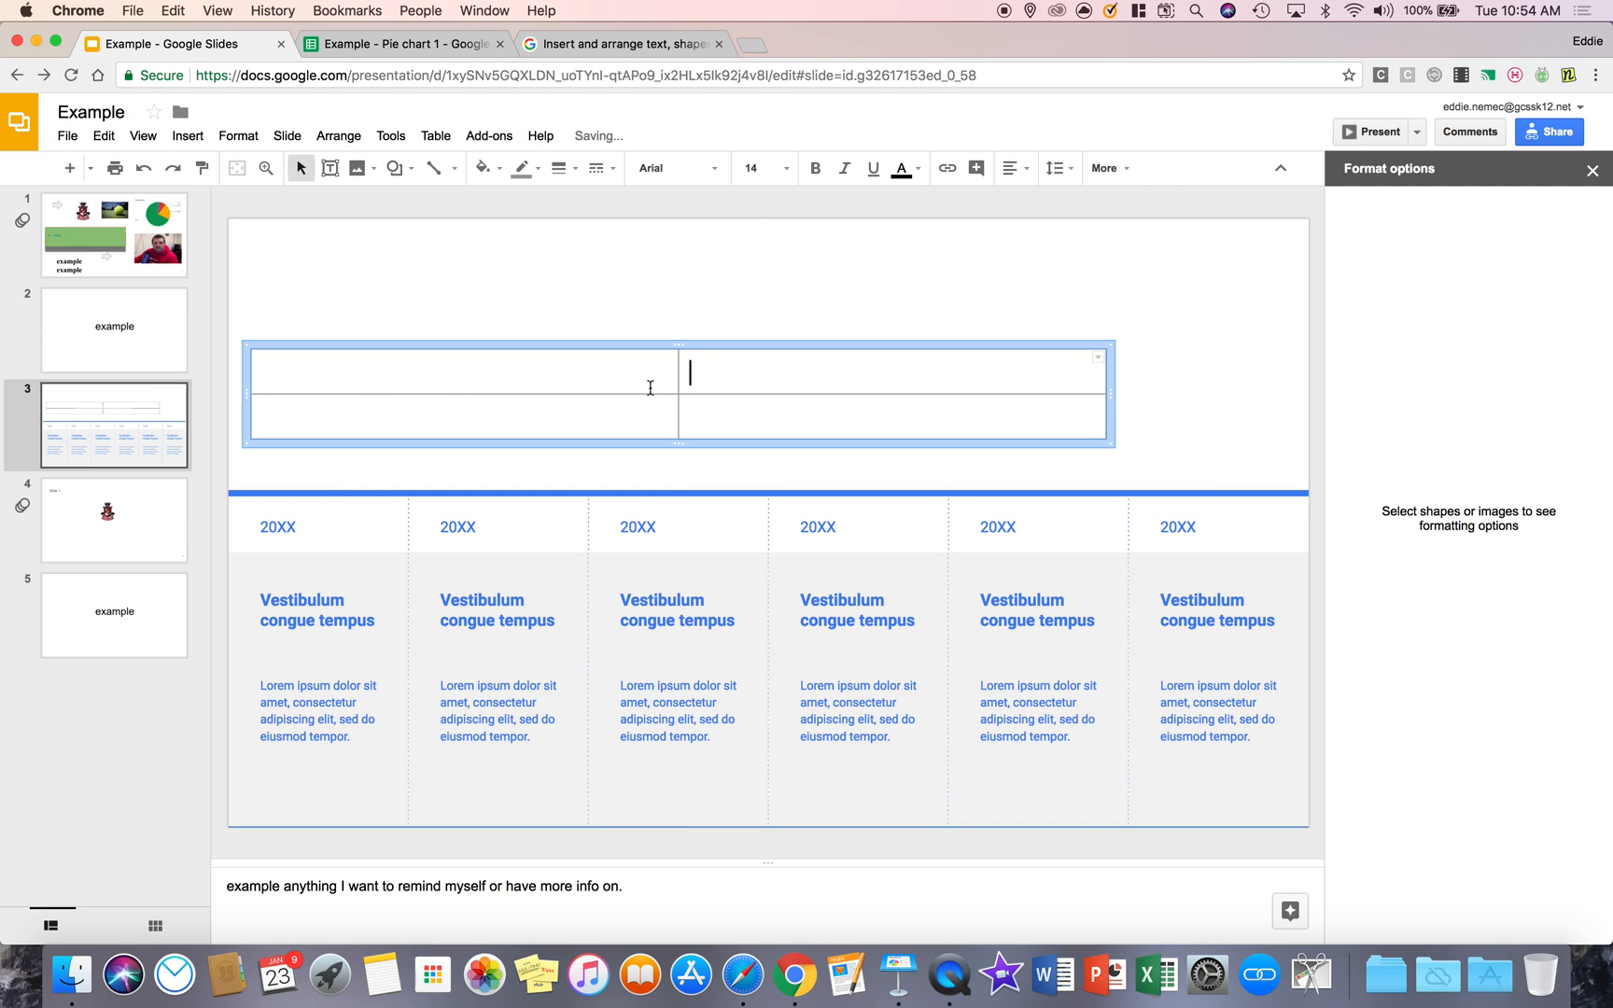
Add a 2x2 table above the timeline, view its row/column options, then delete it.
{"action": "left_click", "coordinate": [463, 370]}
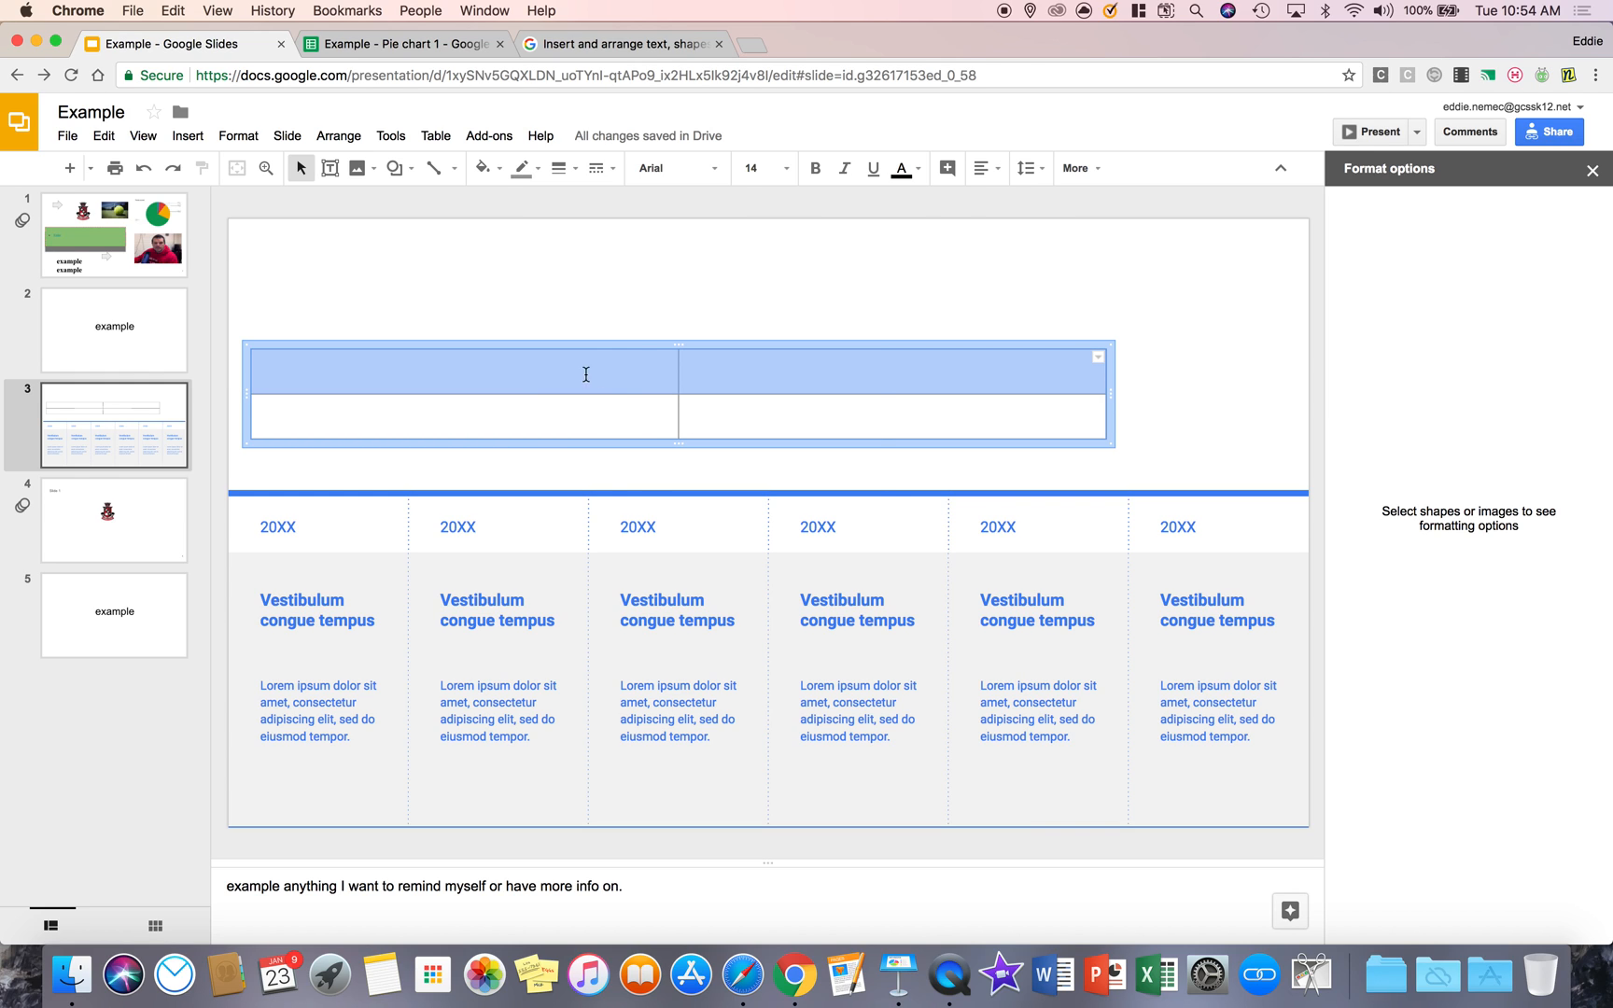
{"action": "right_click", "coordinate": [586, 374]}
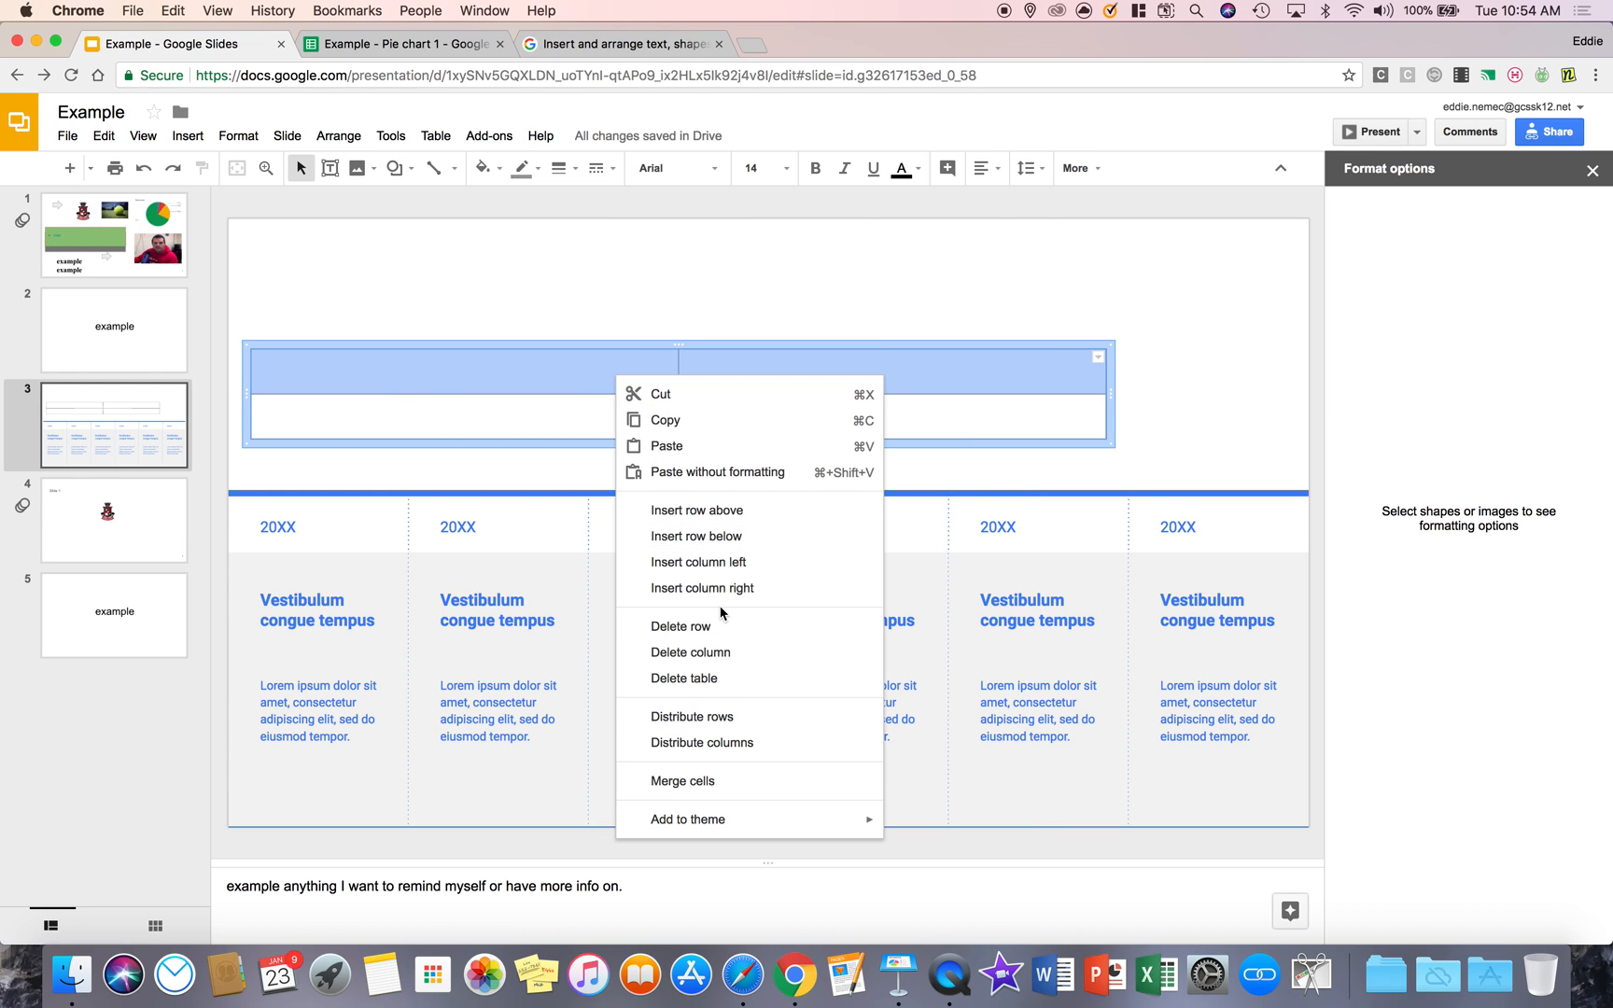
{"action": "mouse_move", "coordinate": [703, 781]}
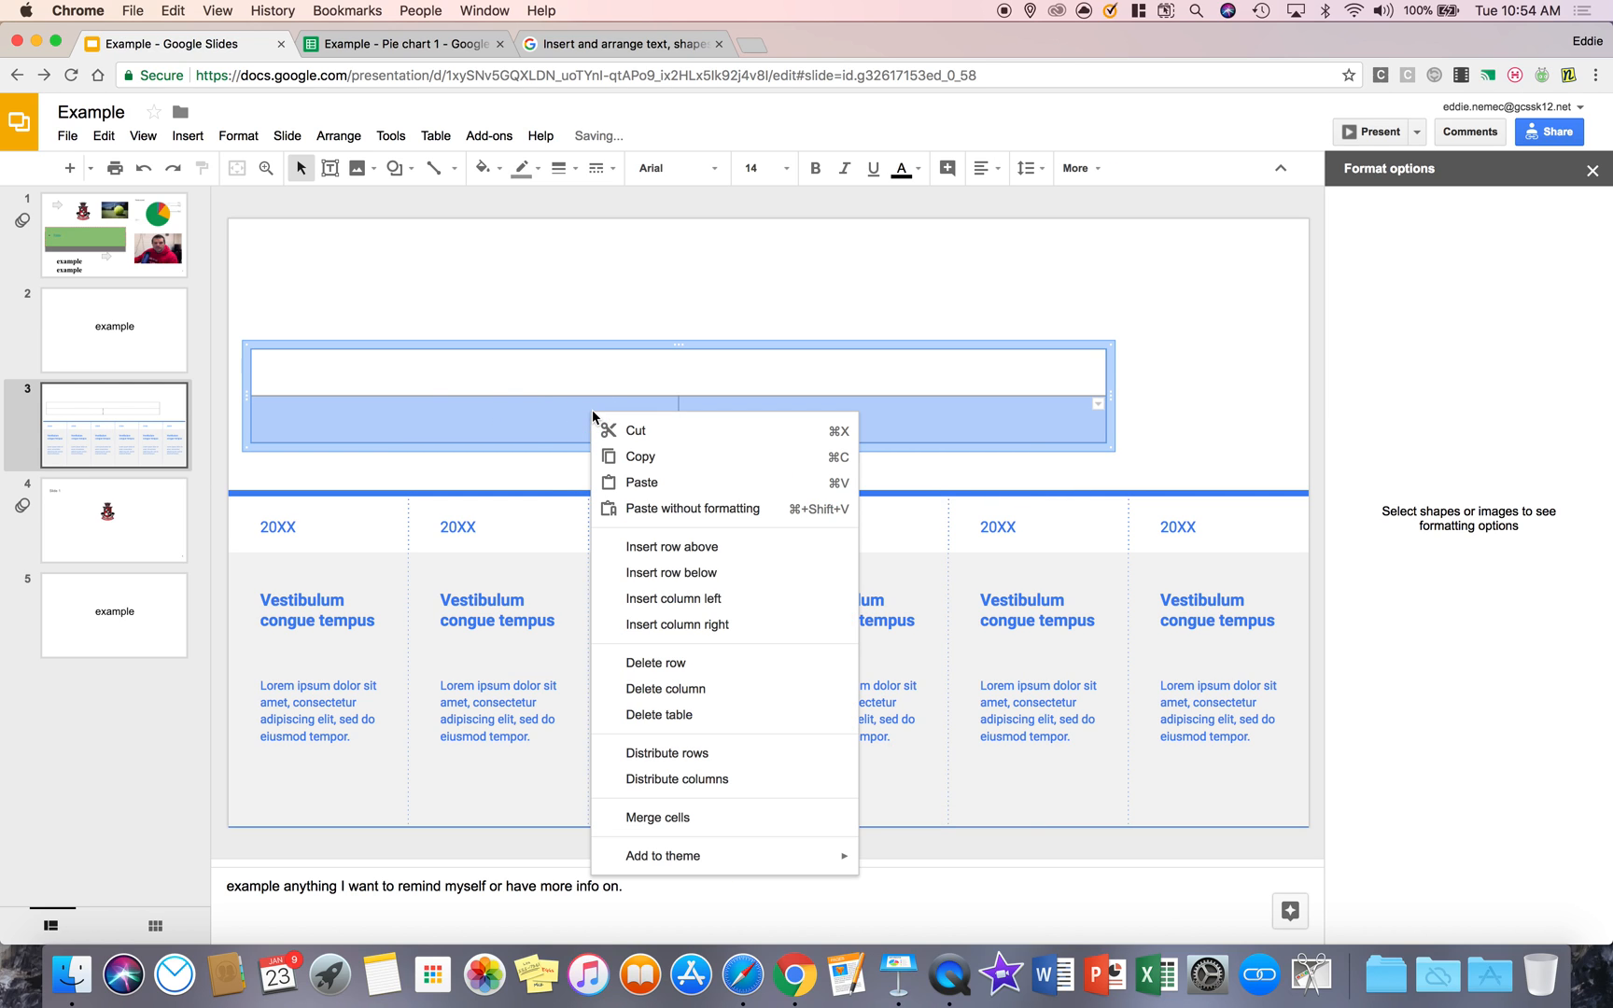
{"action": "mouse_move", "coordinate": [709, 689]}
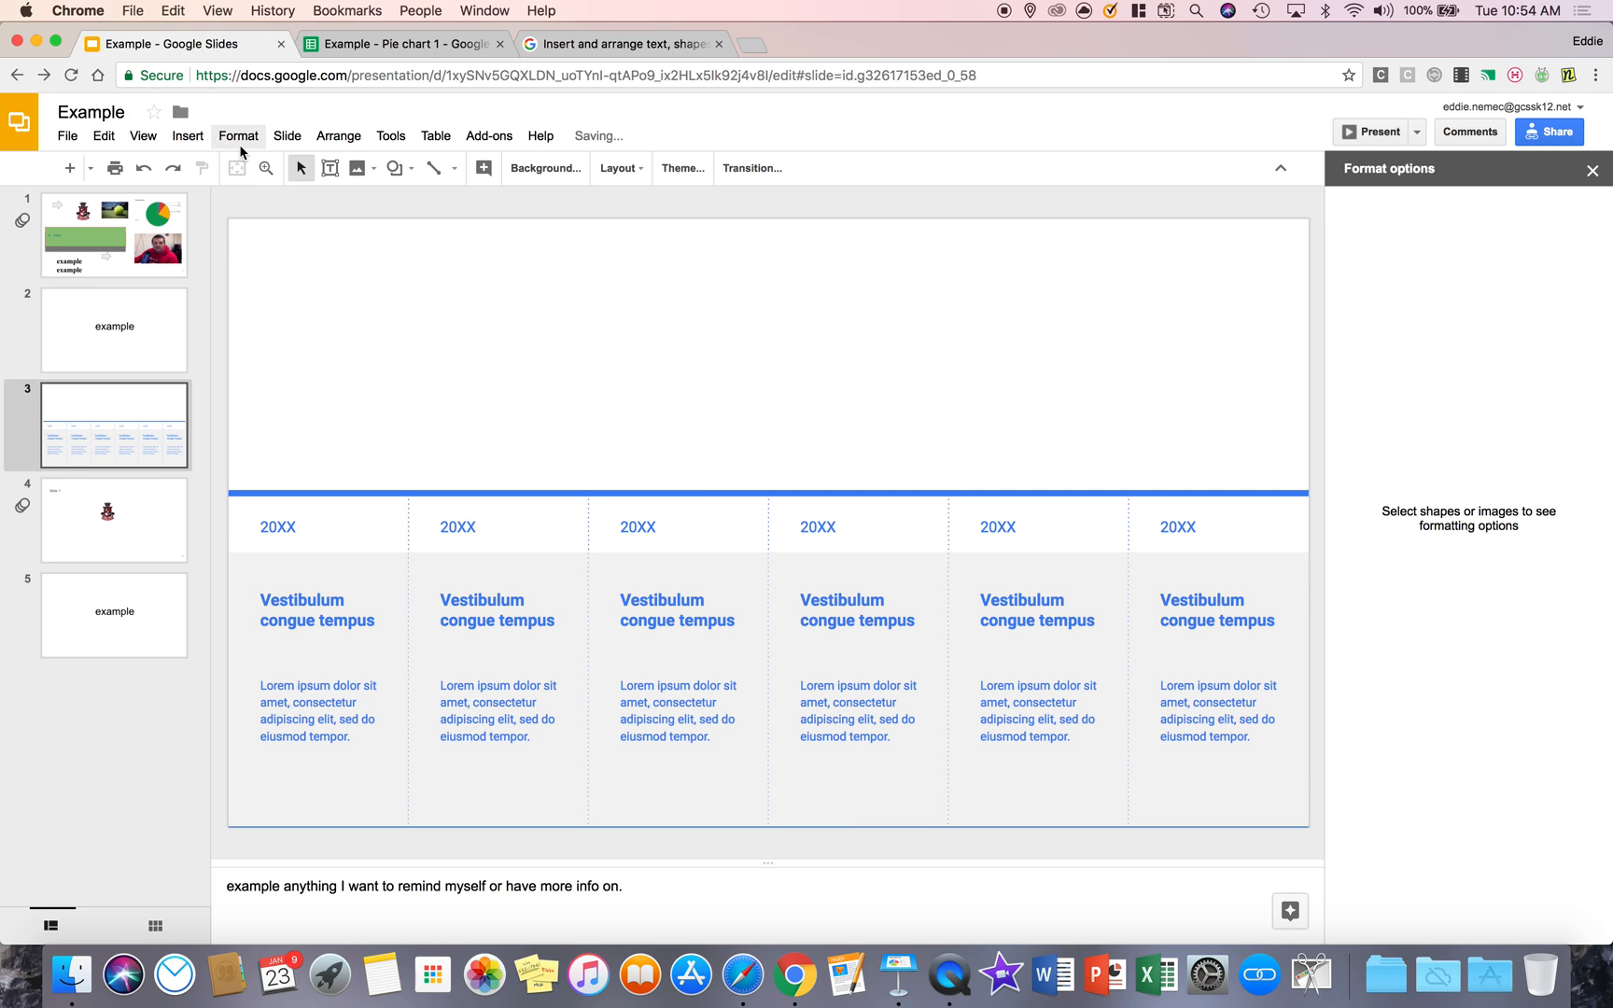
Show the slide's Animations panel with no transition set.
{"action": "left_click", "coordinate": [187, 135]}
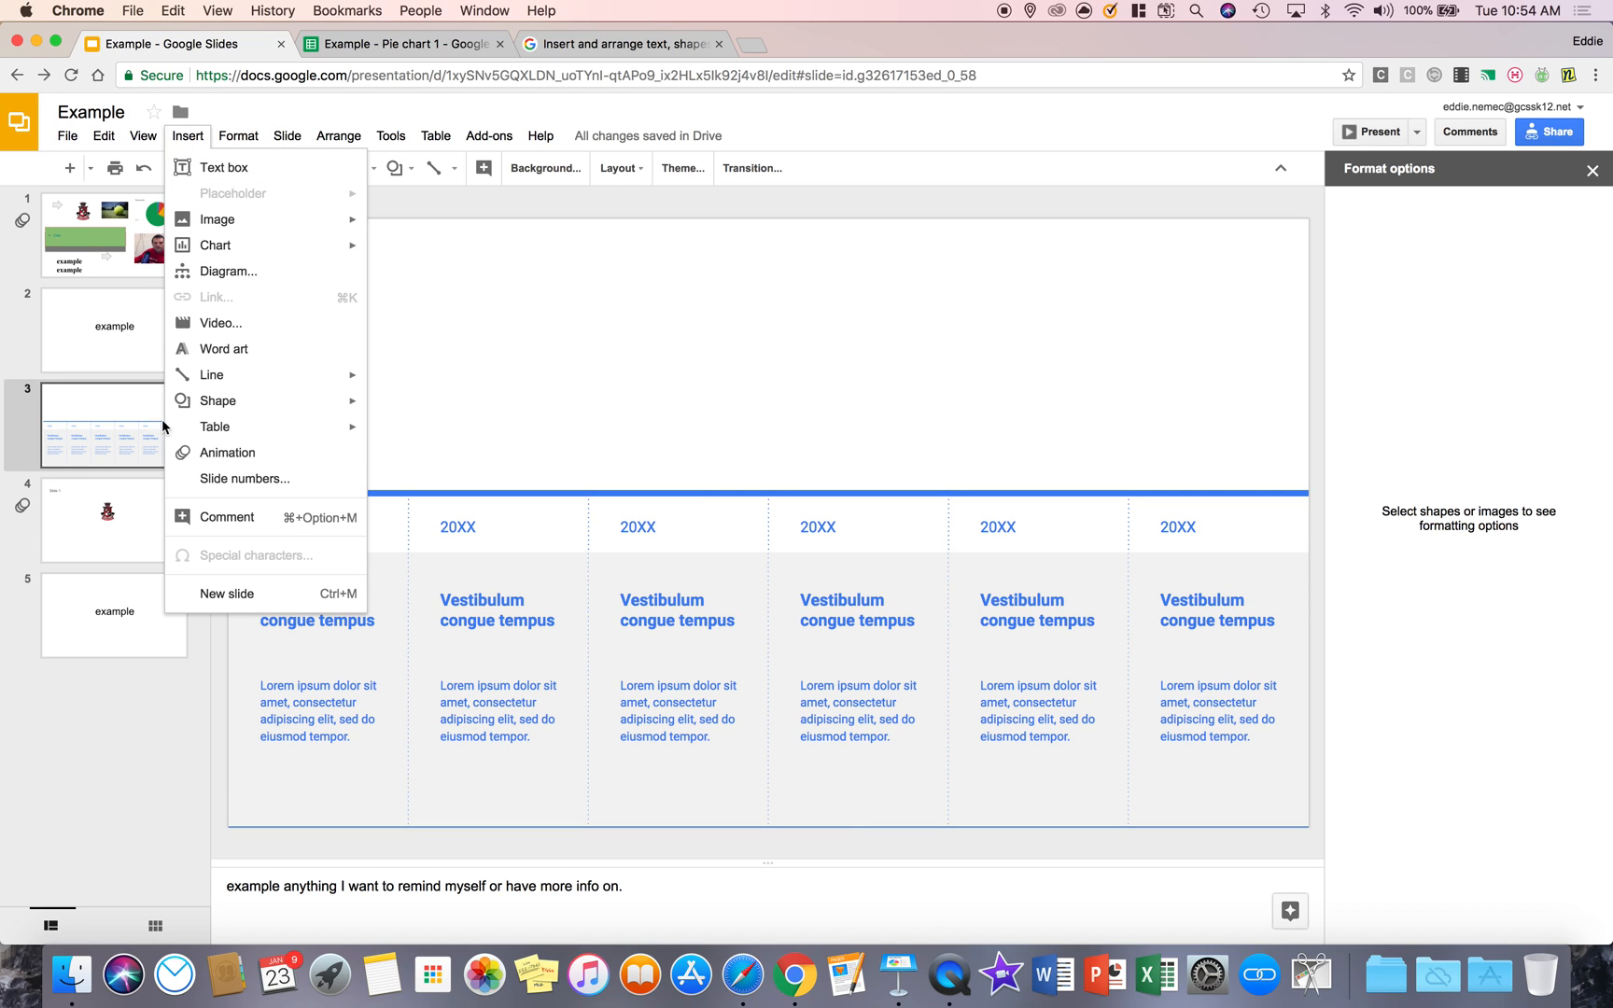
{"action": "mouse_move", "coordinate": [228, 452]}
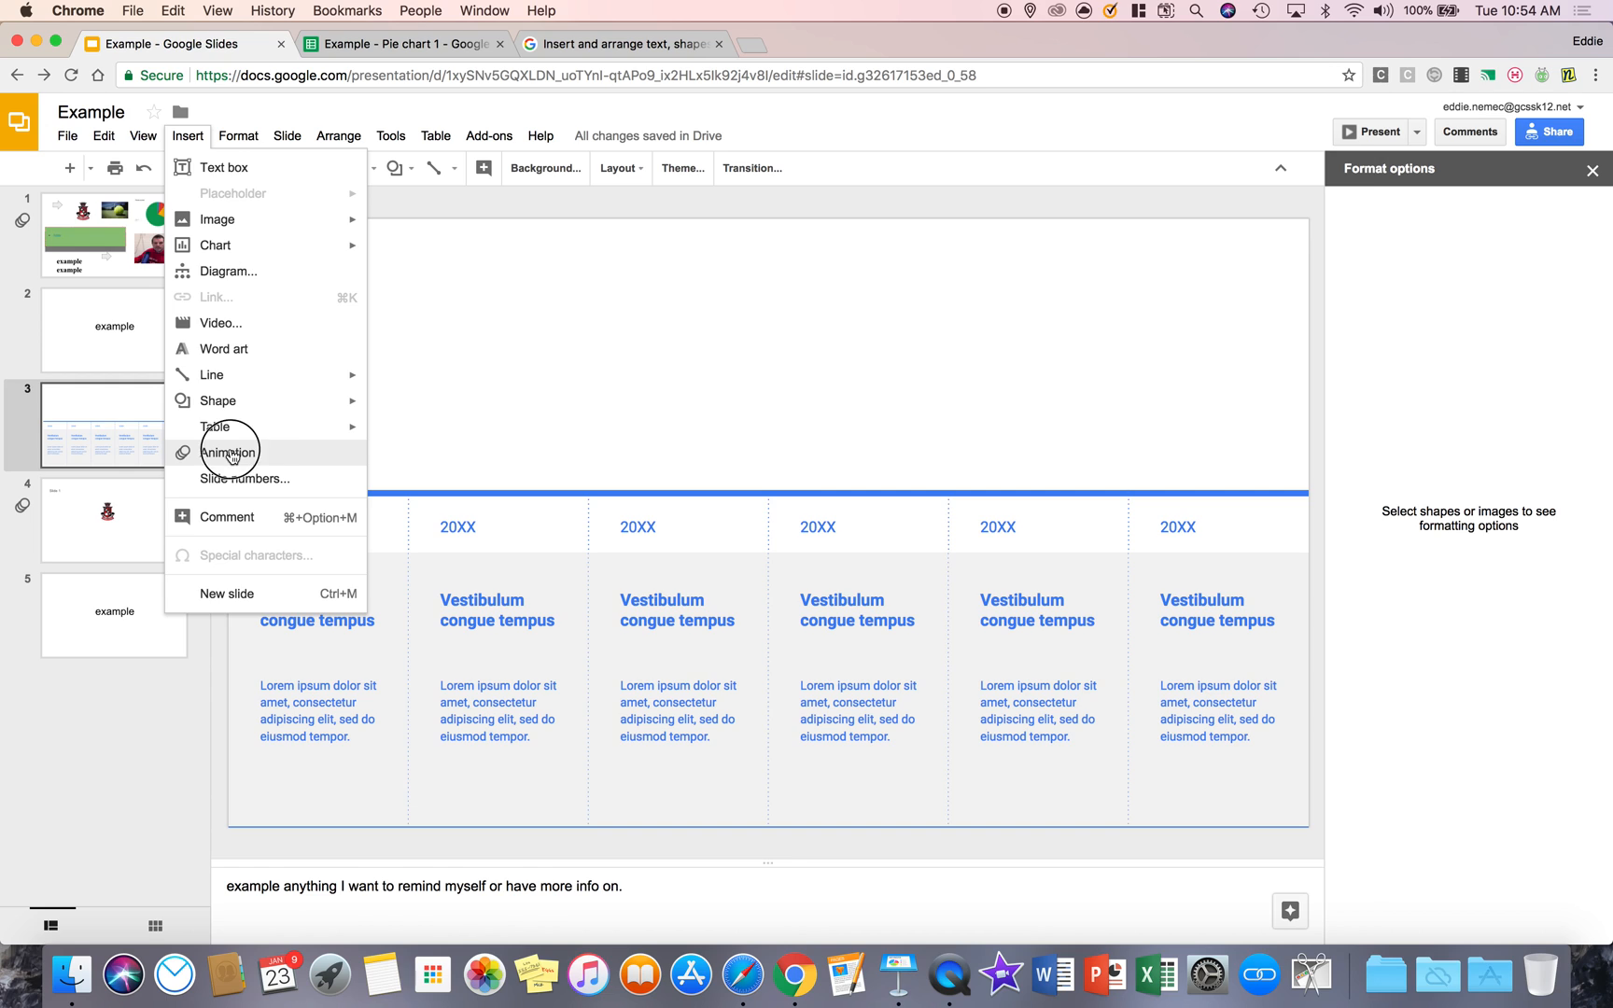
{"action": "left_click", "coordinate": [228, 452]}
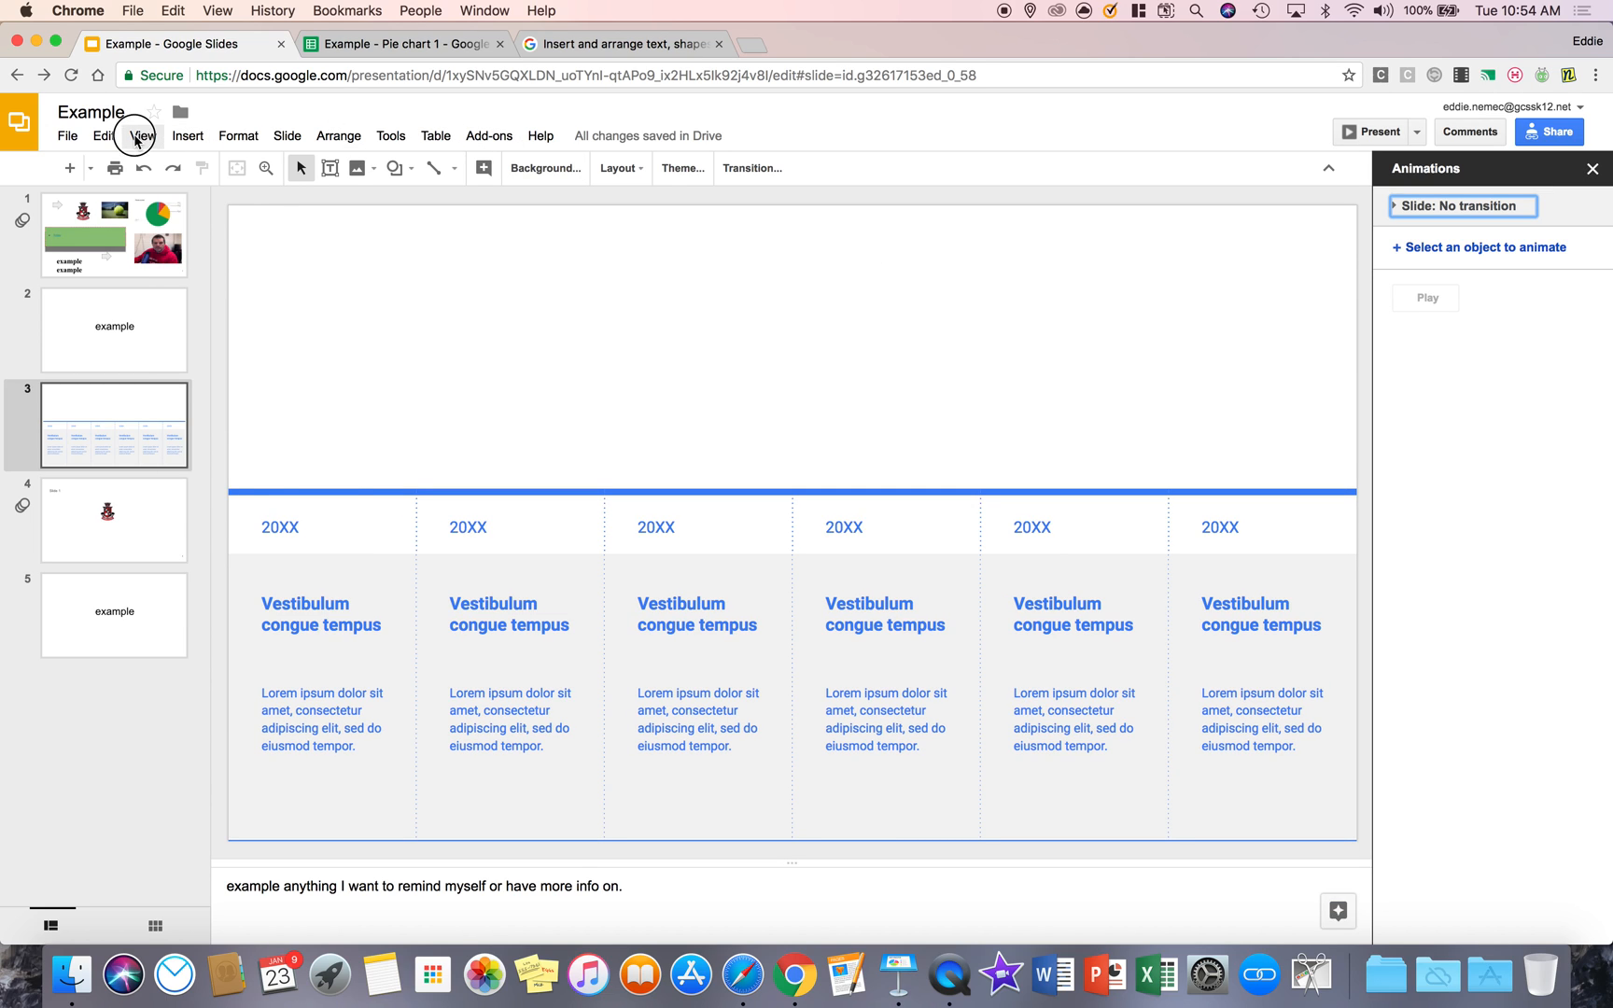
Glance over the Format commands and reopen the Insert list.
{"action": "left_click", "coordinate": [187, 134]}
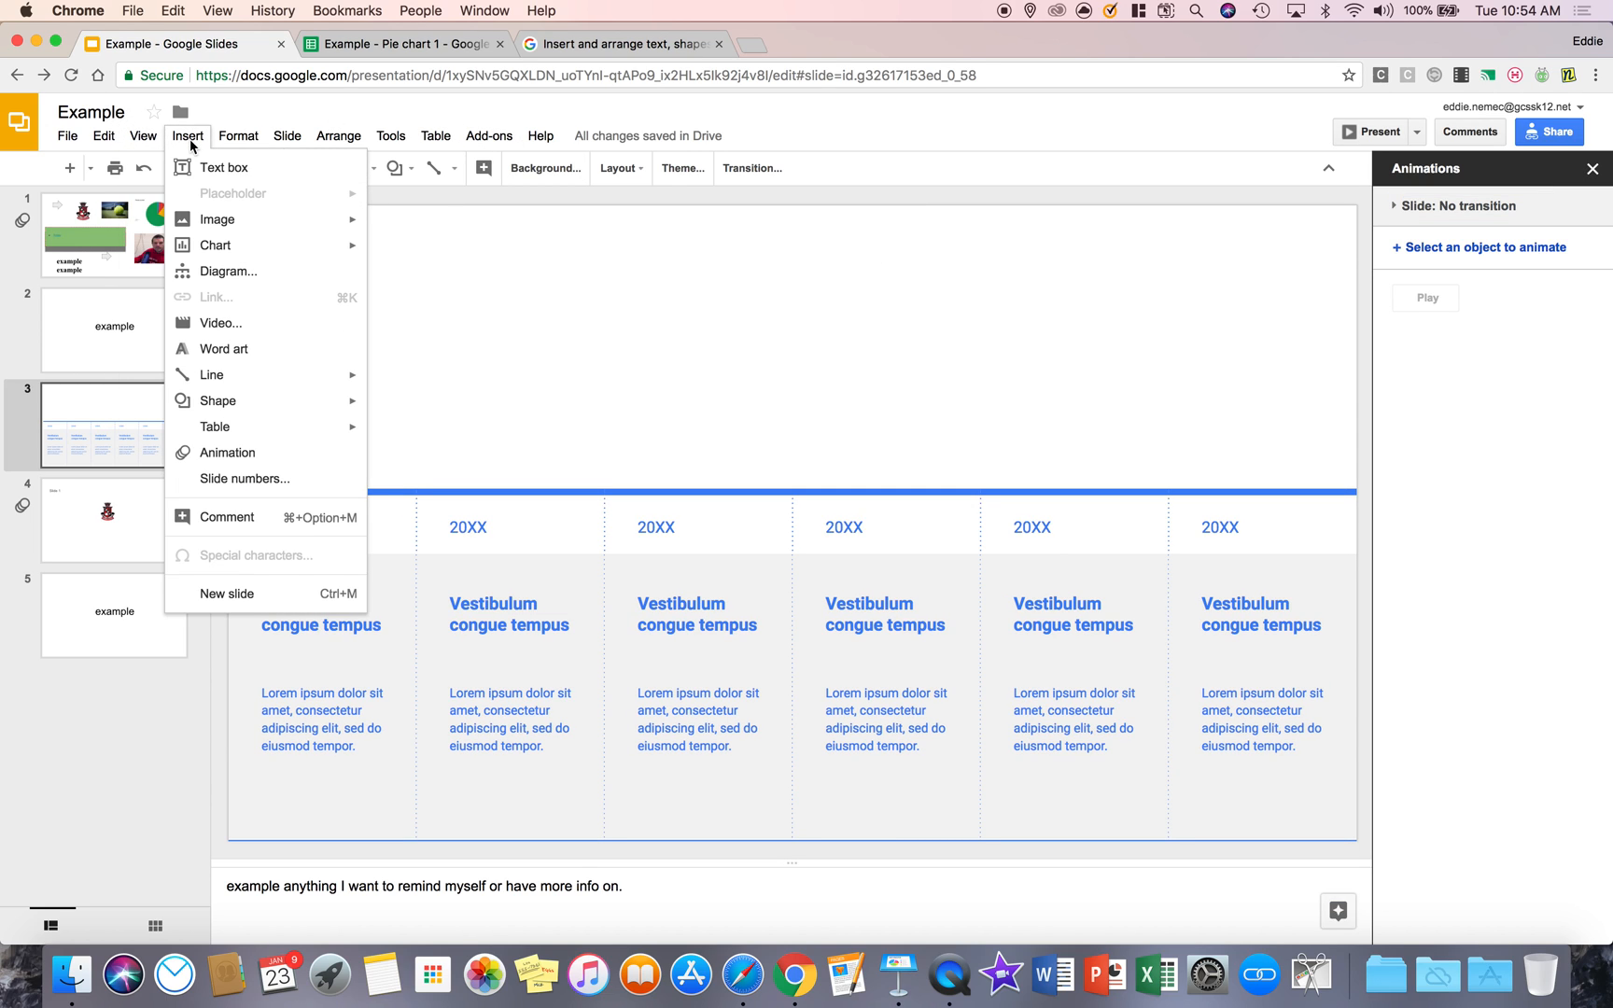
{"action": "left_click", "coordinate": [237, 135]}
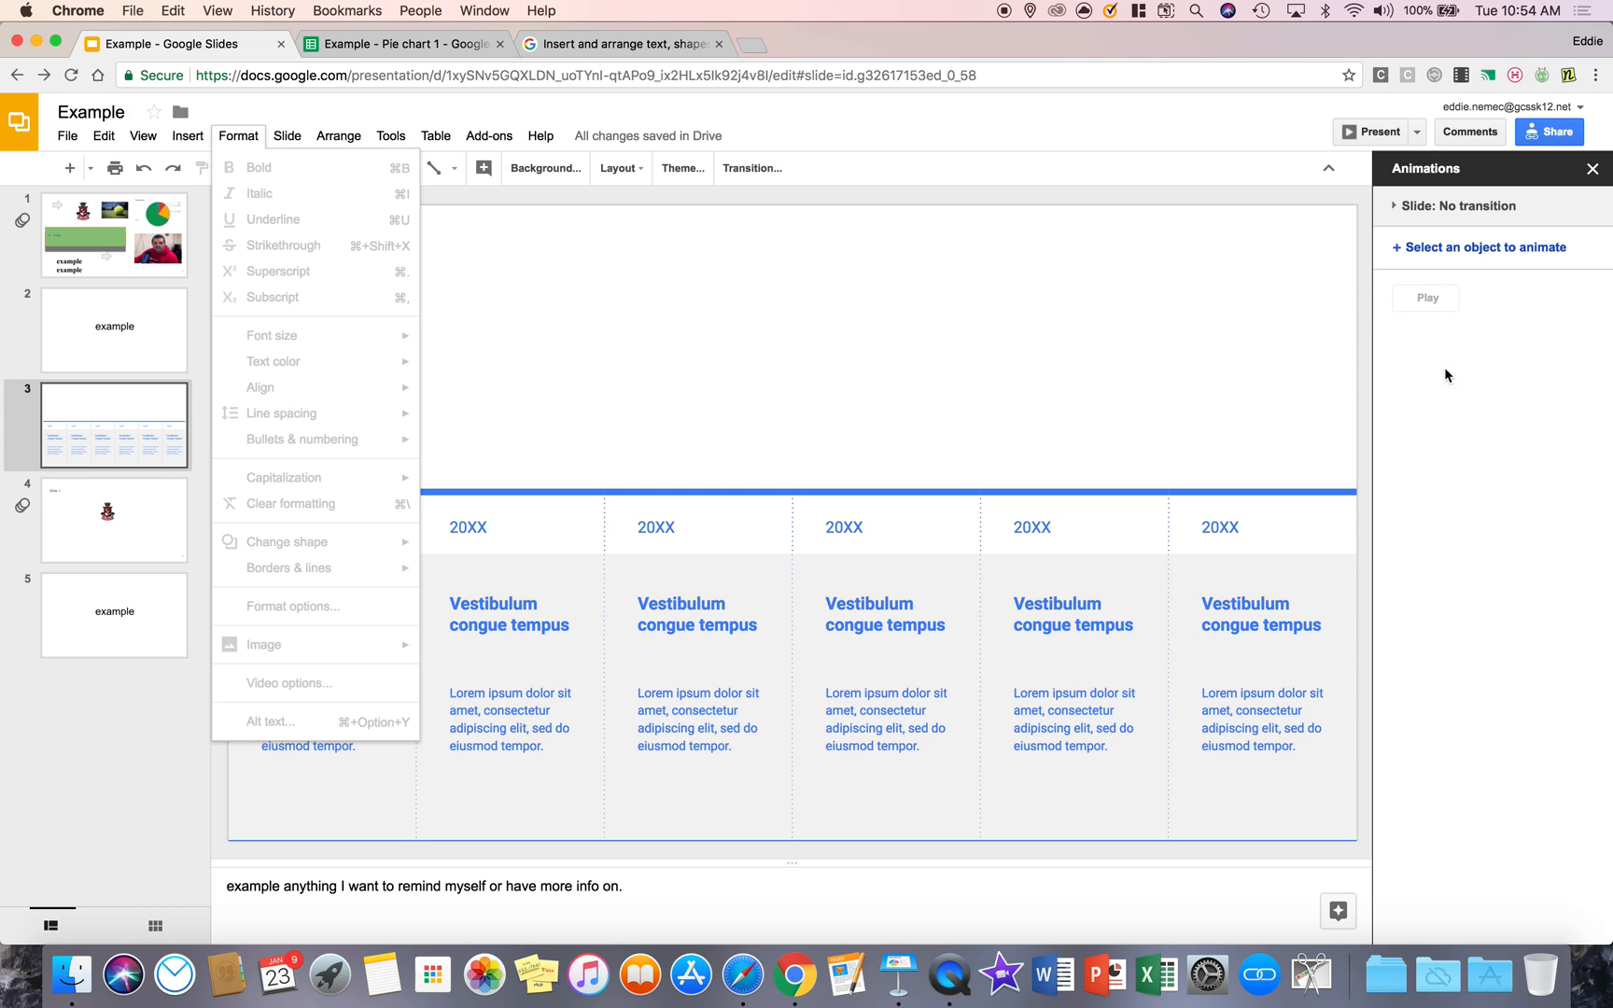
{"action": "left_click", "coordinate": [187, 134]}
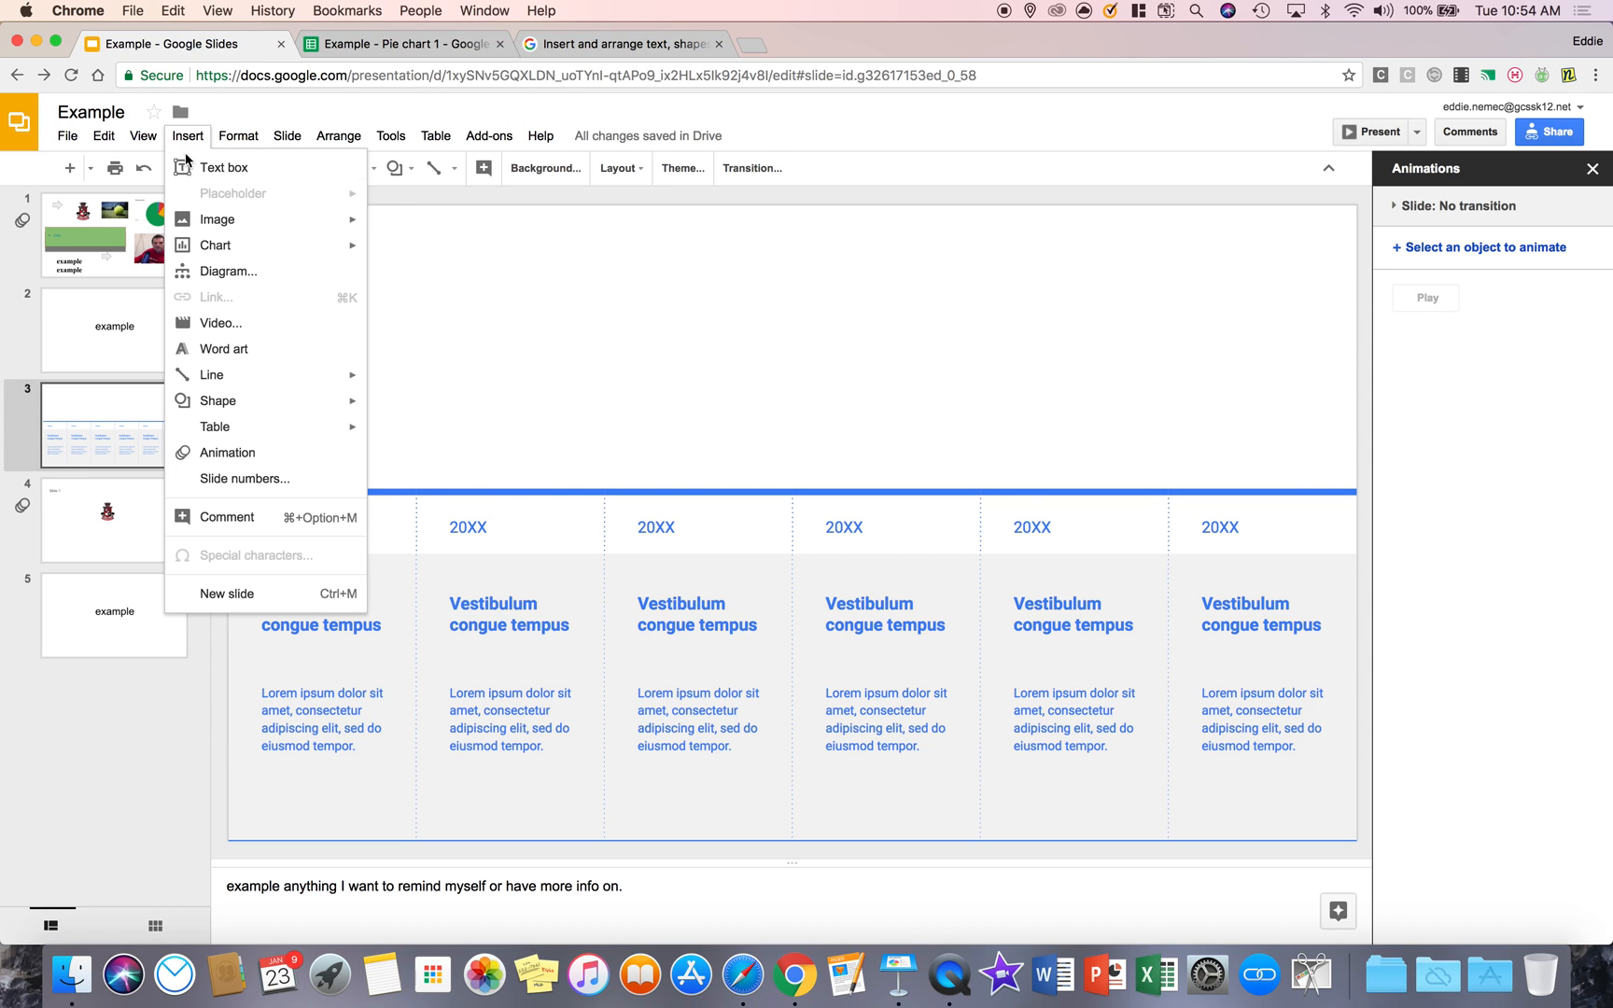
{"action": "mouse_move", "coordinate": [295, 503]}
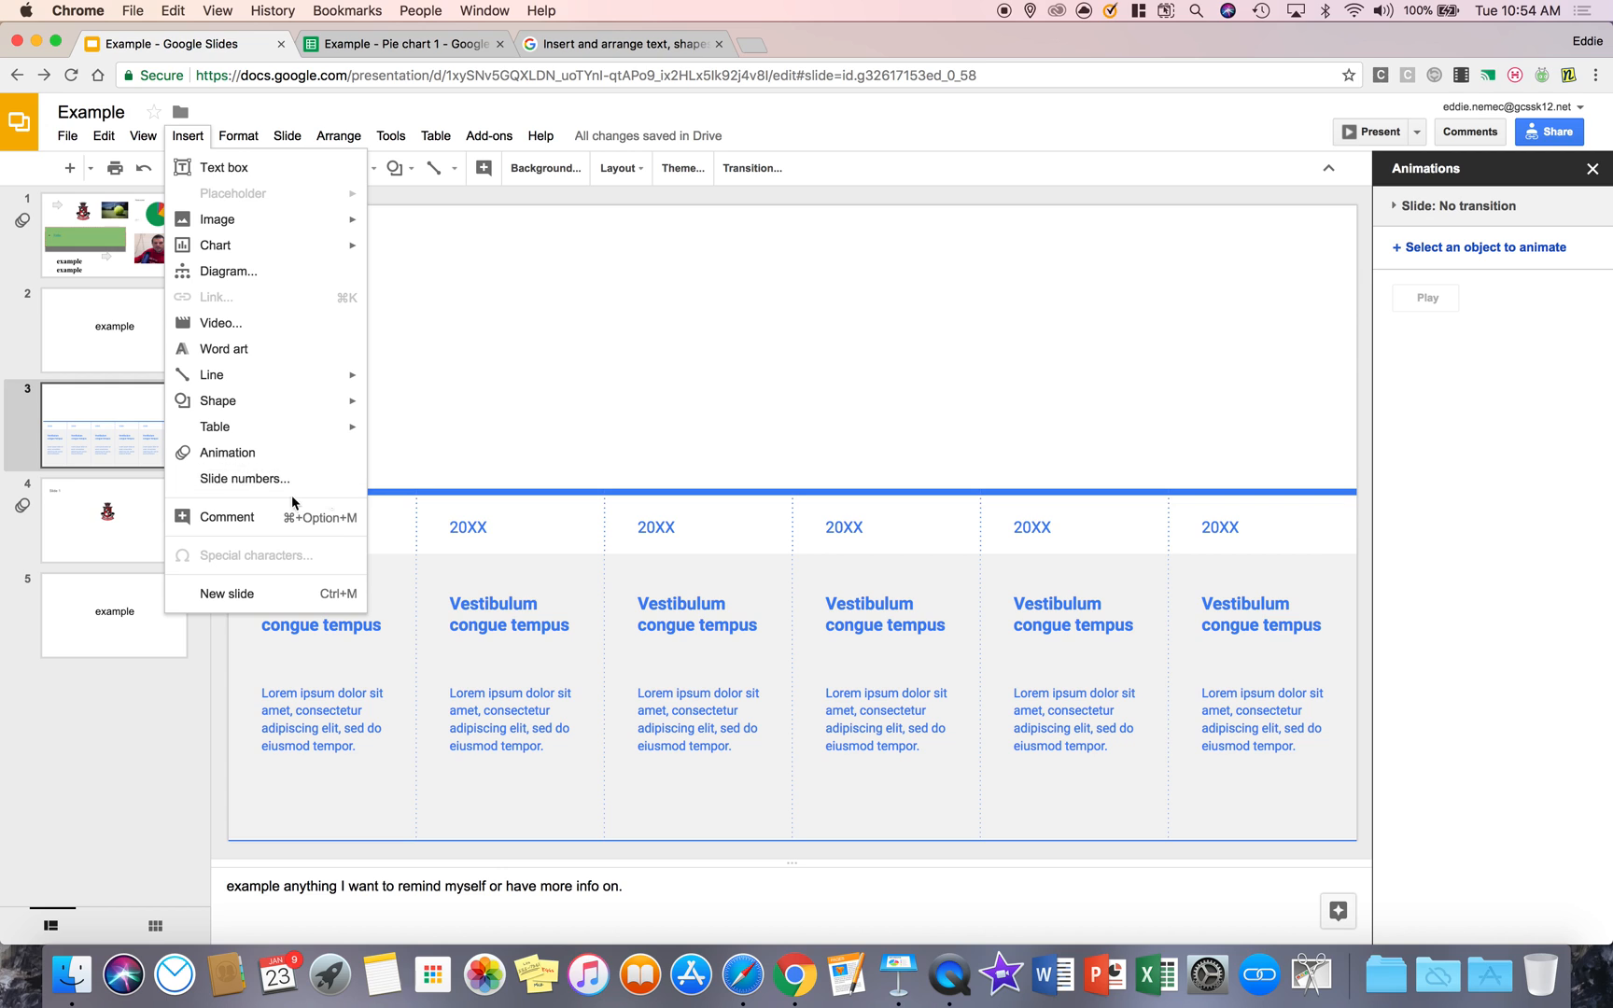
{"action": "mouse_move", "coordinate": [172, 458]}
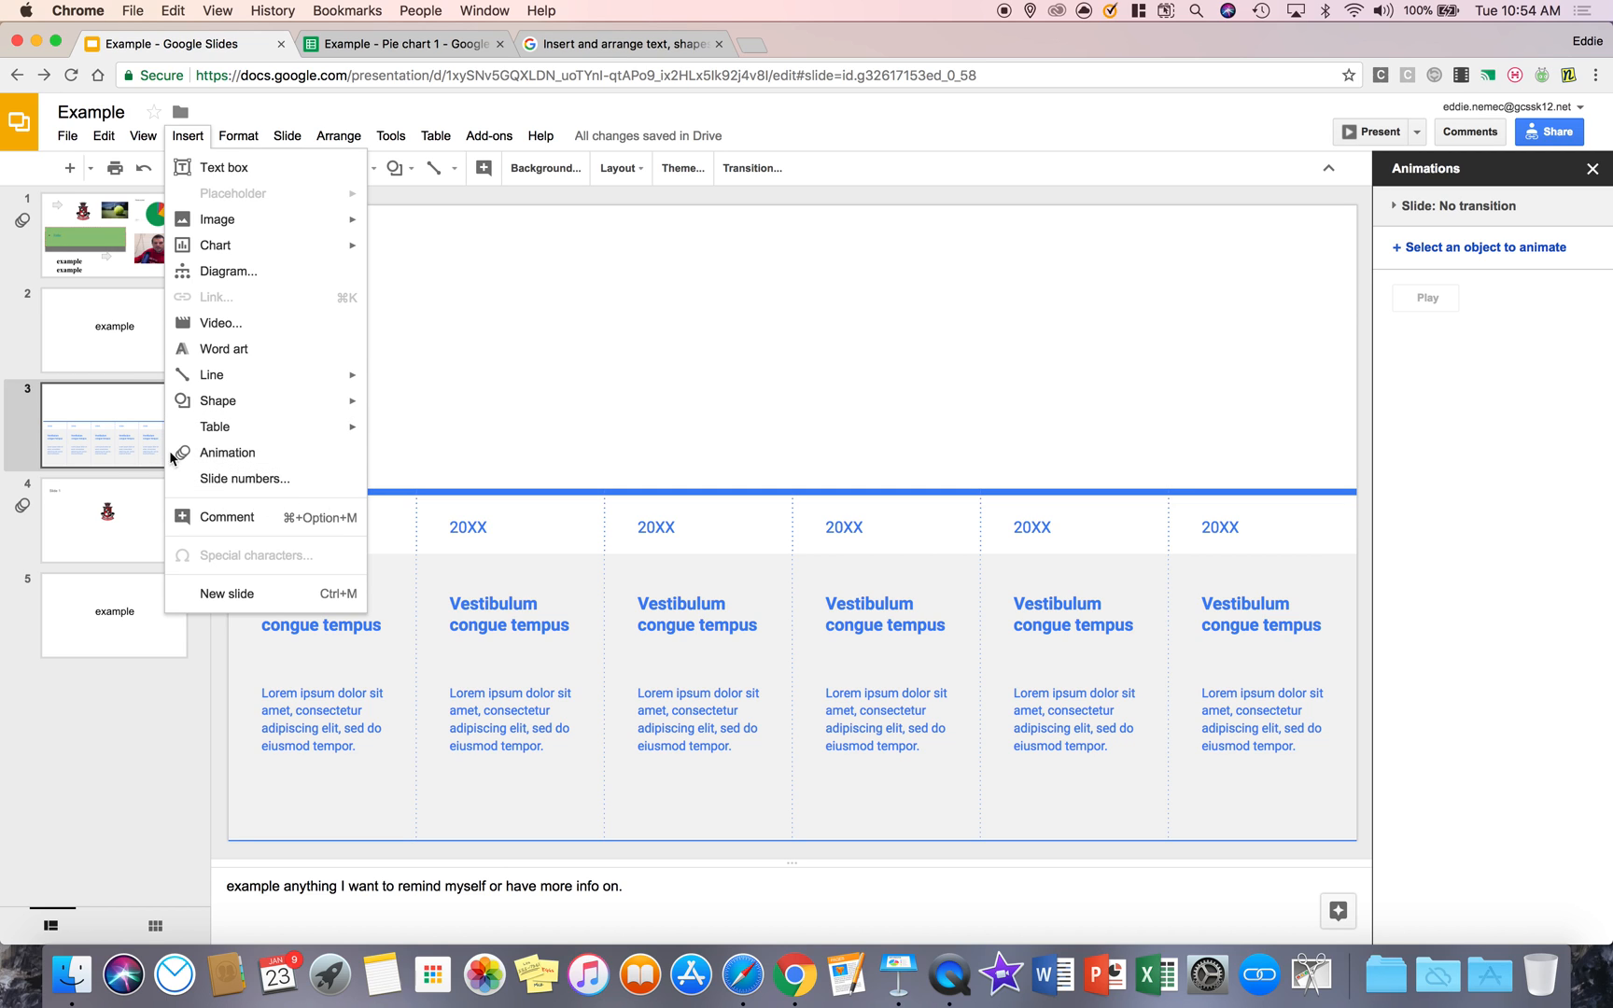
Apply slide numbers to the deck and check them on slides 2, 3 and 4.
{"action": "left_click", "coordinate": [245, 477]}
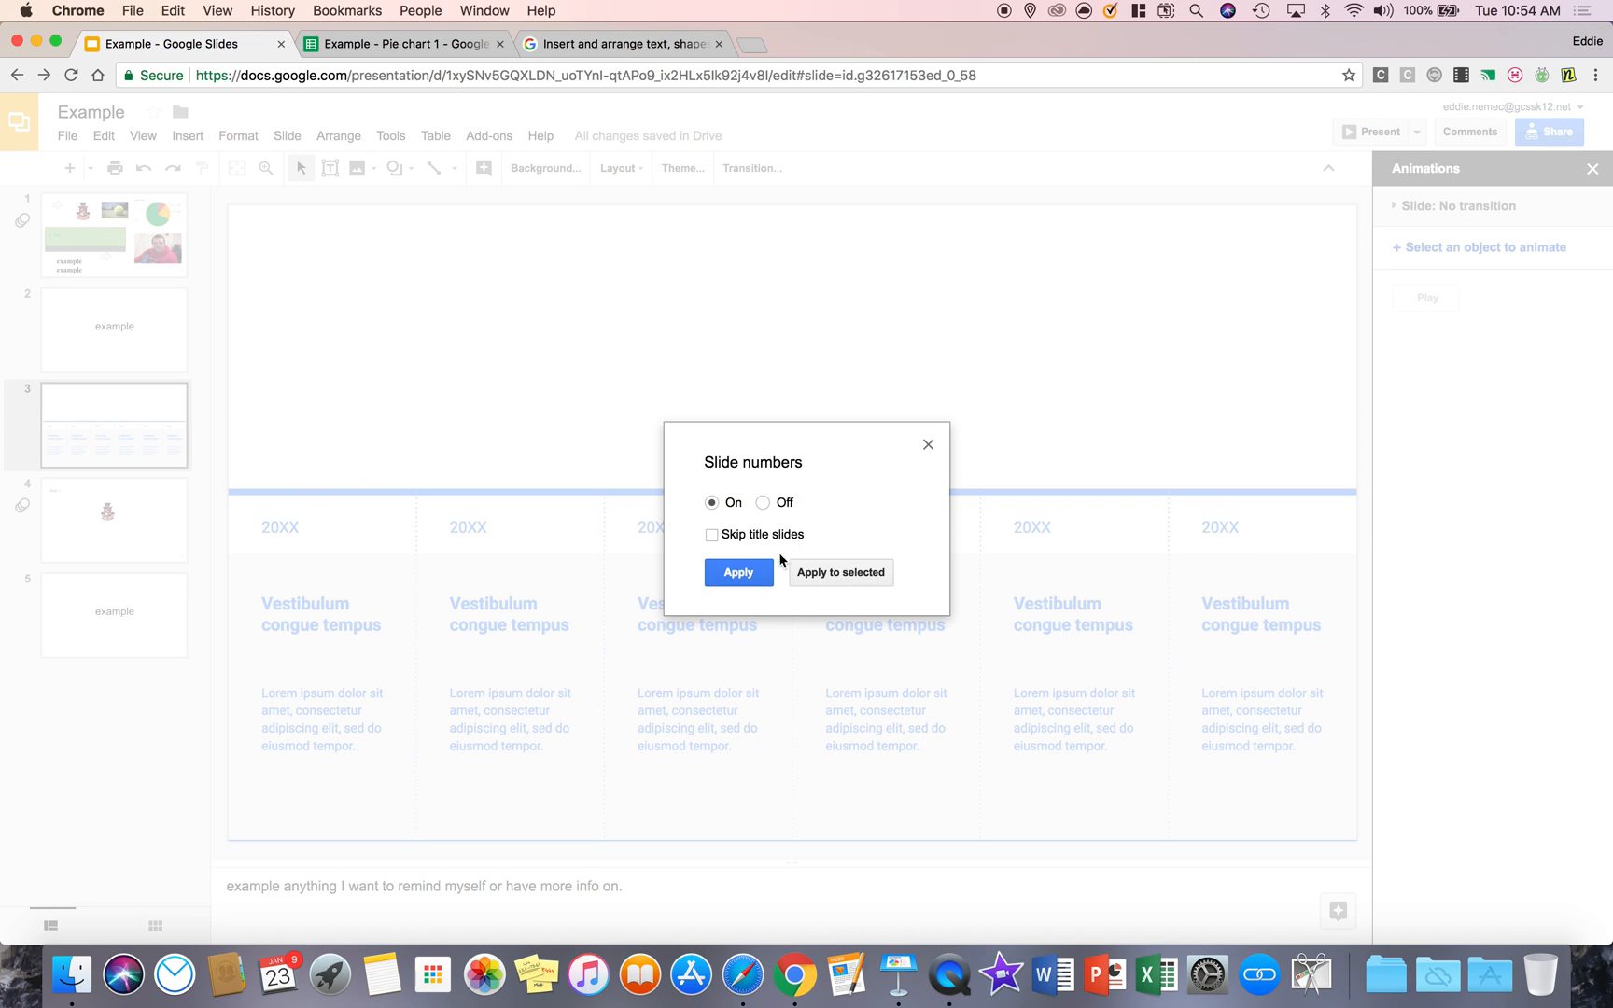
{"action": "left_click", "coordinate": [737, 571]}
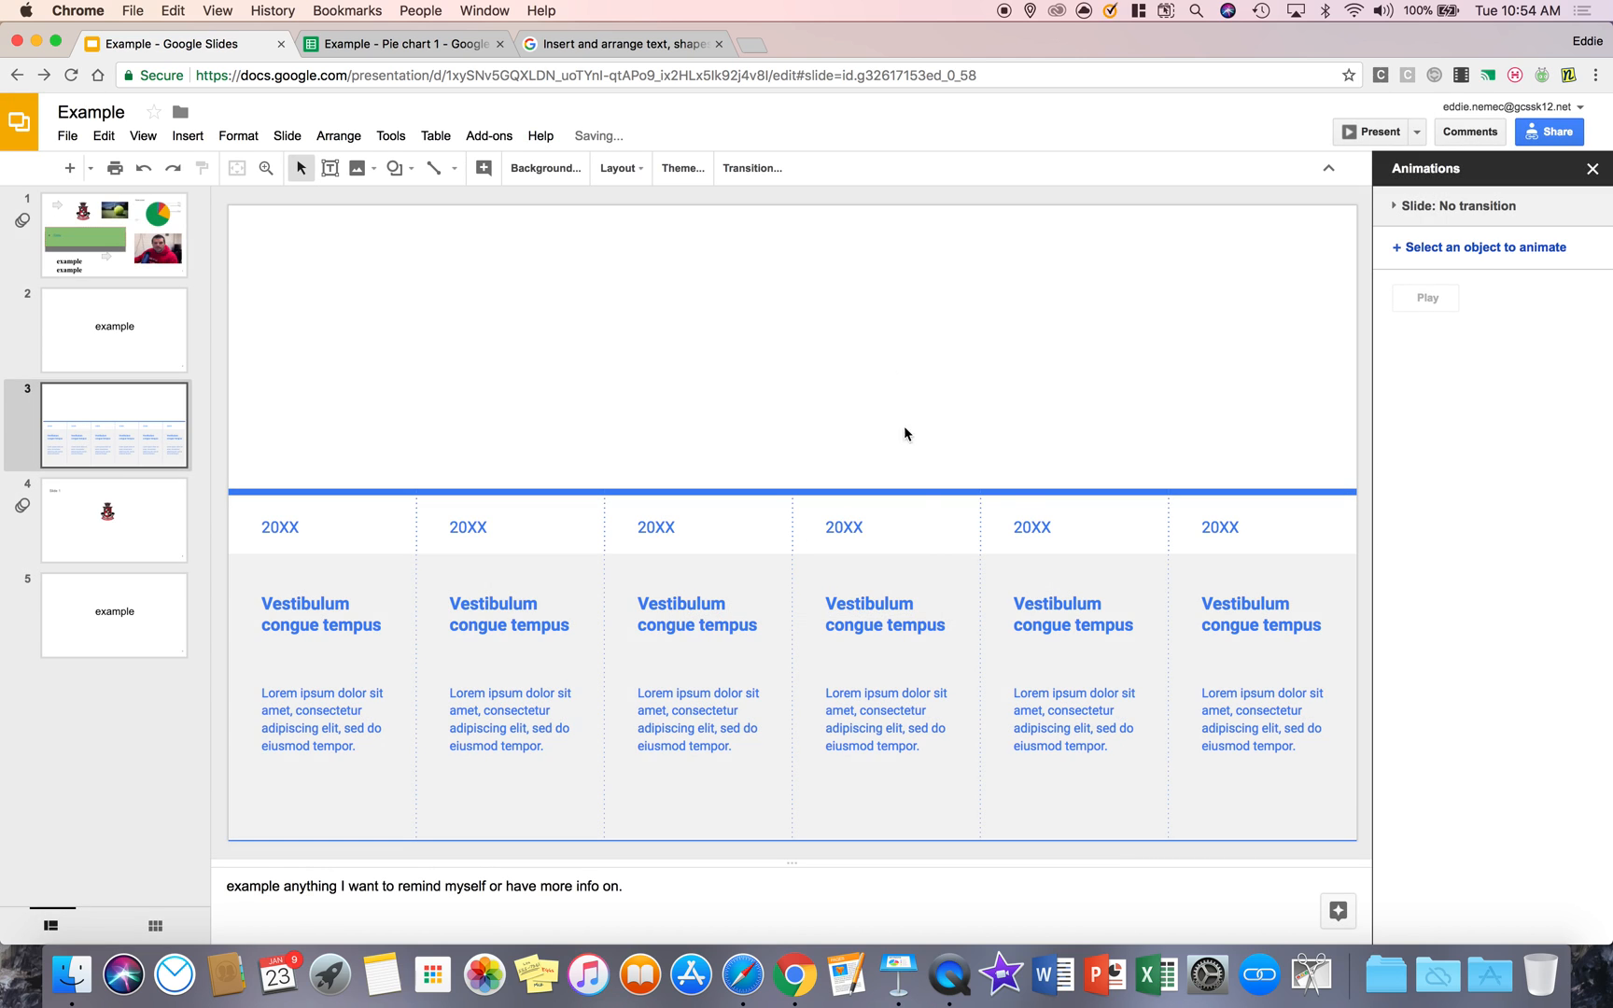
{"action": "left_click", "coordinate": [114, 328]}
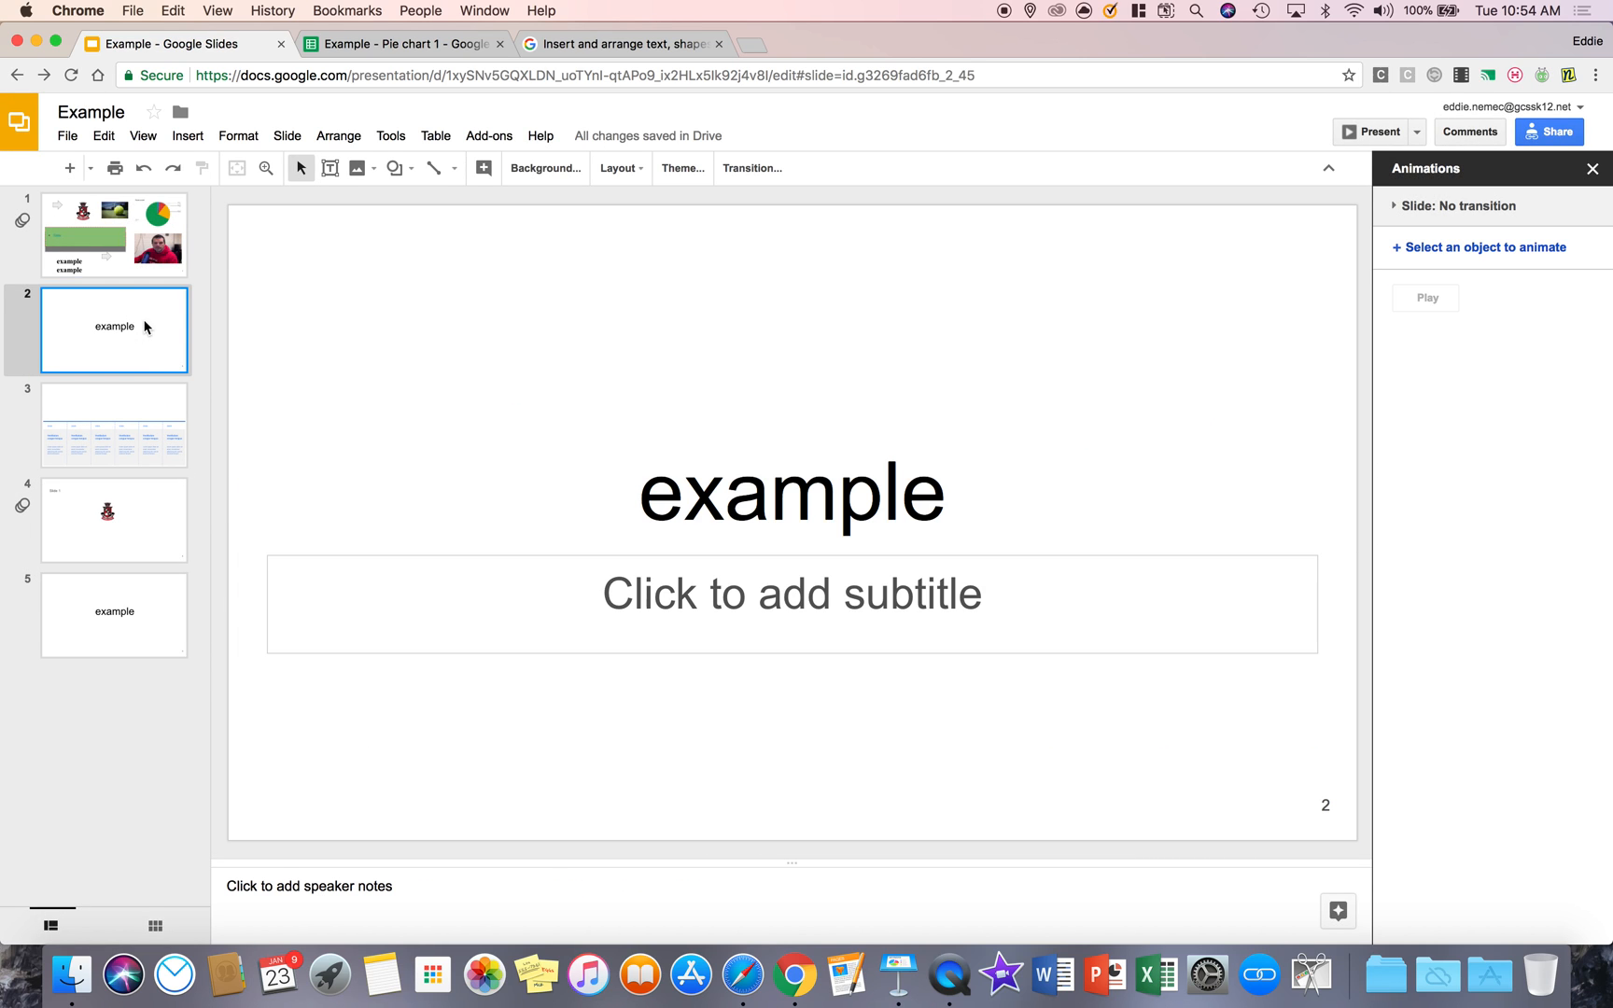
{"action": "left_click", "coordinate": [114, 426]}
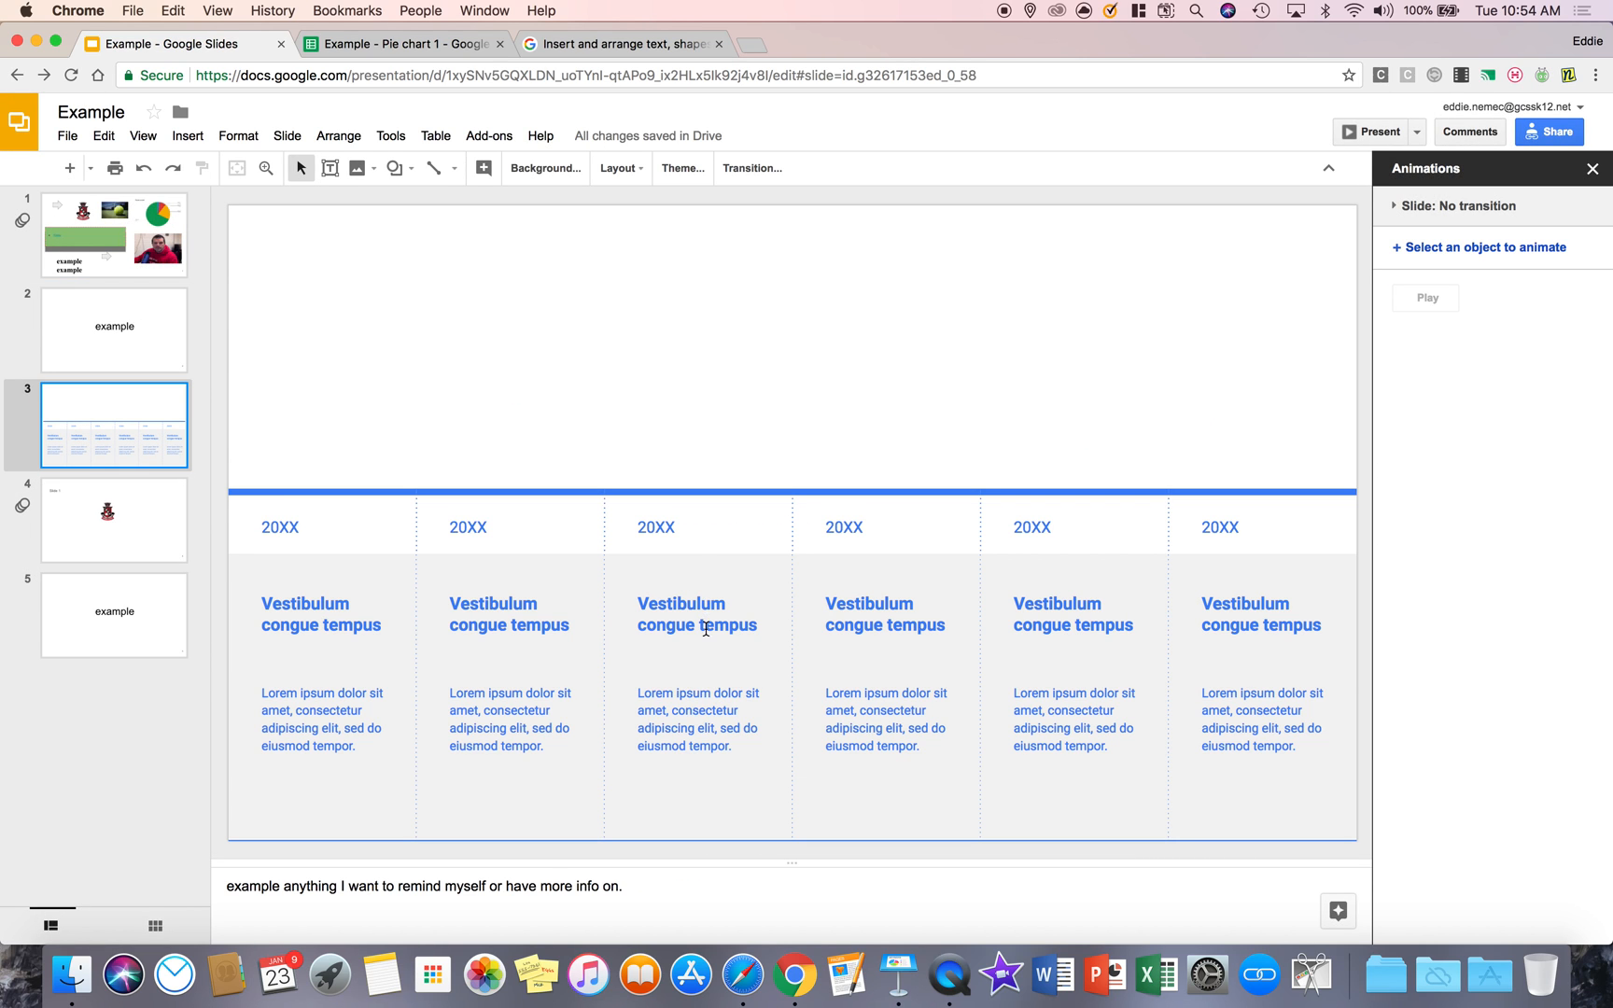
{"action": "left_click", "coordinate": [842, 526]}
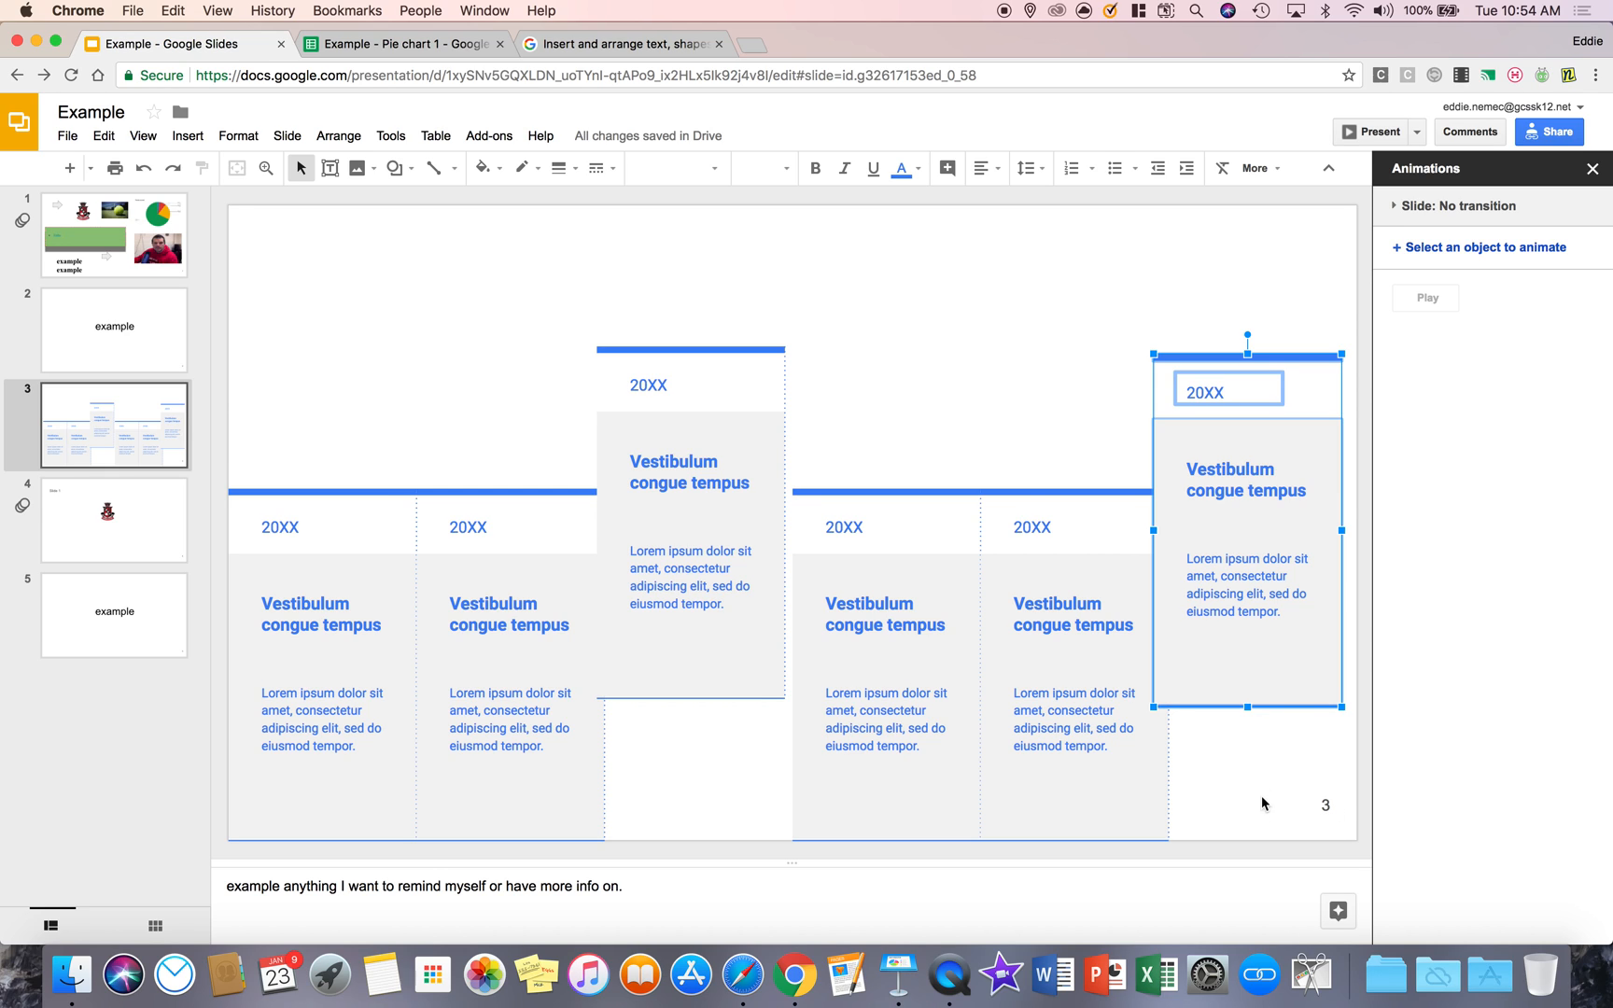
{"action": "left_click", "coordinate": [114, 521]}
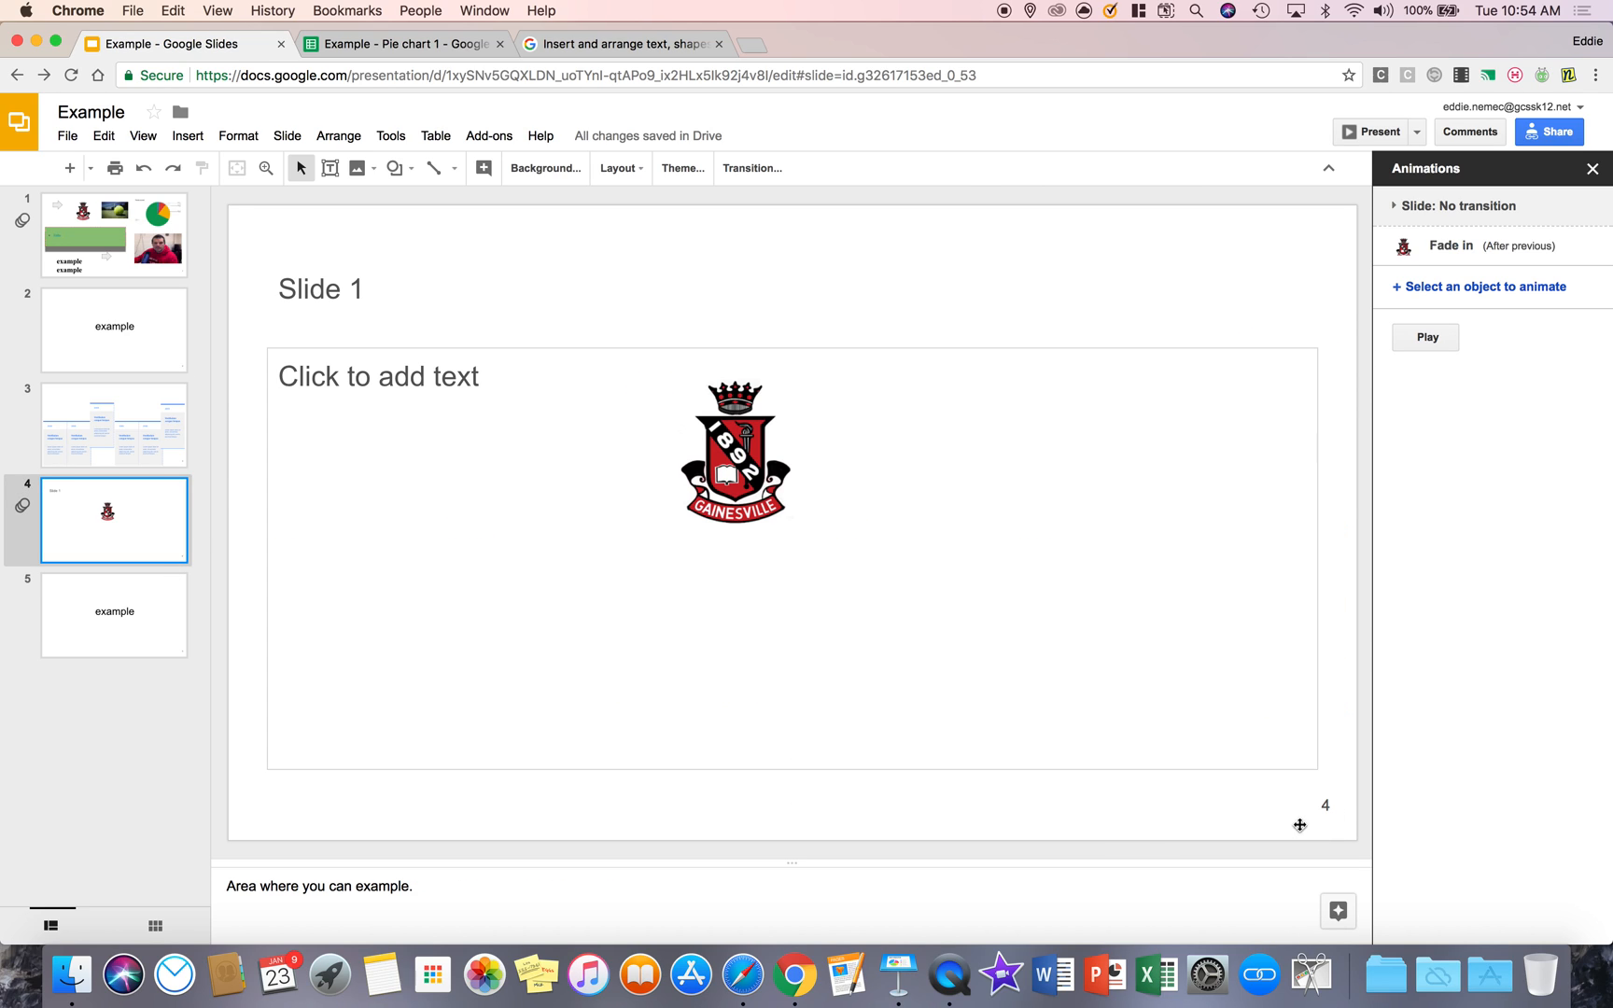
Turn slide numbering off again and return to the first slide.
{"action": "left_click", "coordinate": [189, 135]}
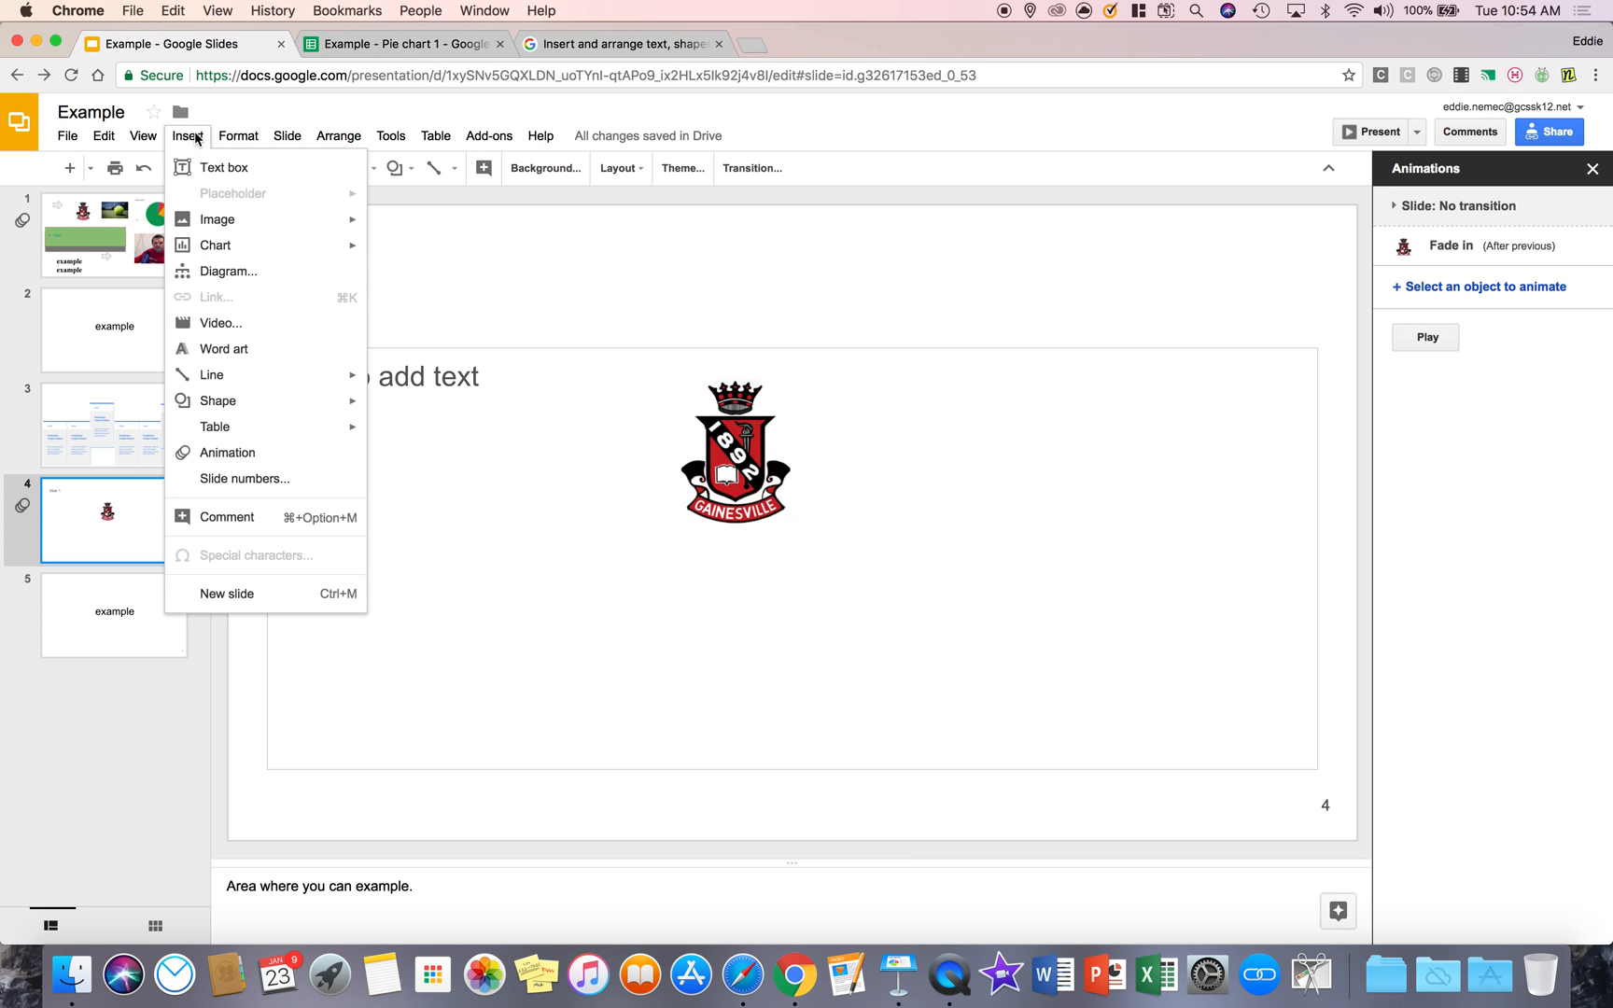
{"action": "left_click", "coordinate": [246, 478]}
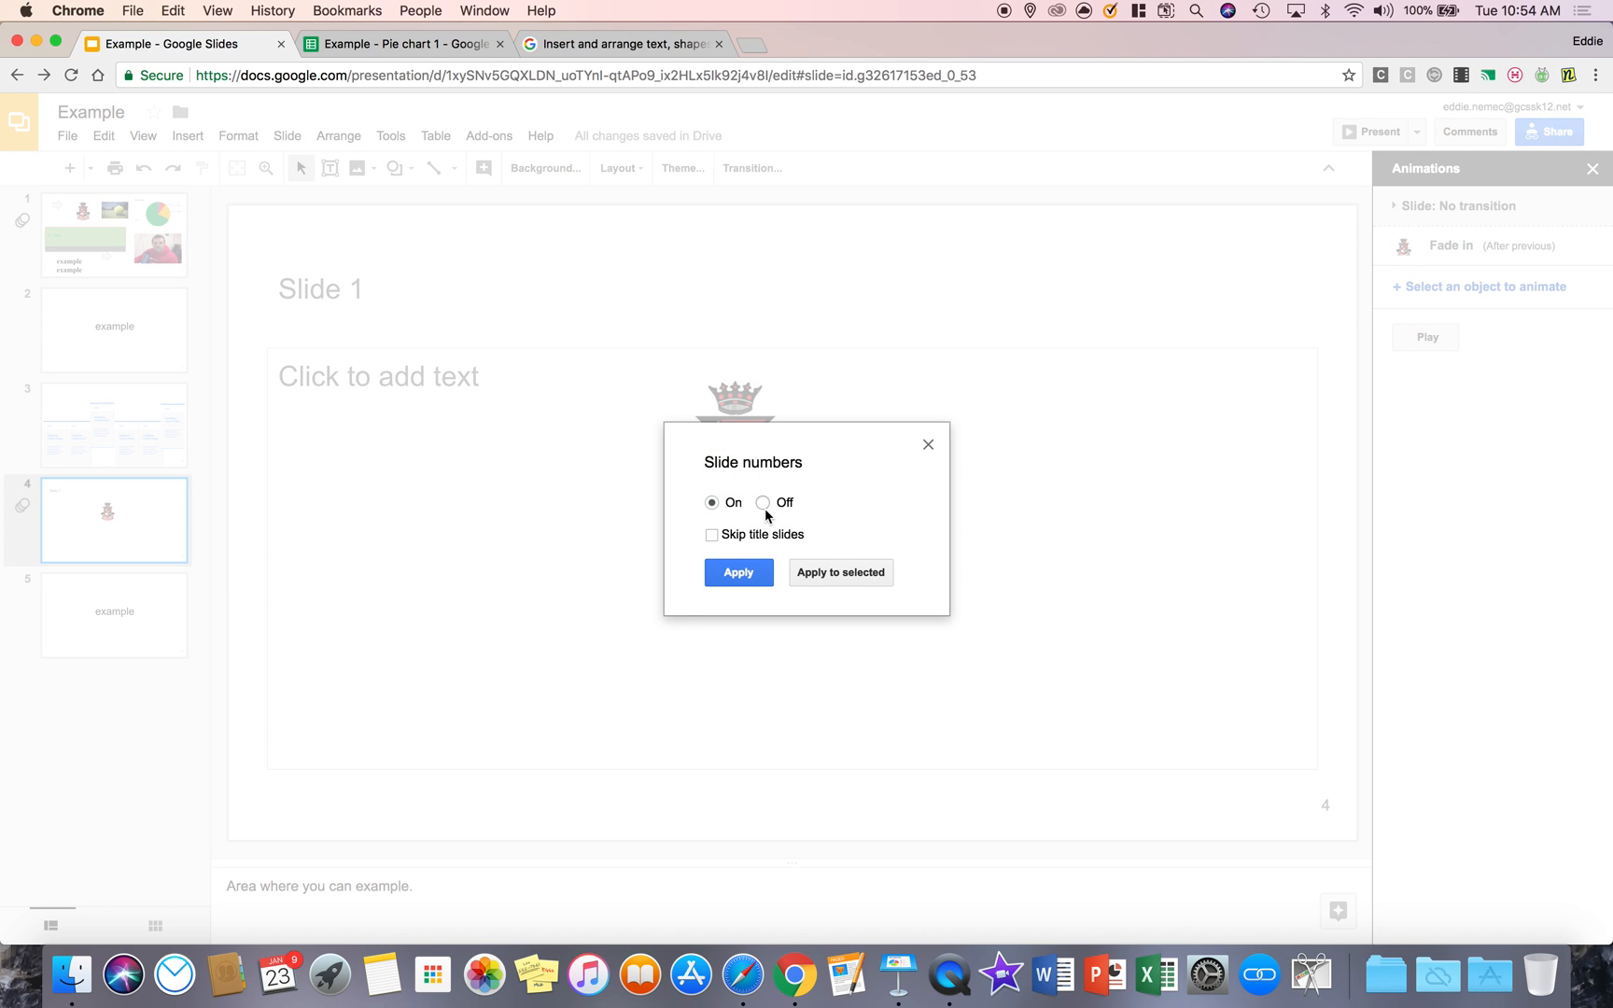
{"action": "left_click", "coordinate": [737, 571]}
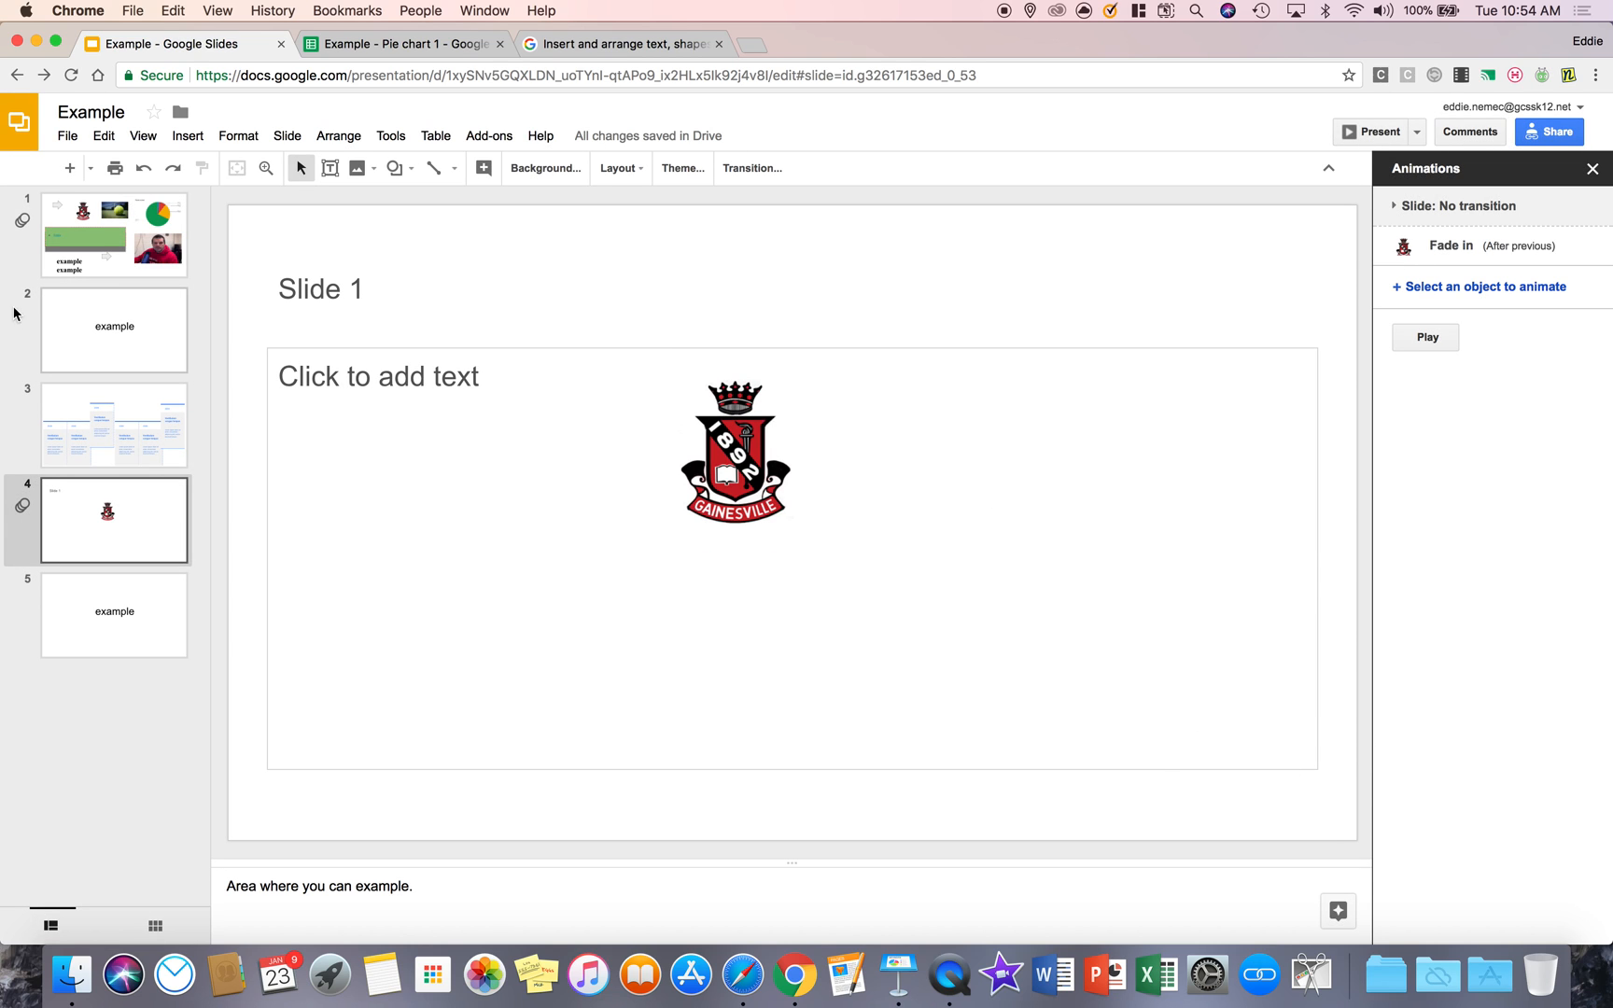
{"action": "left_click", "coordinate": [114, 235]}
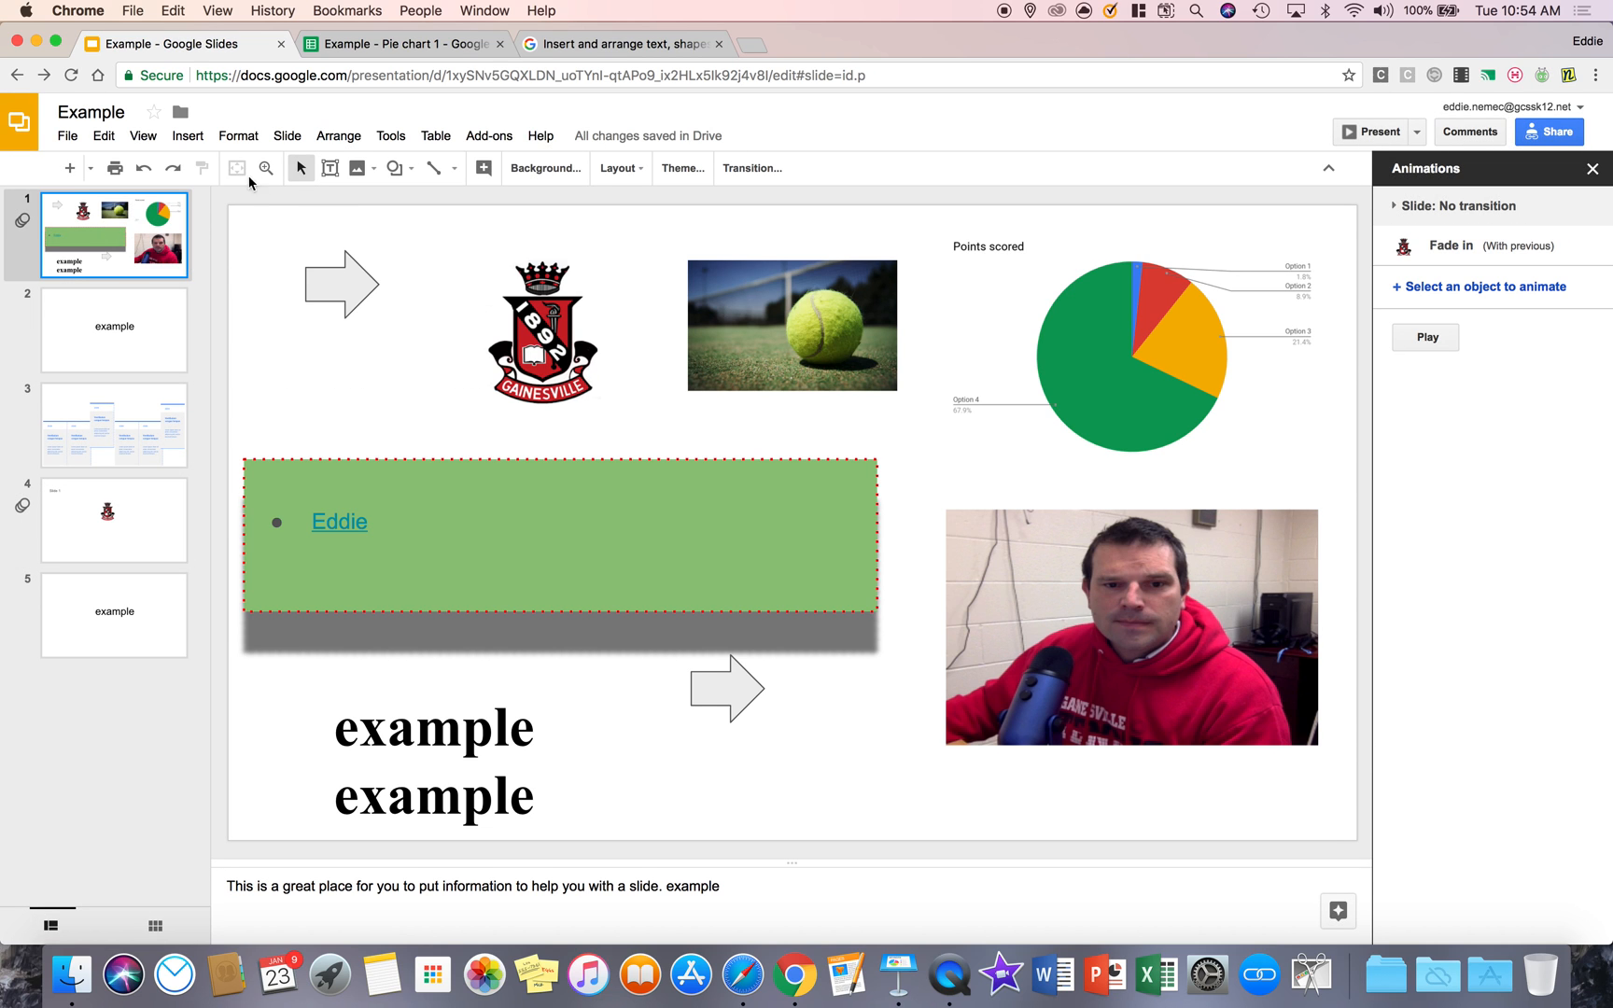
{"action": "left_click", "coordinate": [187, 135]}
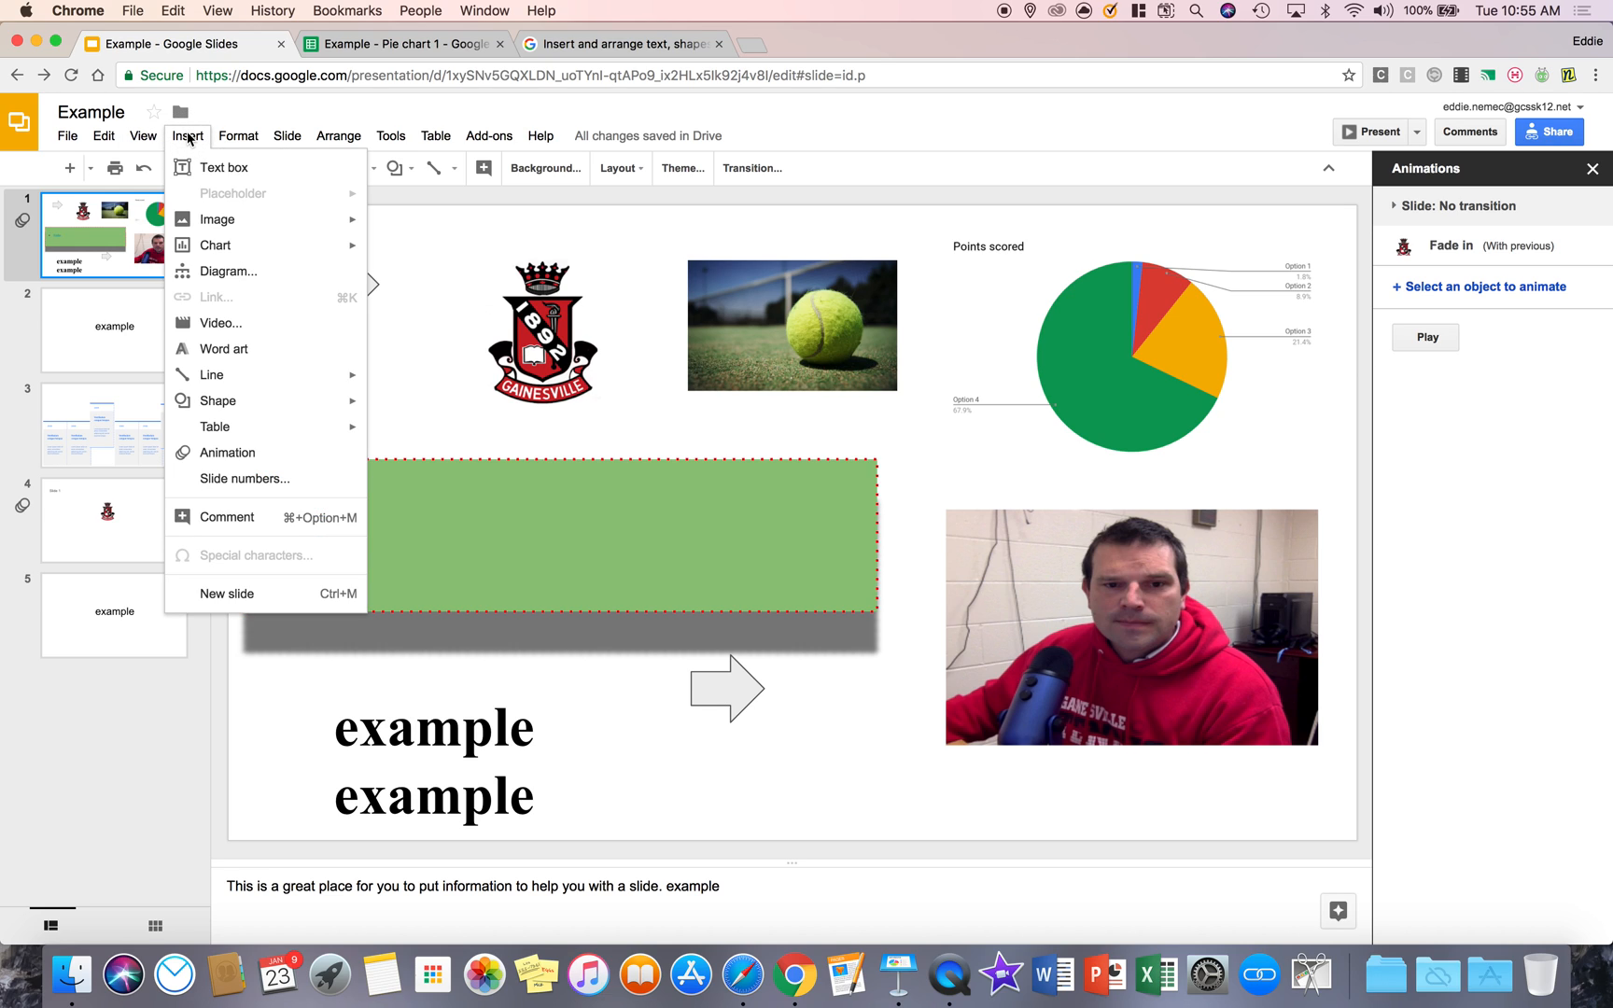
{"action": "mouse_move", "coordinate": [227, 517]}
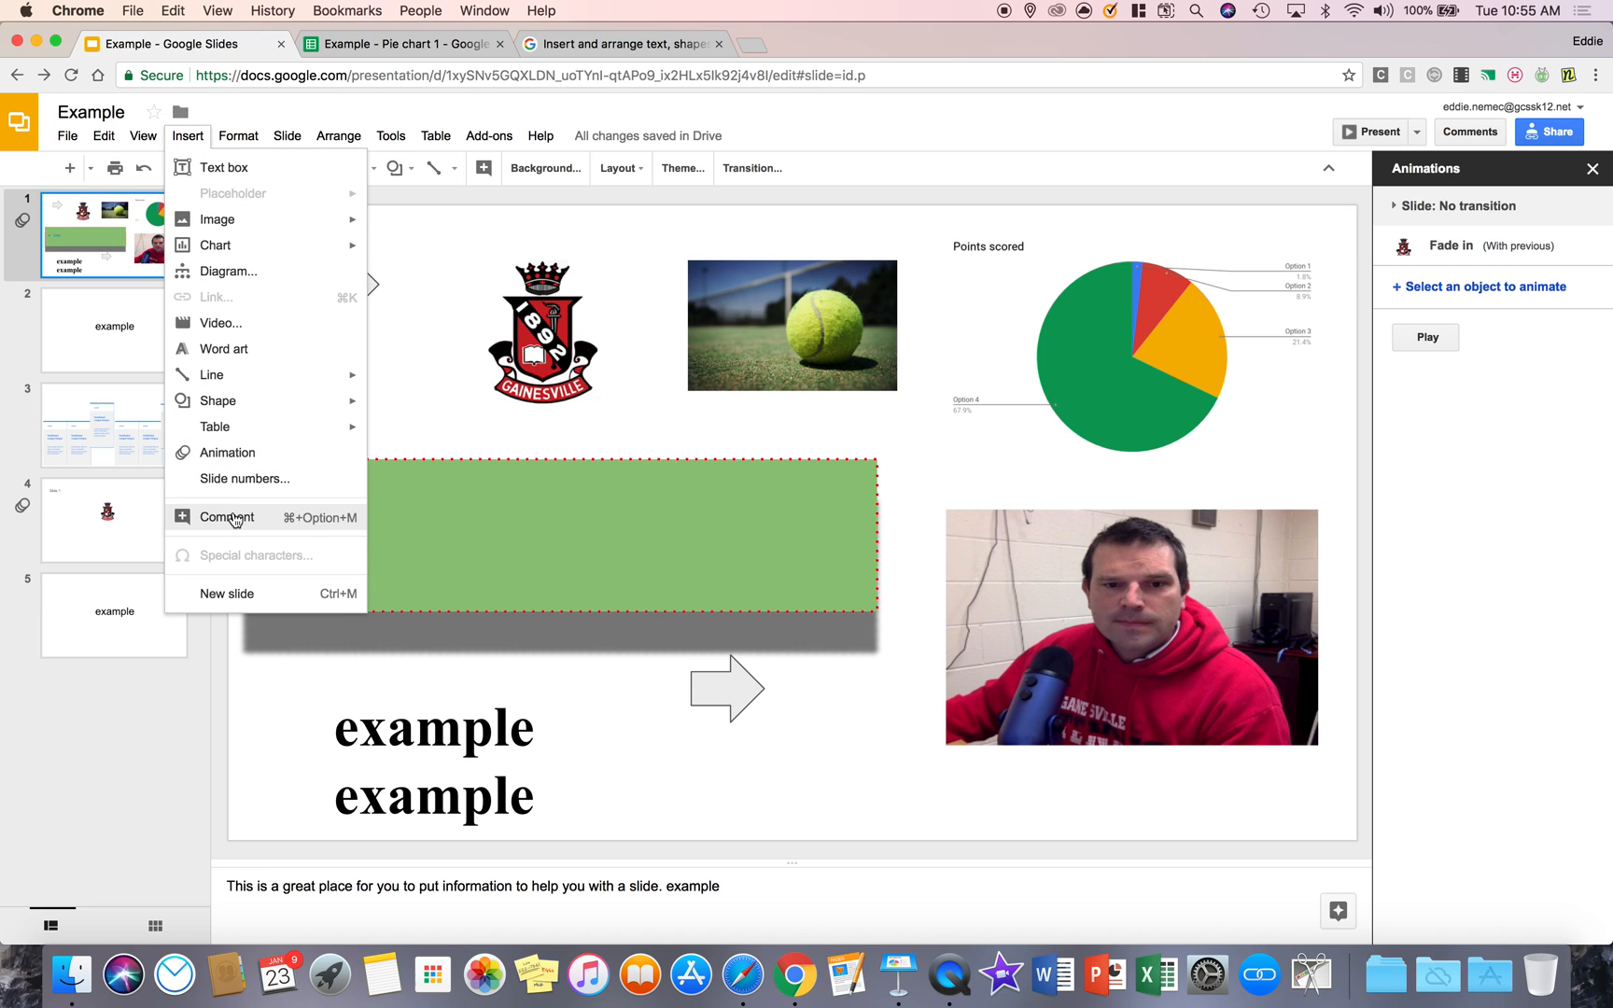
{"action": "mouse_move", "coordinate": [482, 168]}
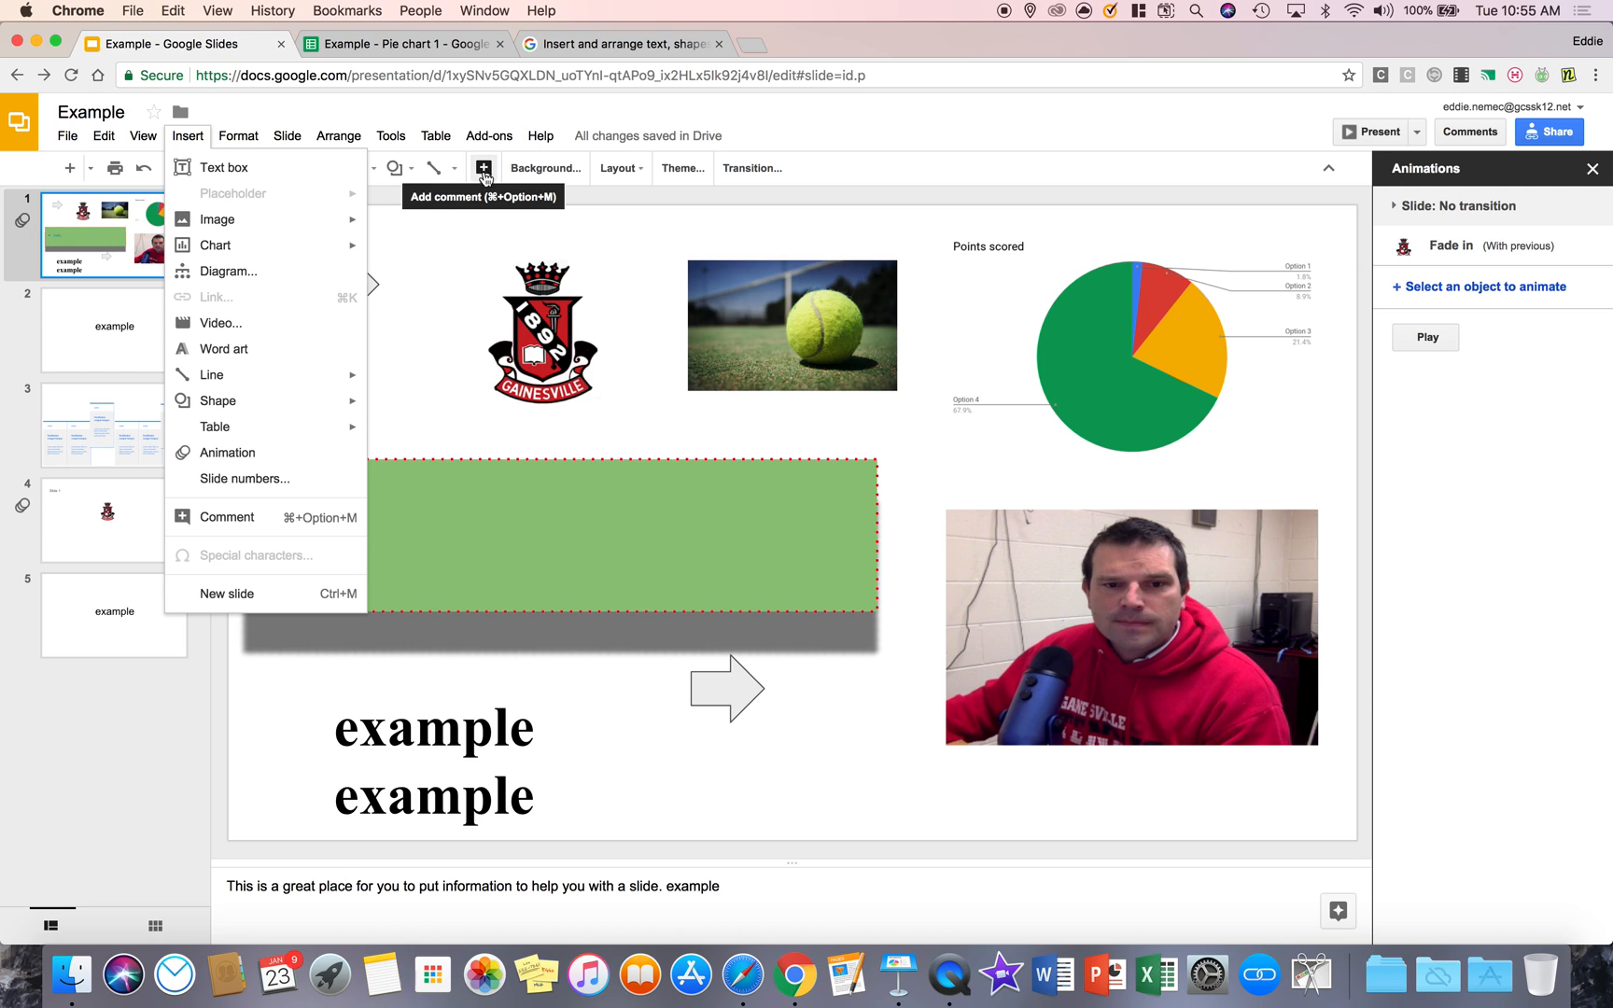
{"action": "left_click", "coordinate": [228, 517]}
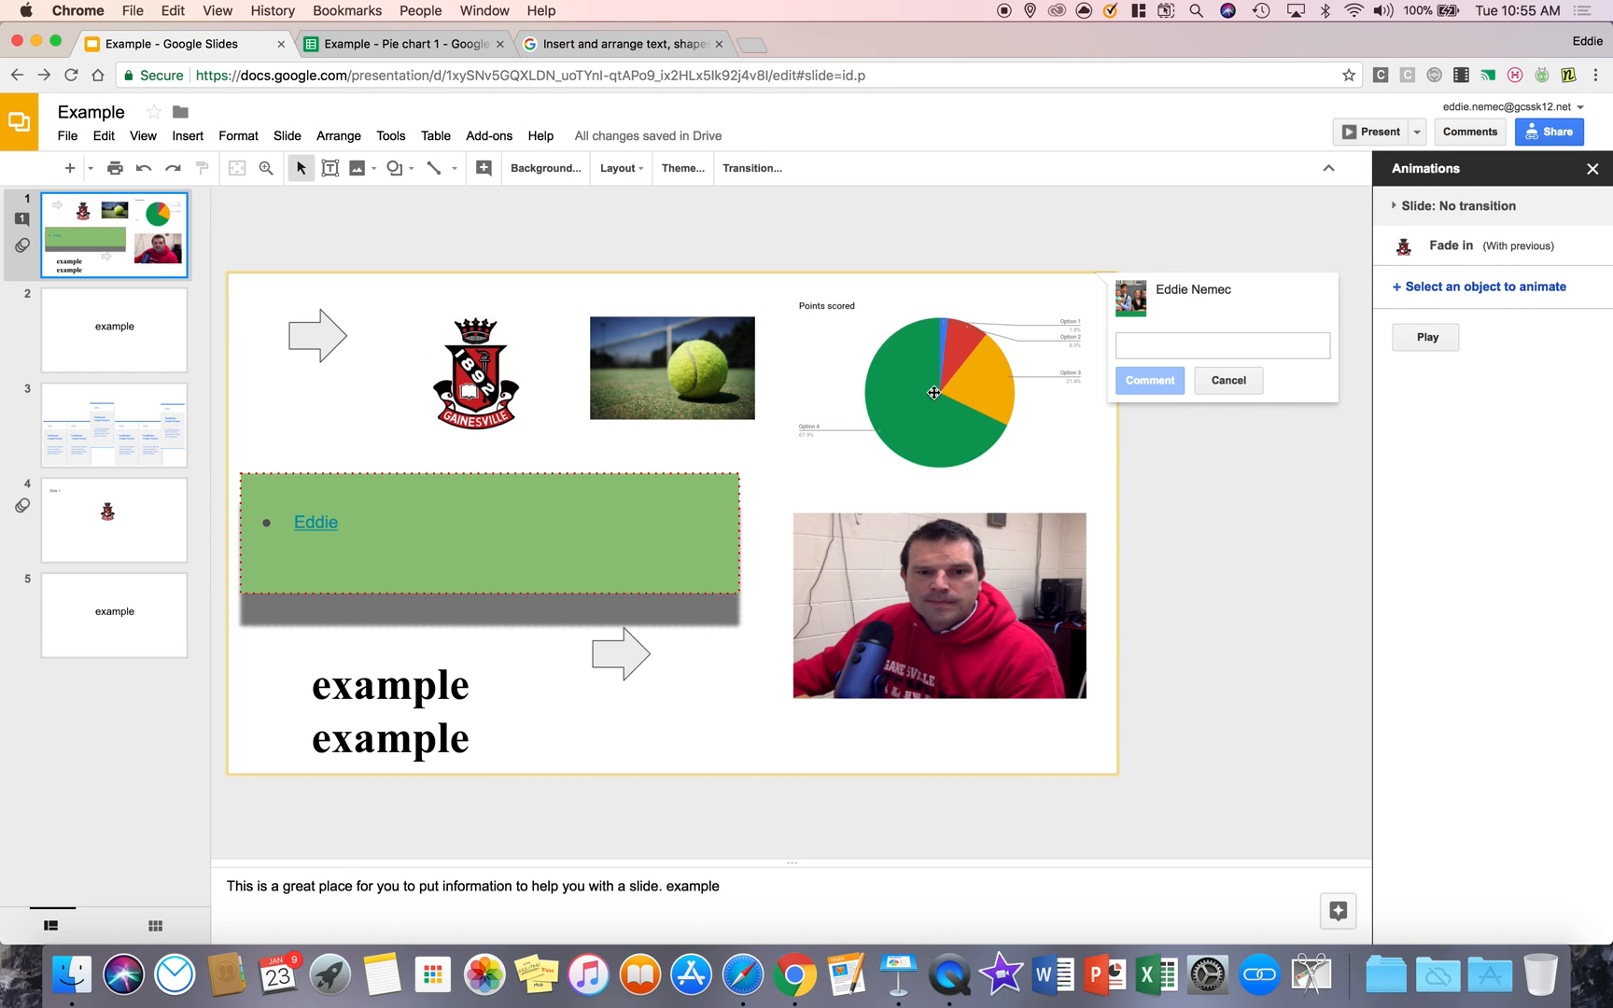
{"action": "mouse_move", "coordinate": [1116, 351]}
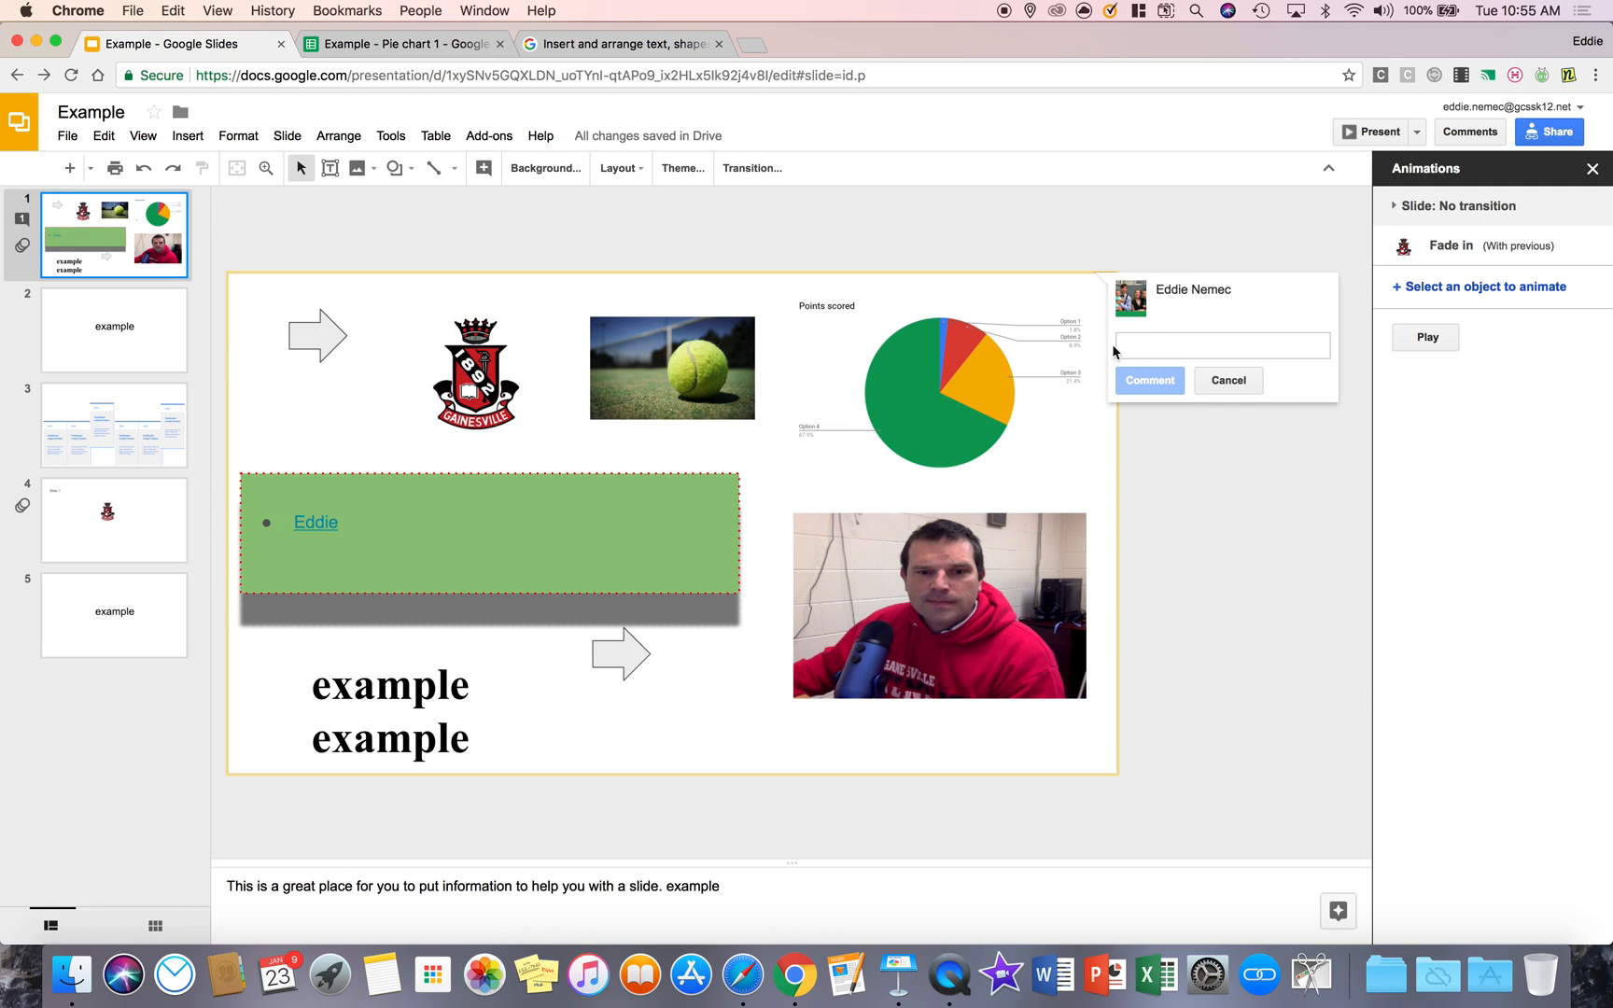
{"action": "mouse_move", "coordinate": [1183, 384]}
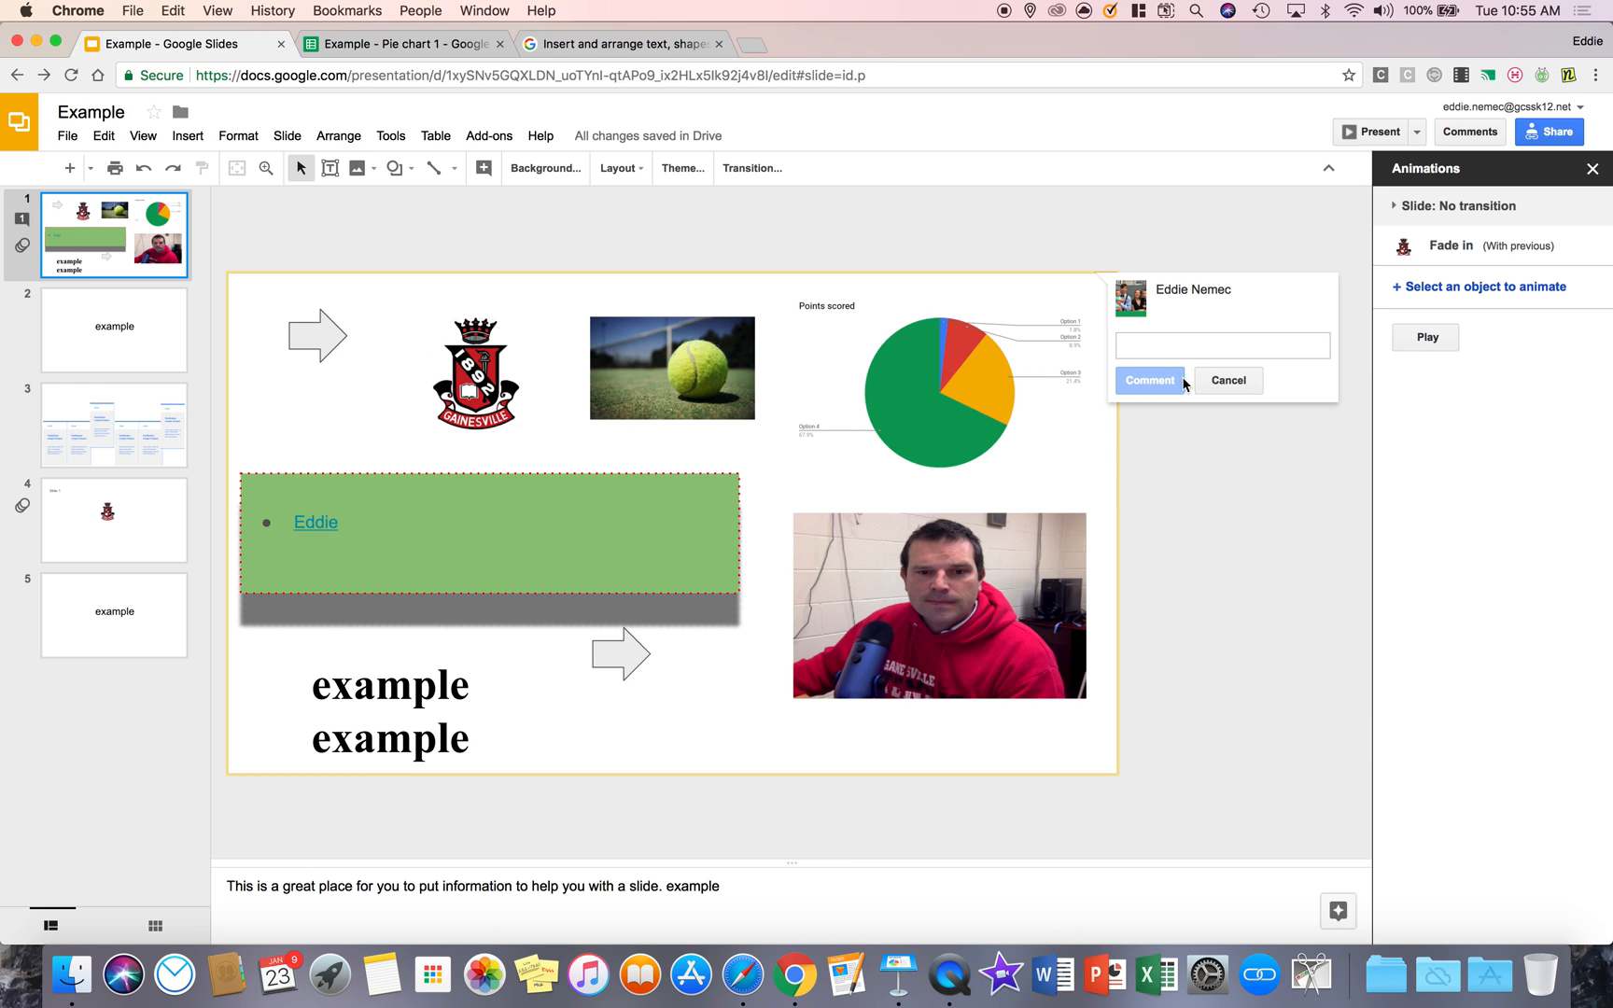
{"action": "left_click", "coordinate": [186, 135]}
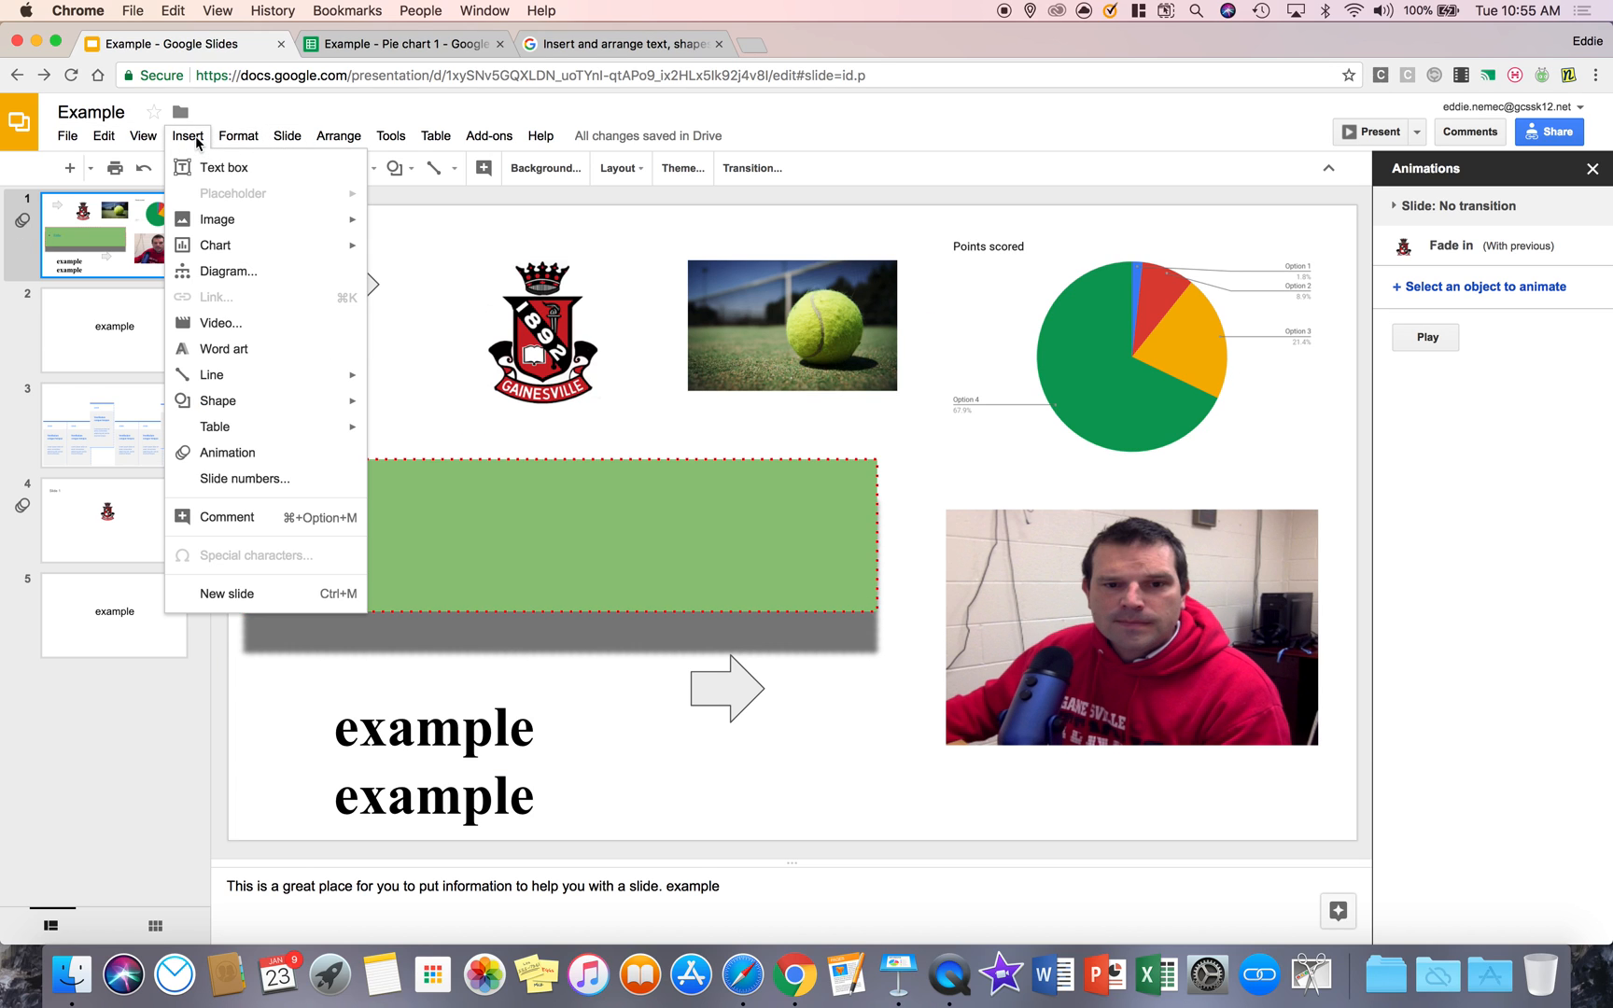
{"action": "mouse_move", "coordinate": [226, 593]}
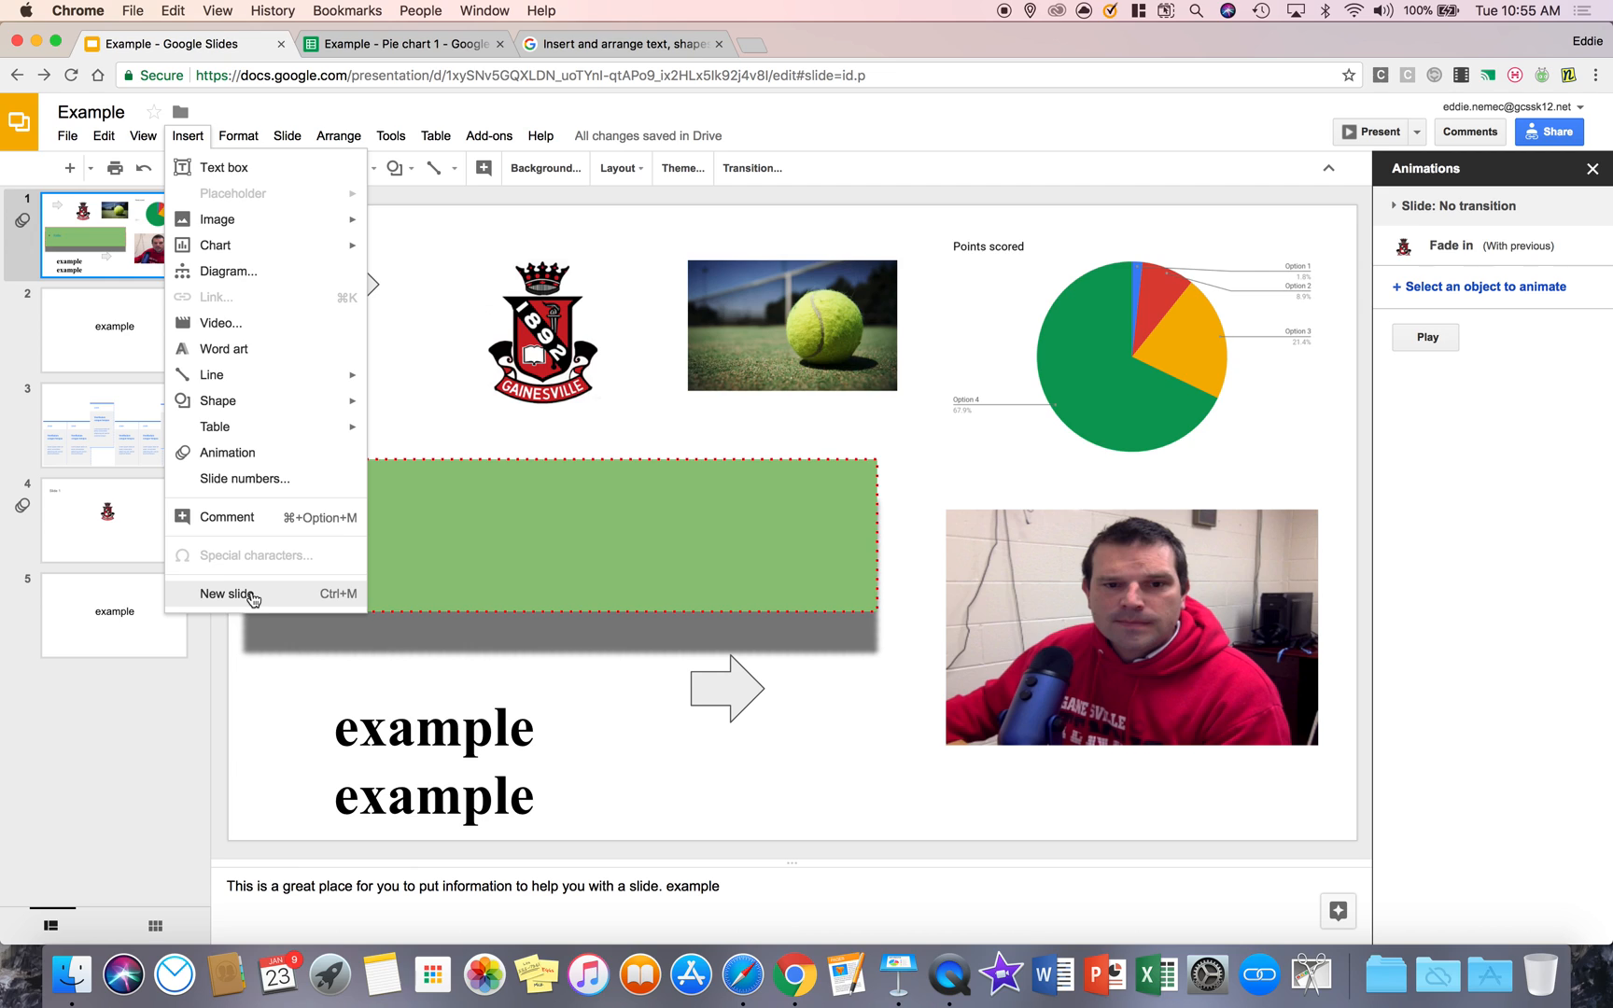
Add two new blank slides after the first, bringing the deck to seven slides.
{"action": "left_click", "coordinate": [226, 594]}
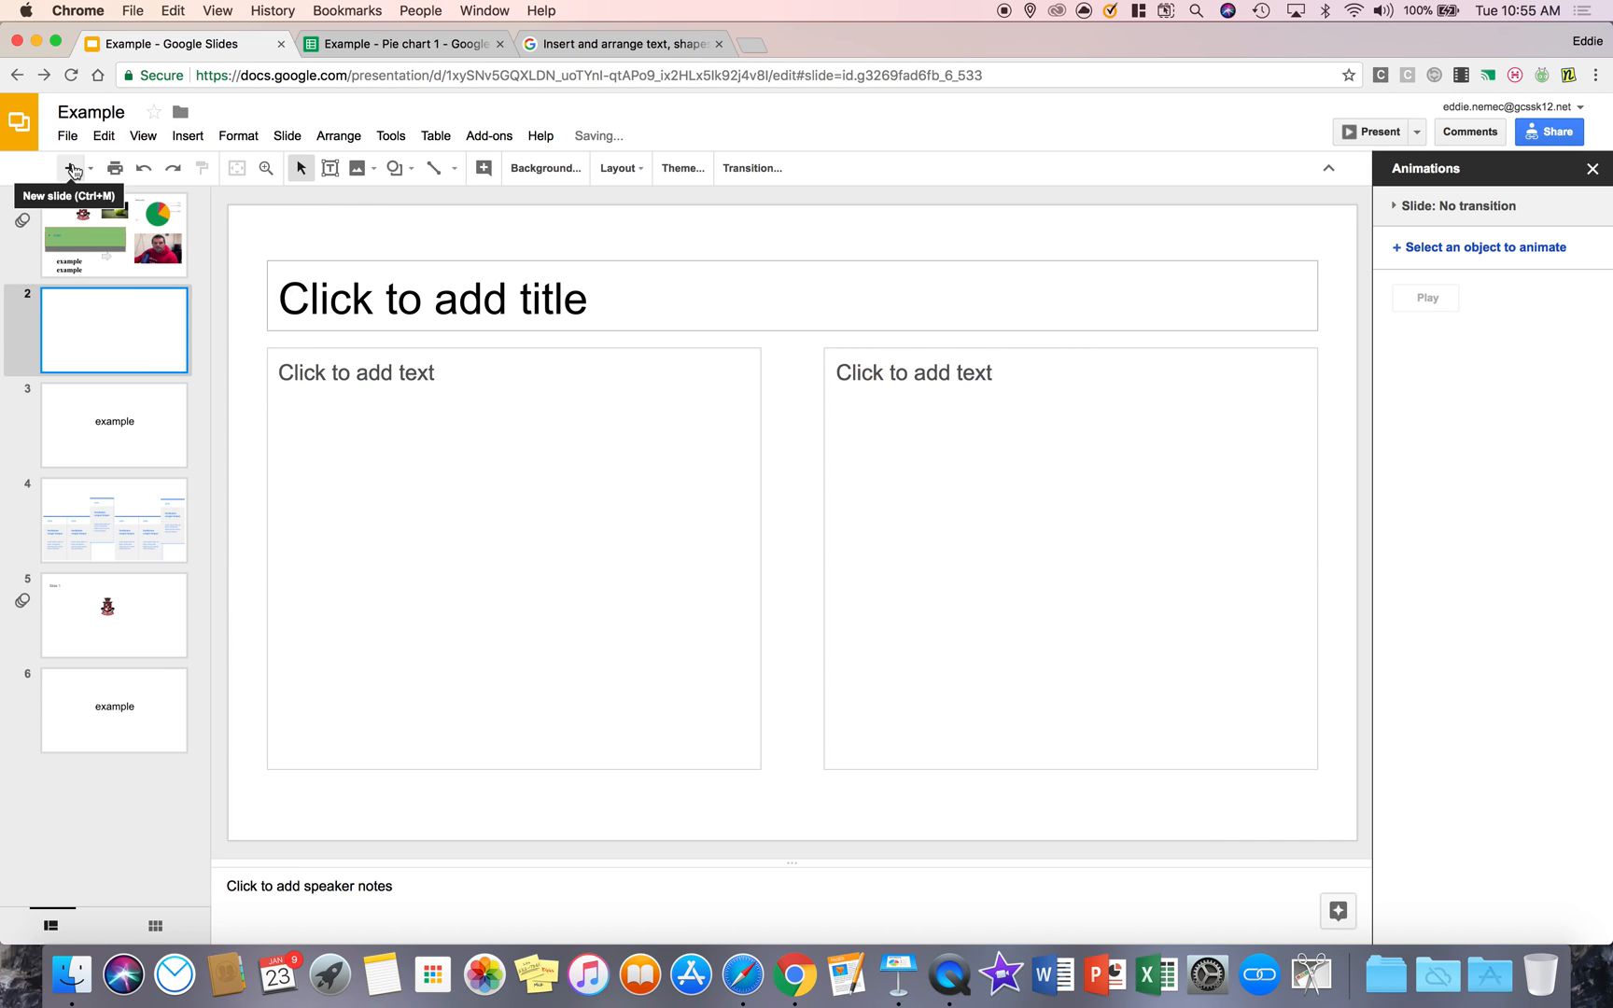
{"action": "mouse_move", "coordinate": [93, 168]}
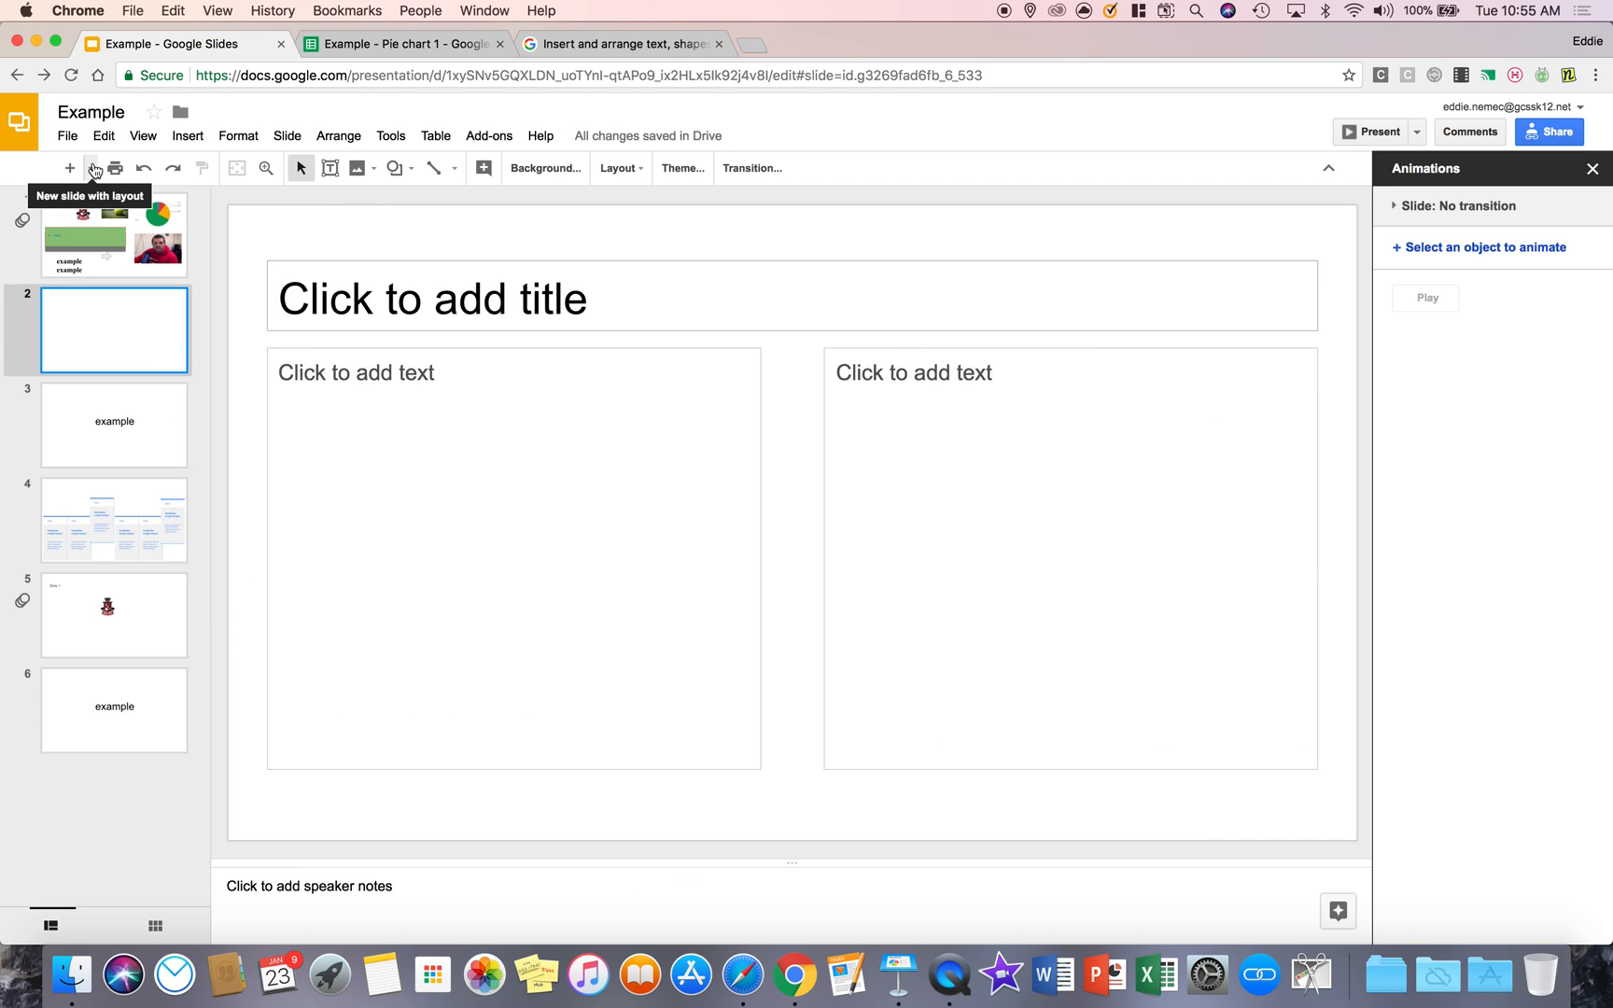
{"action": "left_click", "coordinate": [69, 168]}
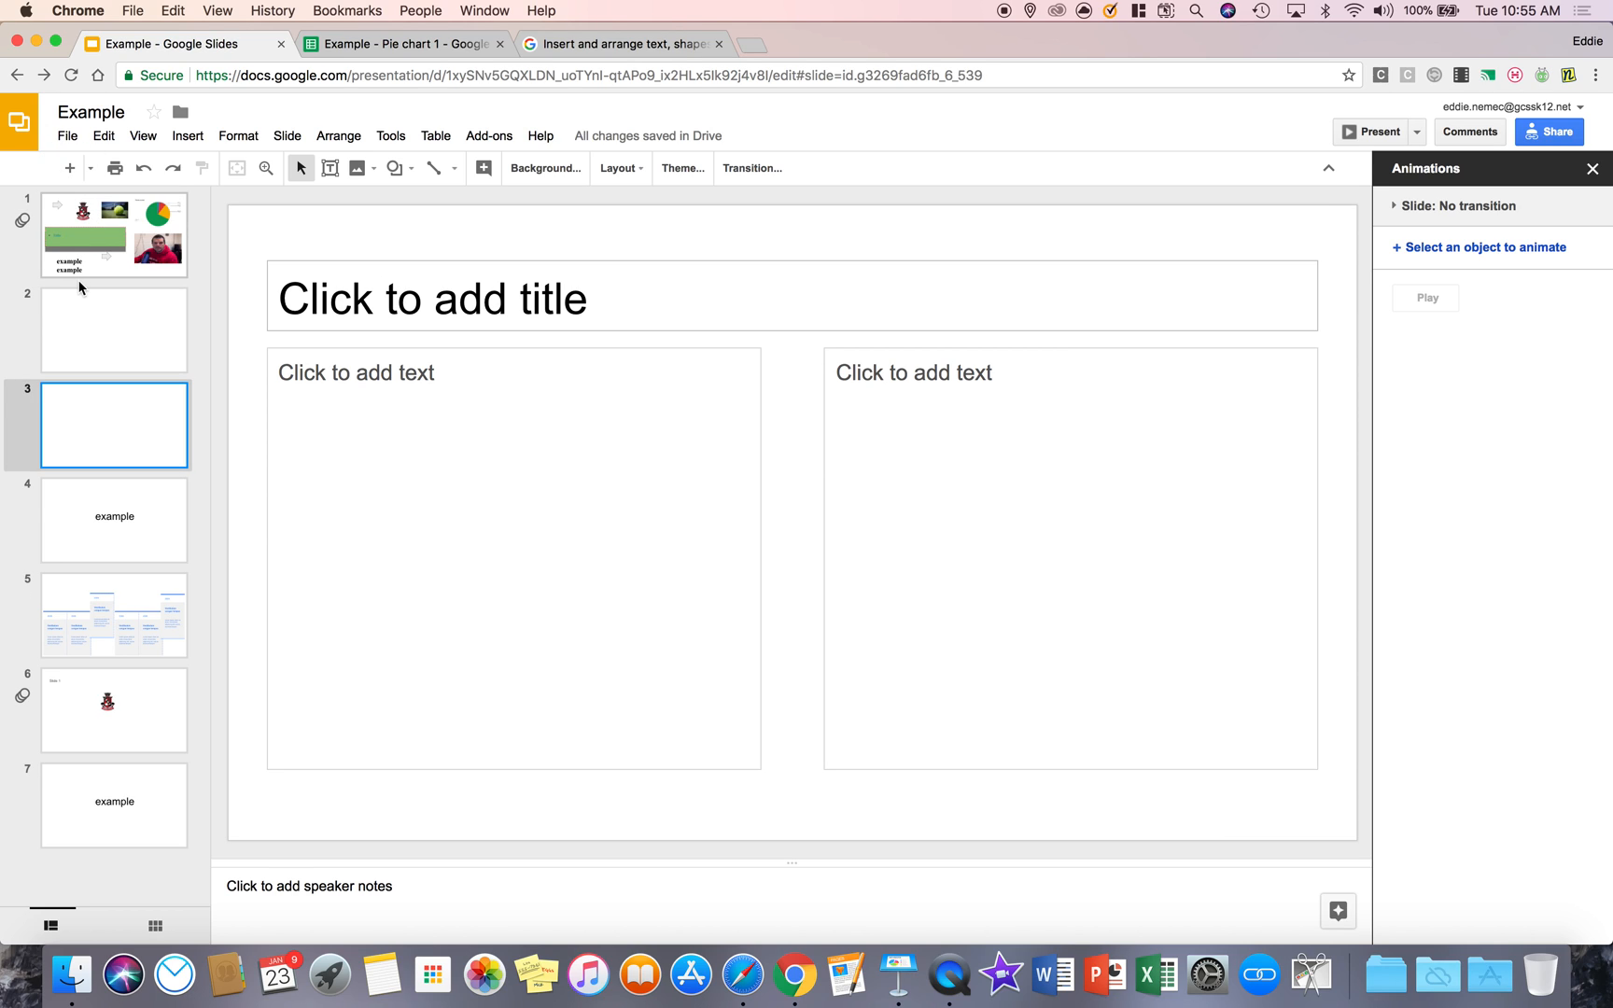
{"action": "mouse_move", "coordinate": [178, 227]}
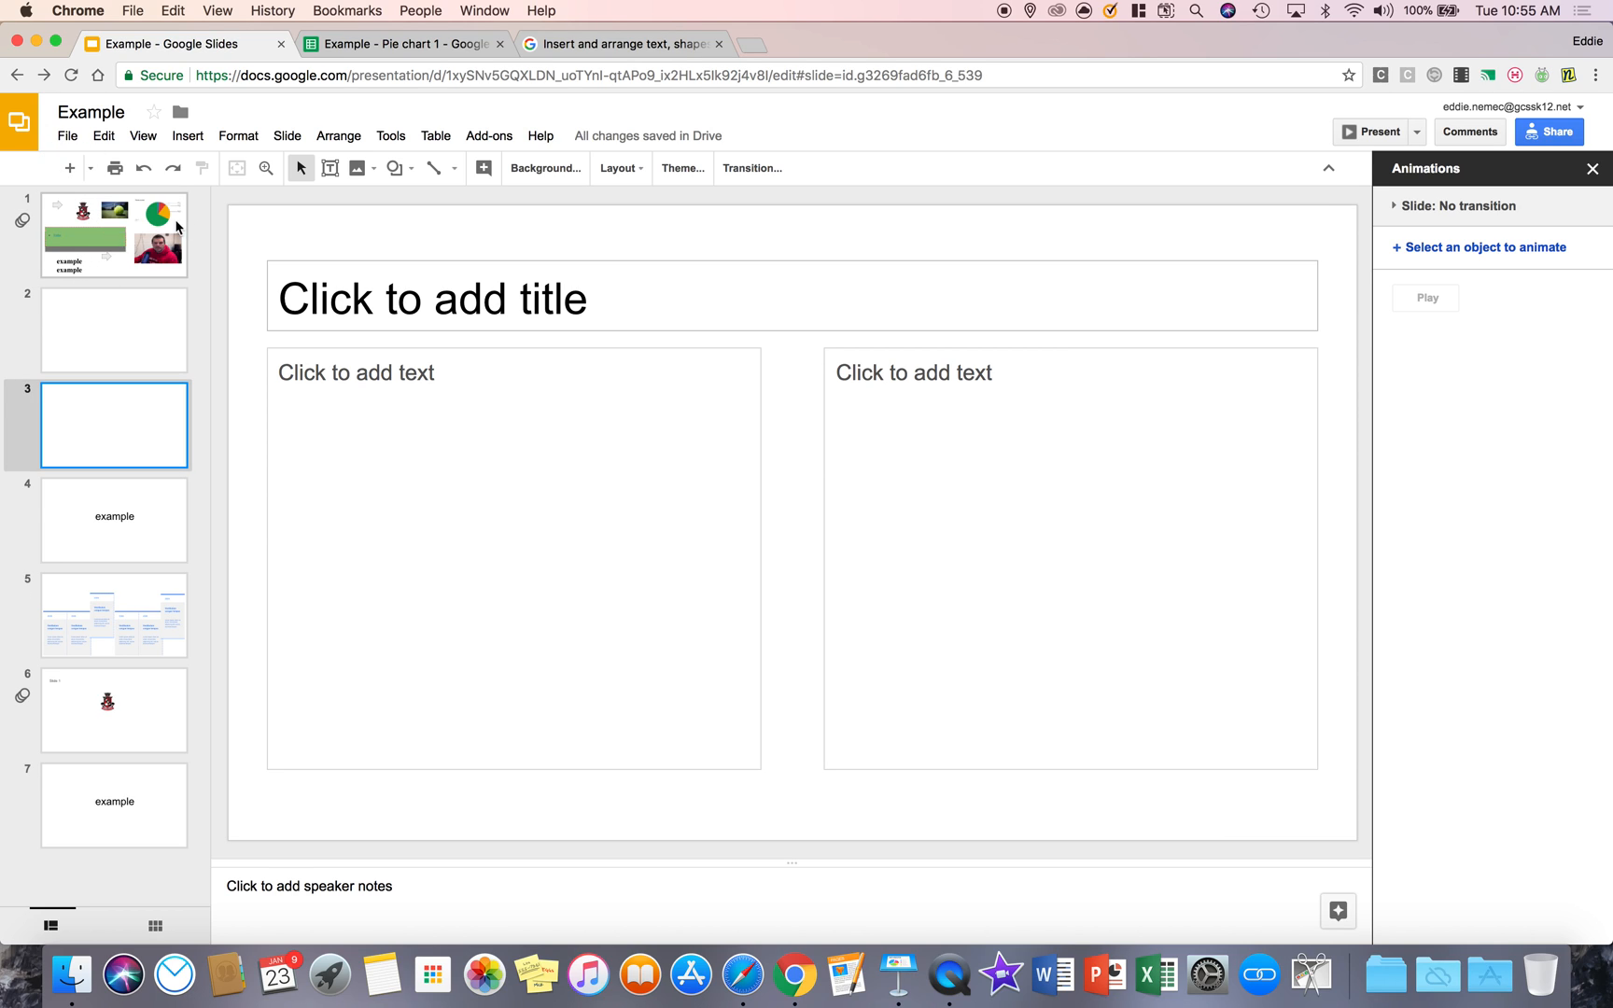
{"action": "mouse_move", "coordinate": [186, 134]}
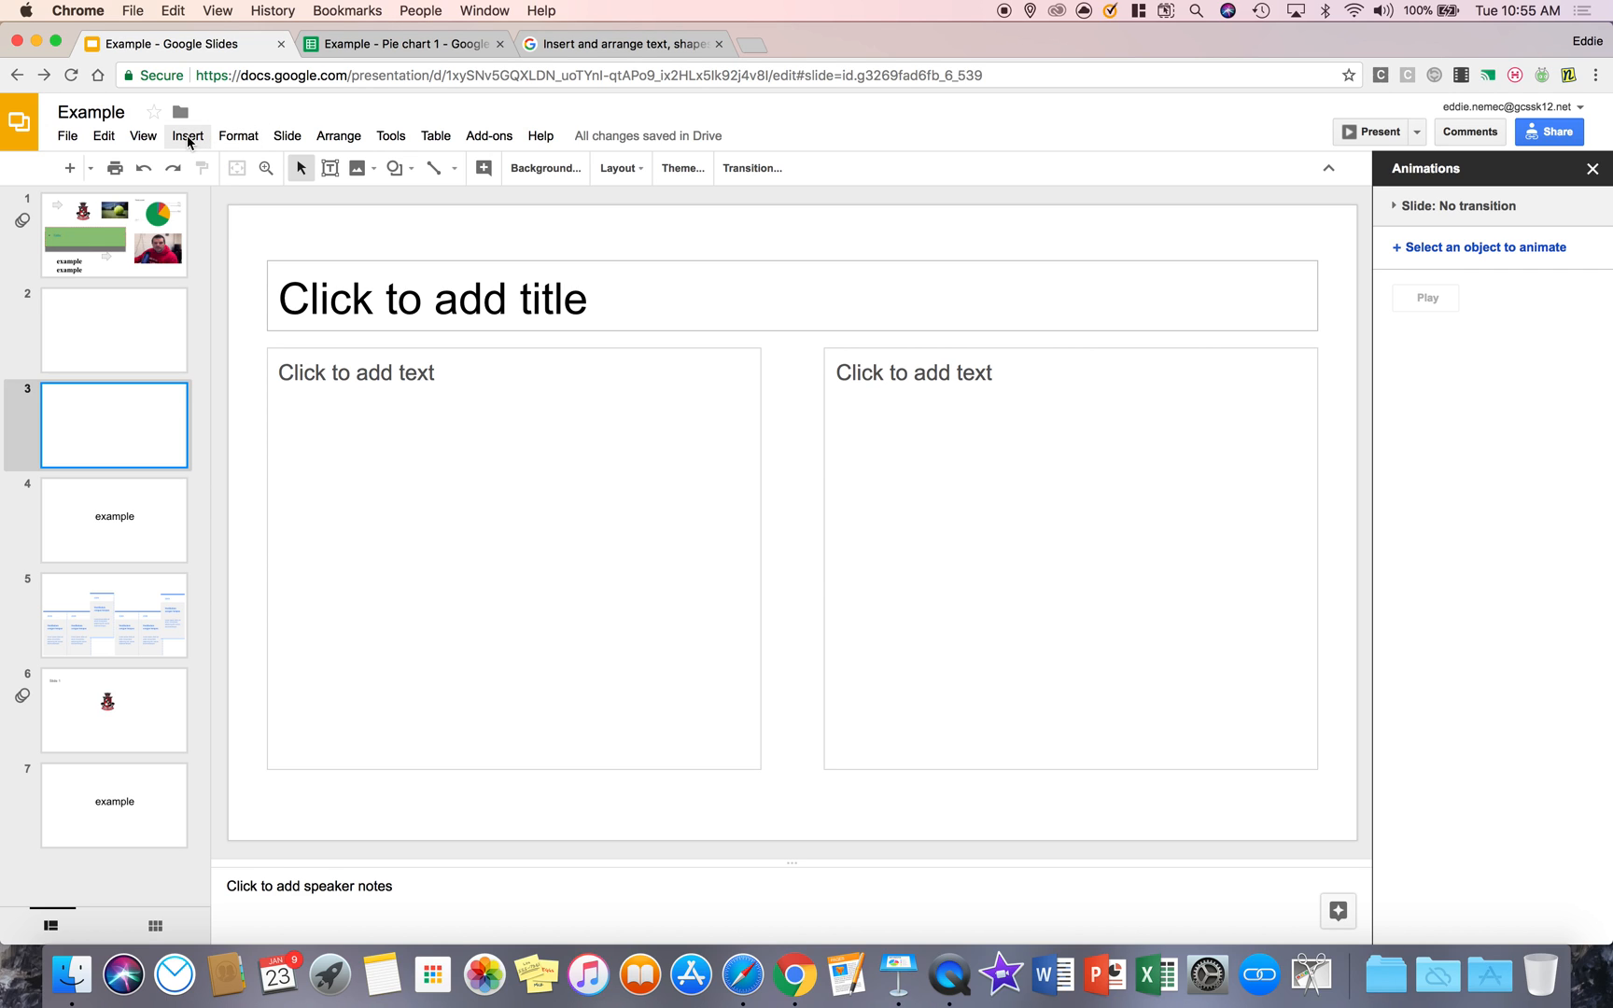
Browse the Insert menu entries such as Shape without choosing one.
{"action": "left_click", "coordinate": [187, 134]}
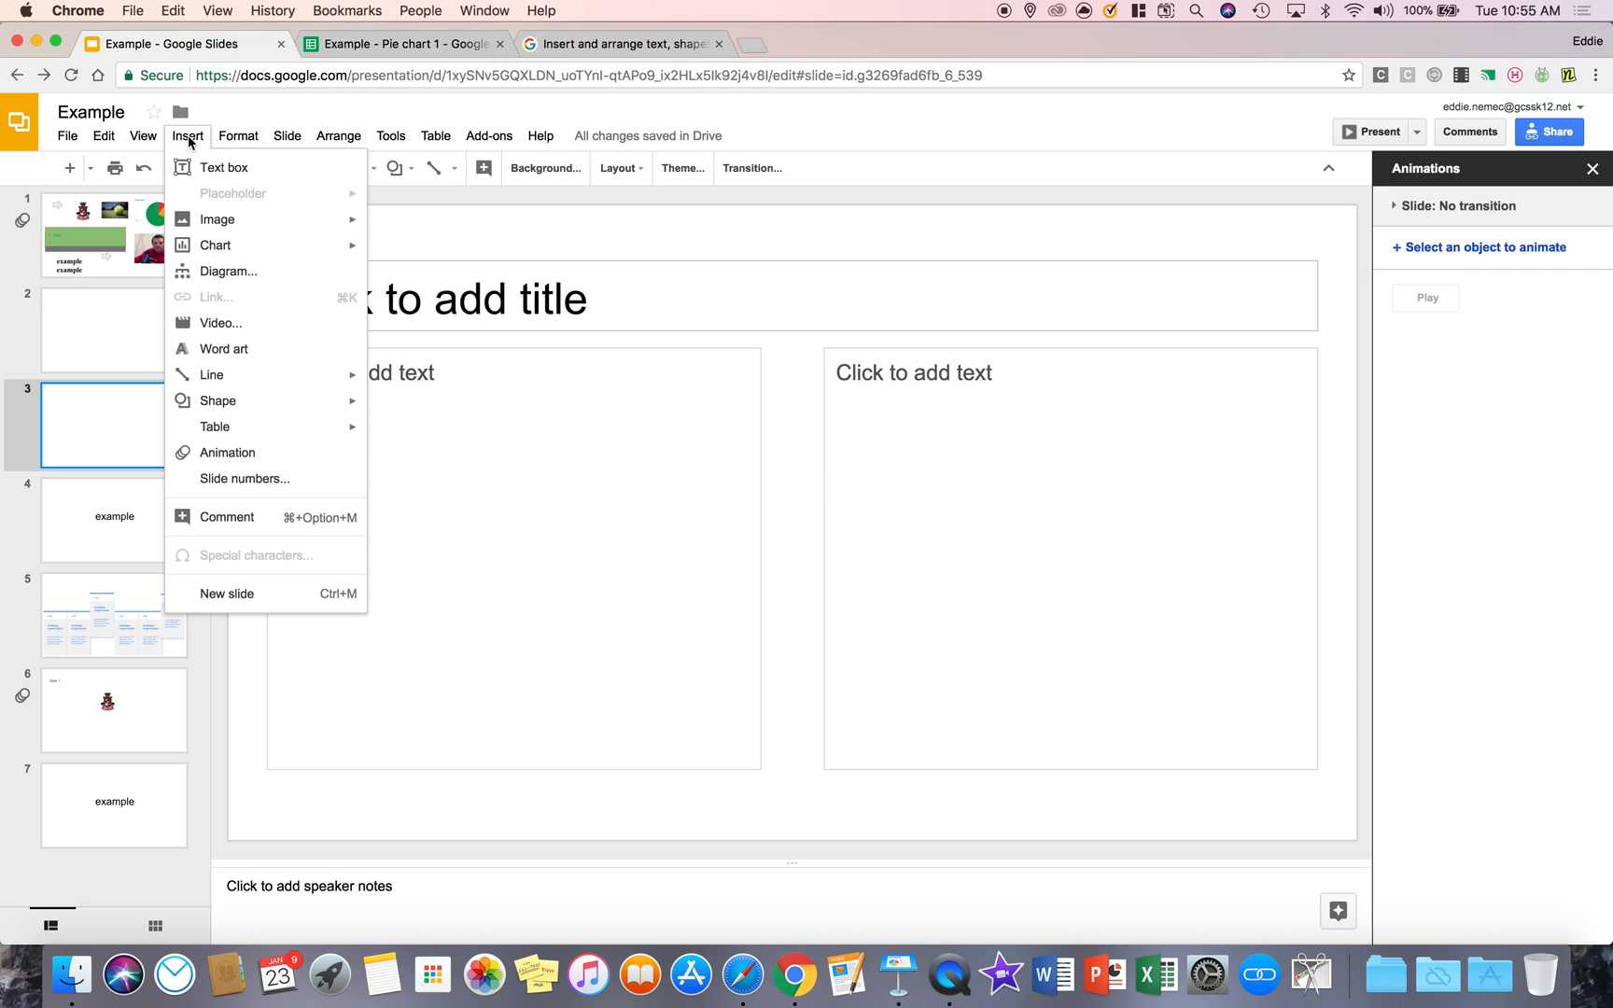
{"action": "mouse_move", "coordinate": [232, 258]}
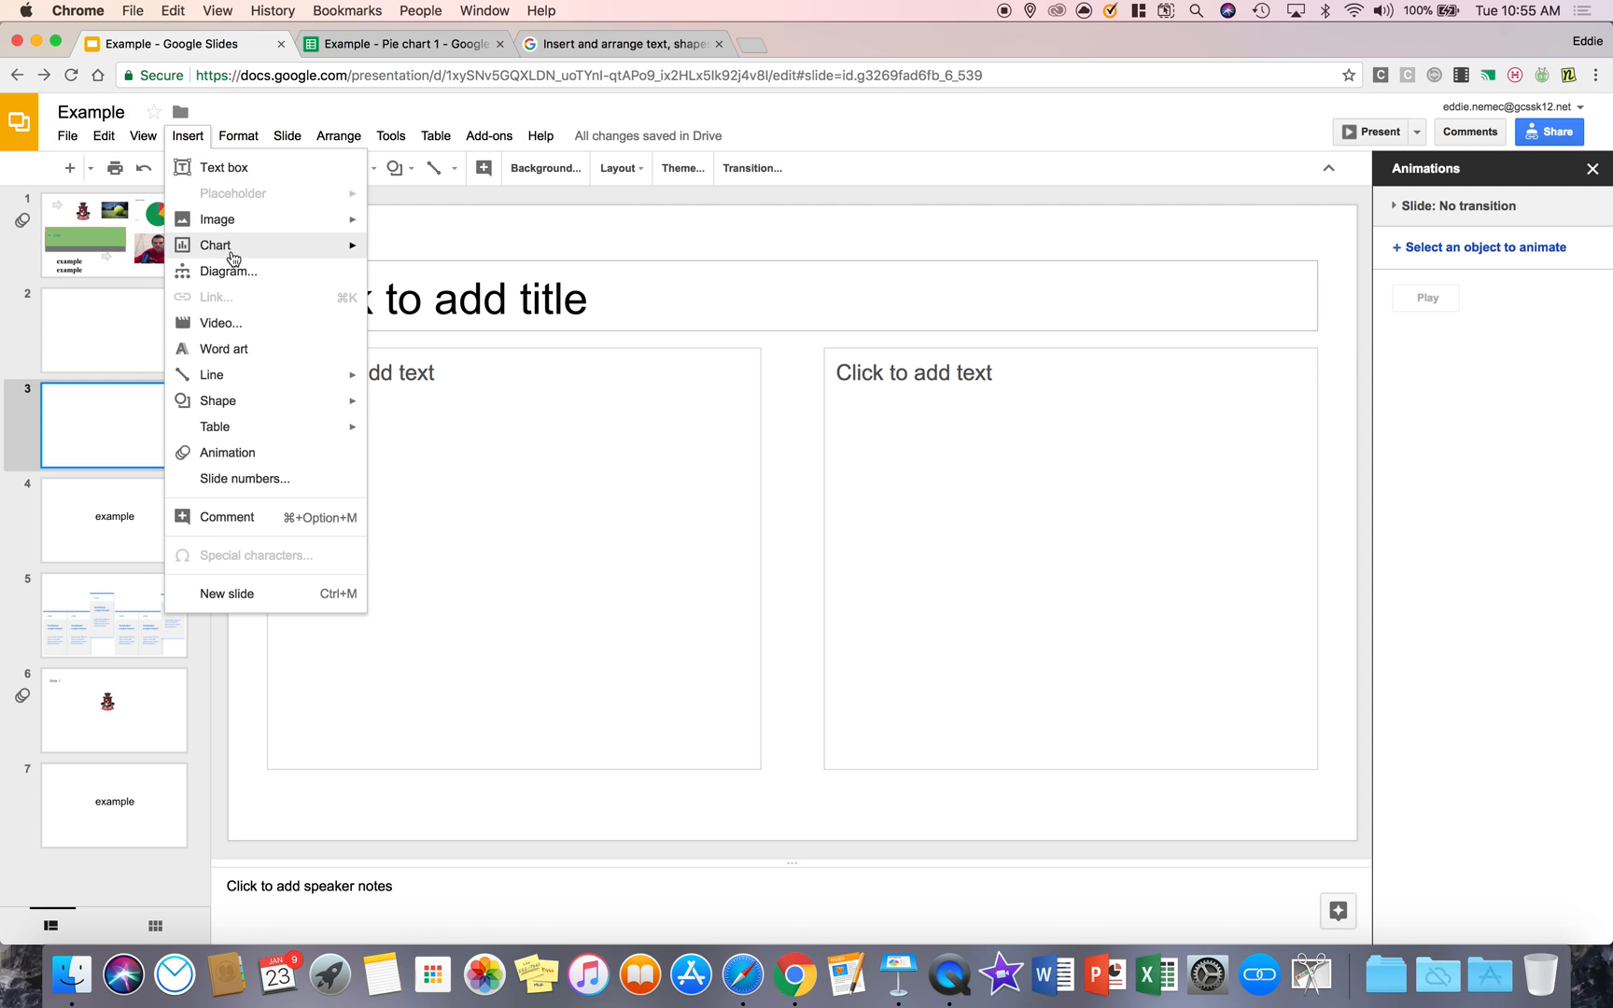
{"action": "mouse_move", "coordinate": [230, 321]}
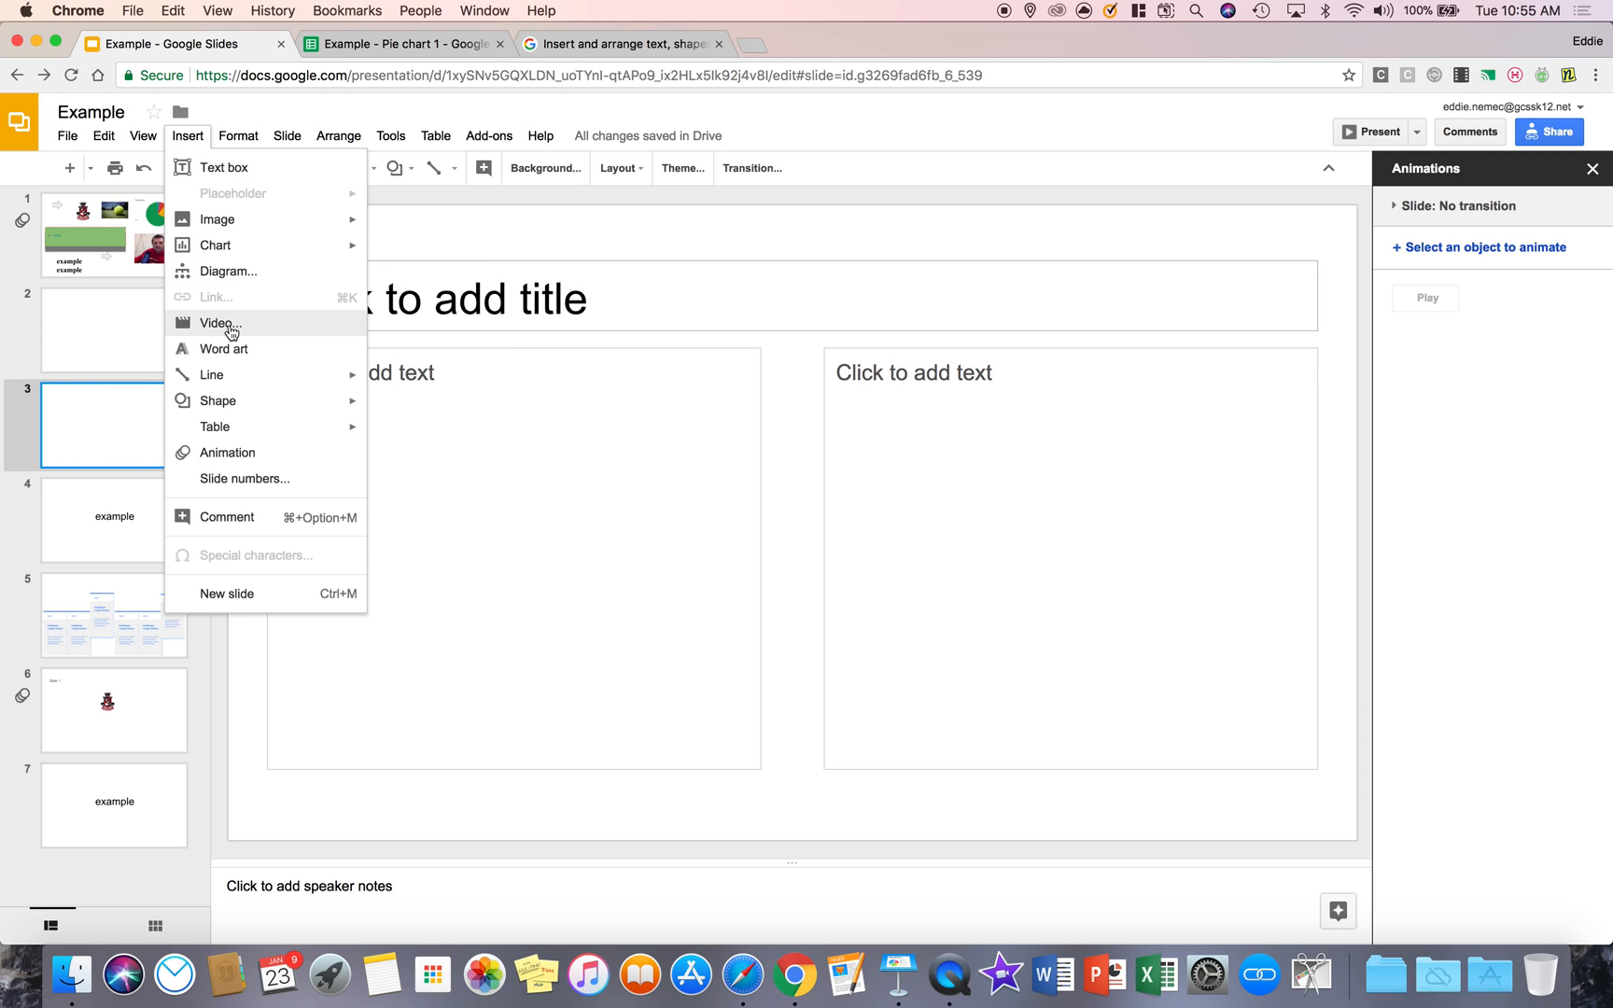
{"action": "mouse_move", "coordinate": [612, 207]}
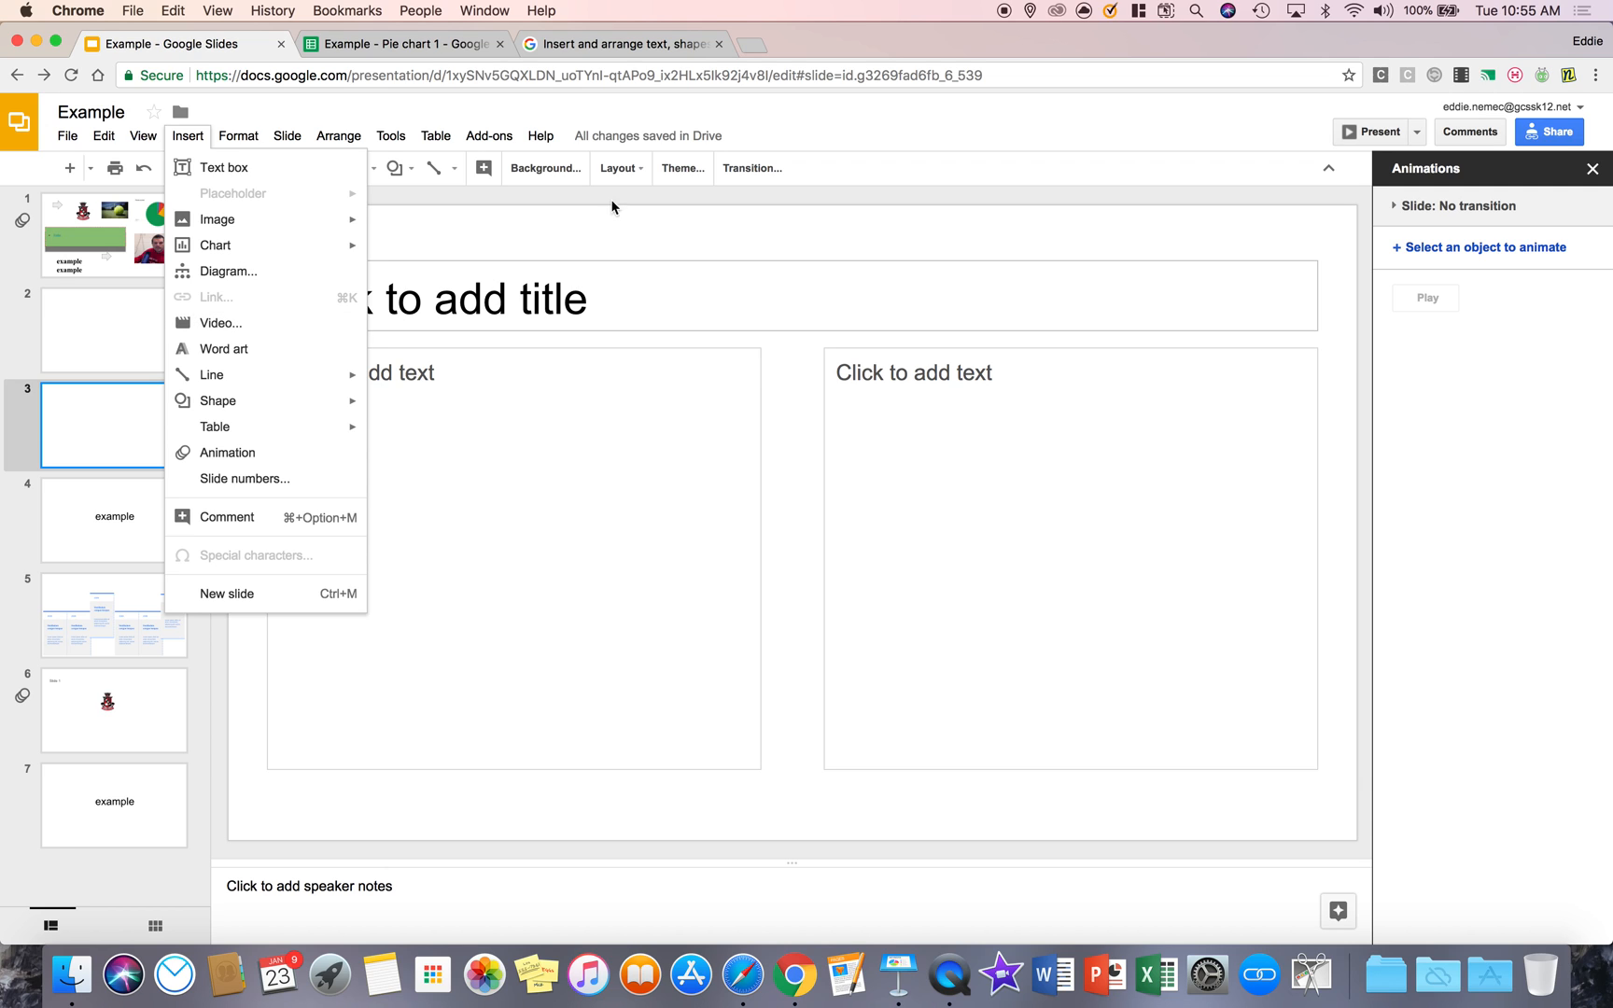
{"action": "mouse_move", "coordinate": [189, 142]}
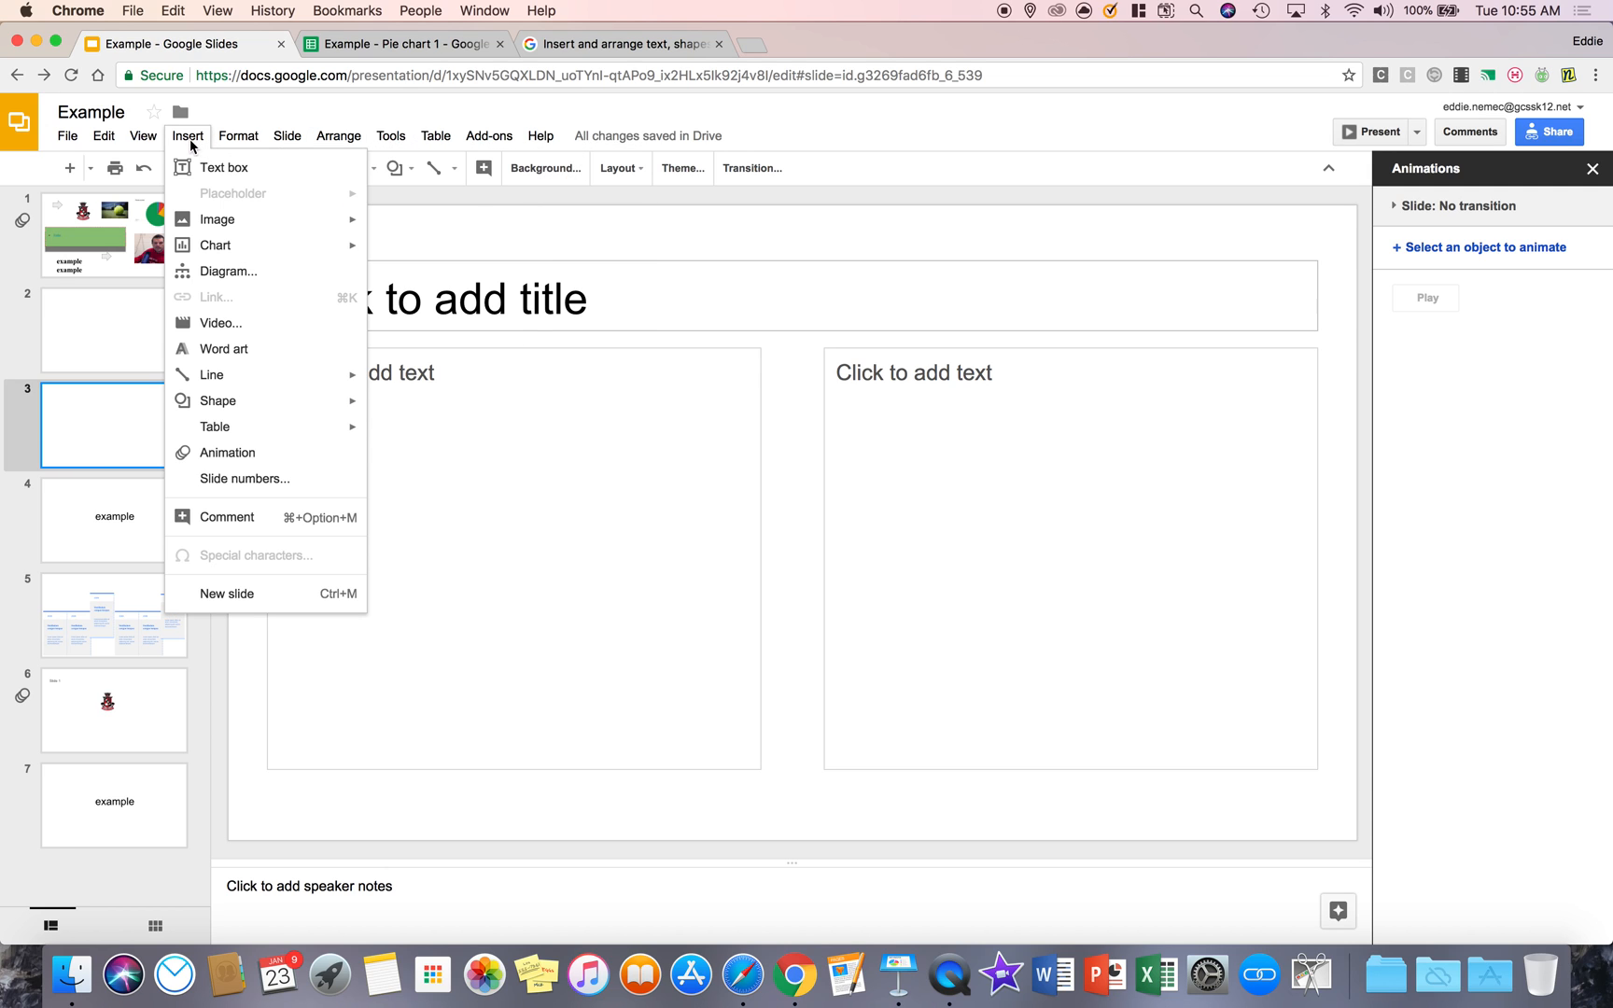
{"action": "mouse_move", "coordinate": [216, 399]}
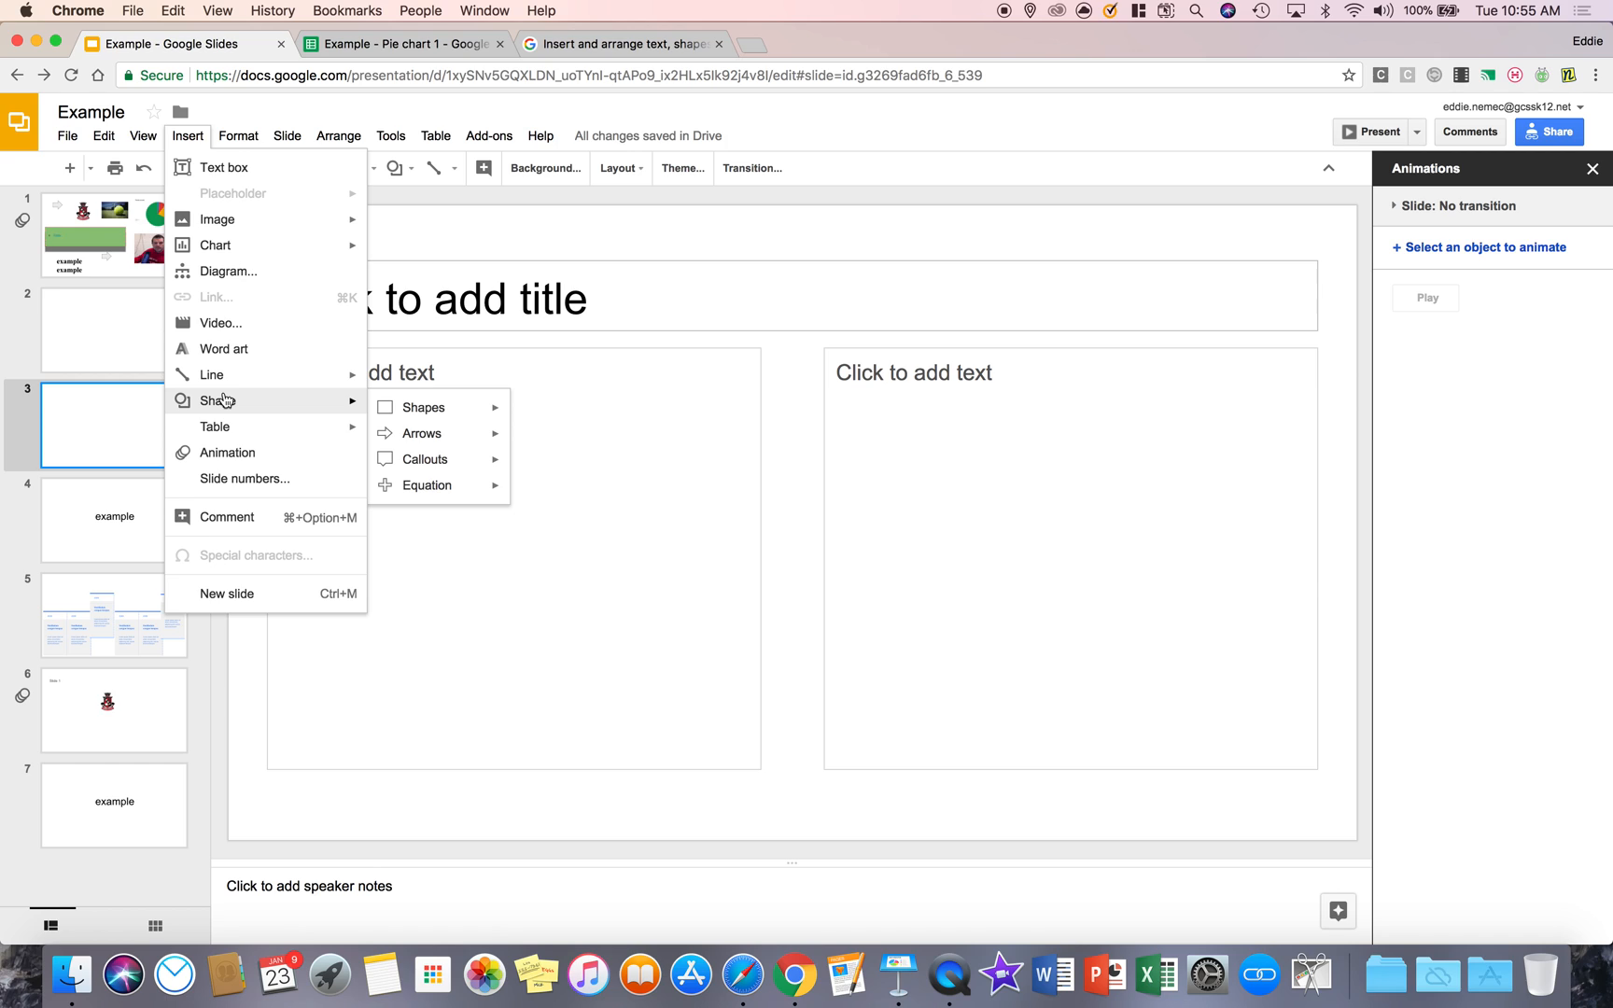
{"action": "mouse_move", "coordinate": [358, 329]}
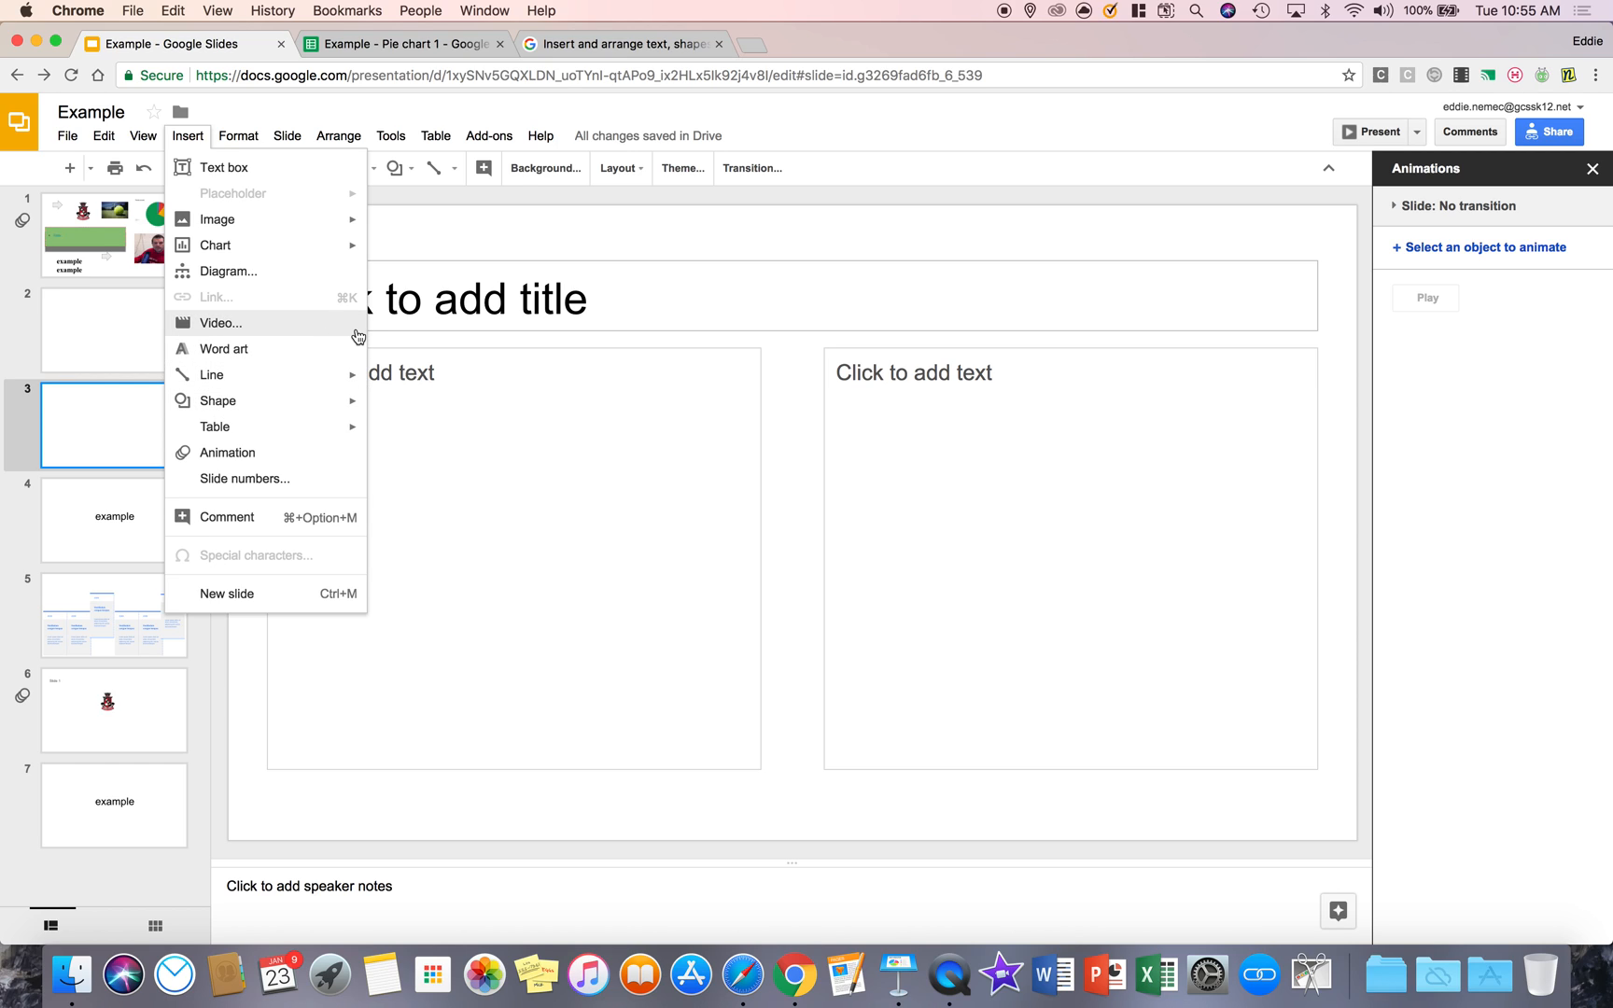